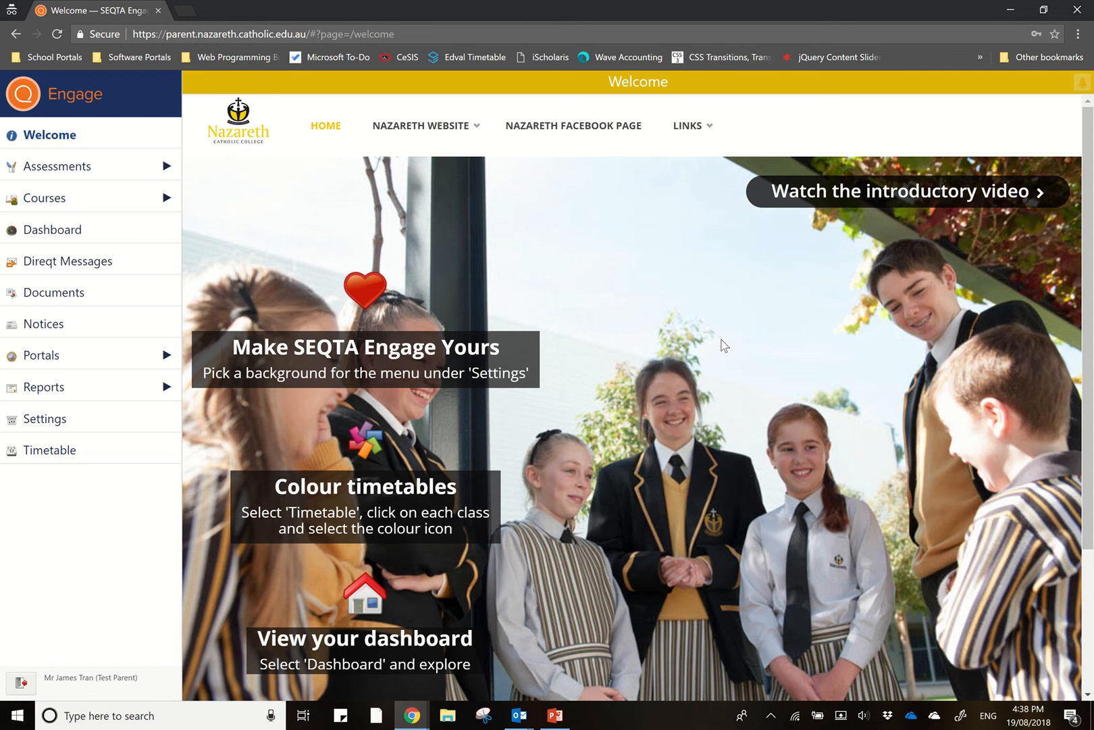
mouse_move(685, 342)
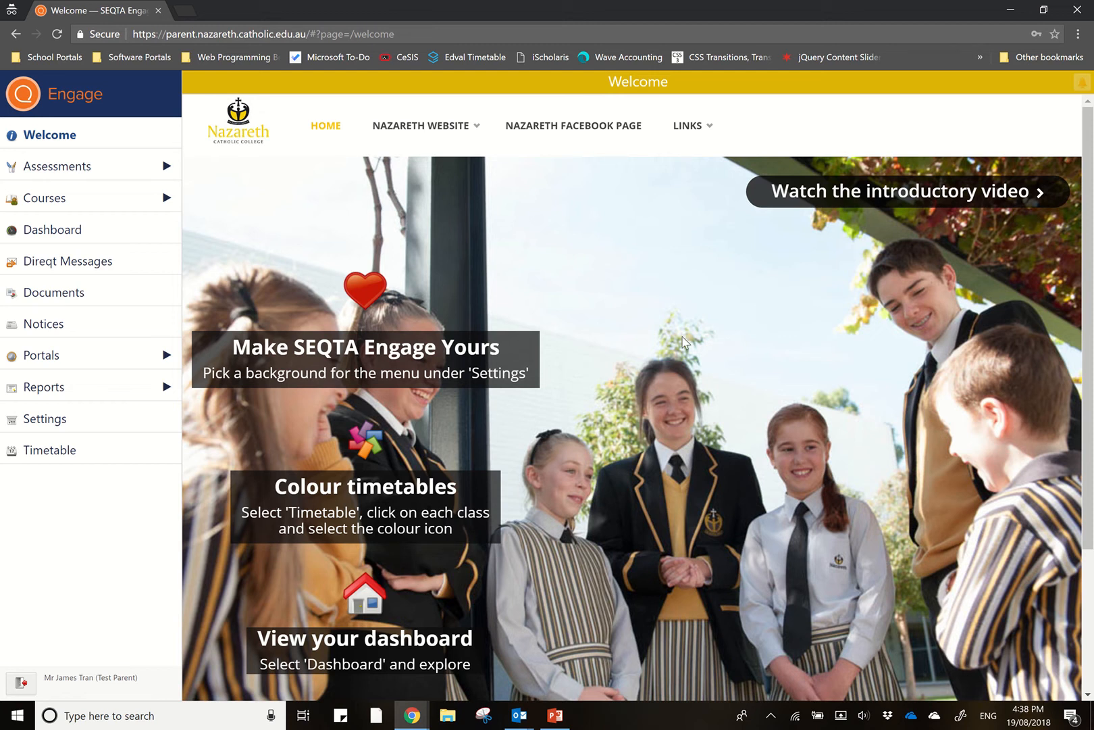
mouse_move(117, 504)
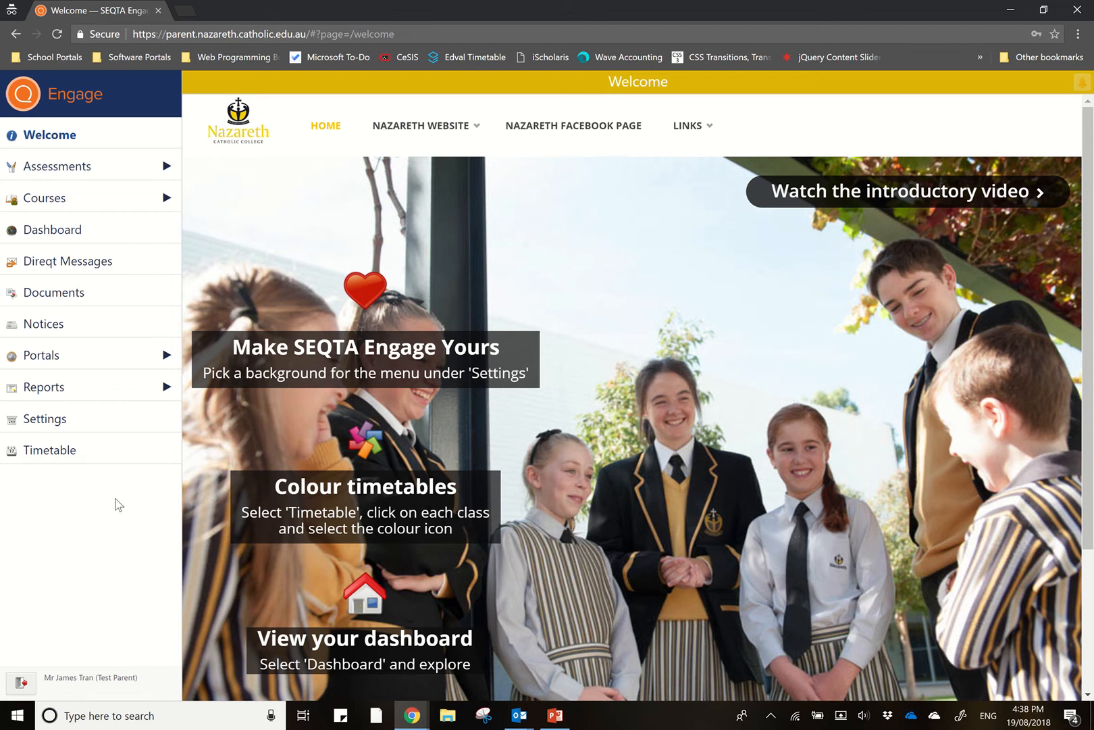
mouse_move(181, 469)
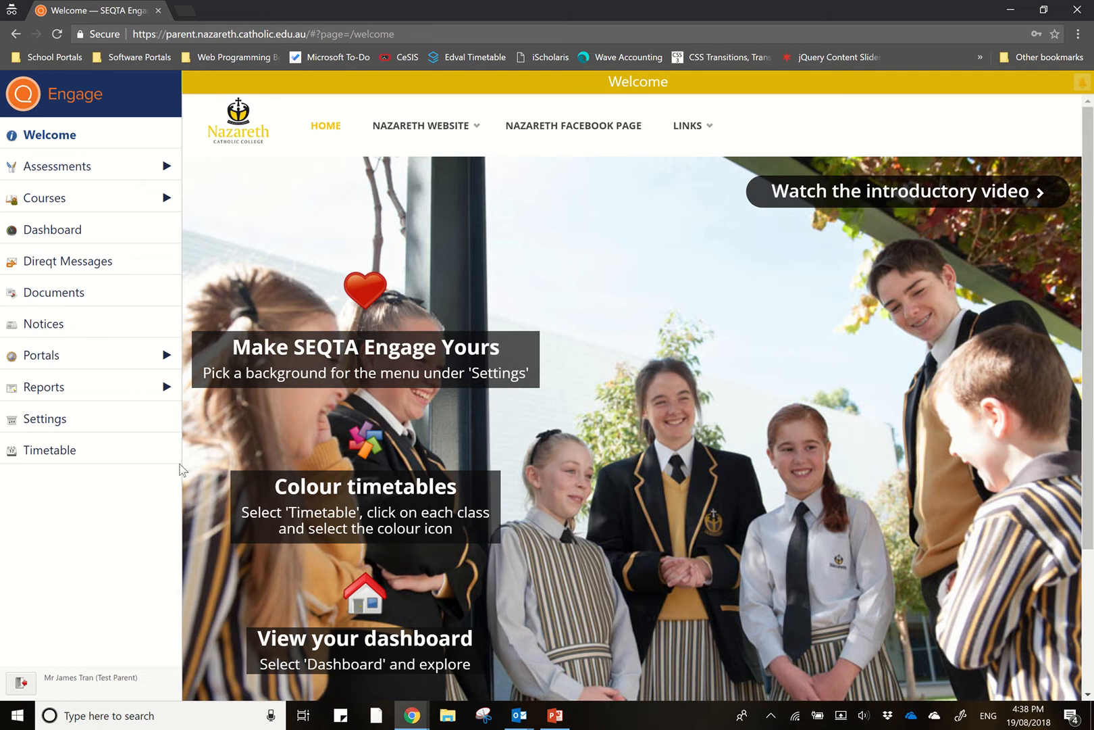
mouse_move(1084, 87)
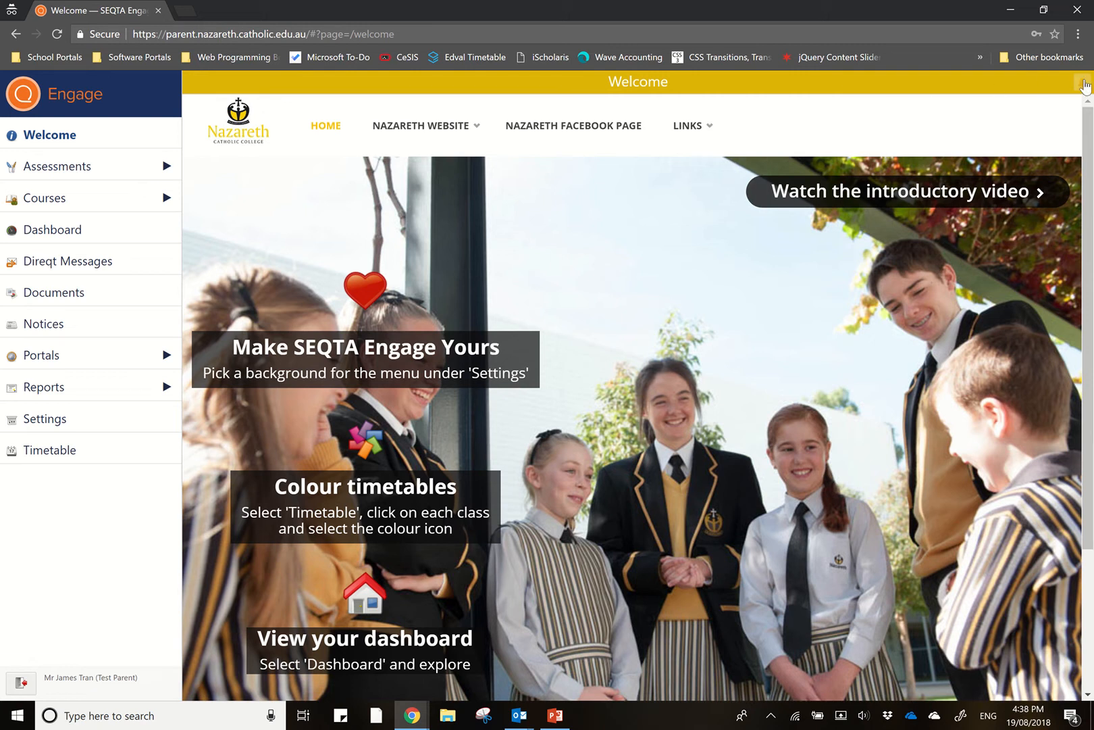
- Review notifications, then show Catherine McAuley's upcoming assessments list from the Assessments section
left_click(1083, 84)
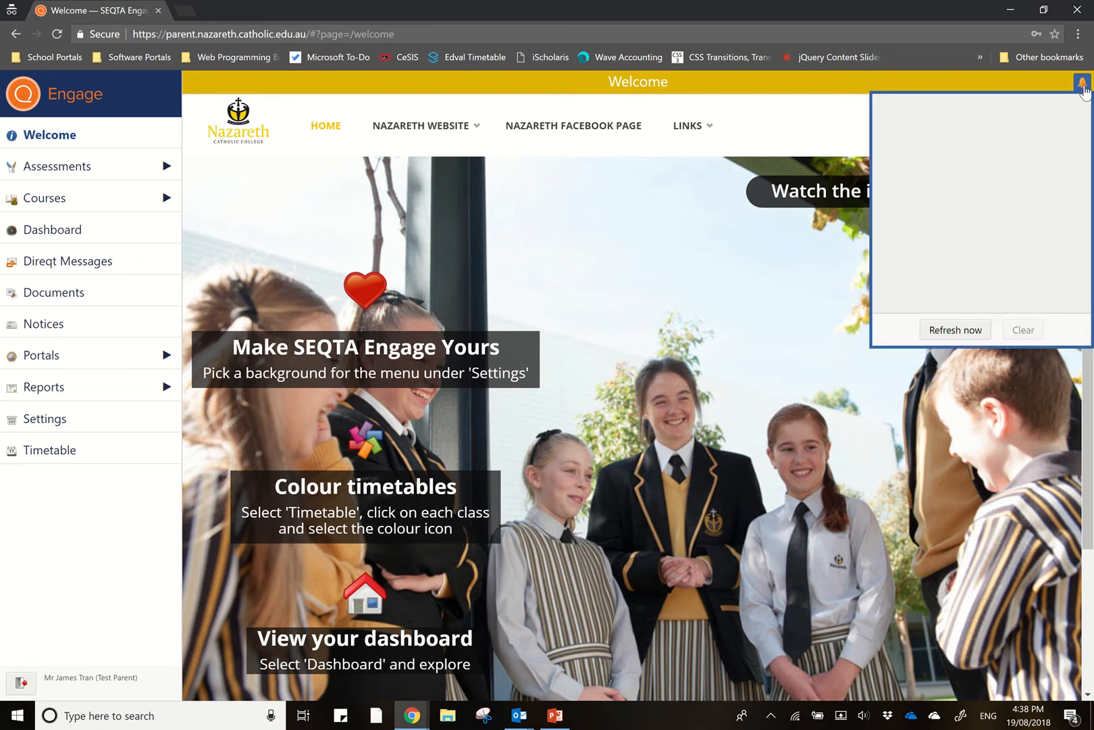
mouse_move(1056, 100)
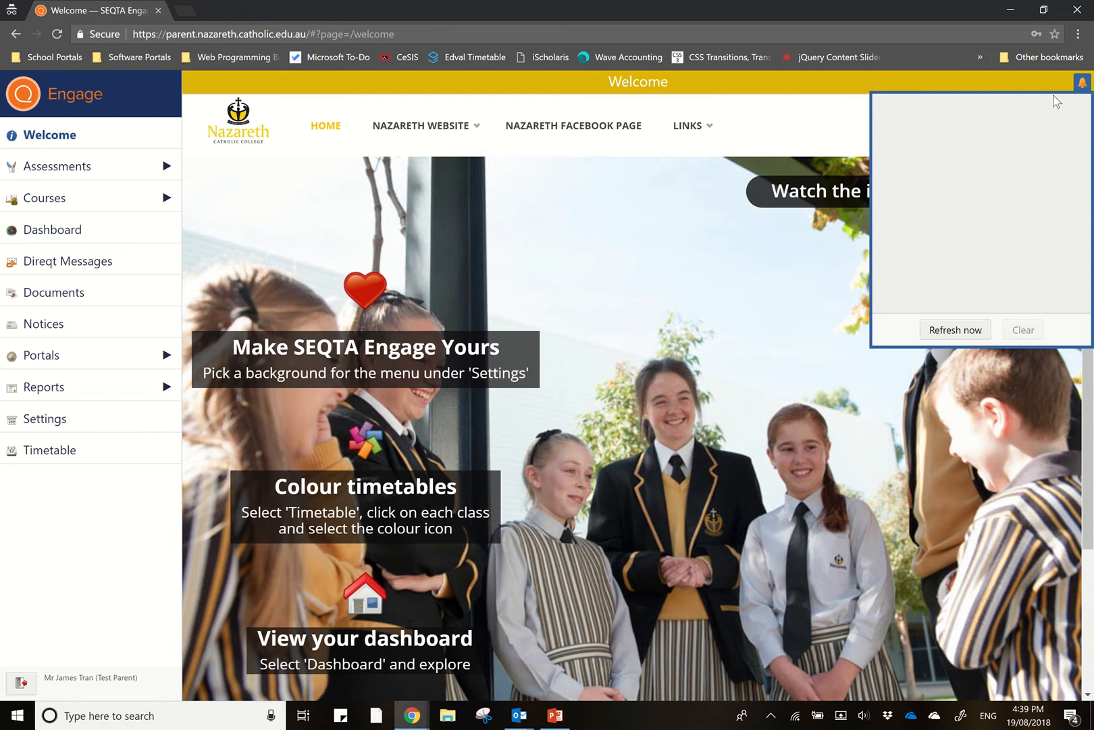
mouse_move(1061, 98)
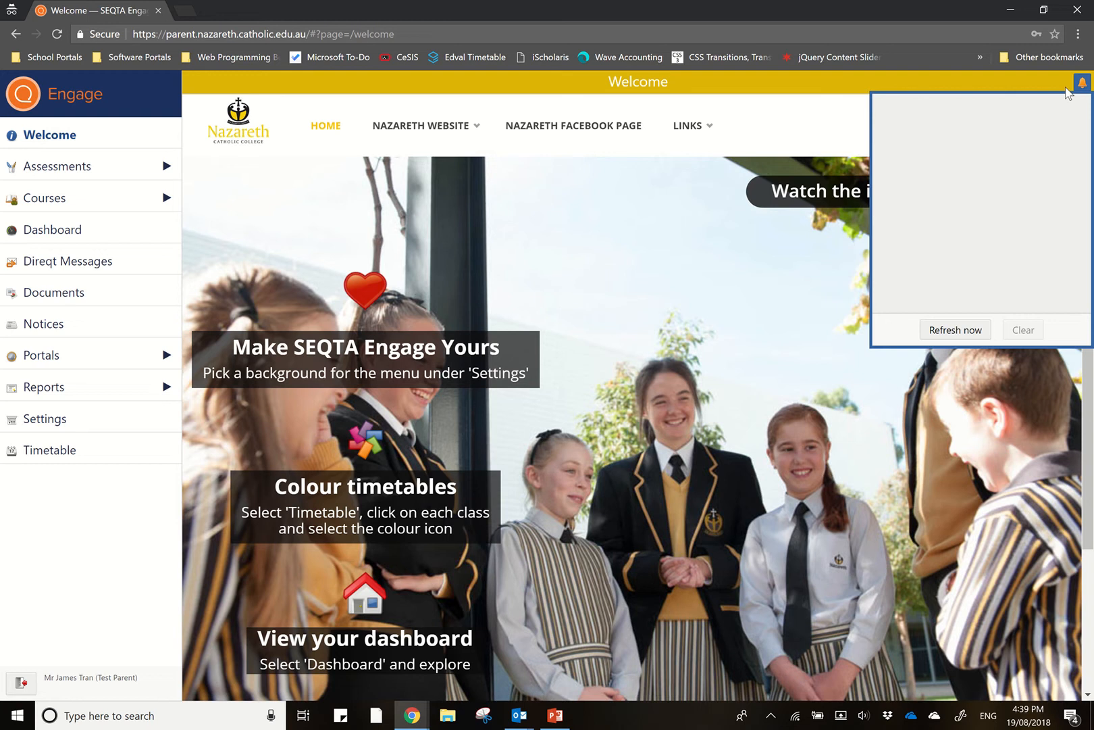
mouse_move(1080, 91)
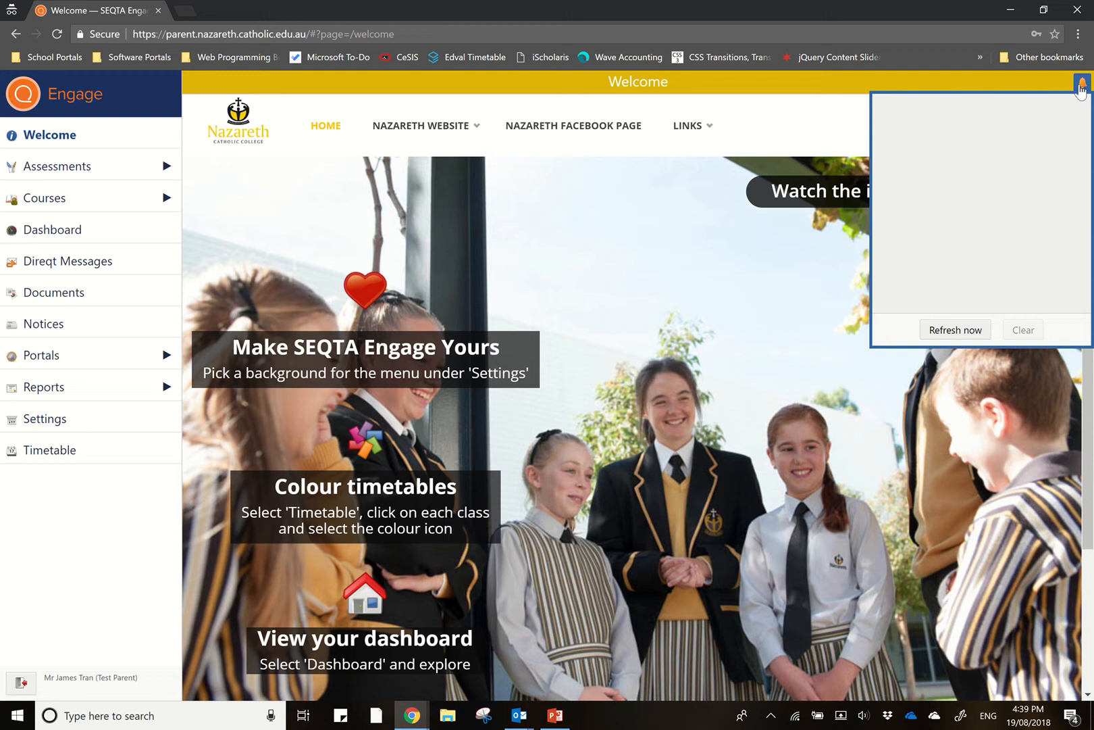
mouse_move(1080, 94)
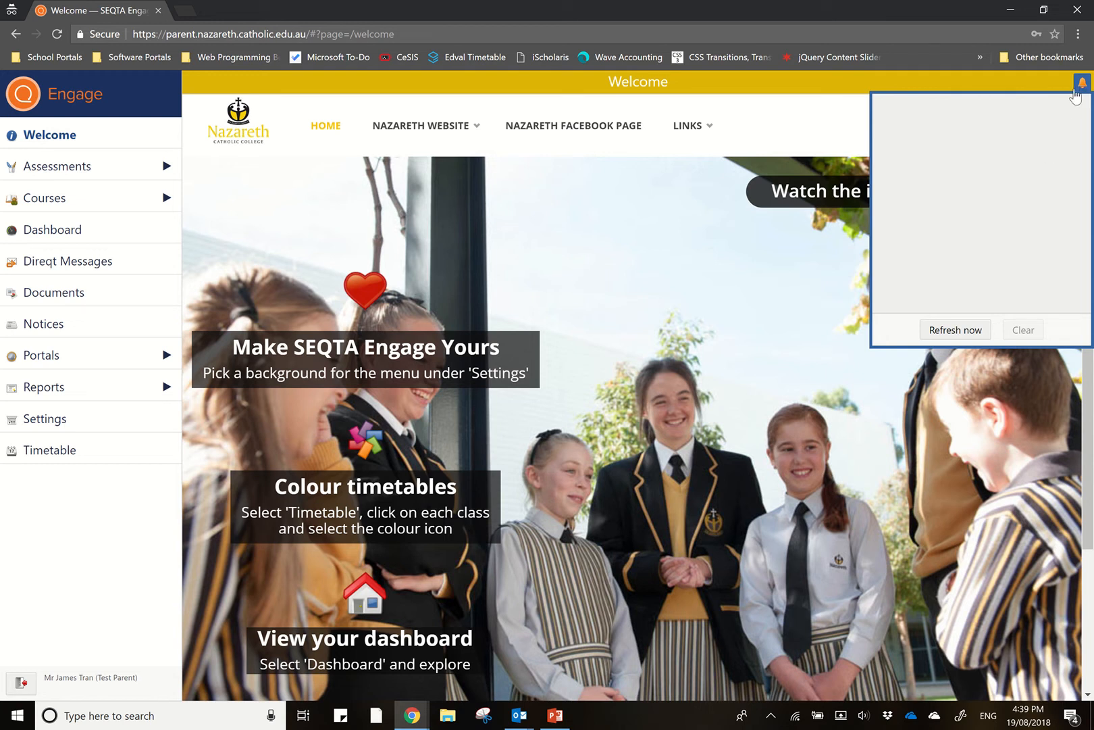
mouse_move(1081, 91)
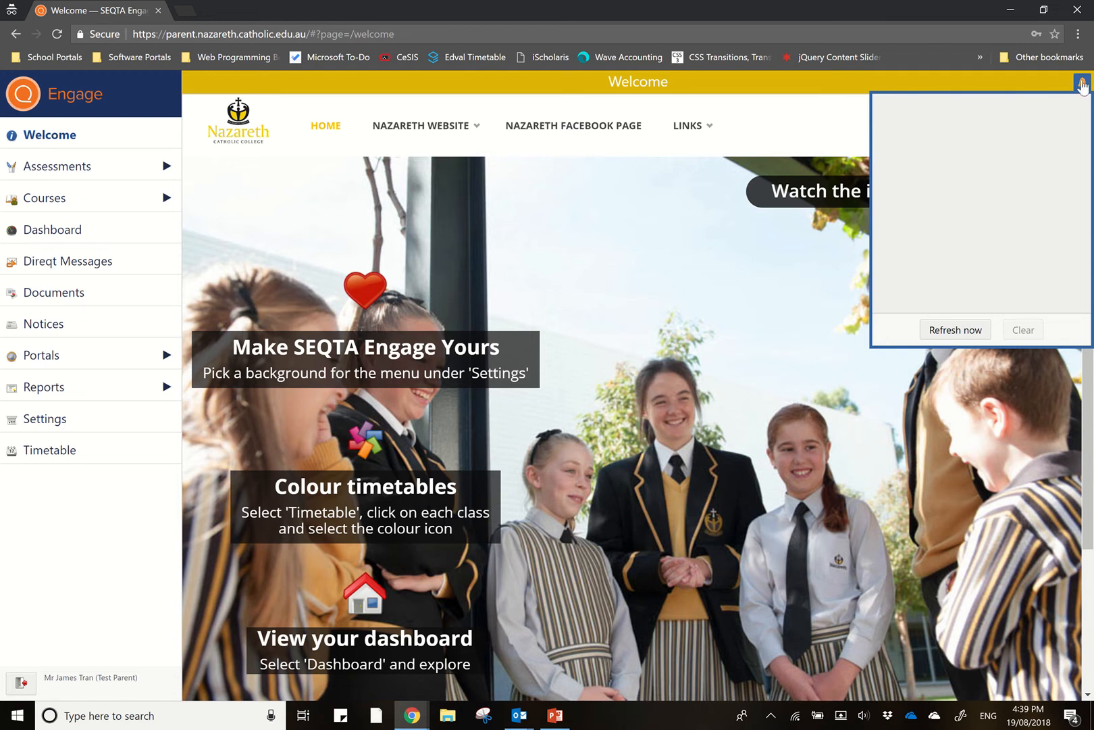
left_click(1082, 86)
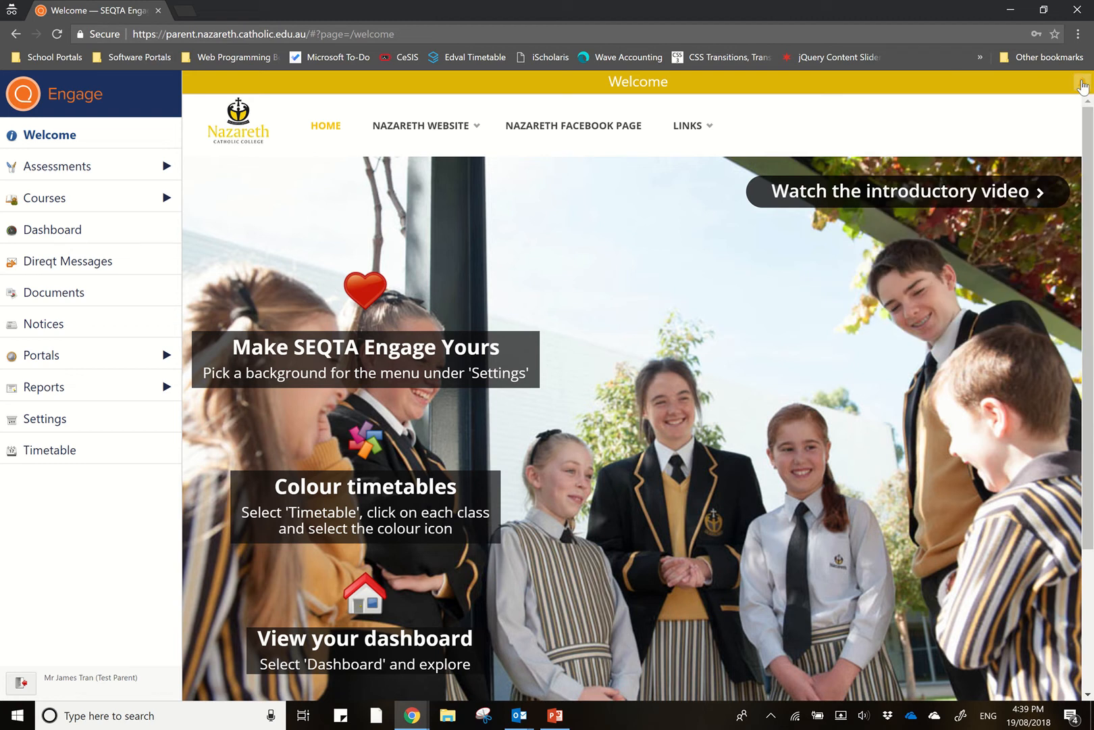
mouse_move(538, 238)
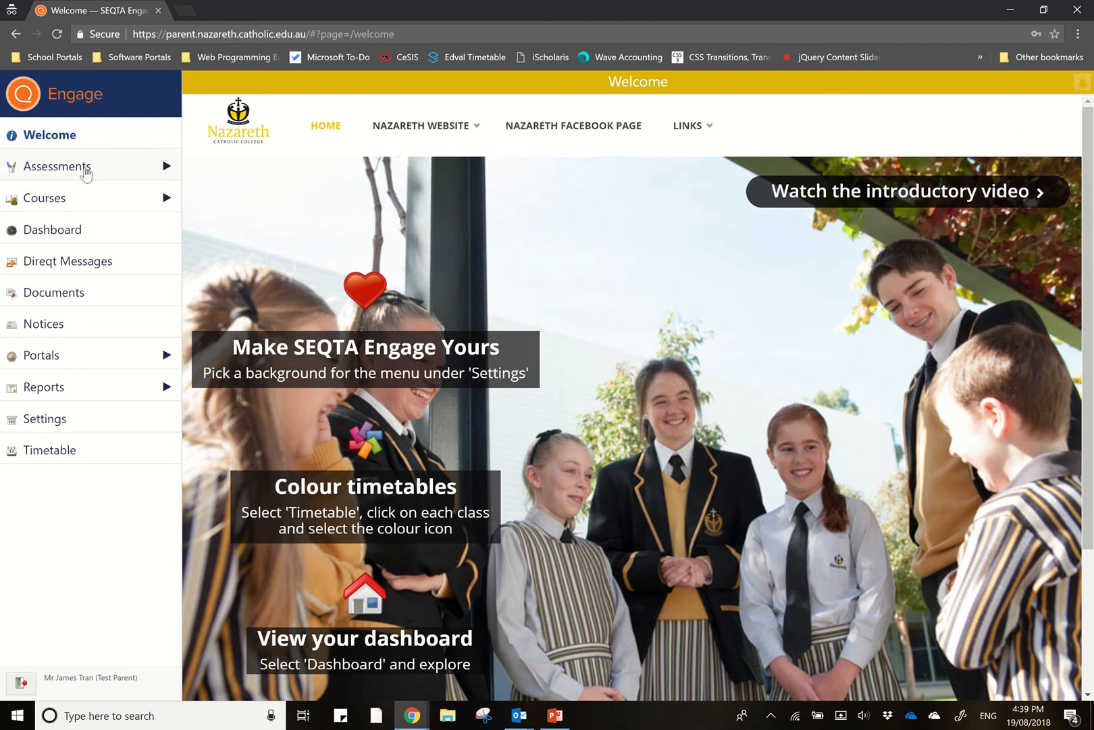
mouse_move(60, 166)
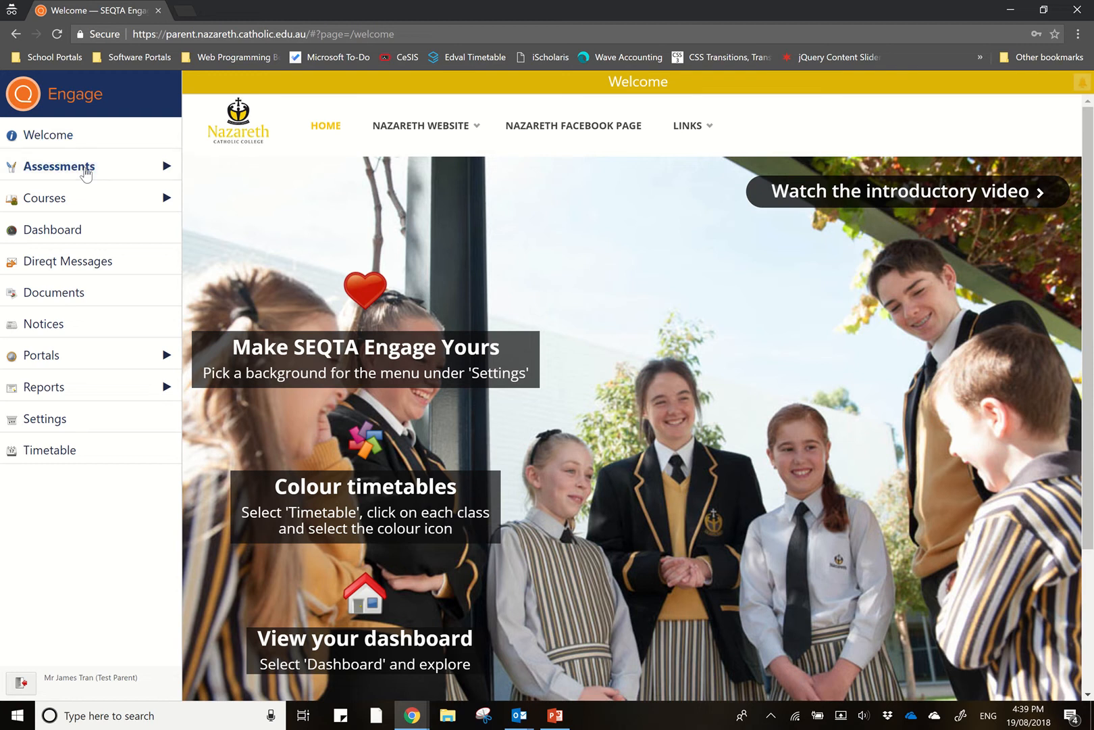
left_click(58, 166)
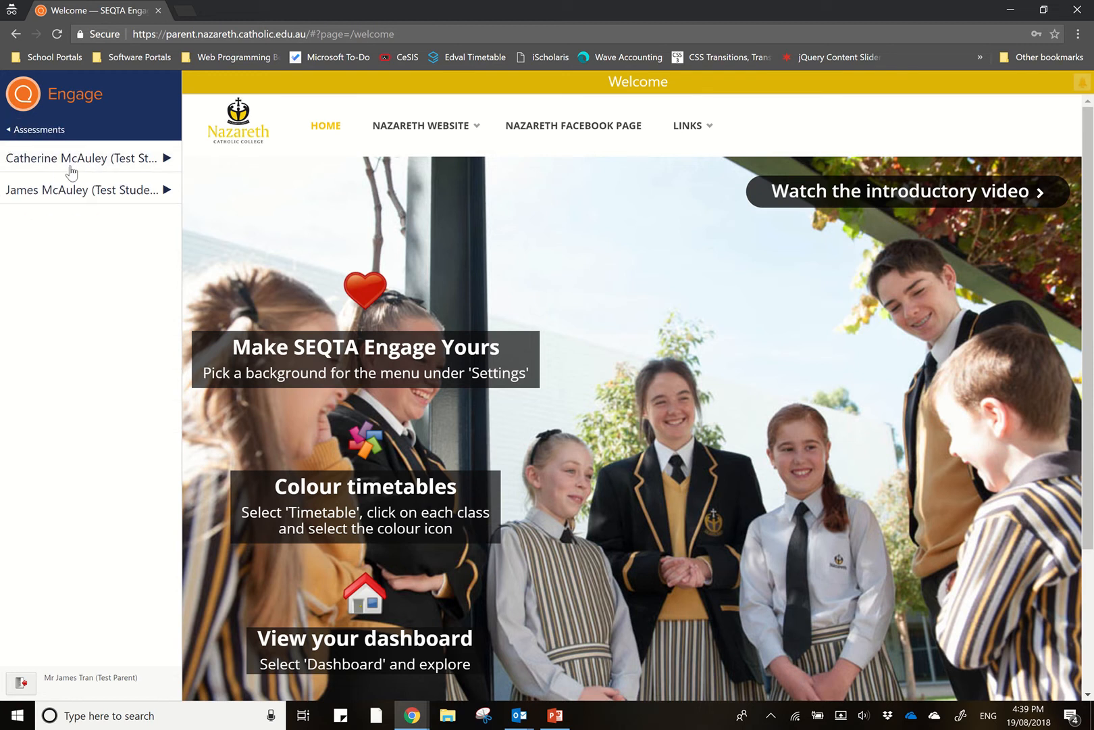
mouse_move(114, 162)
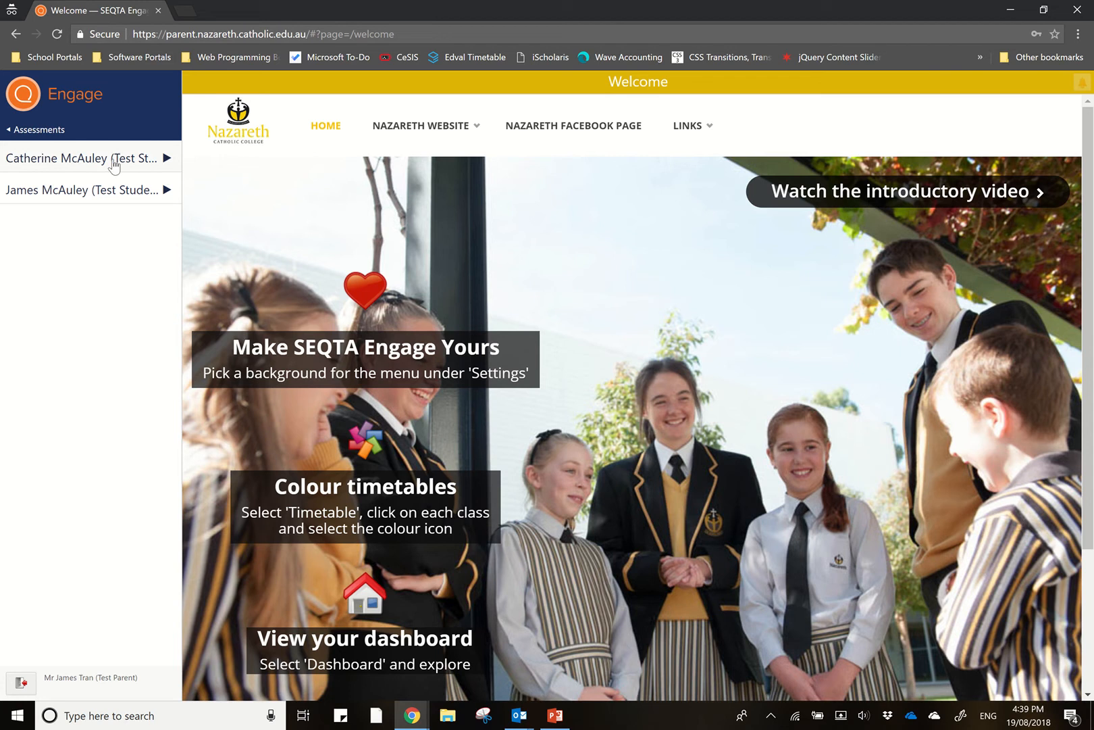
left_click(84, 158)
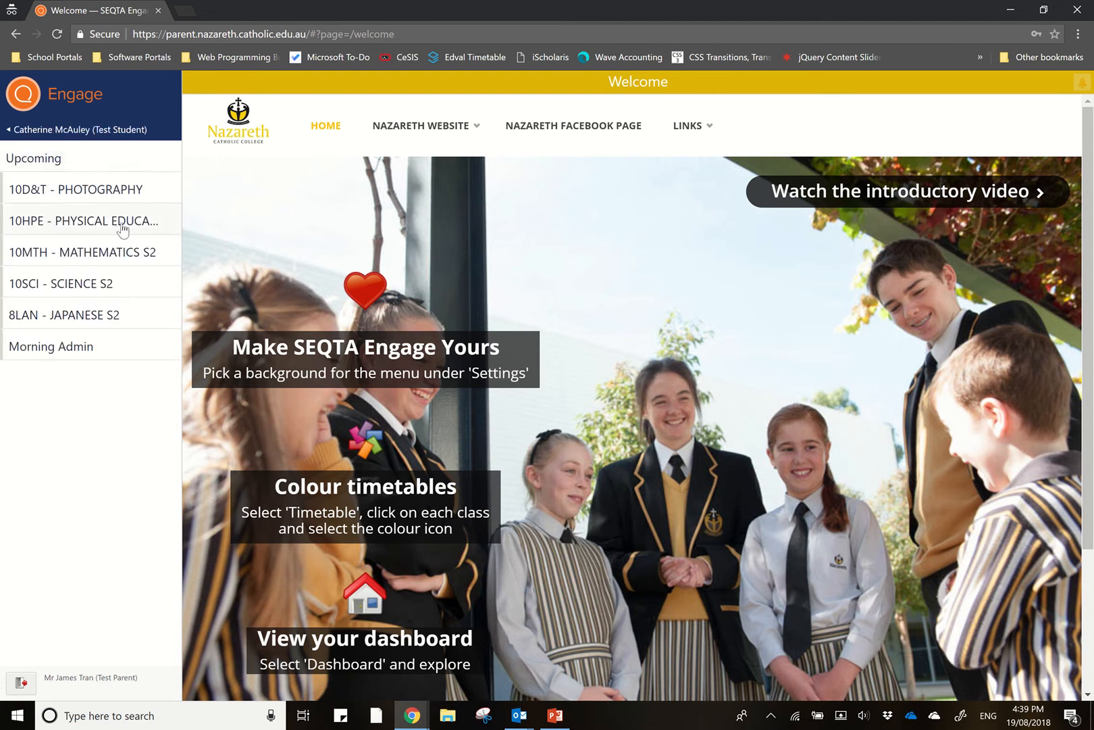
mouse_move(101, 364)
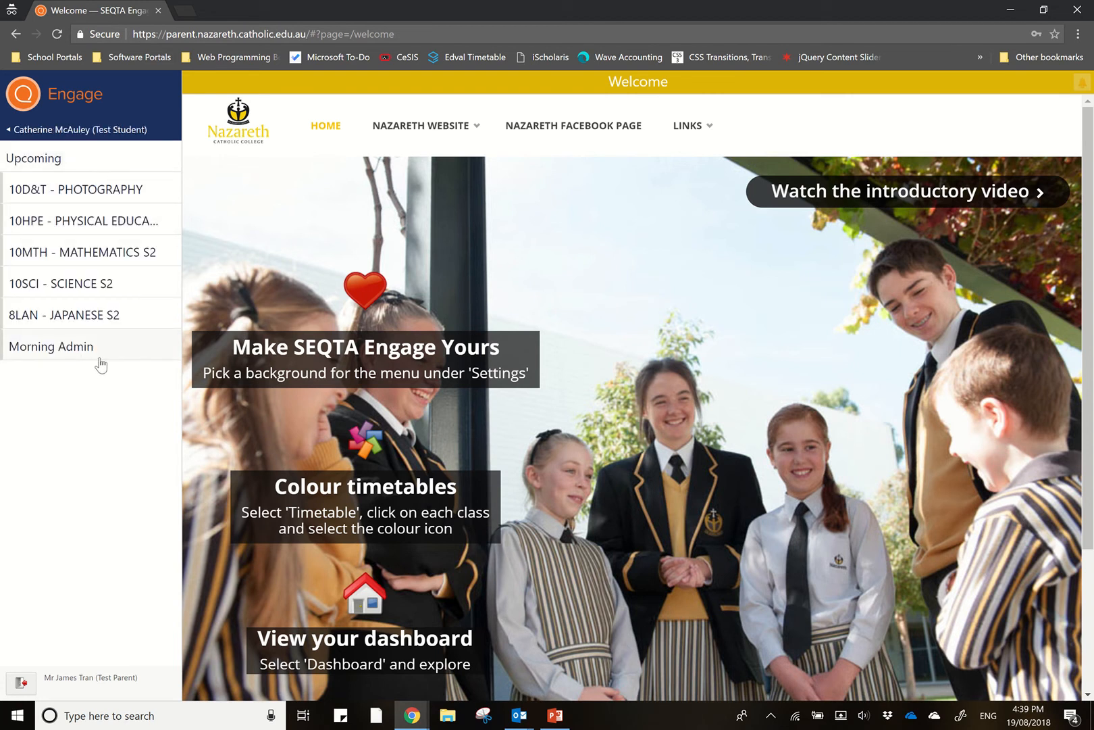
mouse_move(128, 391)
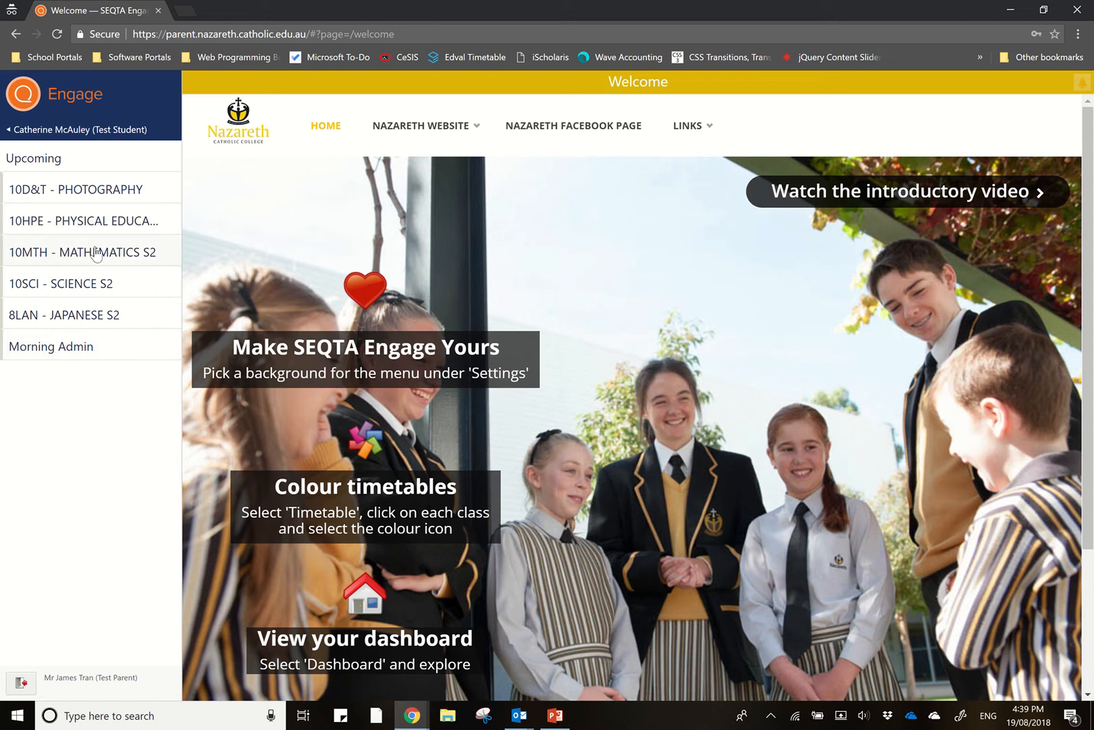
- View the 10MTH - MATHEMATICS S2 assessments and the Directed Investigation task sheet, then close the sheet
left_click(83, 252)
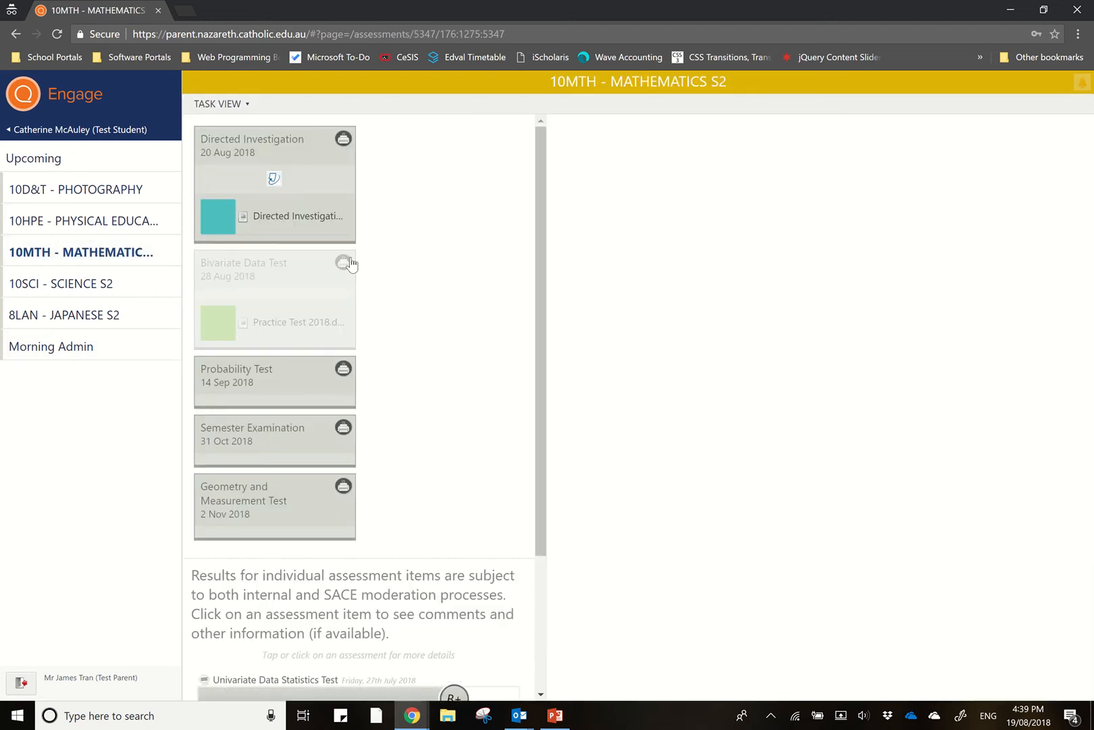
mouse_move(392, 453)
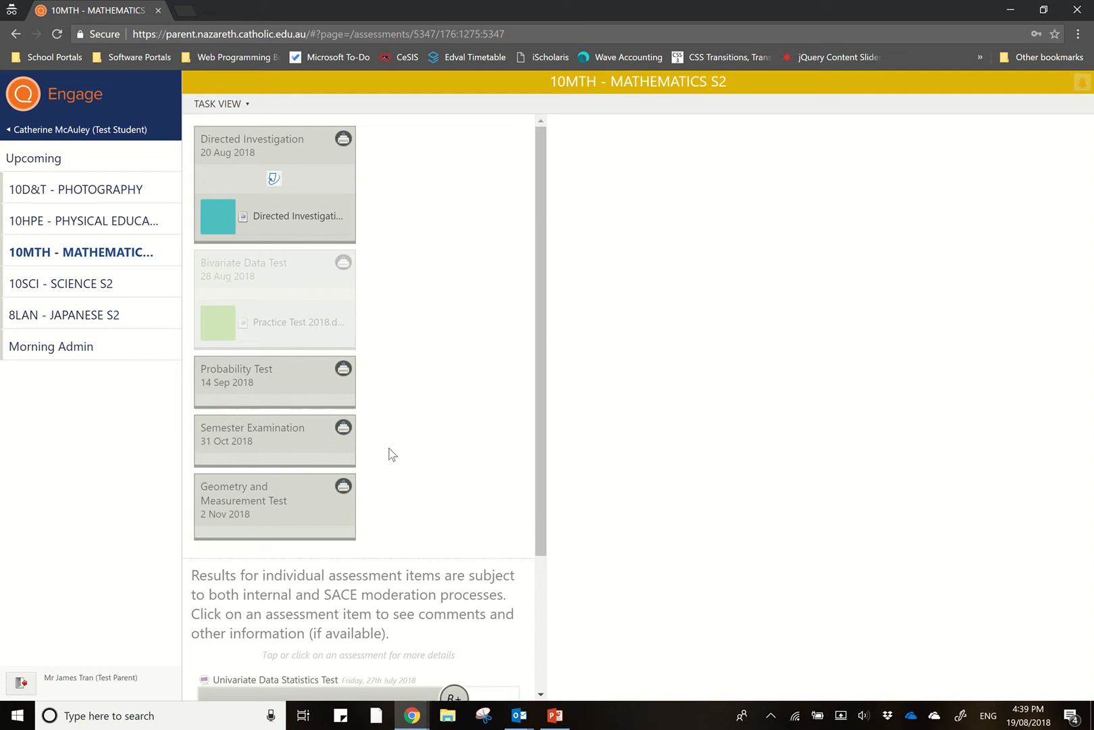
mouse_move(408, 467)
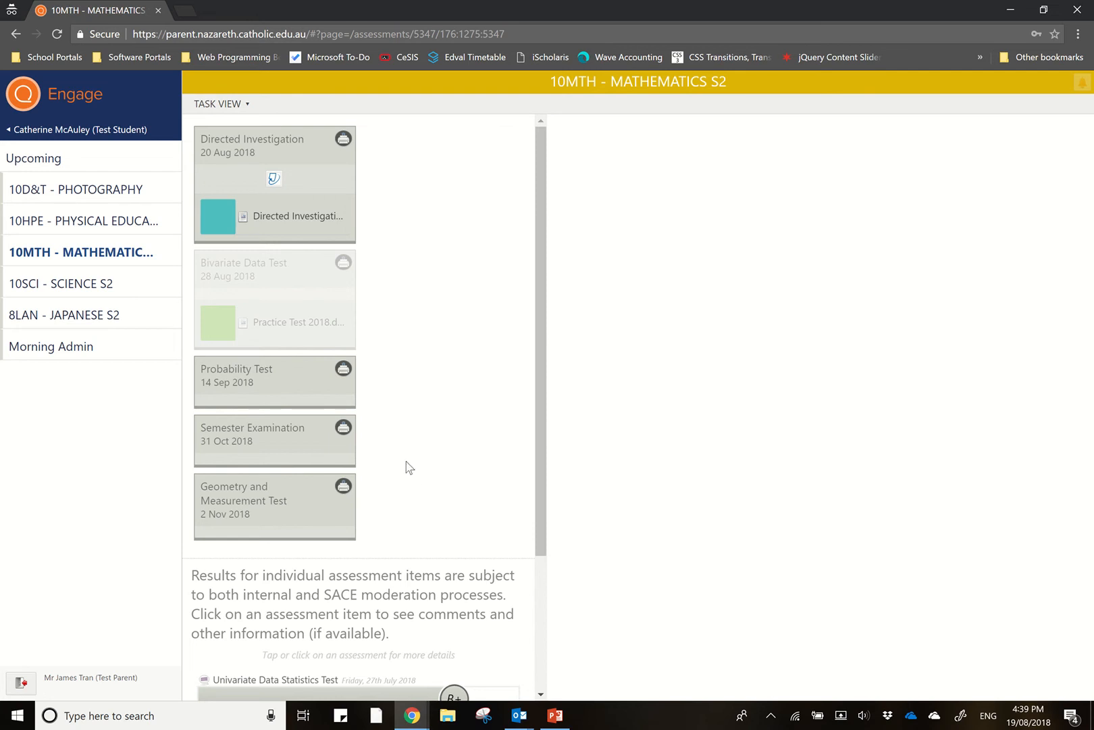
mouse_move(460, 396)
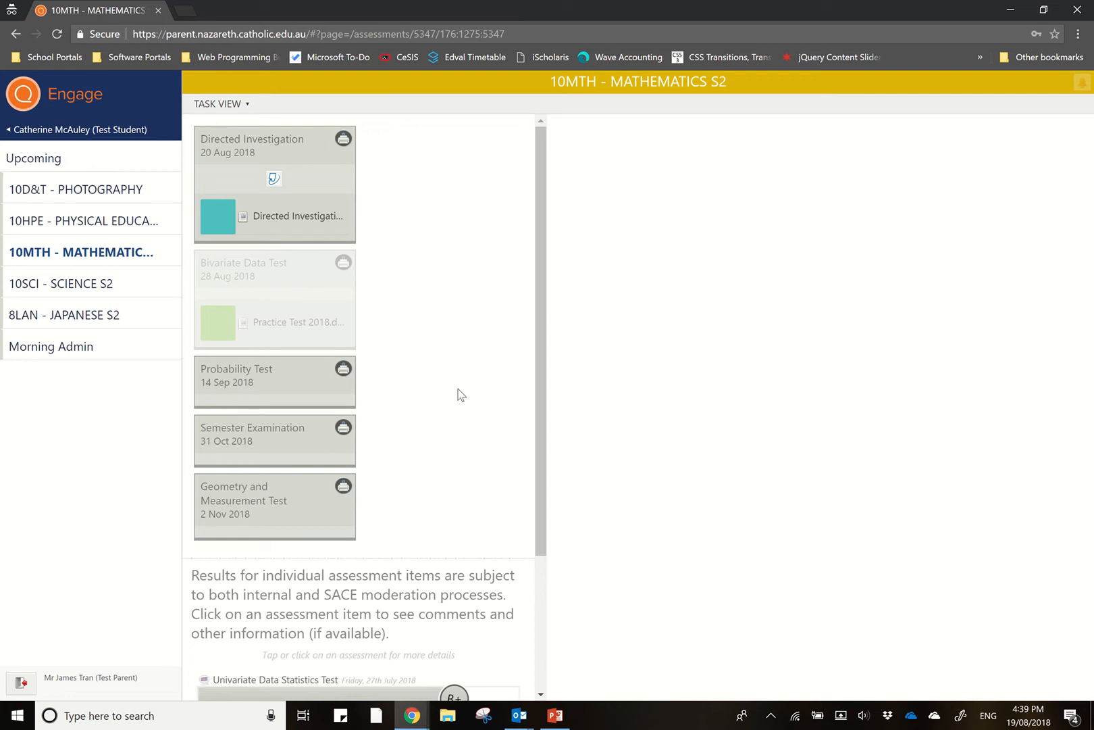
mouse_move(416, 343)
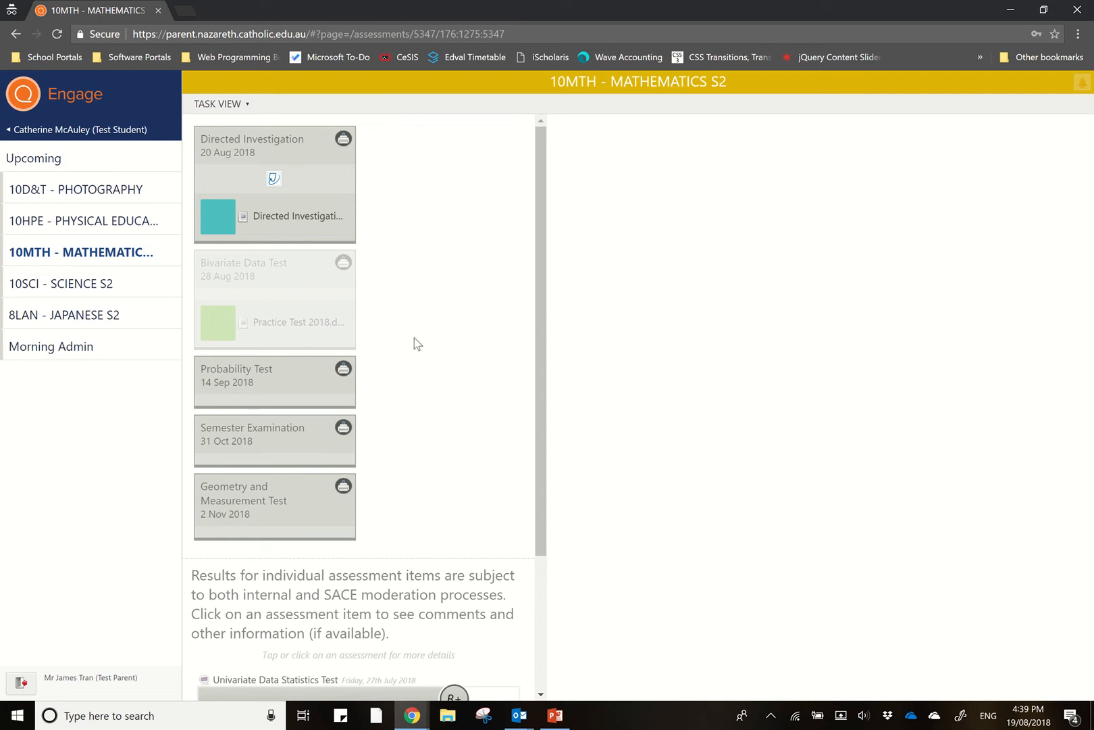
mouse_move(439, 349)
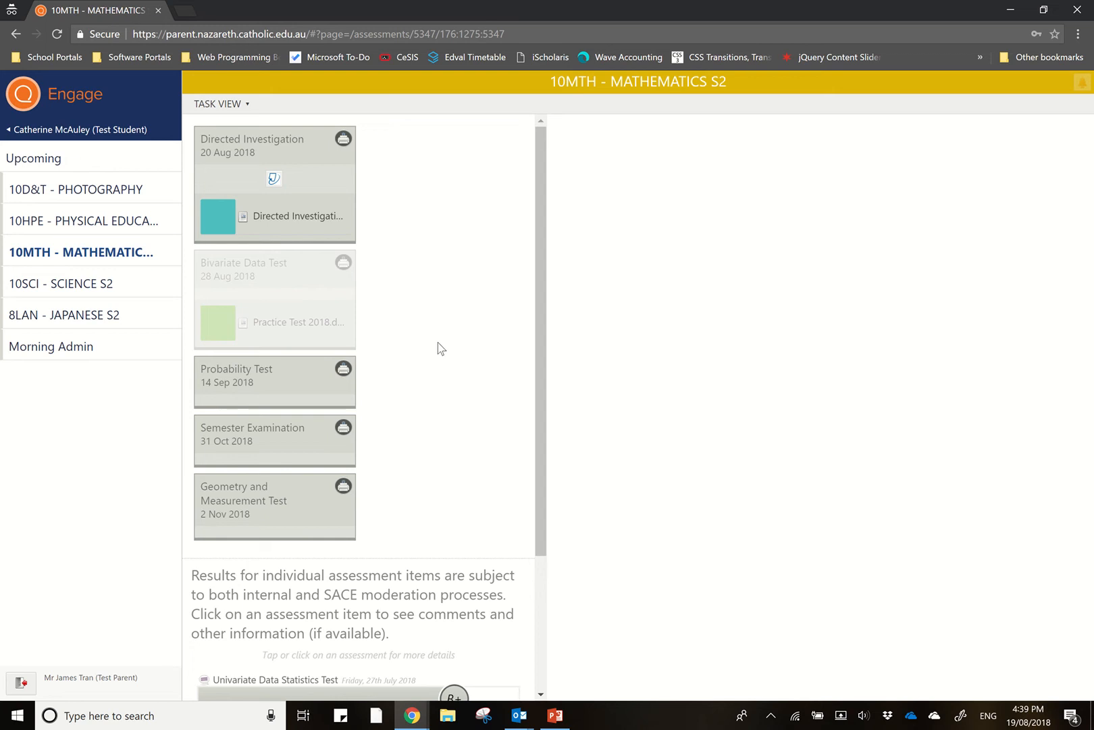
mouse_move(239, 216)
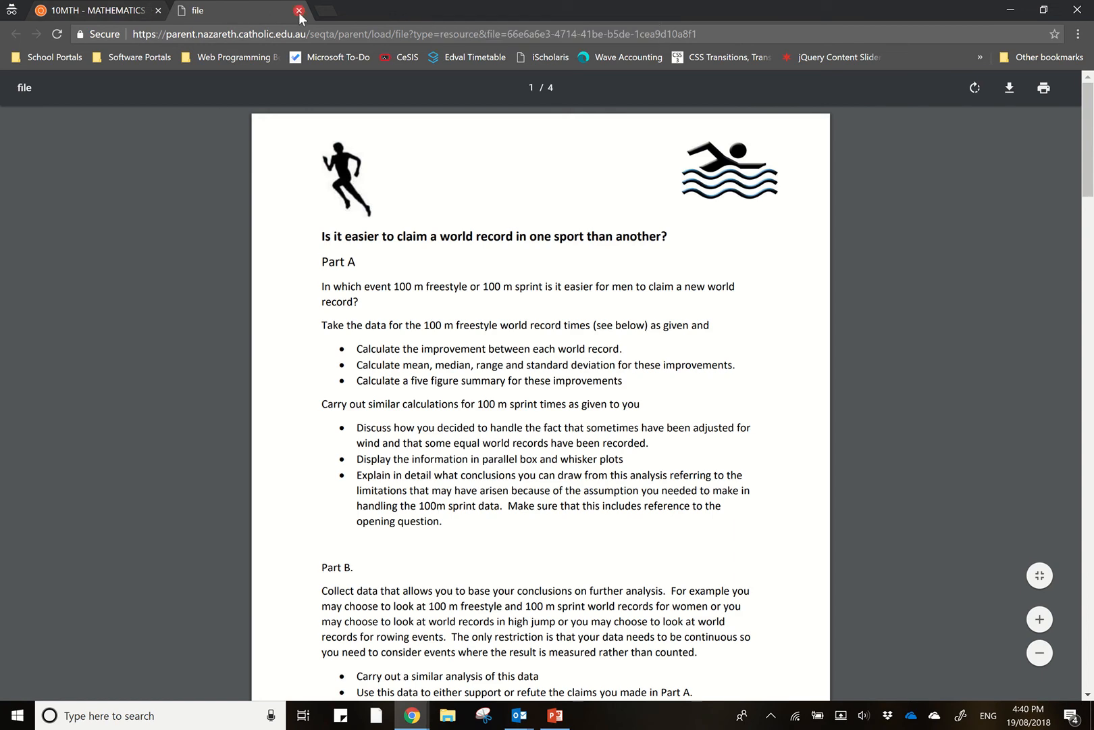
left_click(298, 11)
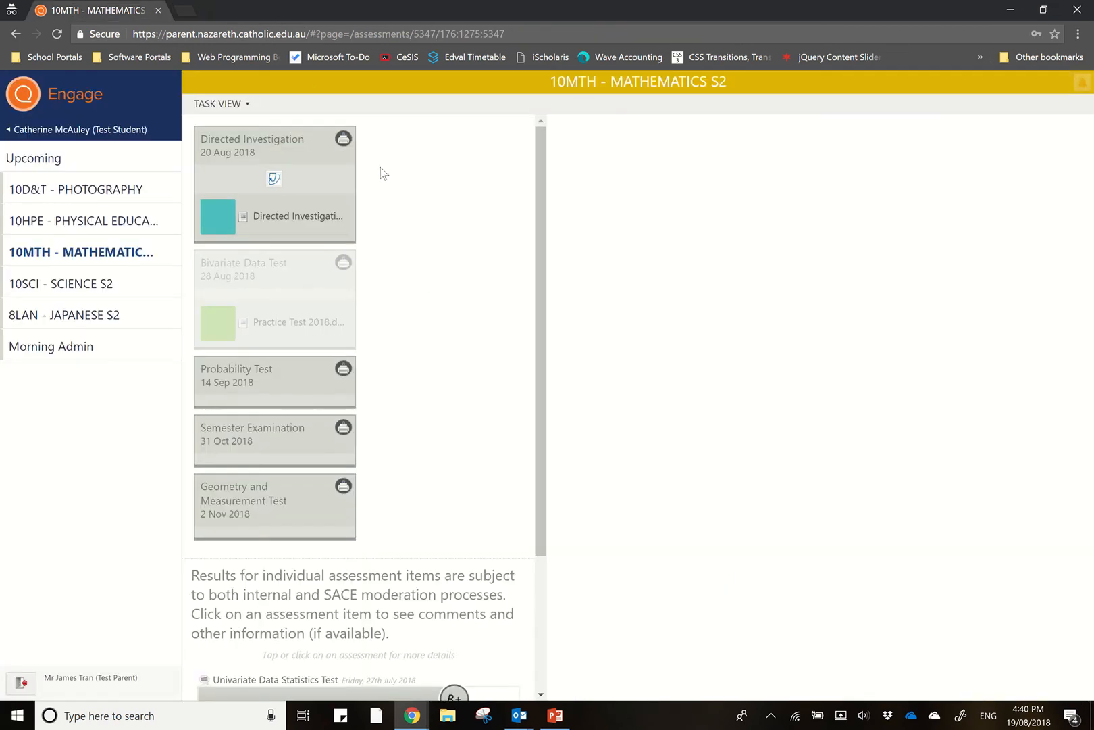
mouse_move(432, 285)
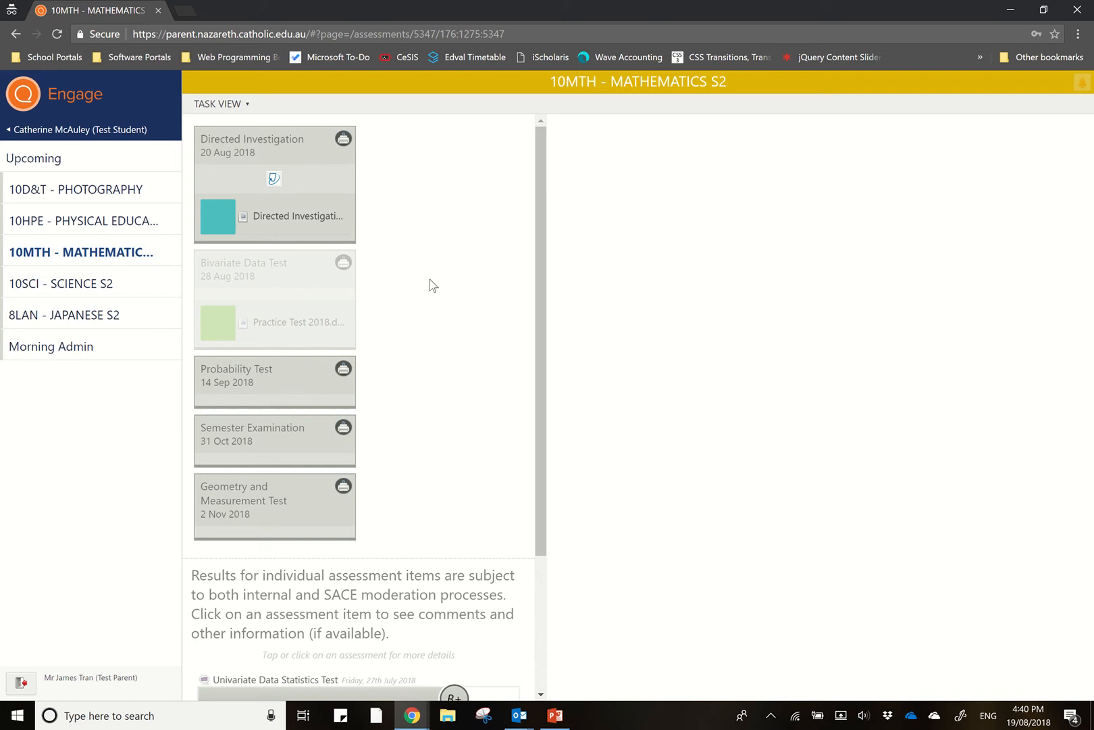
mouse_move(391, 279)
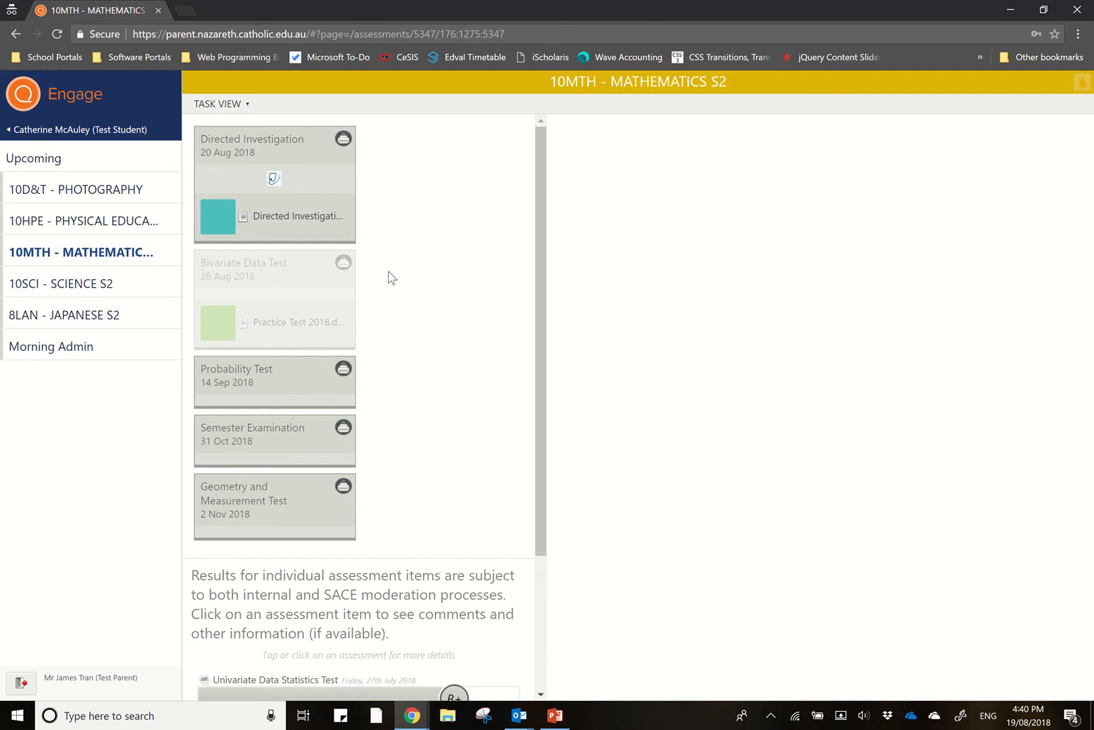
mouse_move(342, 489)
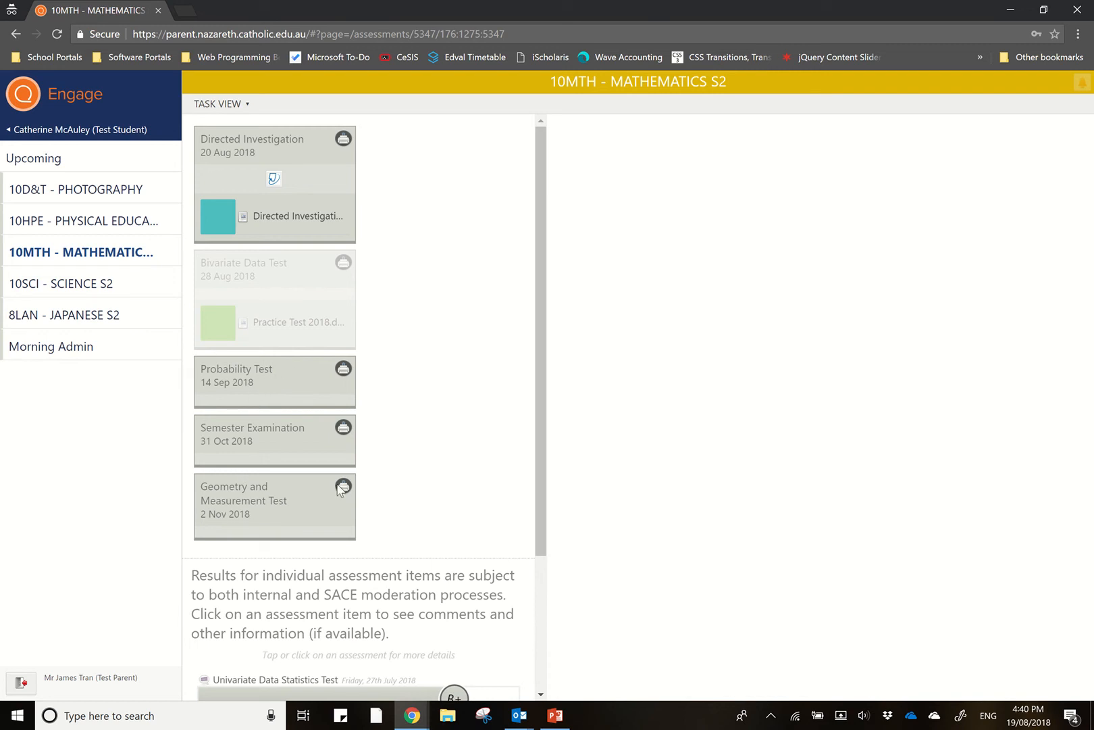
scroll("down", 3)
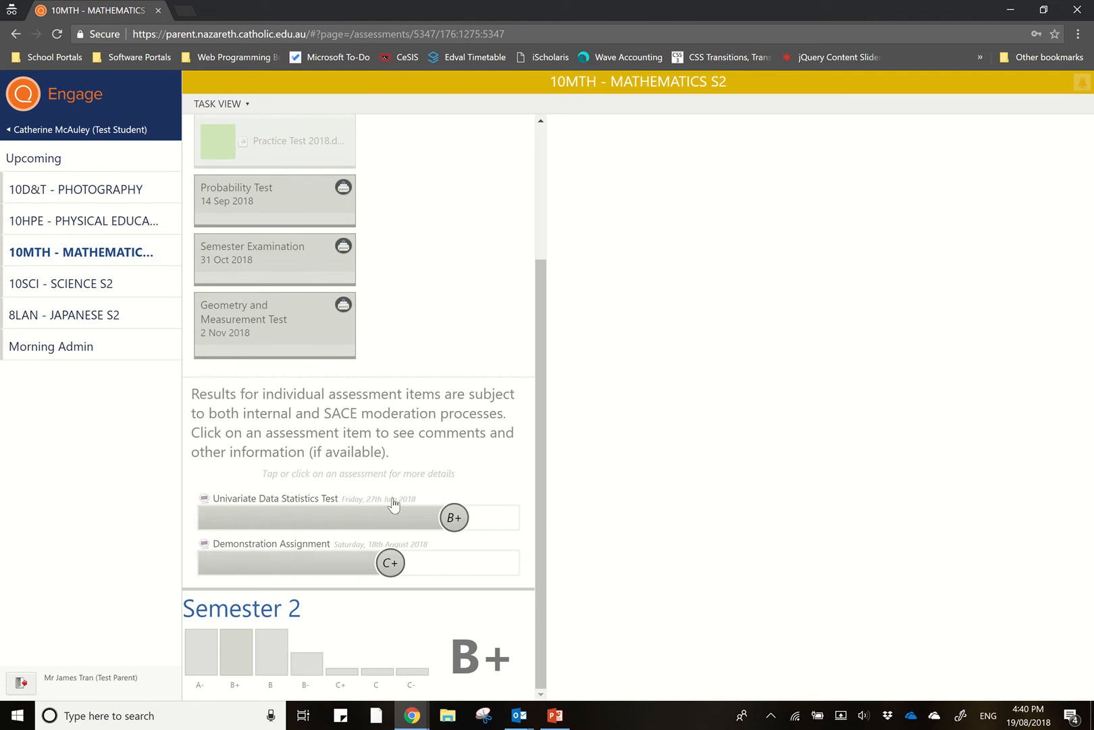
mouse_move(264, 515)
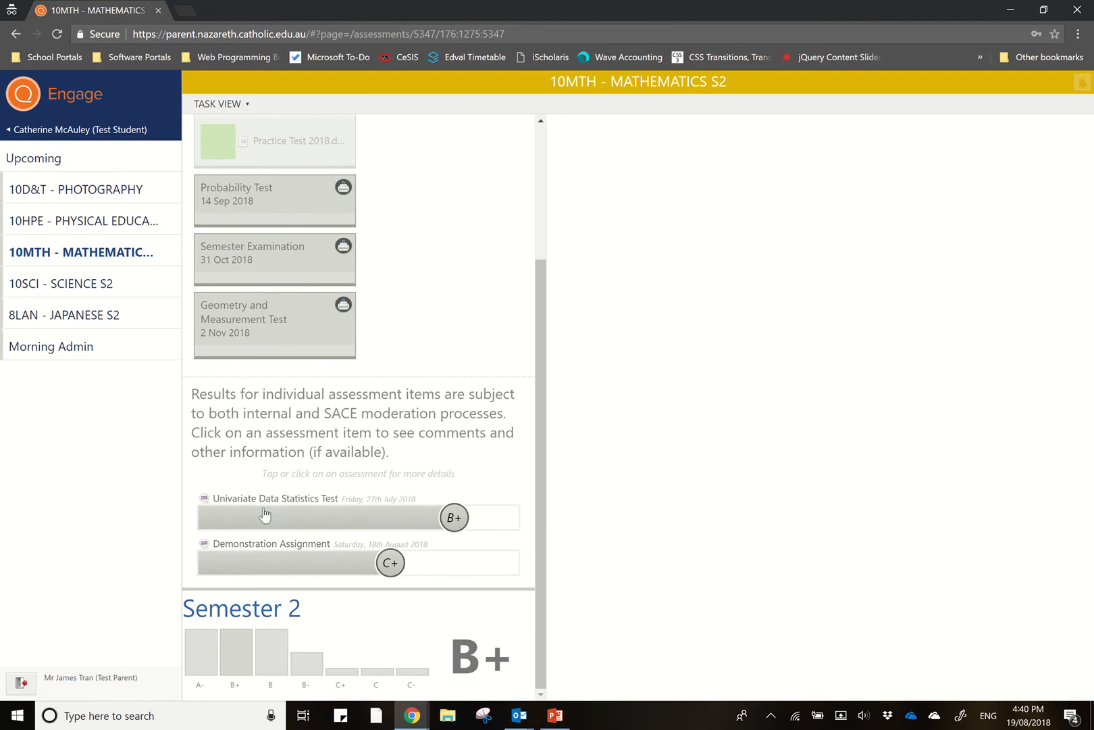
left_click(294, 516)
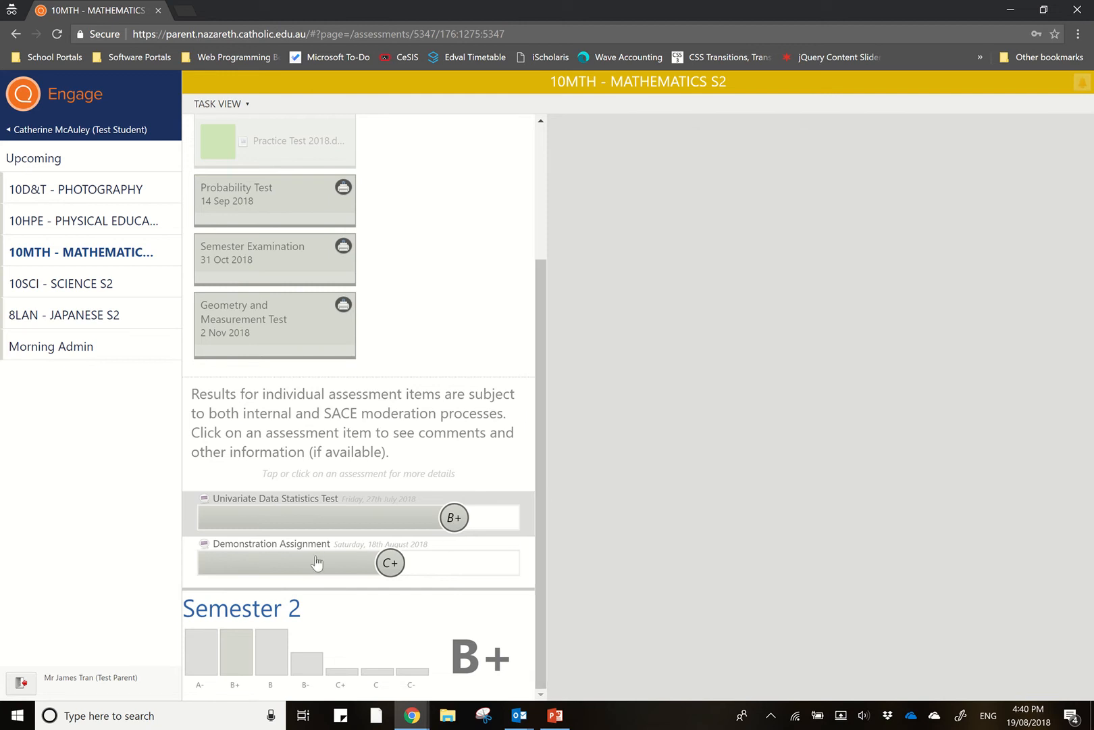
- Show the Demonstration Assignment details with its C+ grade, comments and late submission
left_click(316, 562)
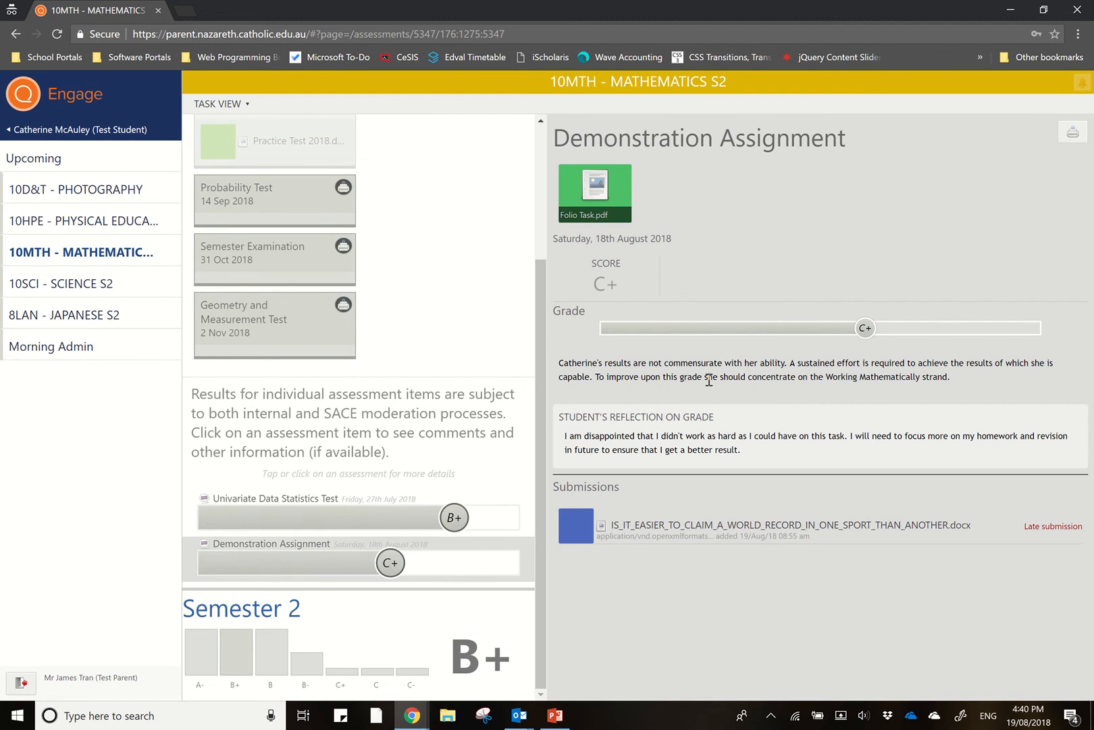
mouse_move(748, 531)
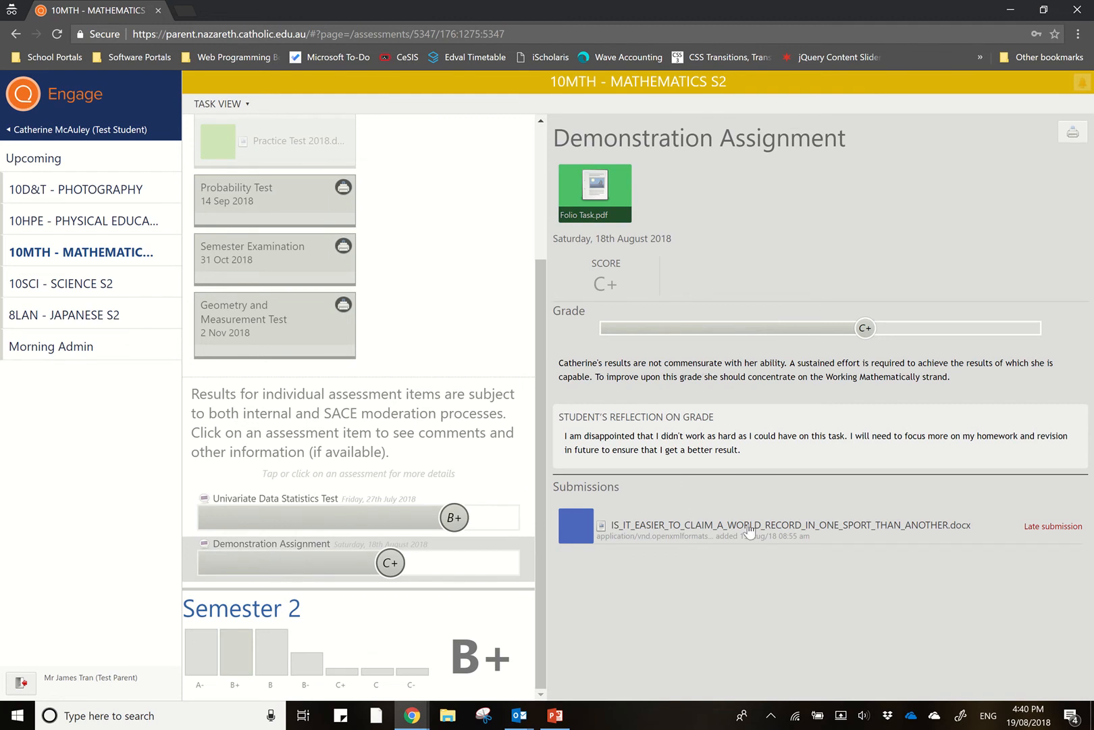
mouse_move(775, 565)
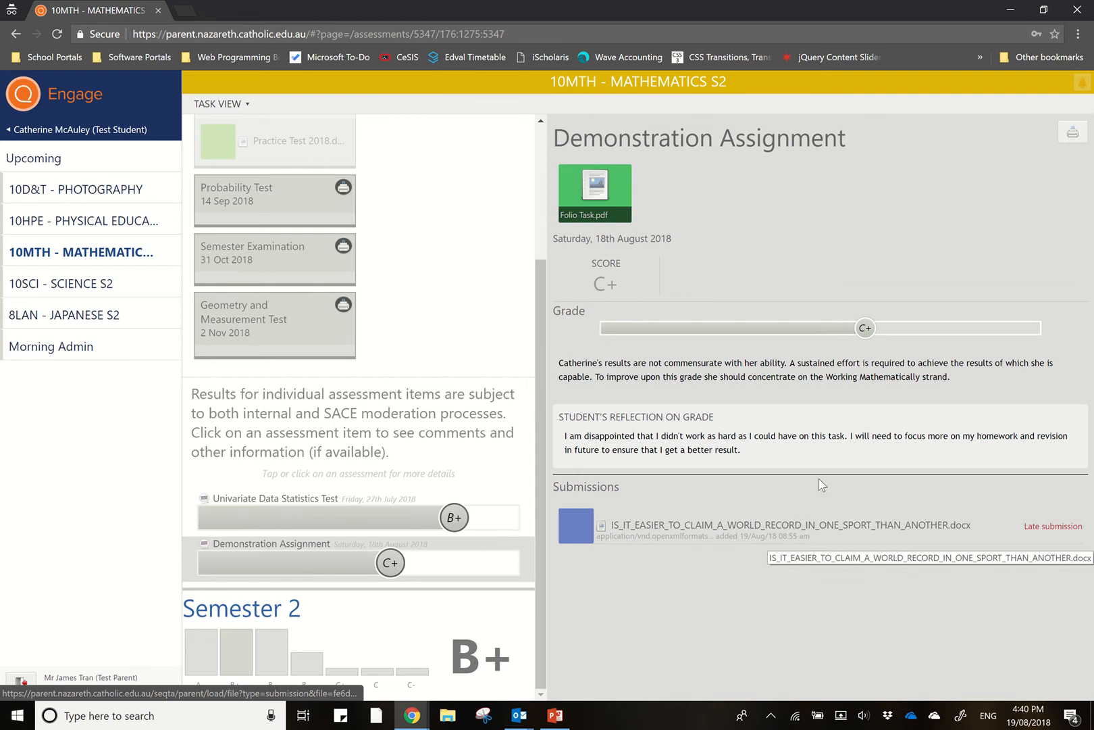
mouse_move(708, 452)
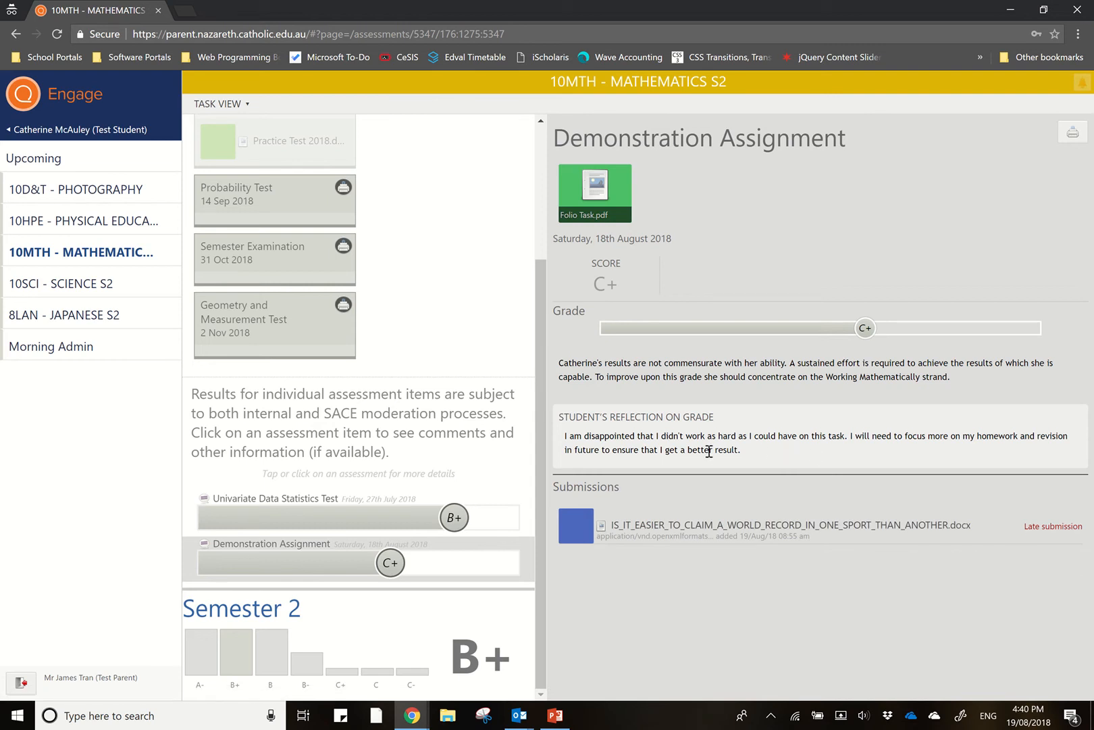
mouse_move(351, 647)
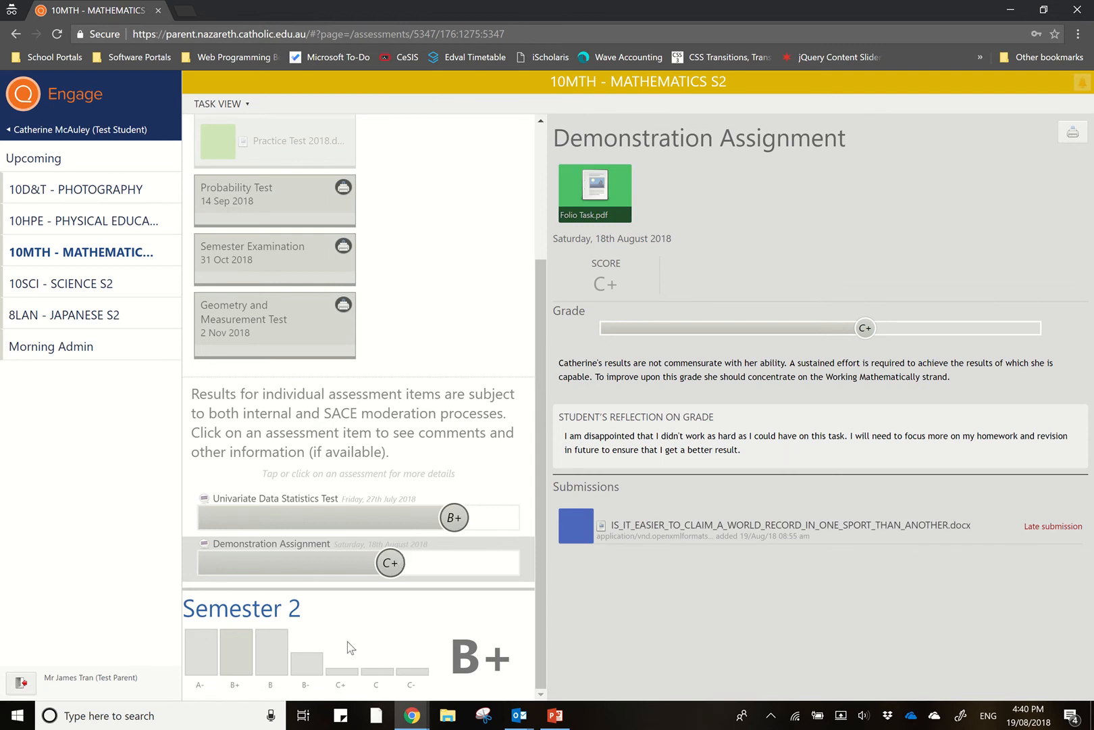
mouse_move(422, 635)
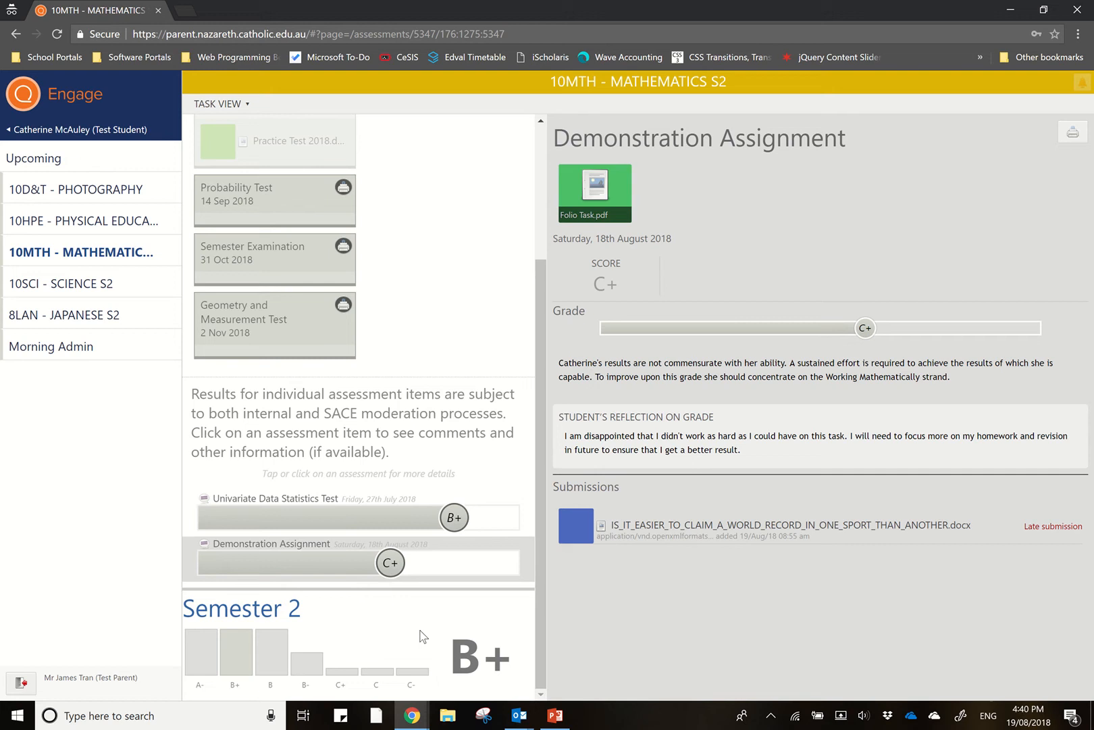
mouse_move(433, 660)
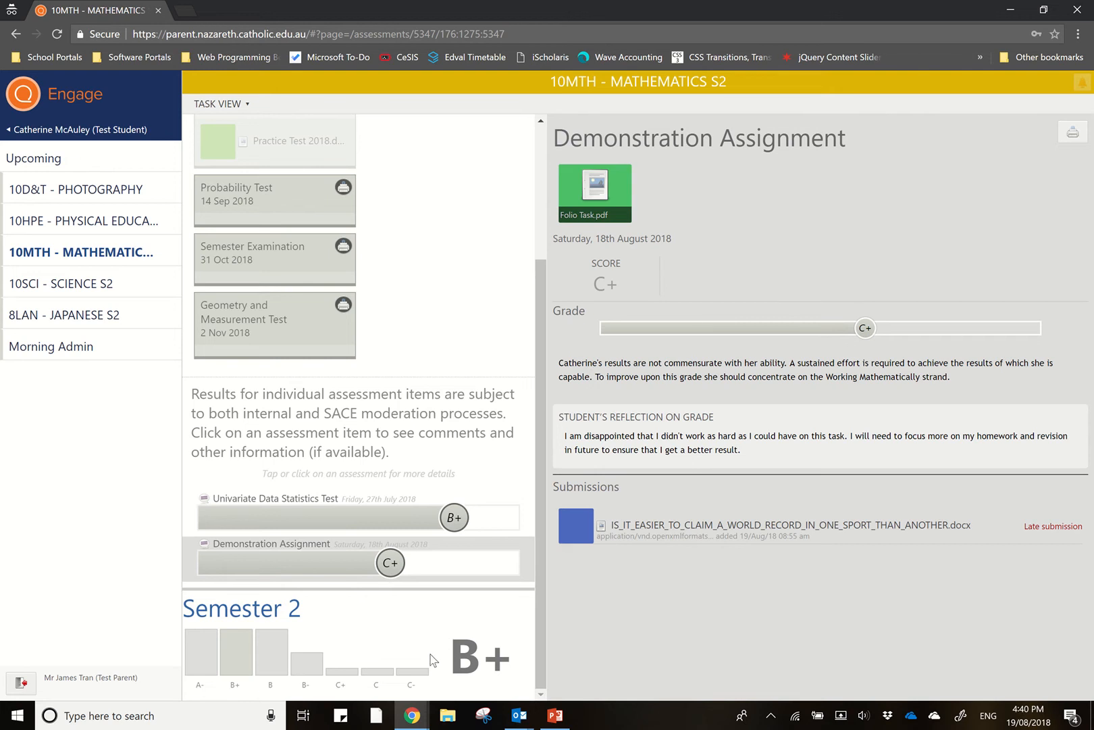
mouse_move(431, 650)
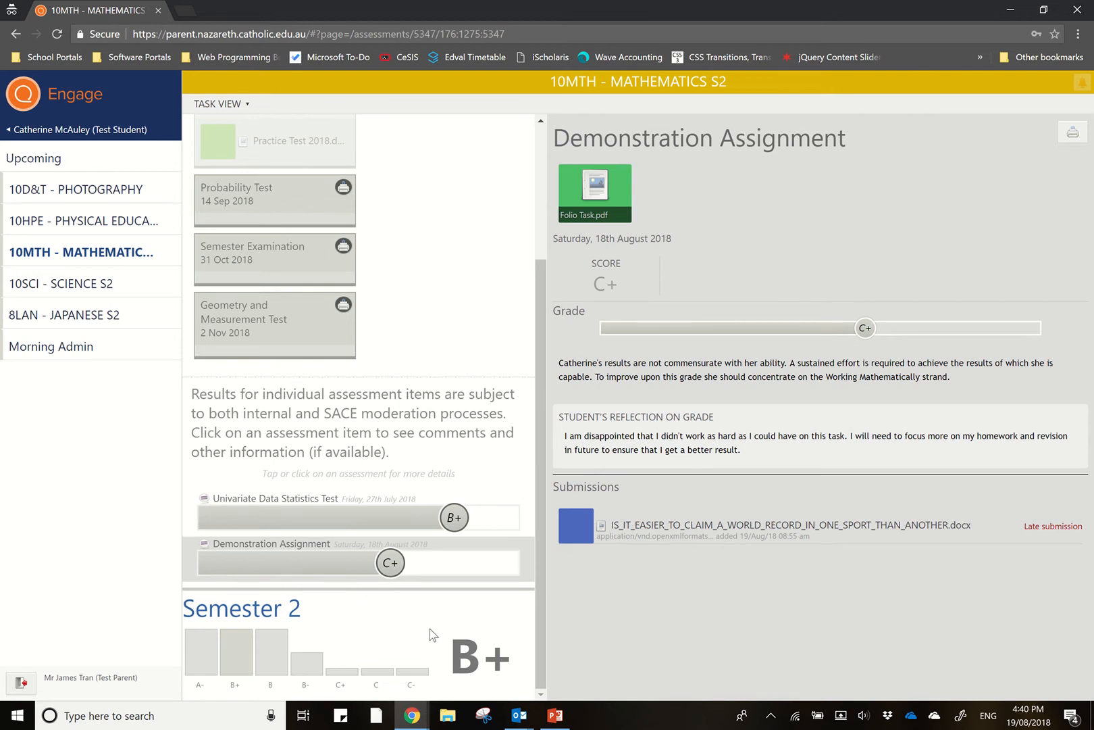
mouse_move(438, 657)
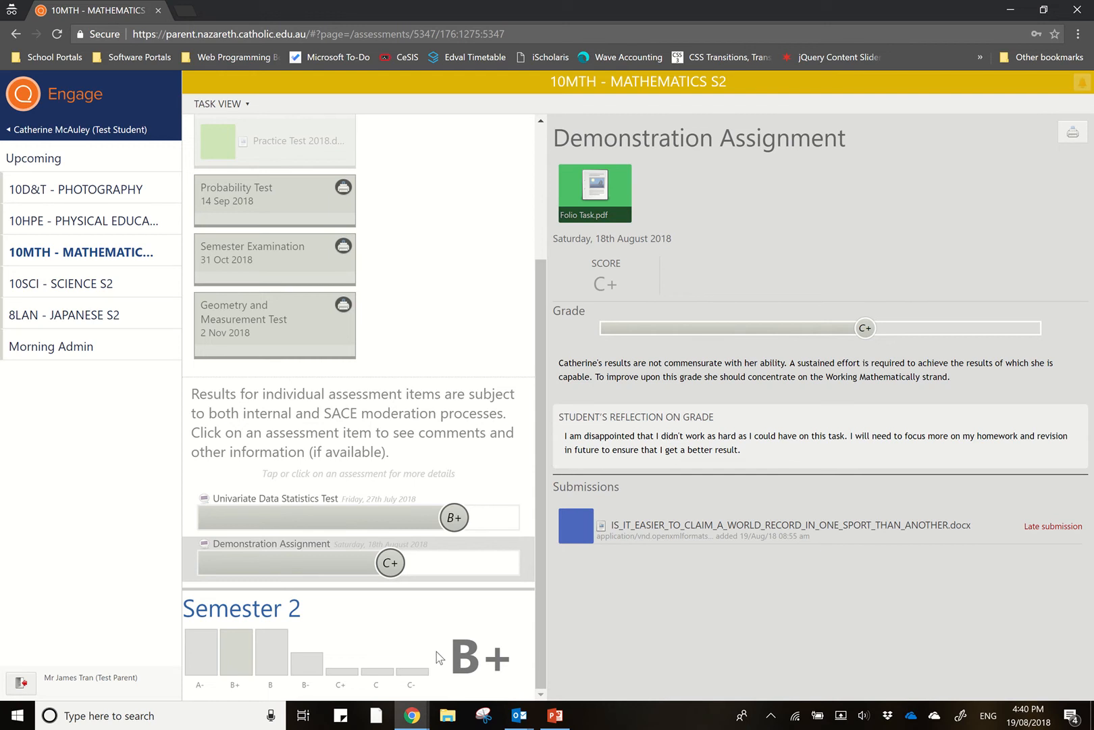
mouse_move(220, 296)
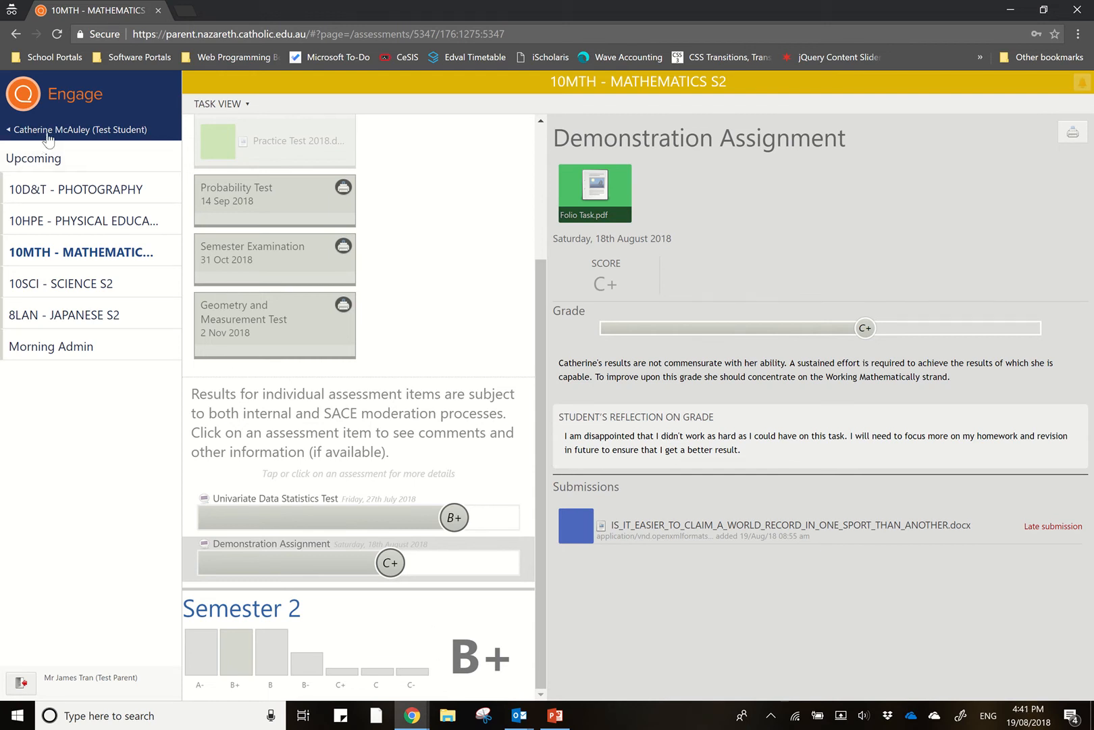
- Return to the main menu and show Catherine McAuley's subjects in the Courses section
left_click(77, 130)
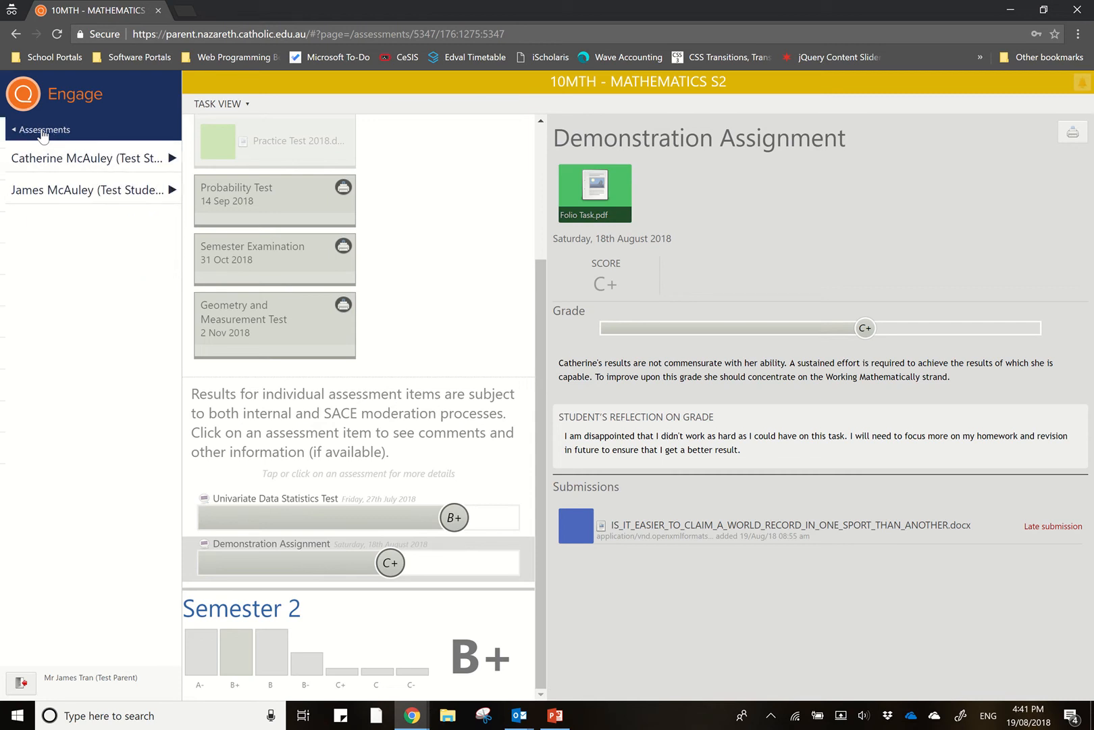
left_click(43, 130)
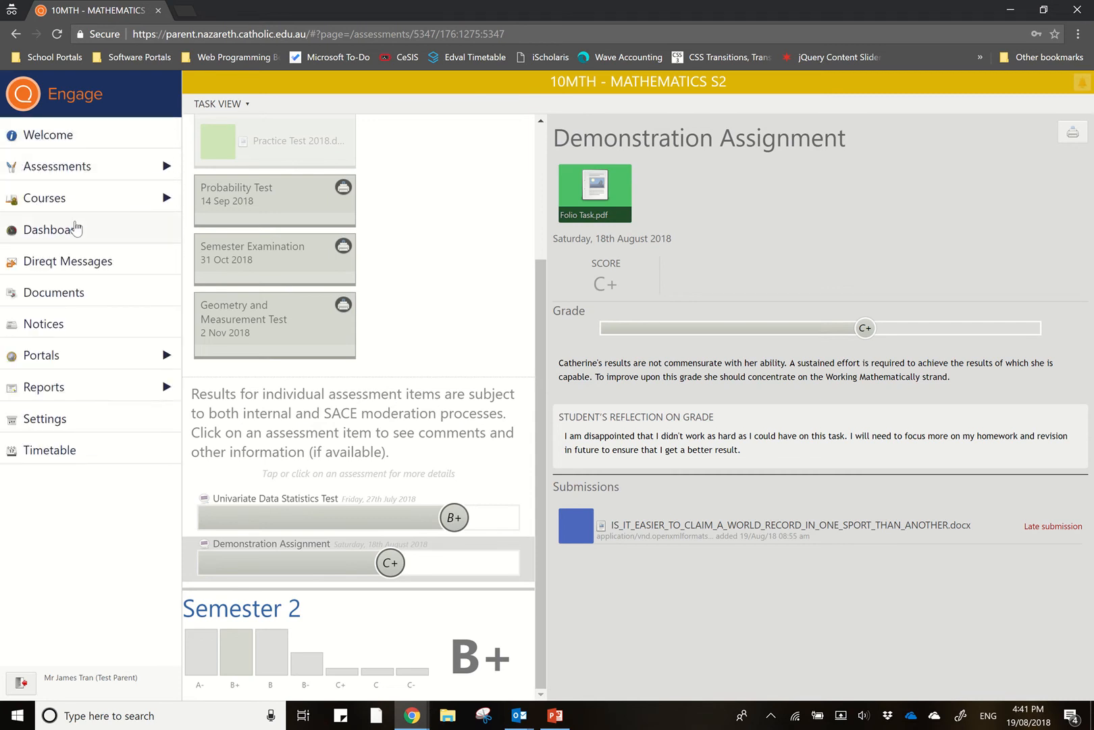
mouse_move(87, 203)
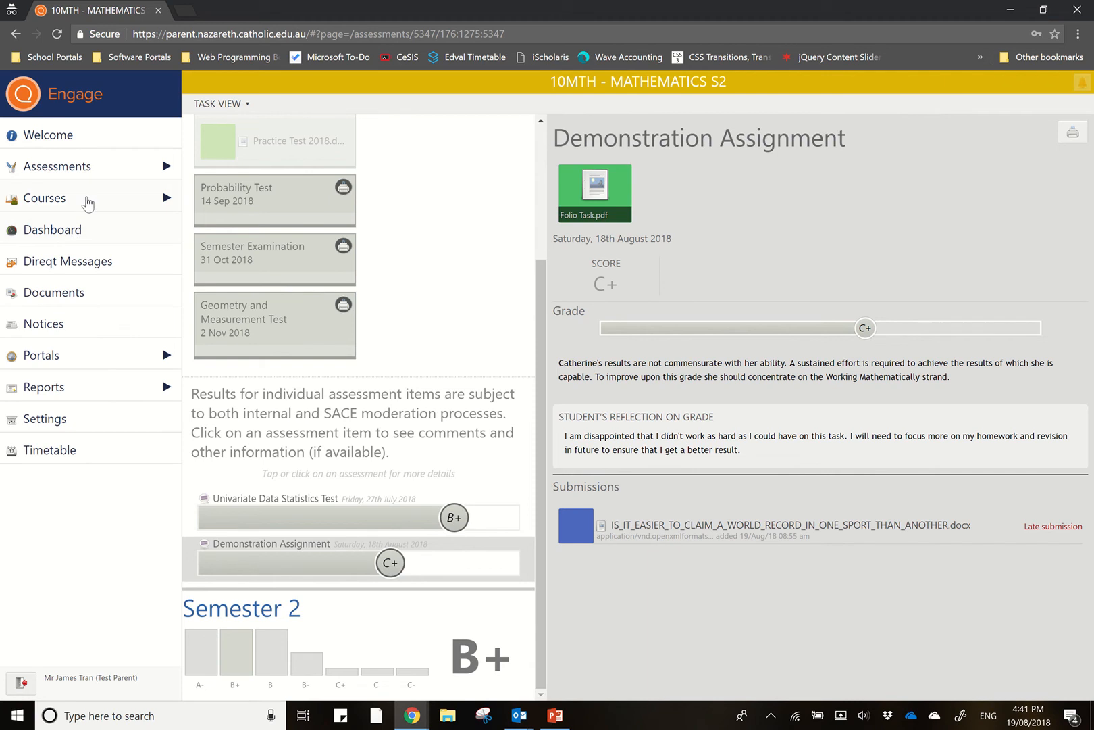
left_click(44, 197)
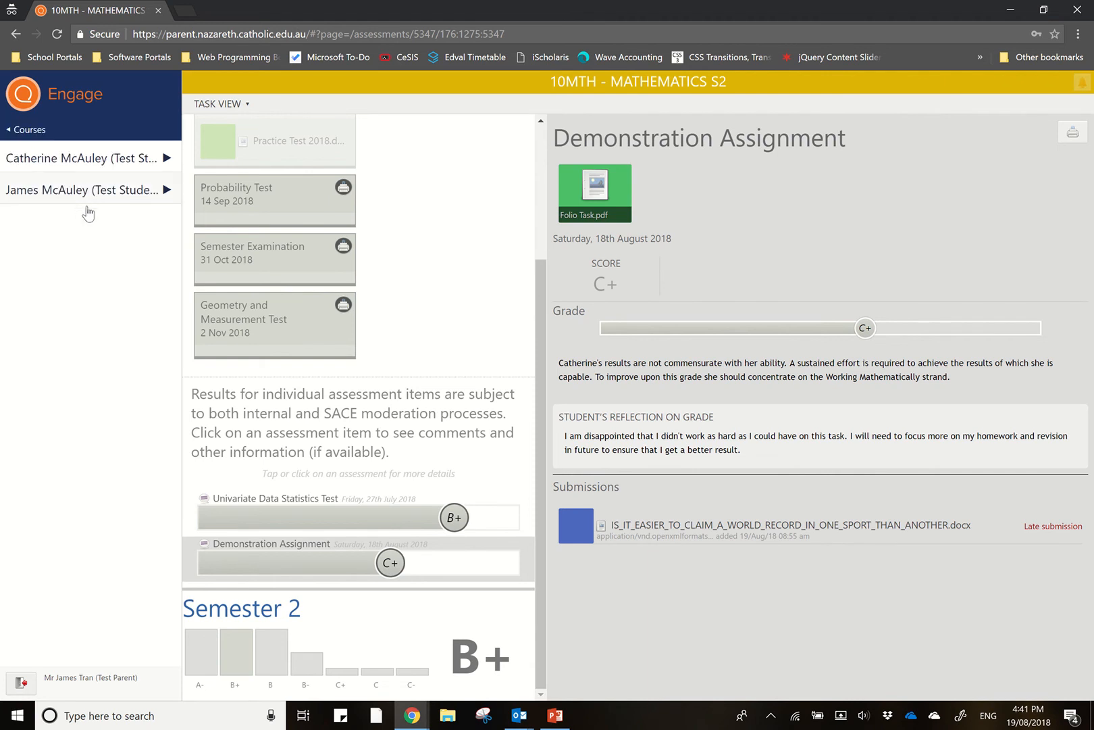
mouse_move(117, 227)
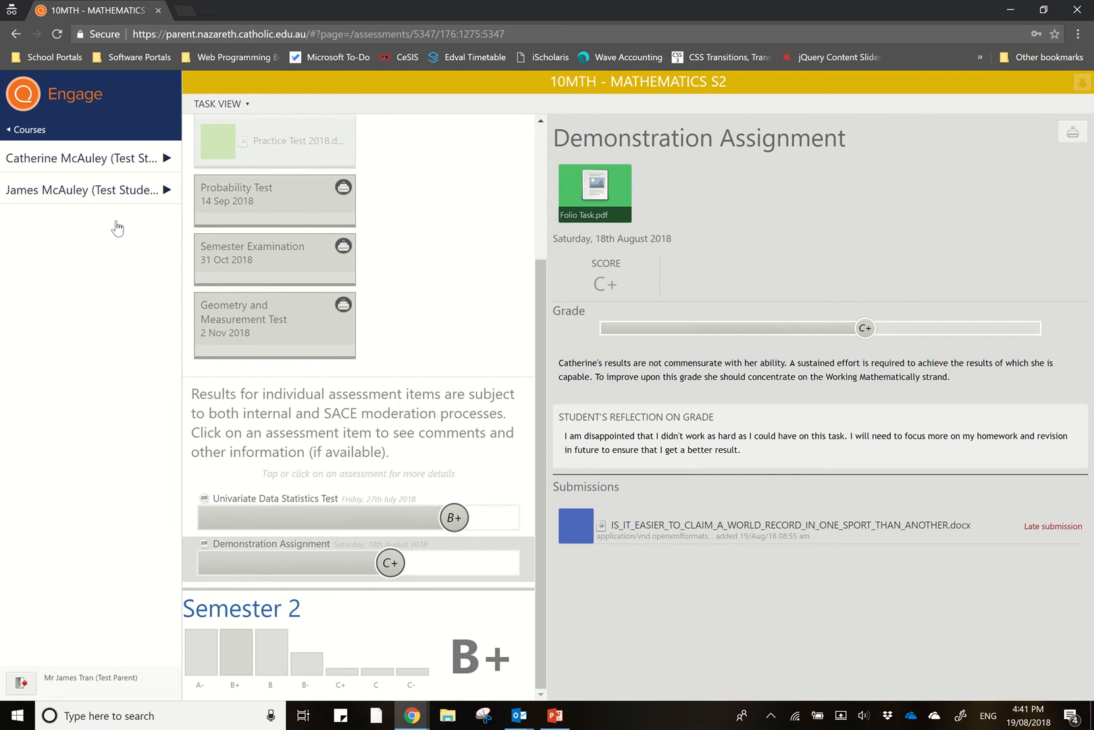
mouse_move(88, 168)
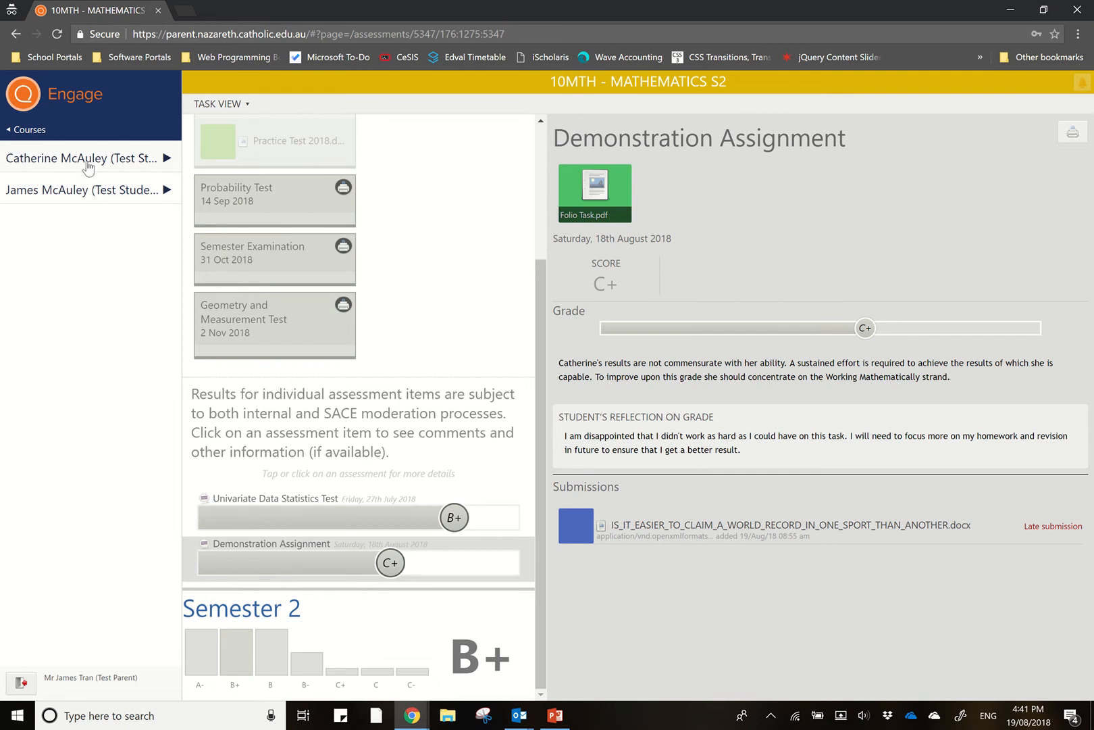
left_click(84, 158)
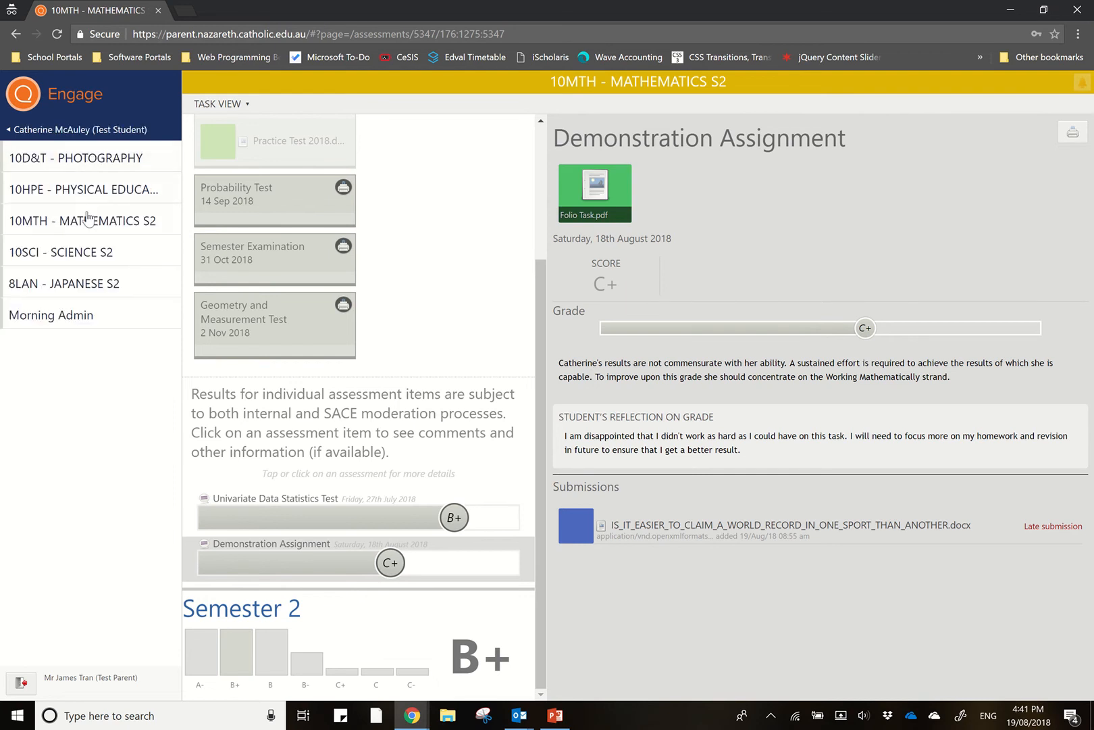
- Show the 10MTH - MATHEMATICS S2 course page and browse its week-by-week lesson list
left_click(82, 220)
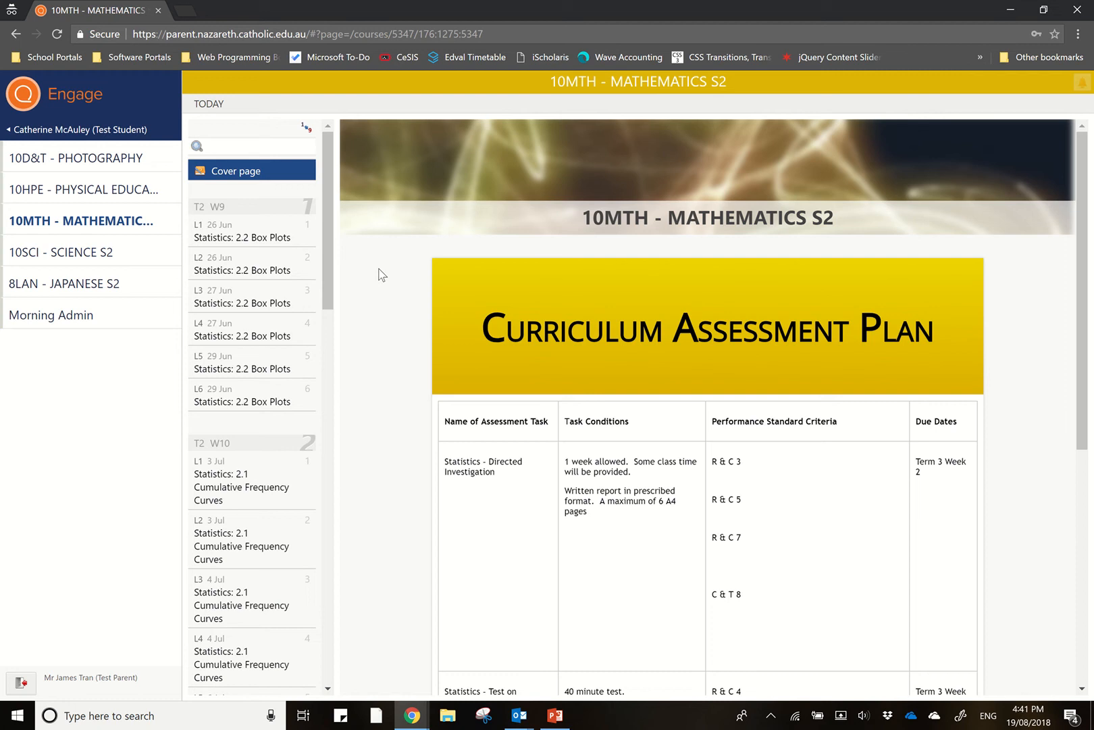
mouse_move(693, 579)
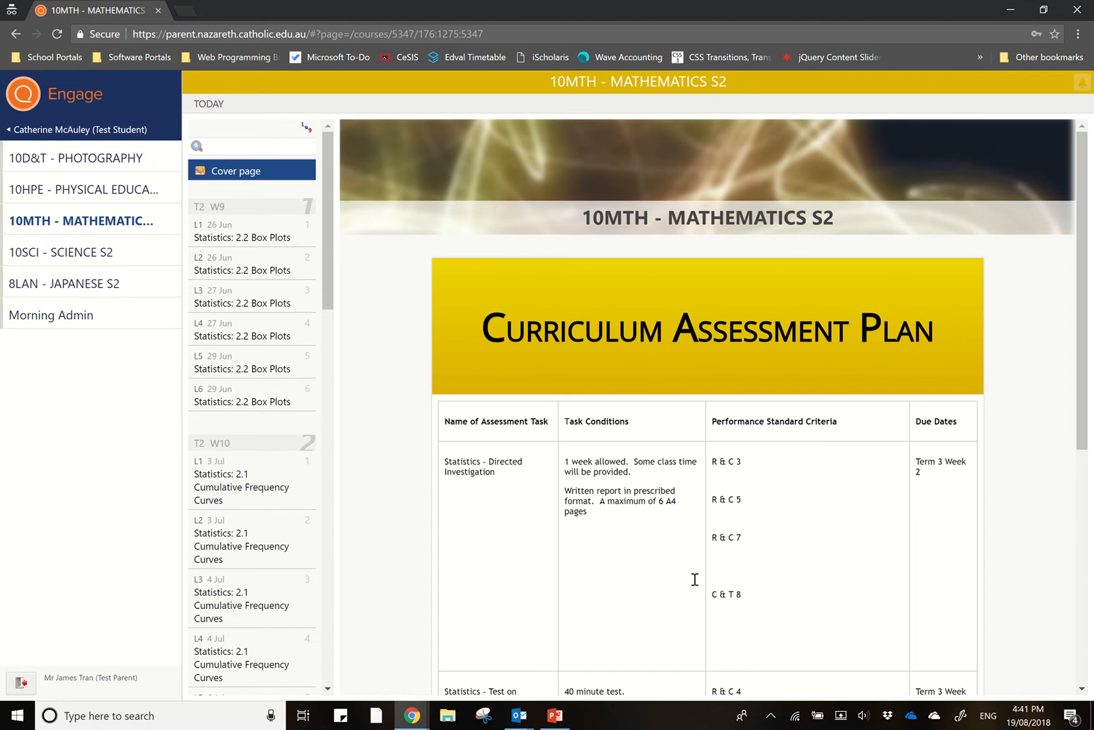
mouse_move(446, 369)
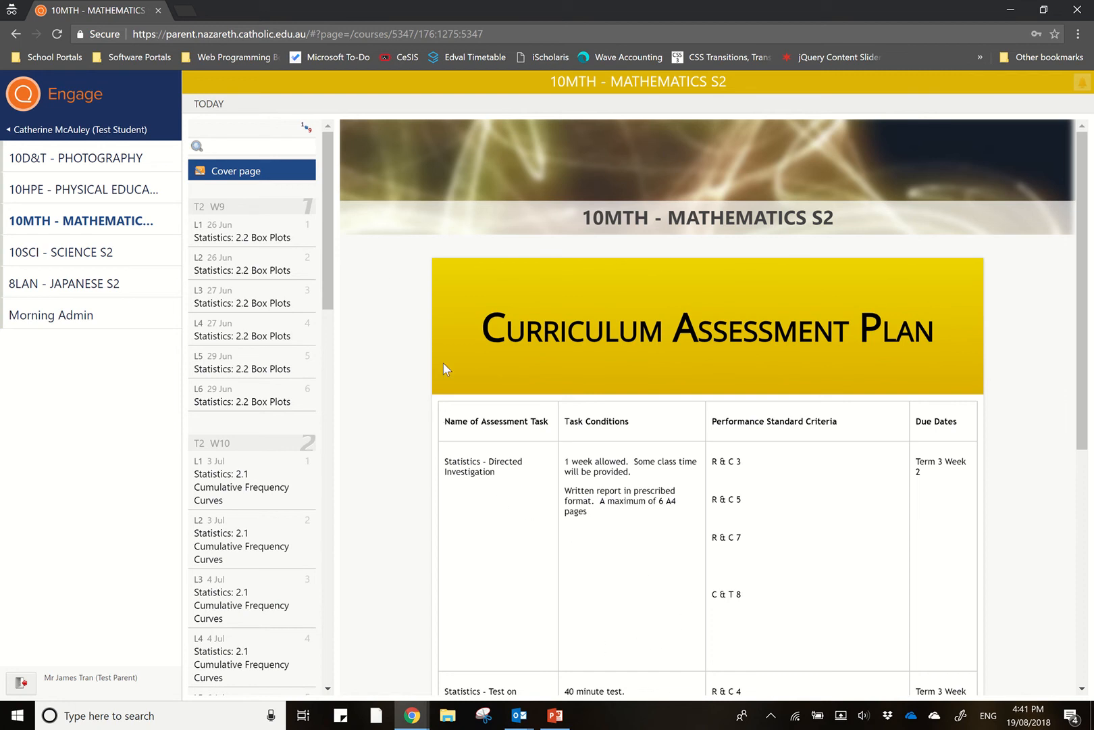
mouse_move(436, 417)
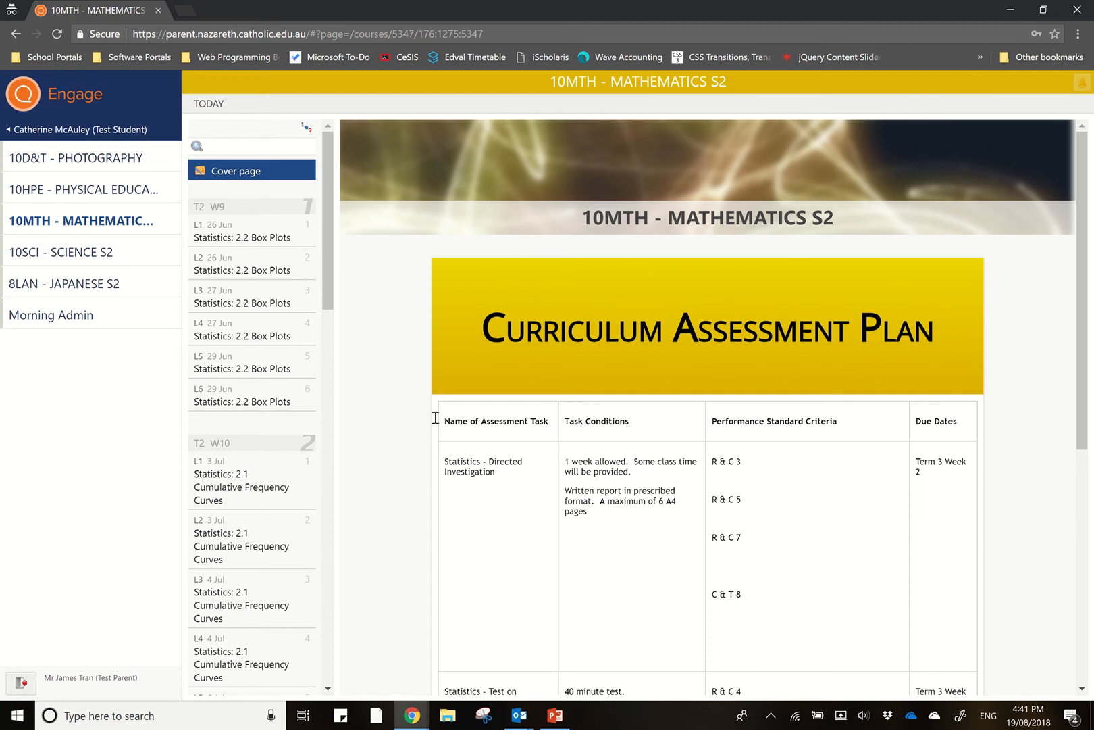
mouse_move(402, 465)
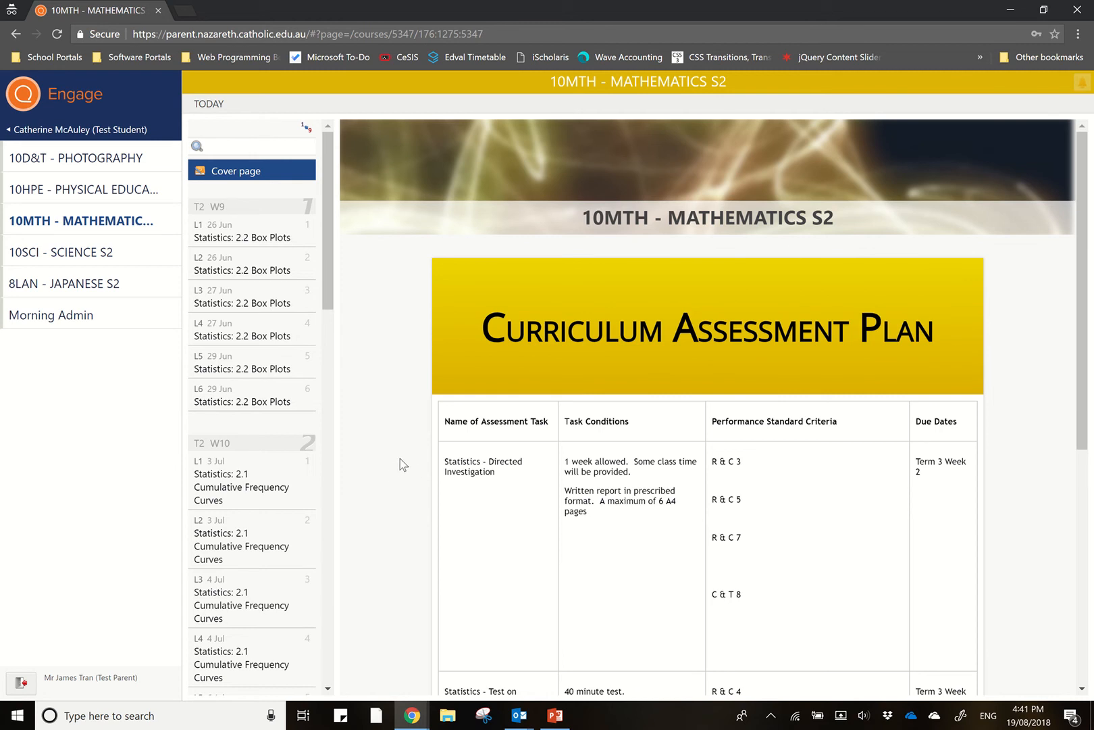
mouse_move(256, 504)
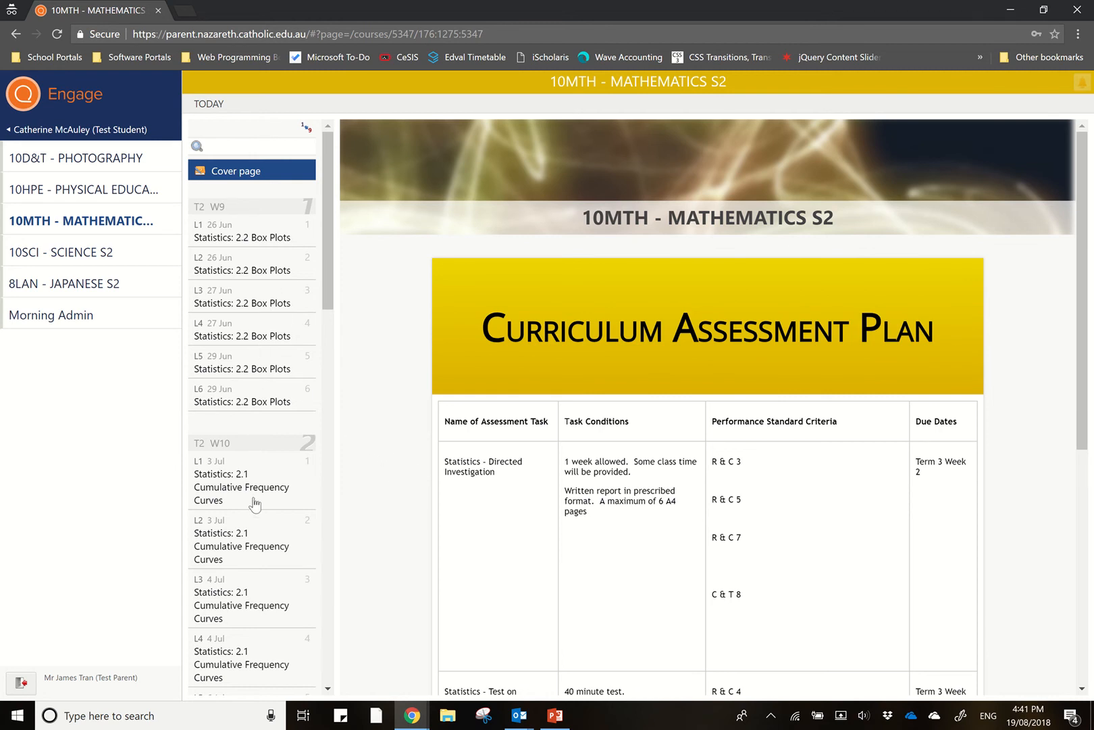
scroll("down", 3)
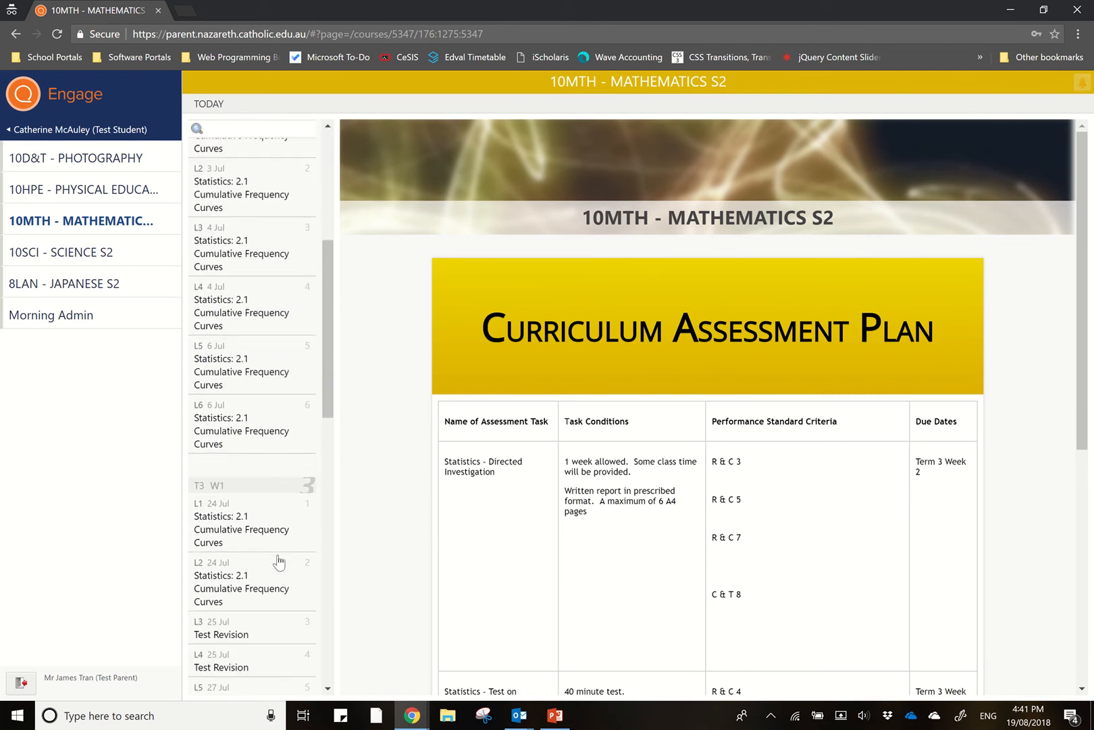
scroll("down", 3)
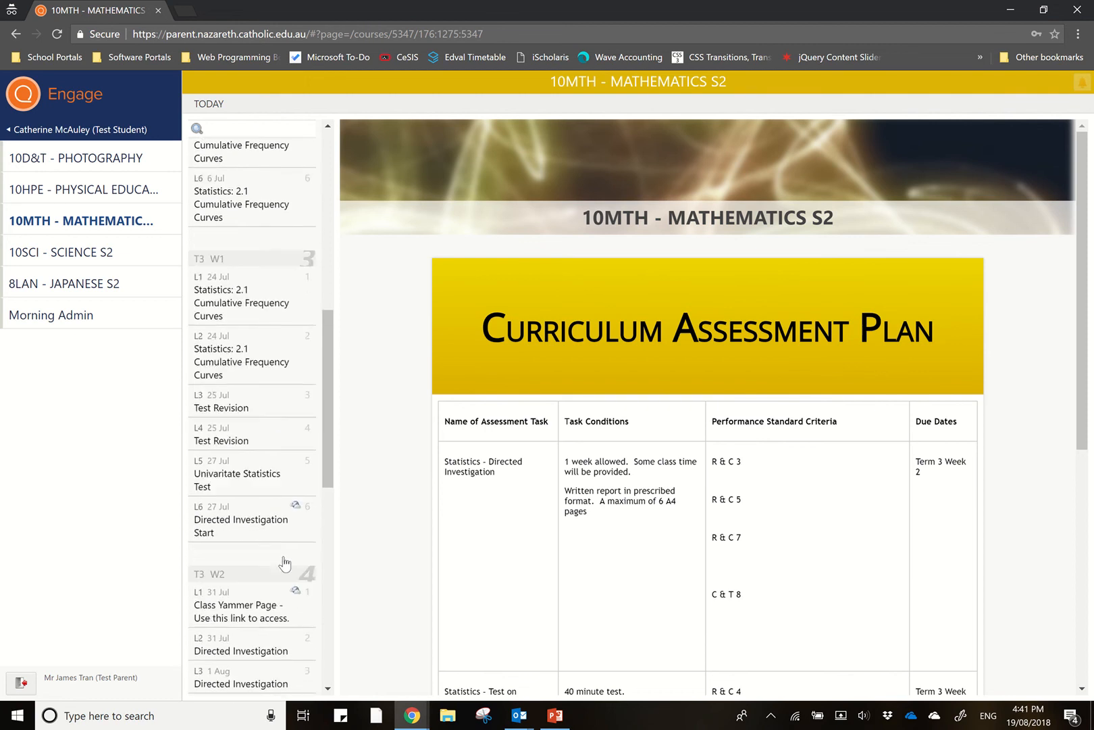
scroll("down", 3)
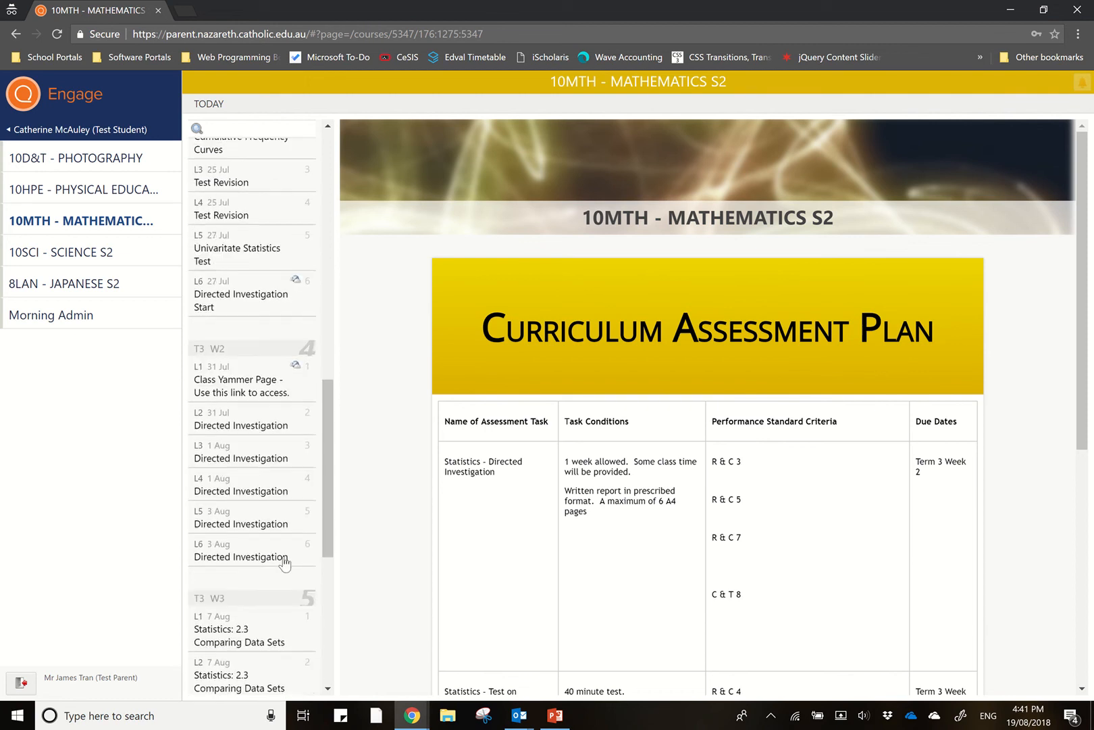
scroll("down", 3)
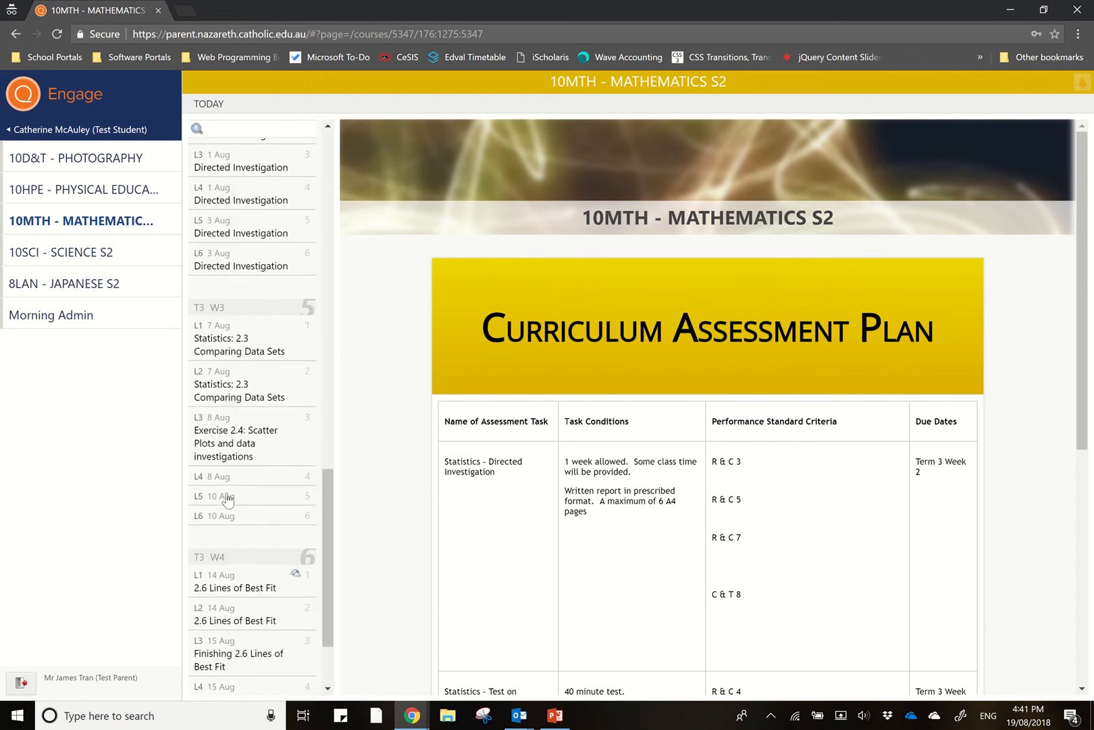
- Show the 8LAN - JAPANESE S2 lesson T3 W4 L1 Family Tree Assignment resources, then return to the main menu
left_click(67, 283)
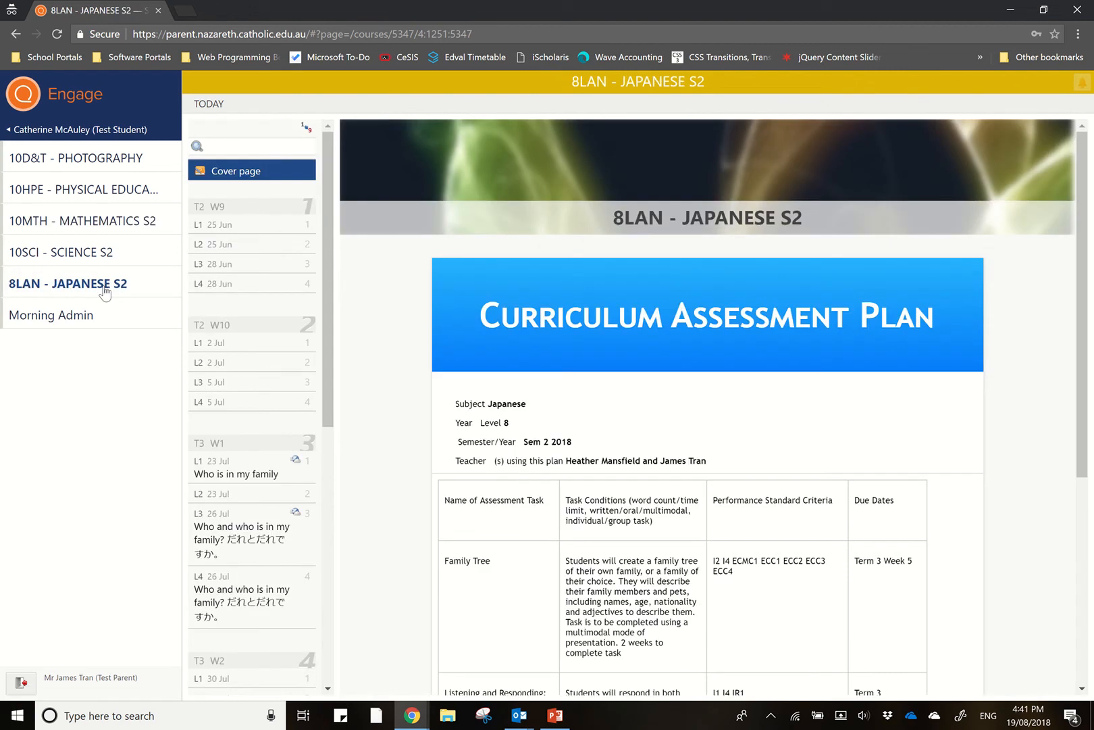
scroll("down", 3)
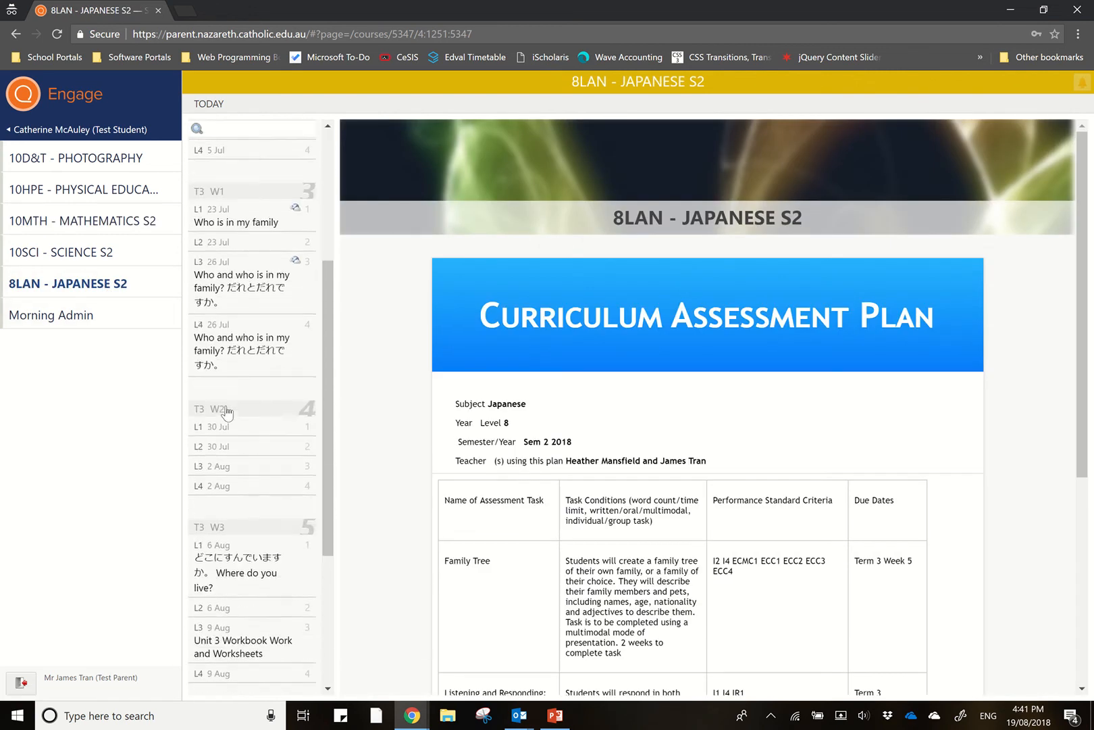
scroll("down", 3)
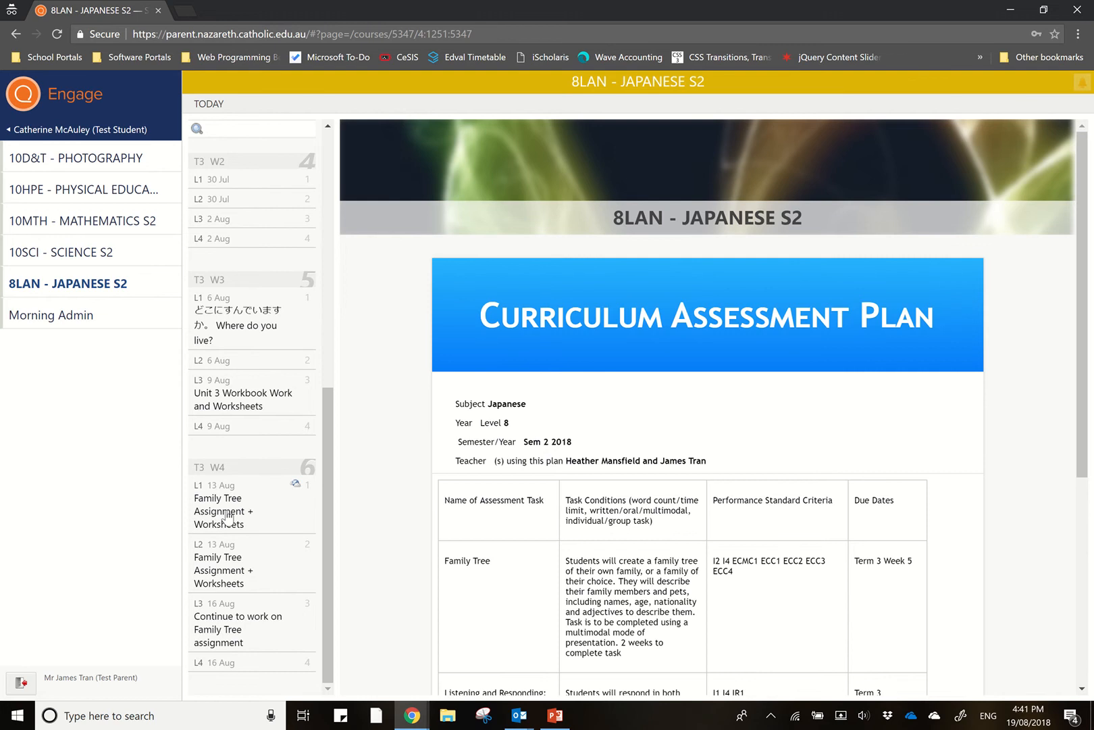
left_click(247, 504)
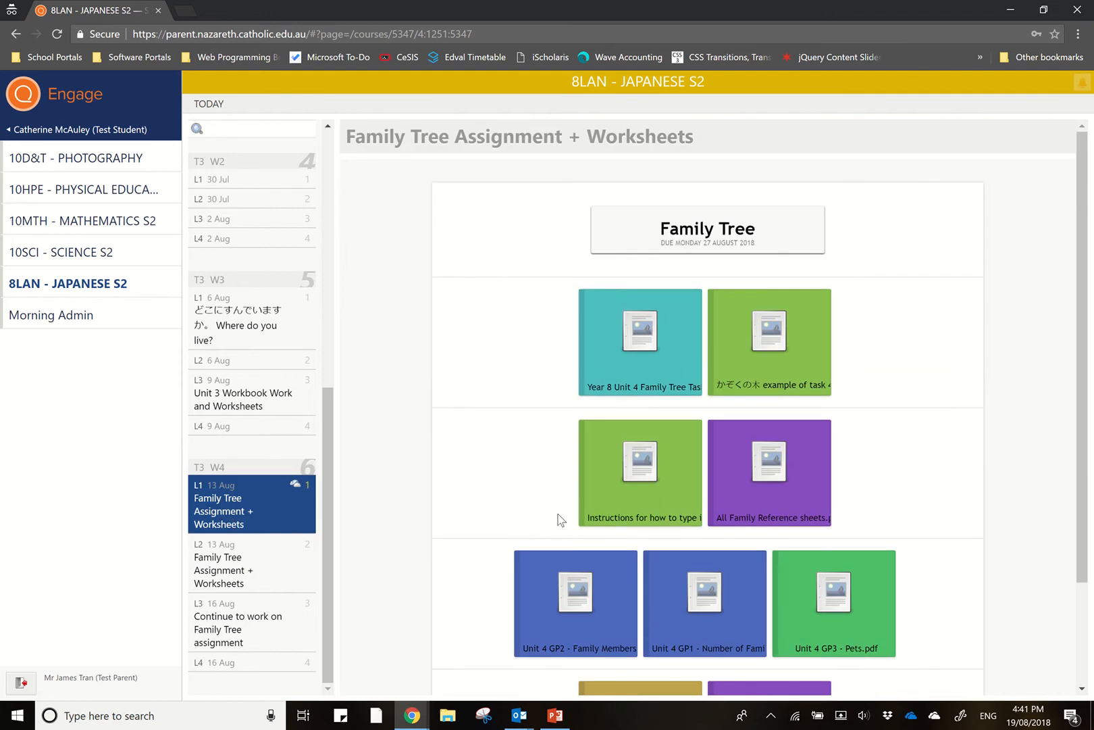
mouse_move(582, 504)
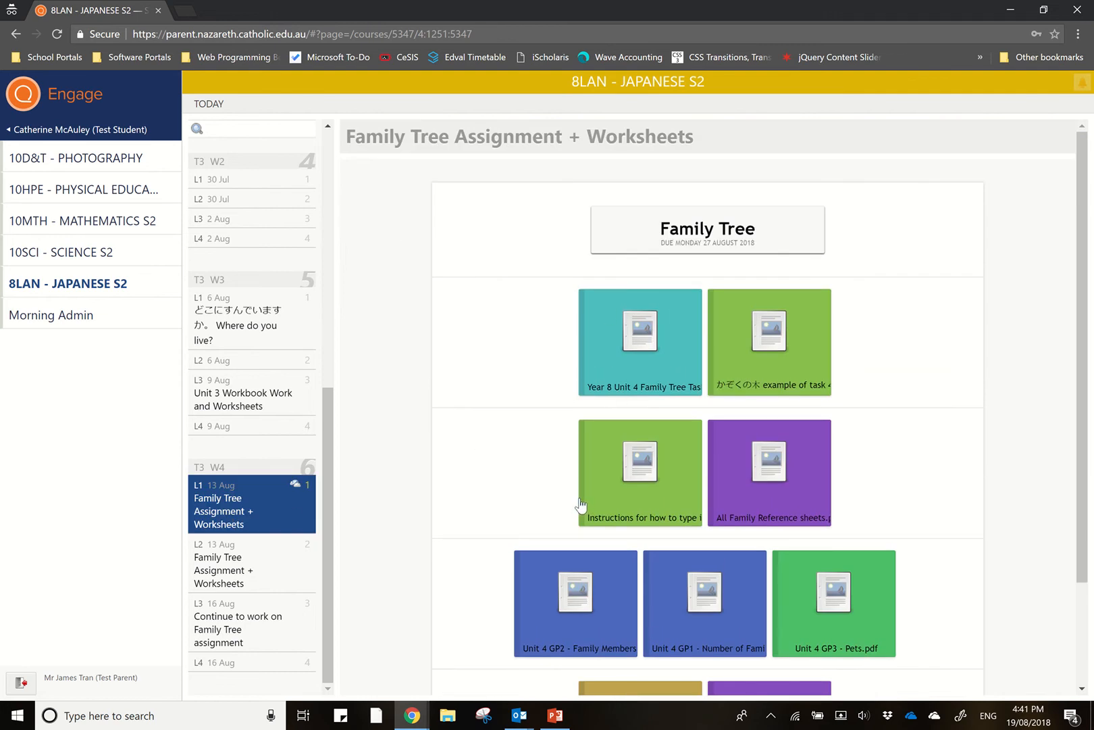
mouse_move(53, 142)
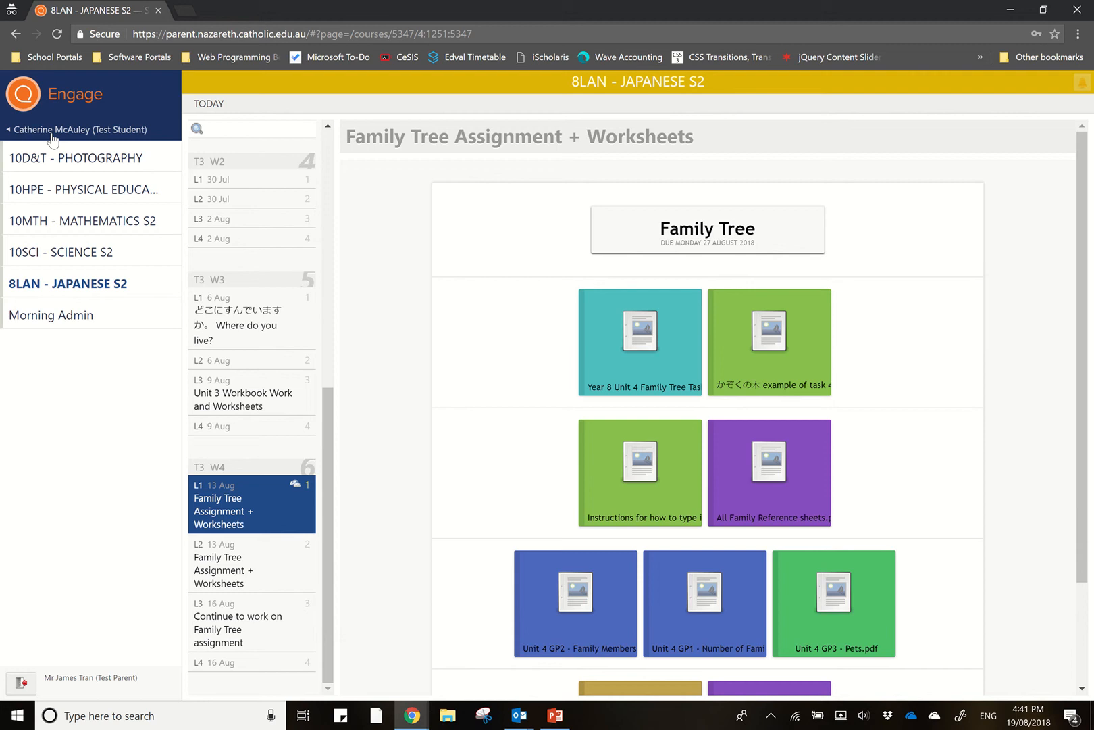
left_click(77, 129)
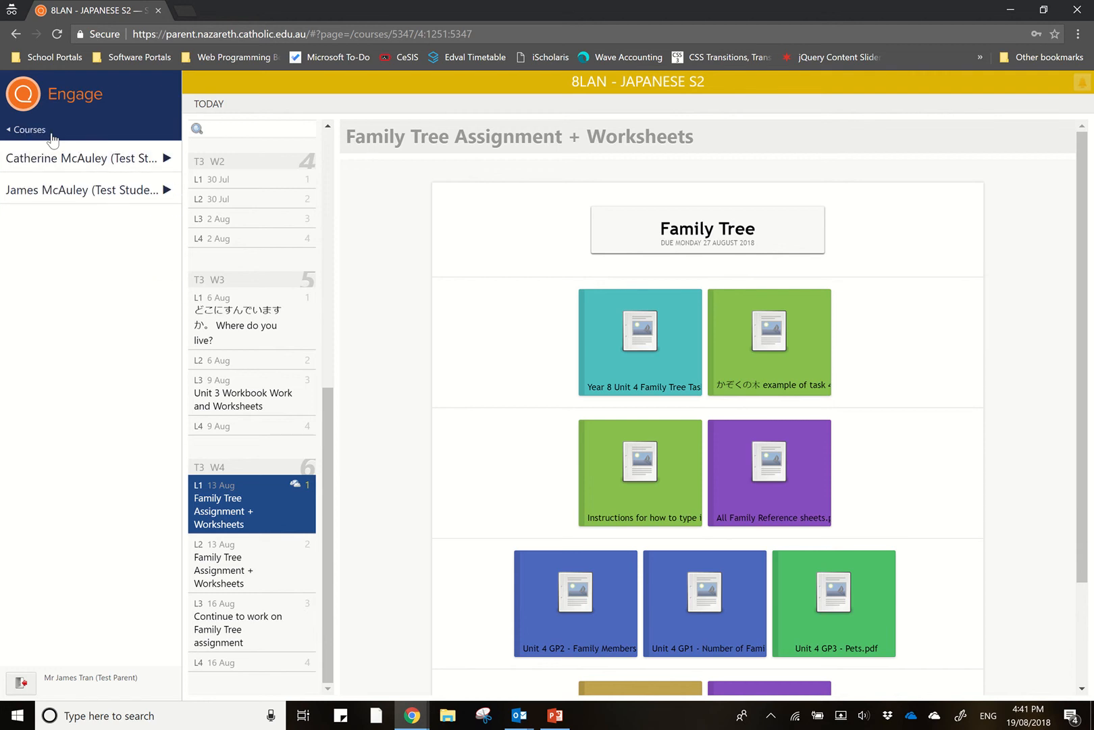
left_click(28, 130)
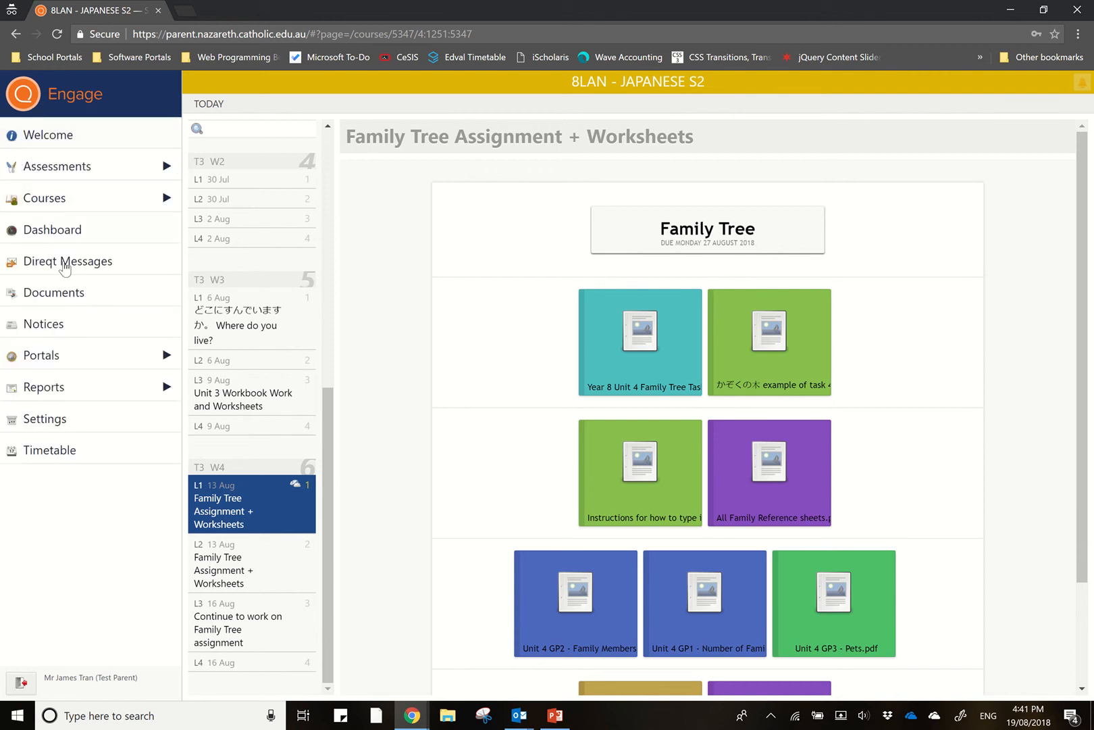
mouse_move(65, 235)
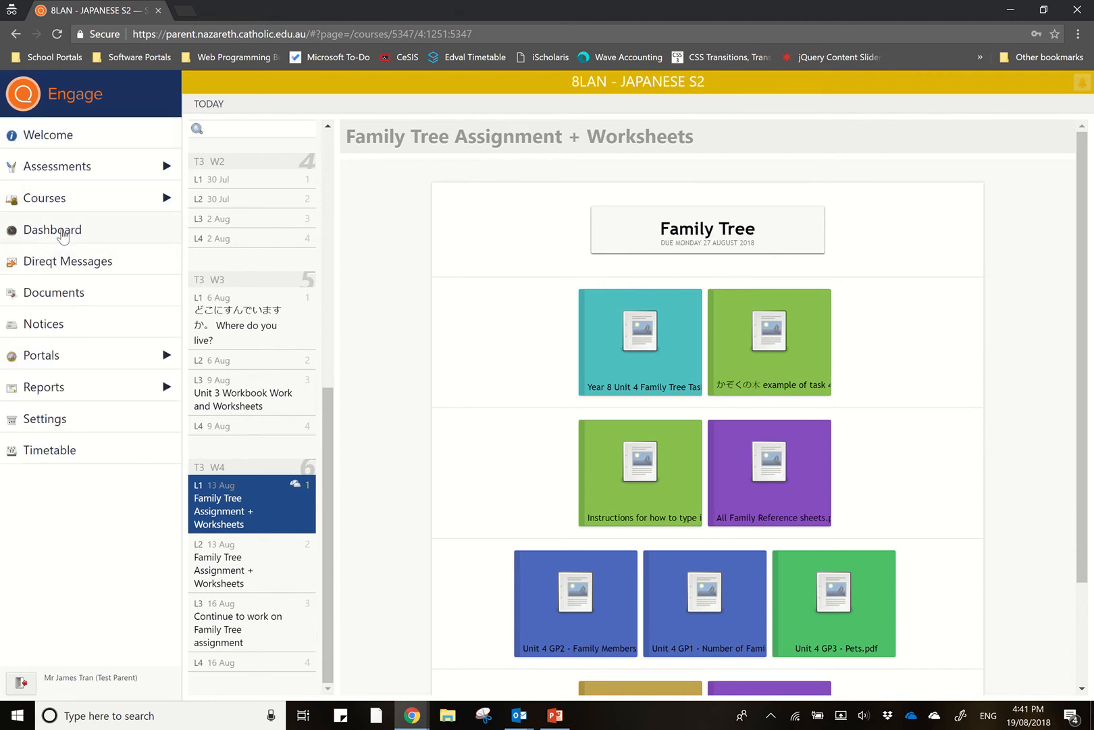
- Show the Dashboard with notifications, pastoral care, absences and homework panels
left_click(54, 228)
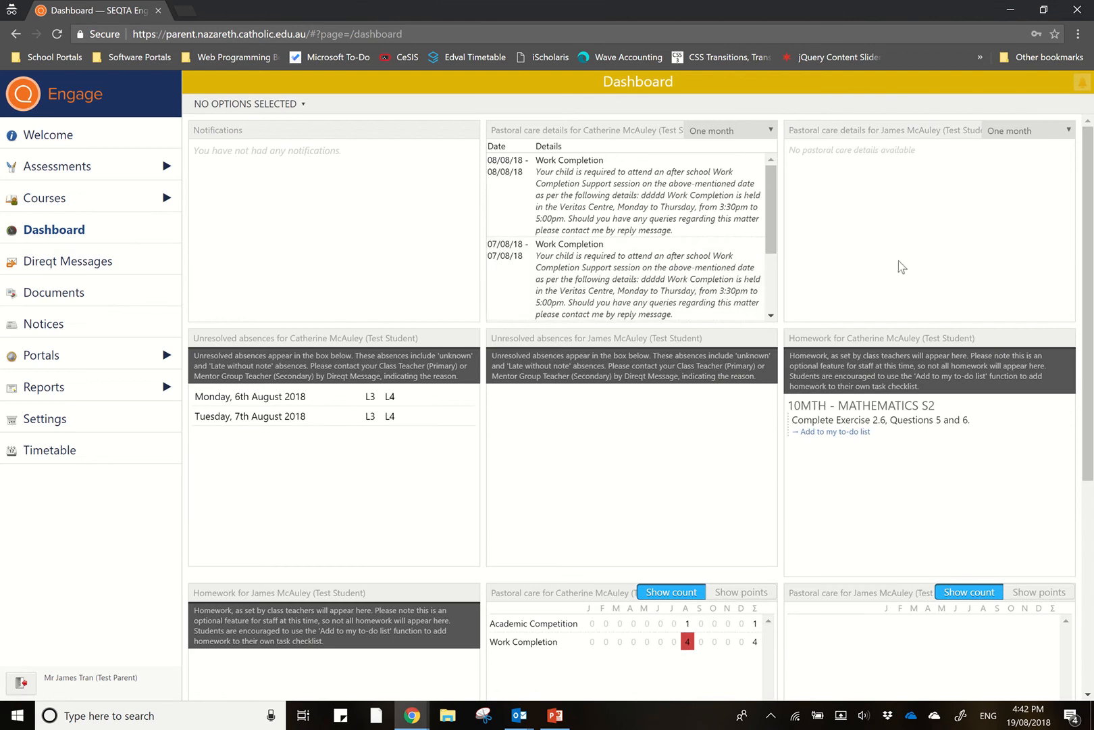
mouse_move(679, 246)
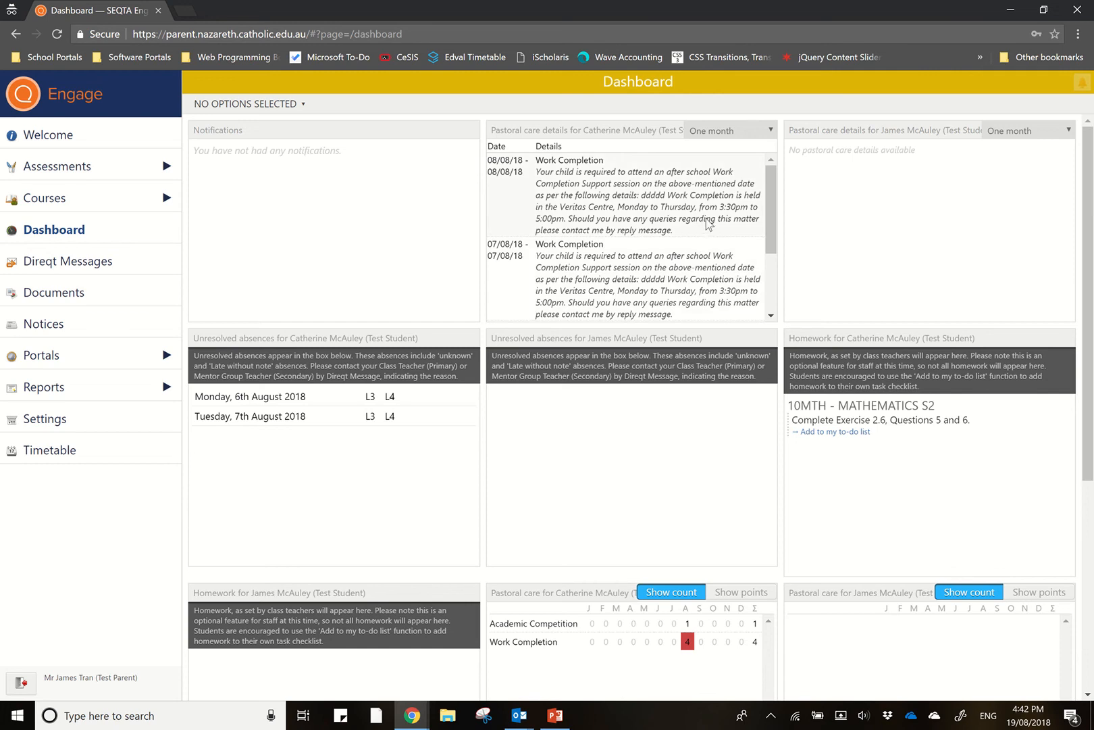
mouse_move(572, 377)
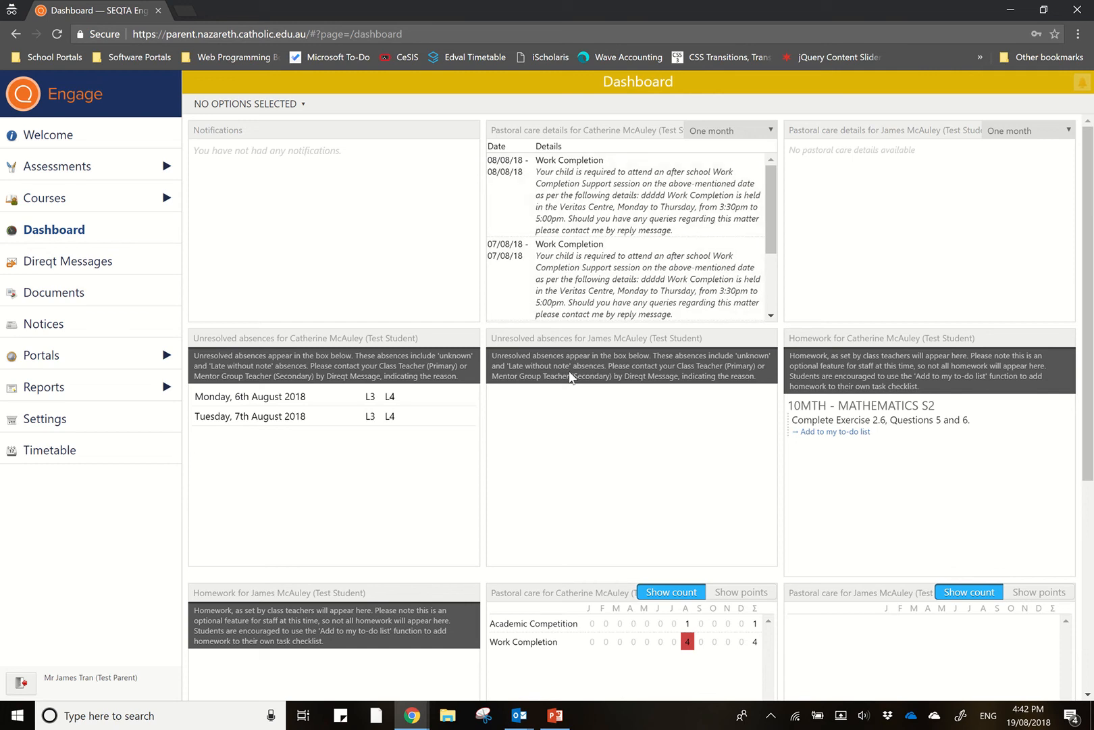
mouse_move(359, 475)
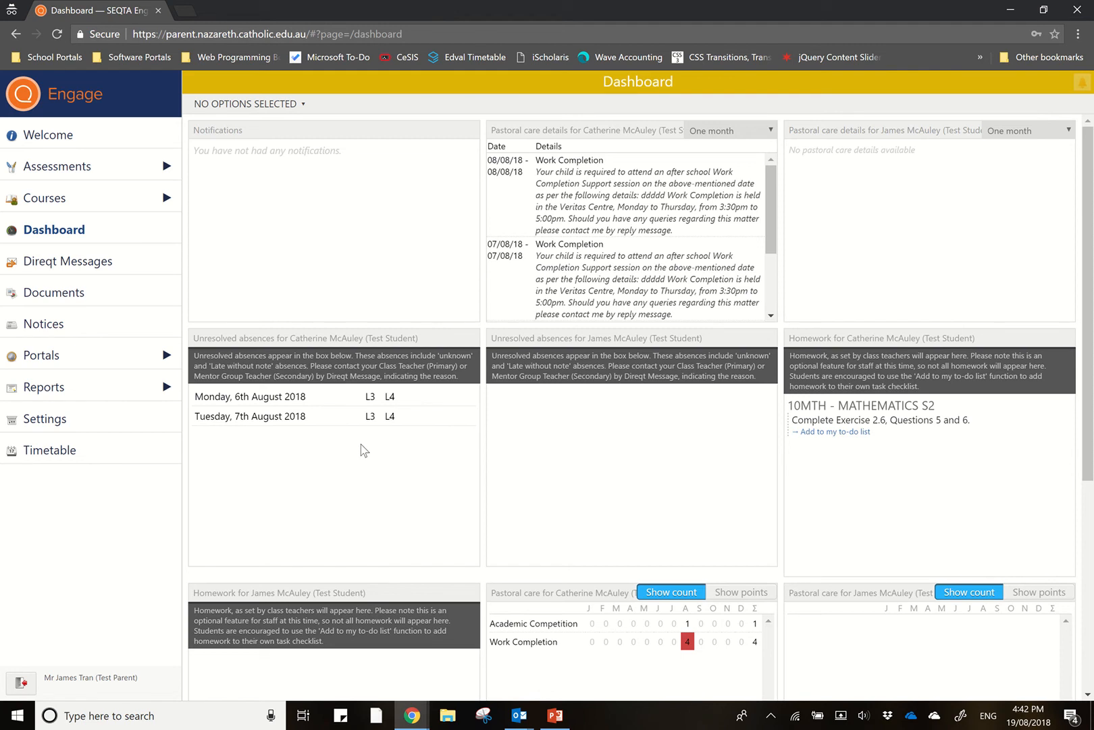
mouse_move(397, 453)
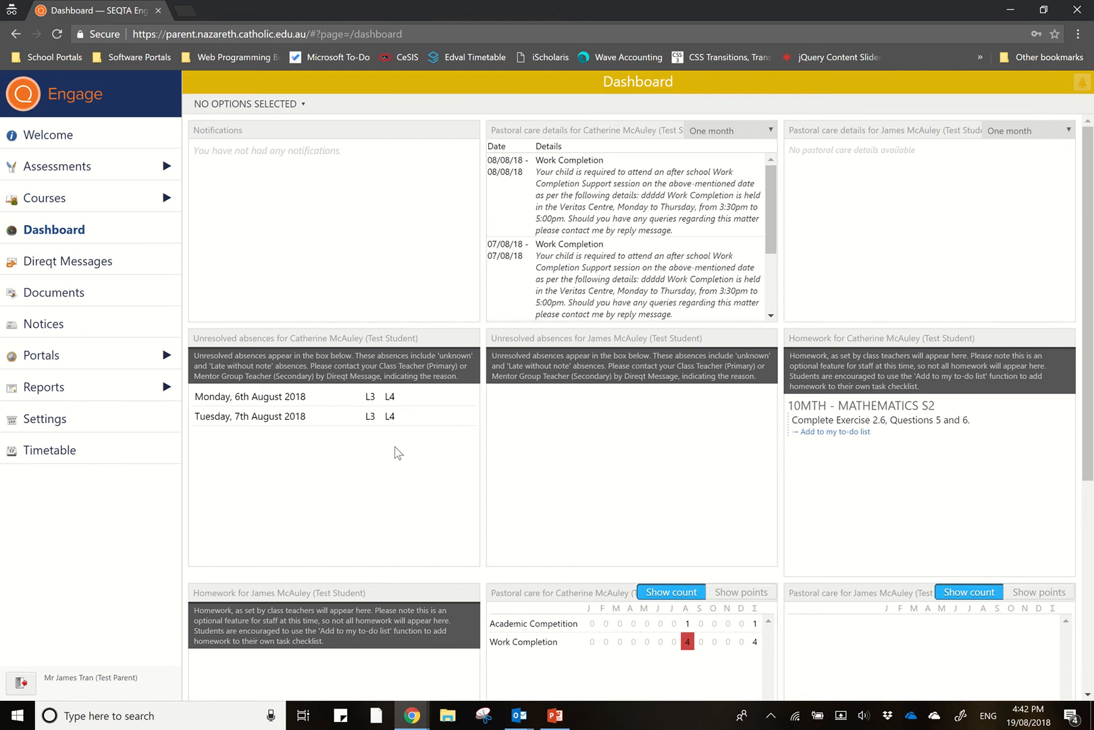
mouse_move(405, 439)
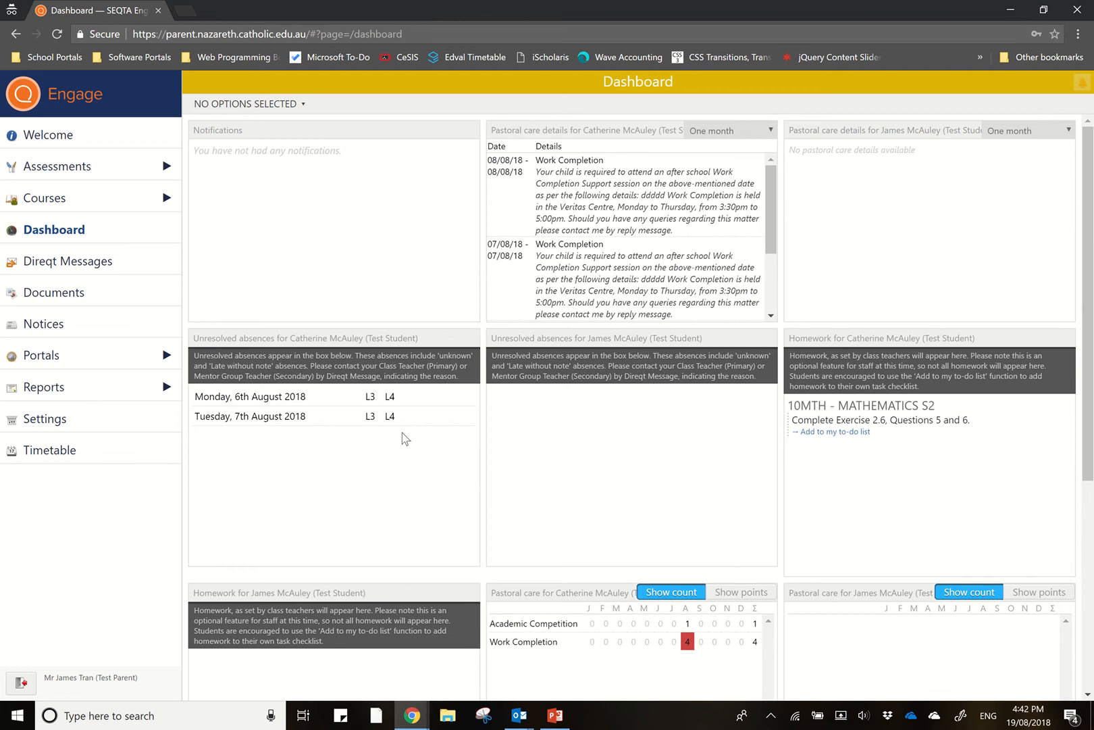
mouse_move(411, 437)
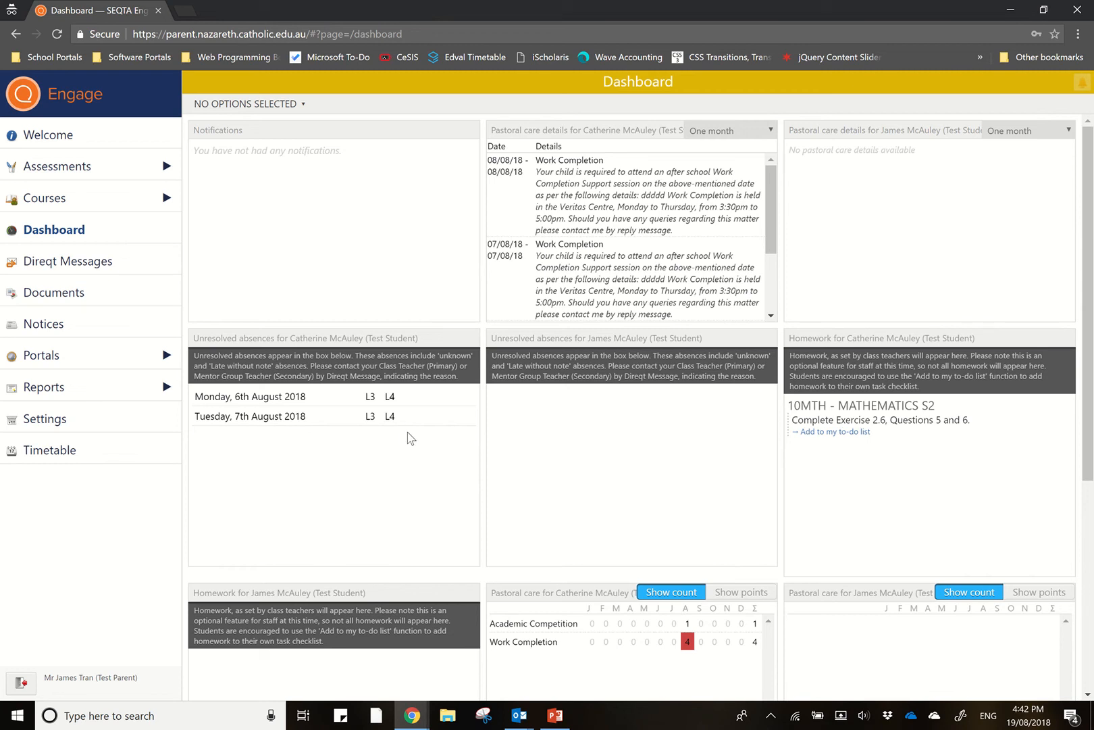
mouse_move(404, 444)
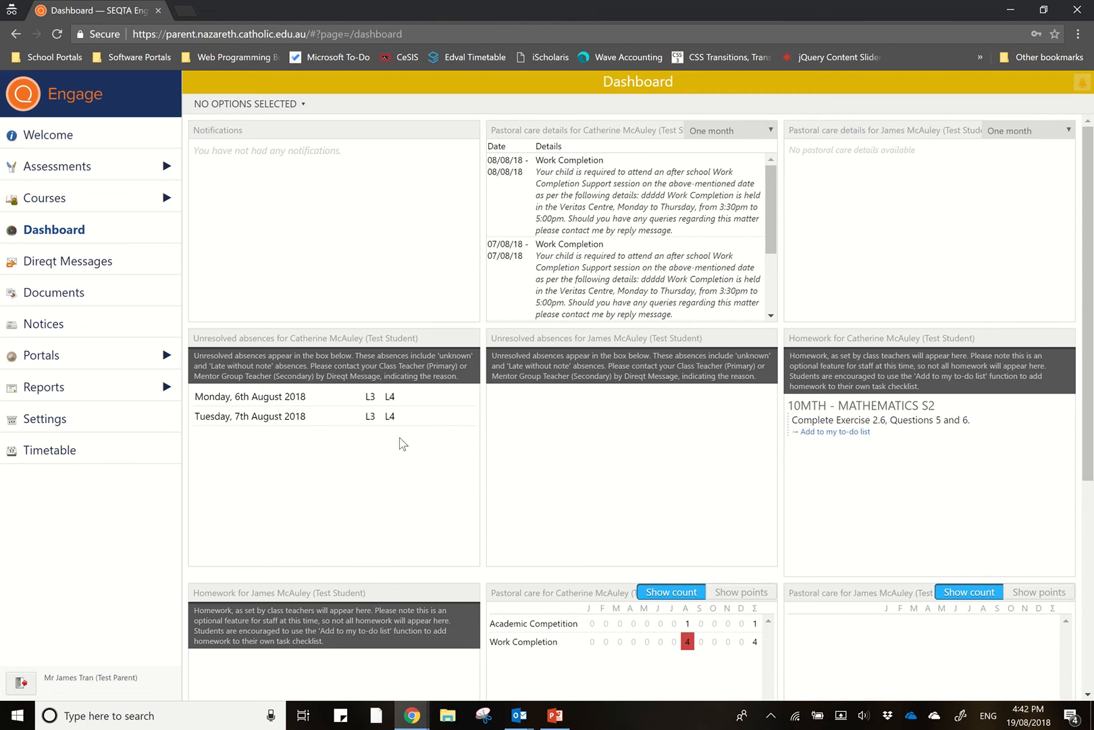
mouse_move(409, 449)
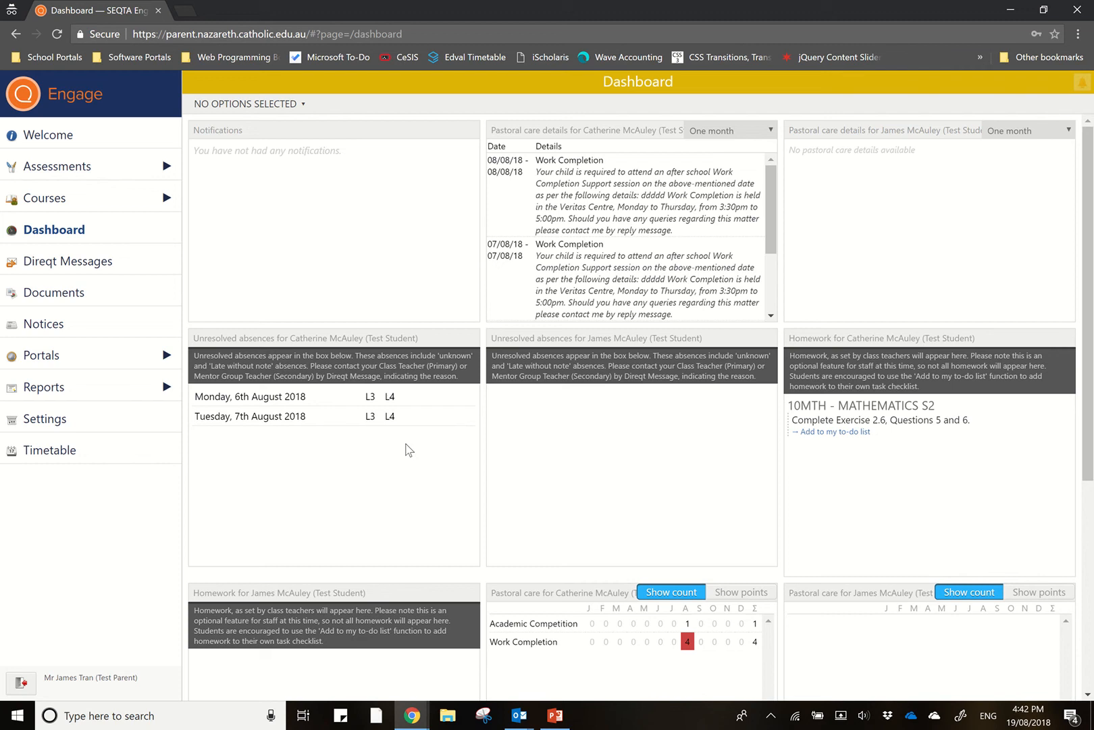
mouse_move(400, 387)
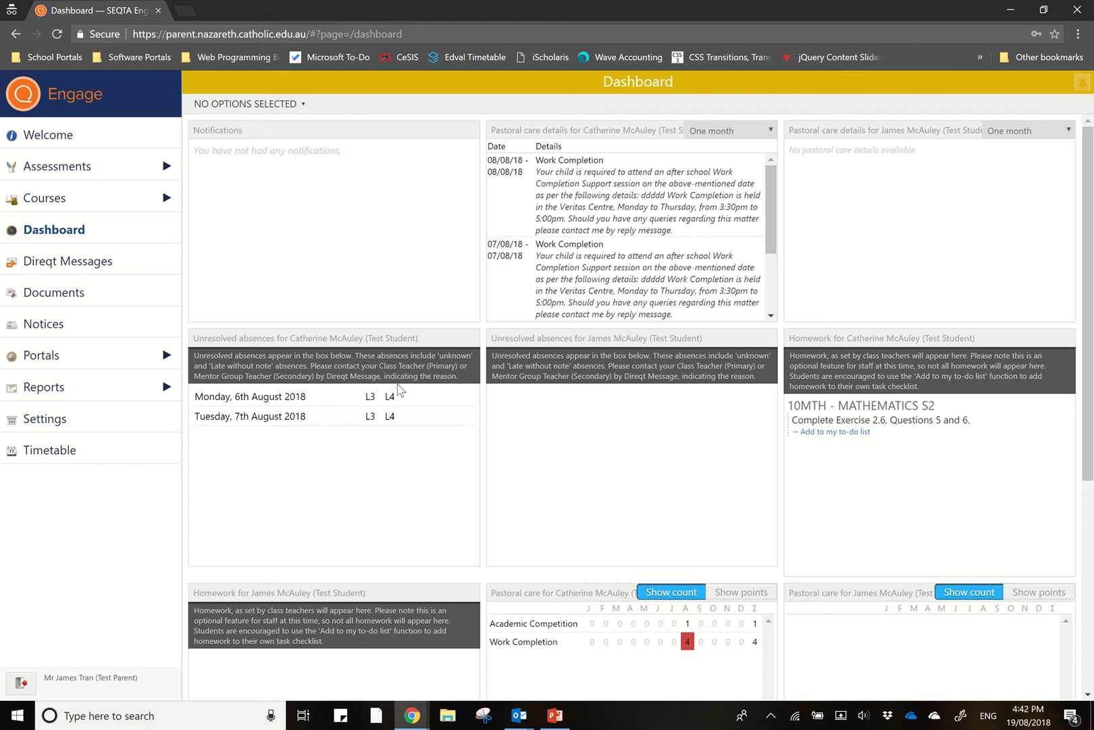
mouse_move(332, 400)
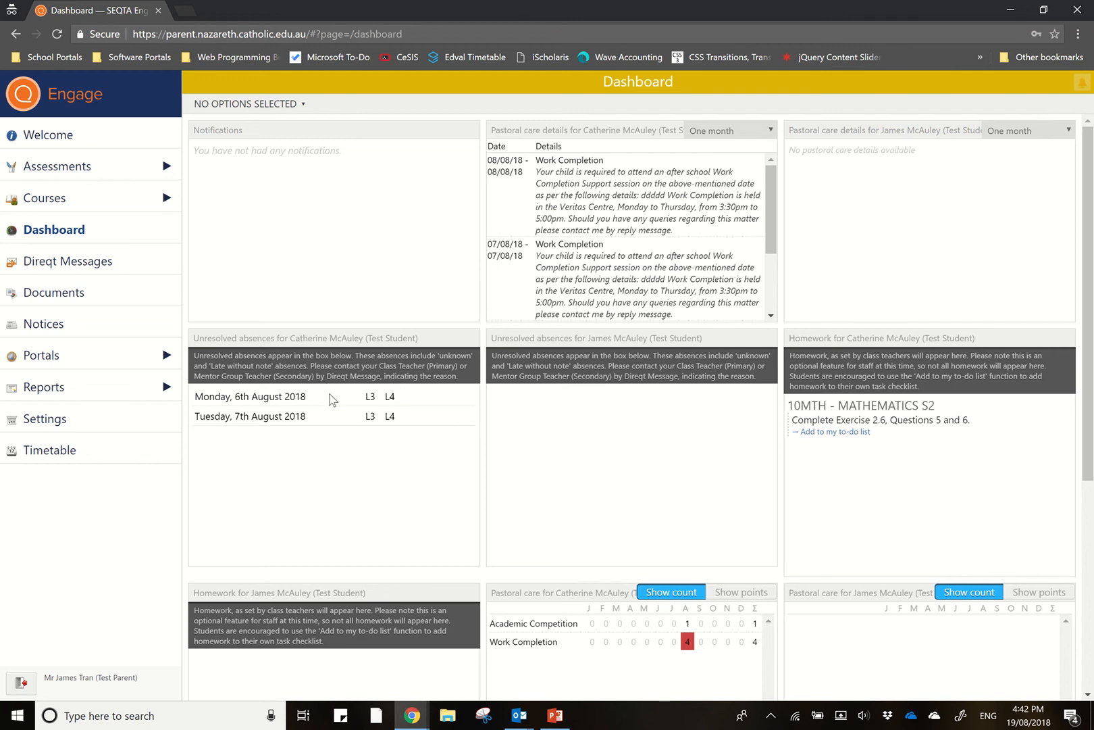
mouse_move(488, 535)
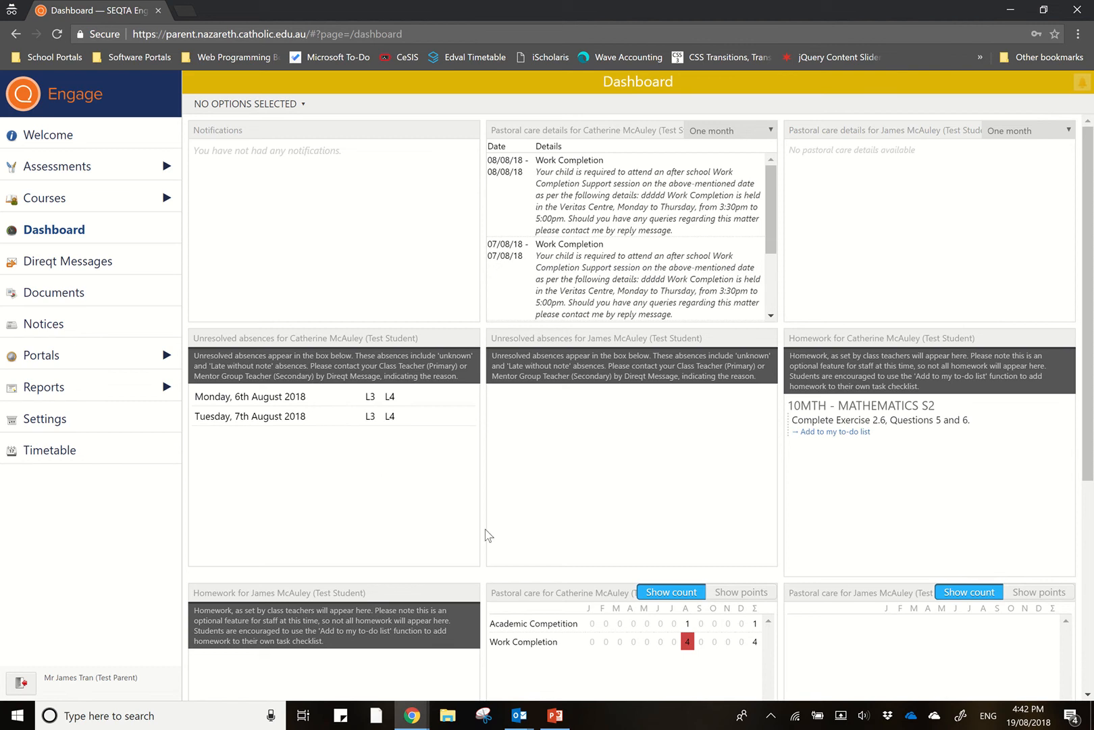
- Tick the 10MTH Mathematics S2 homework task as done, then go to the Direqt Messages inbox
scroll("down", 3)
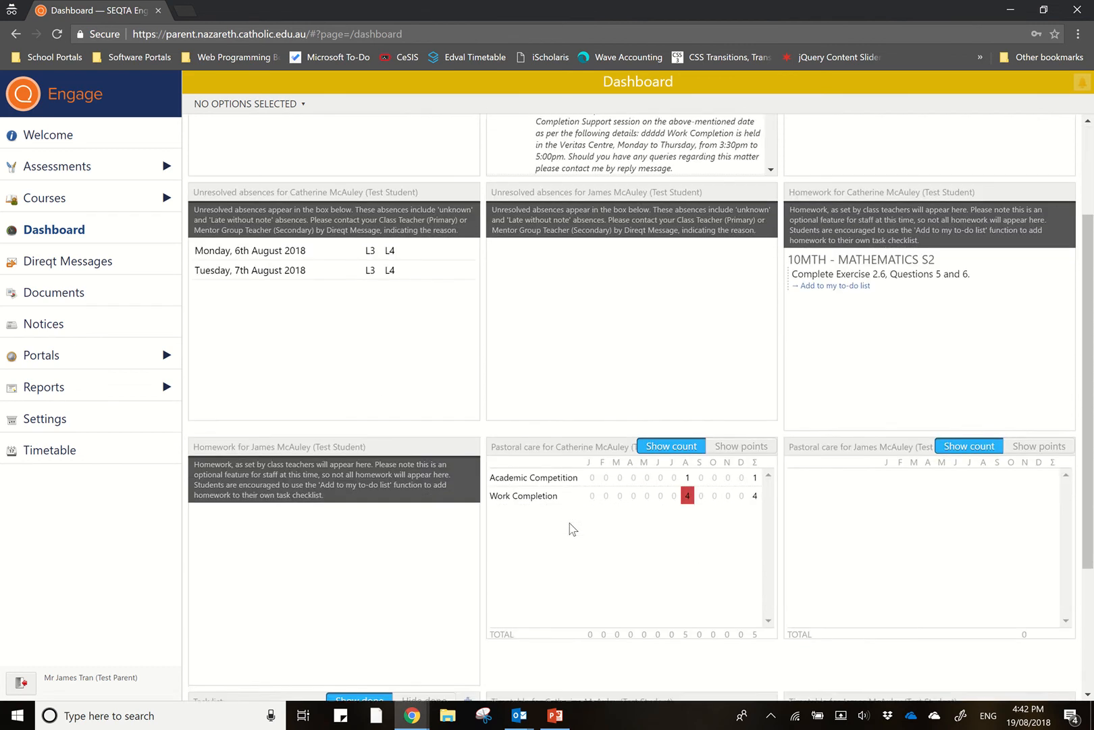
scroll("down", 3)
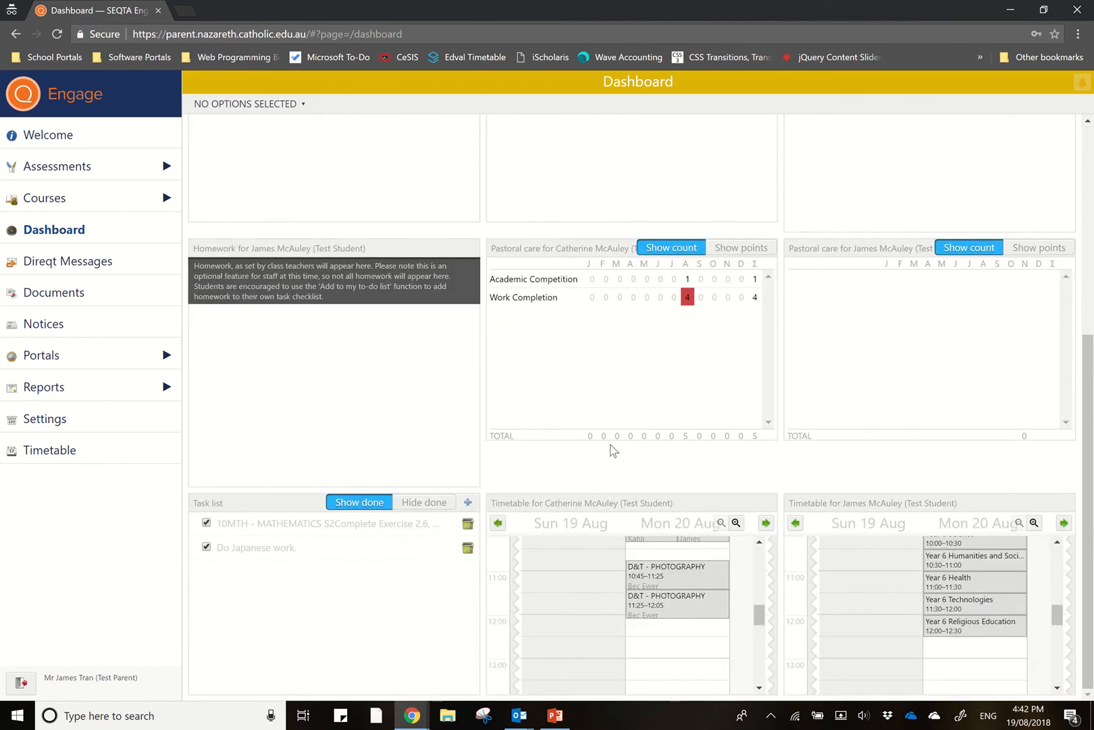
mouse_move(496, 446)
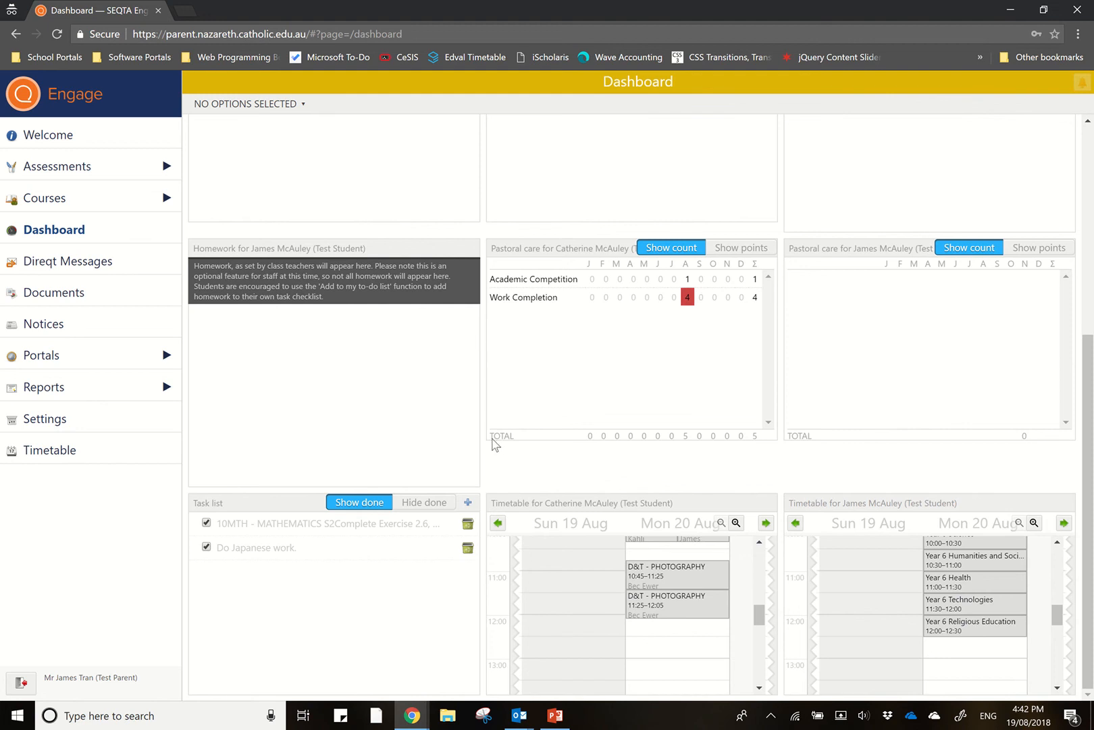
mouse_move(583, 353)
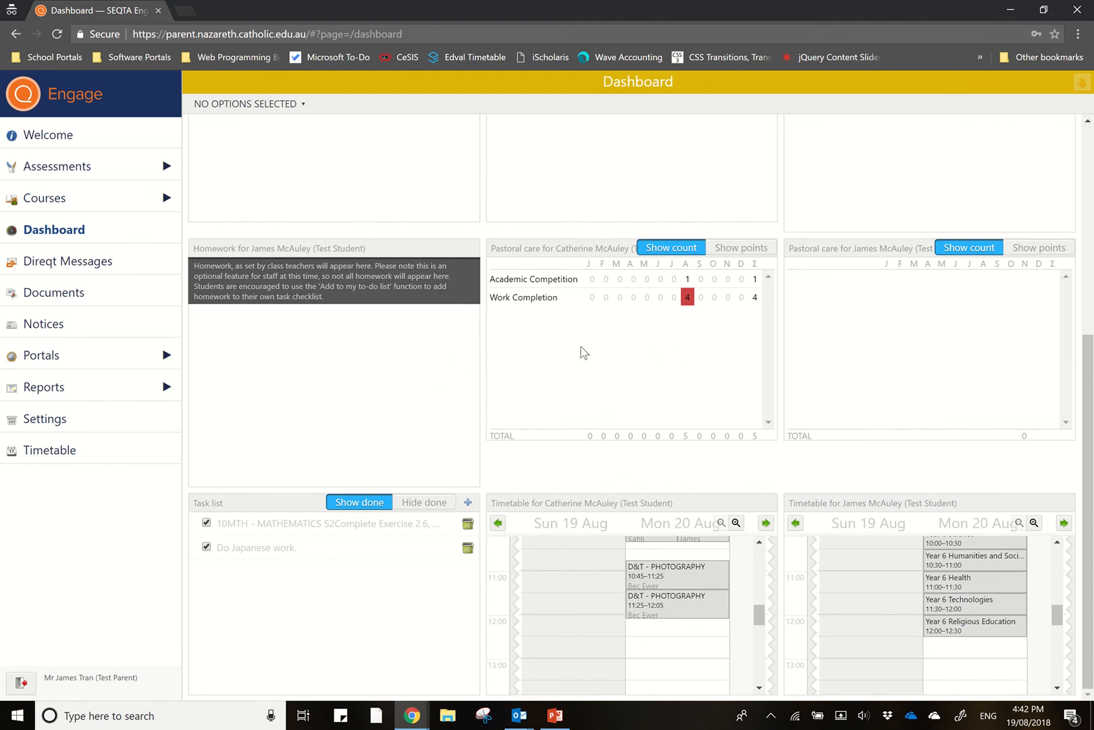
mouse_move(664, 346)
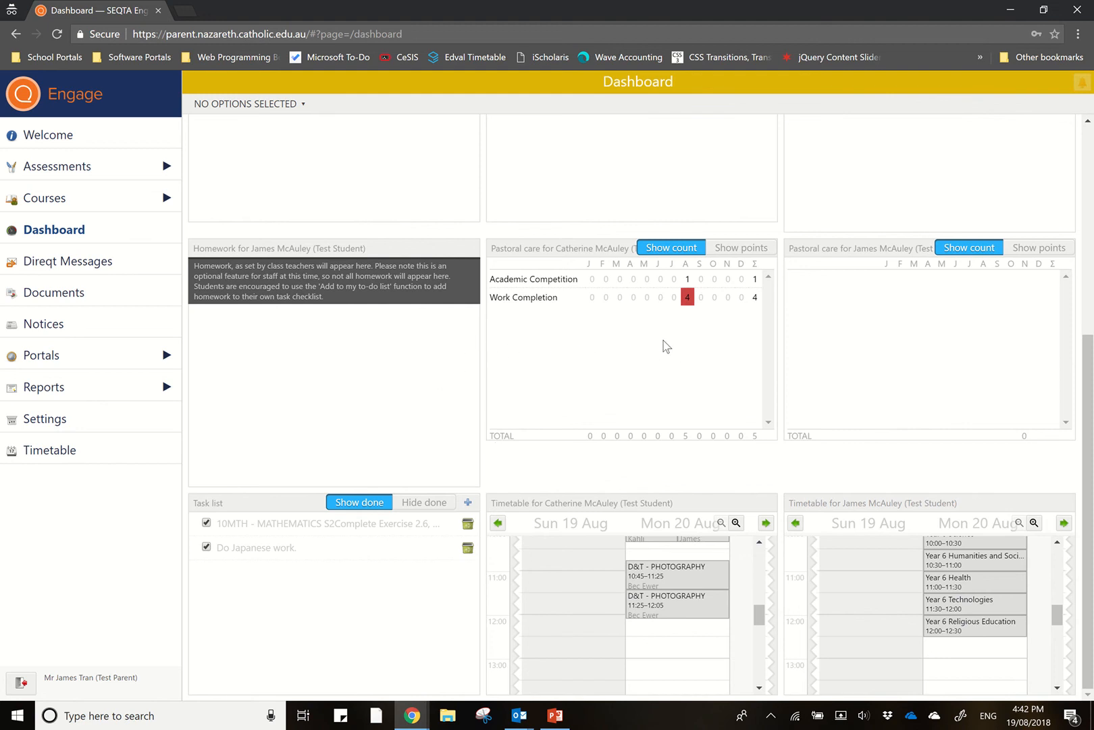
mouse_move(862, 623)
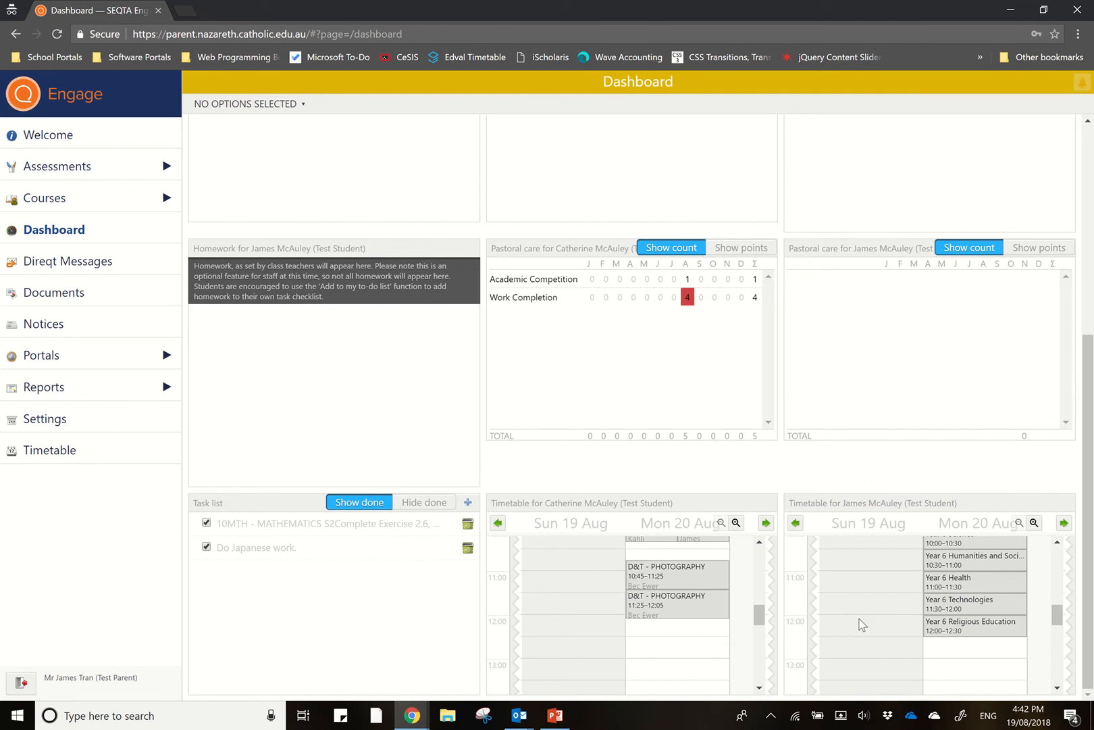
mouse_move(389, 587)
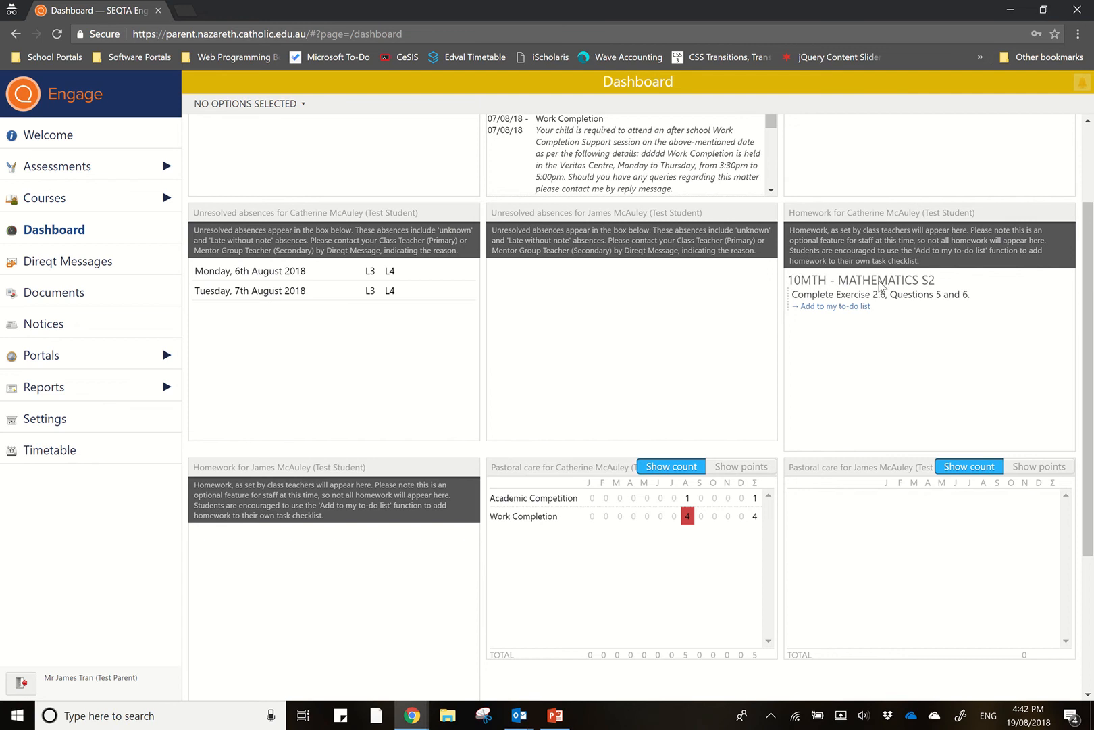
mouse_move(901, 339)
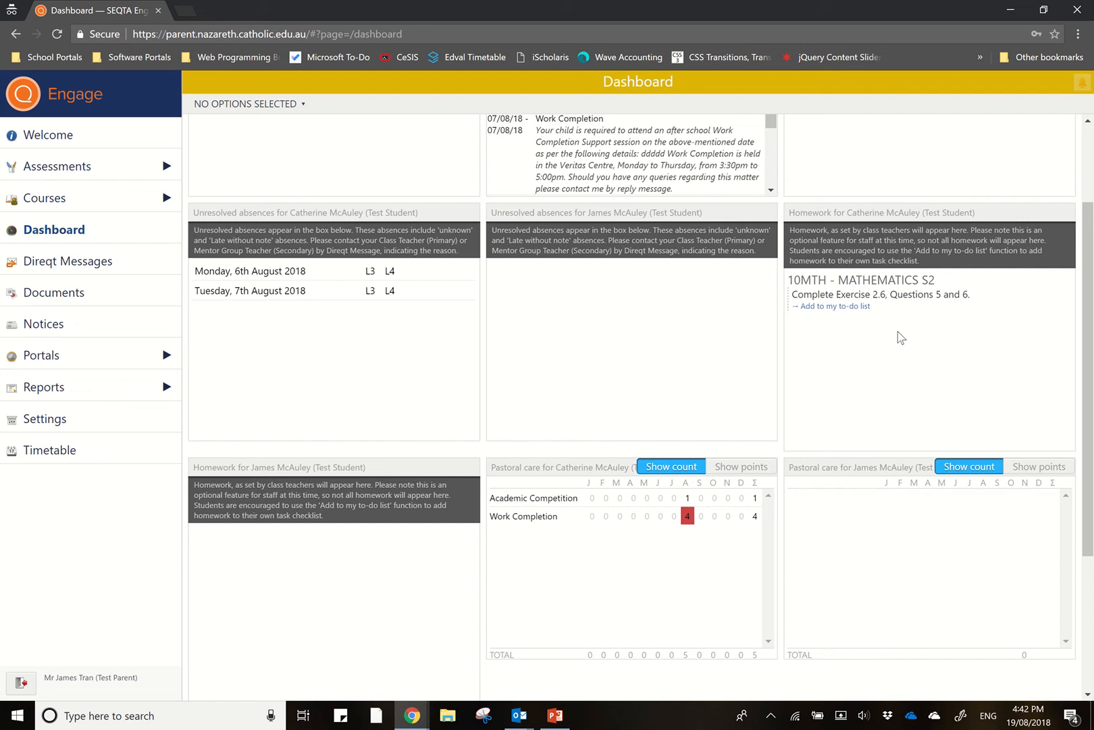
mouse_move(911, 354)
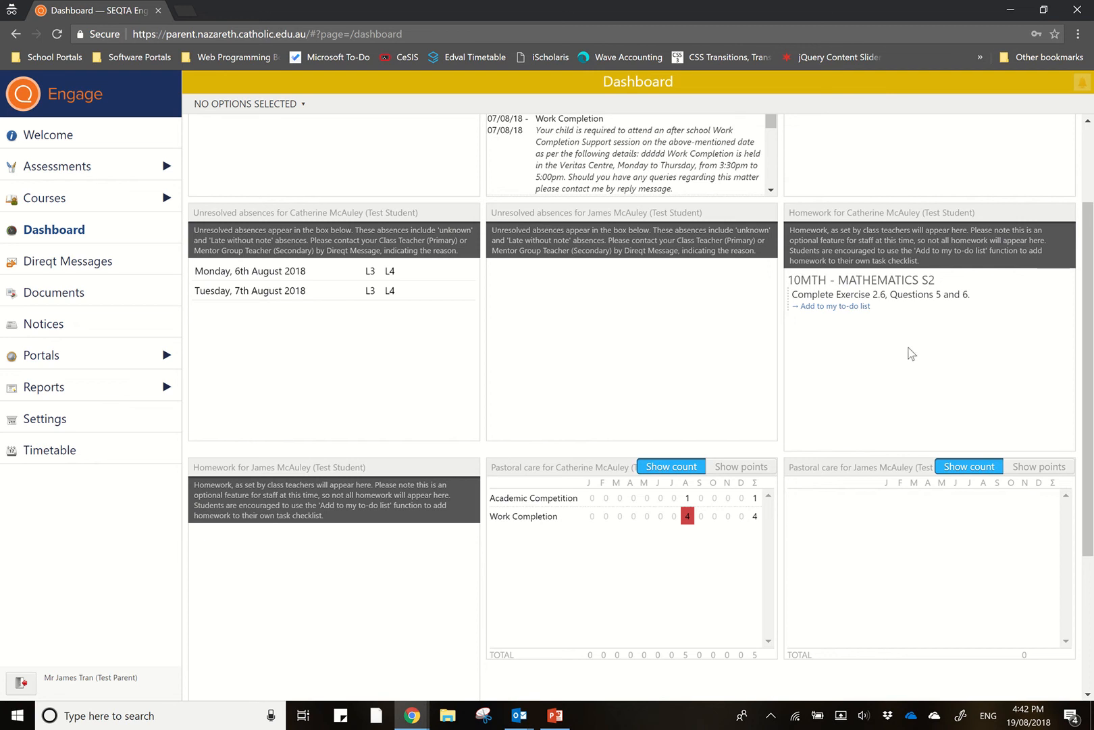
mouse_move(910, 369)
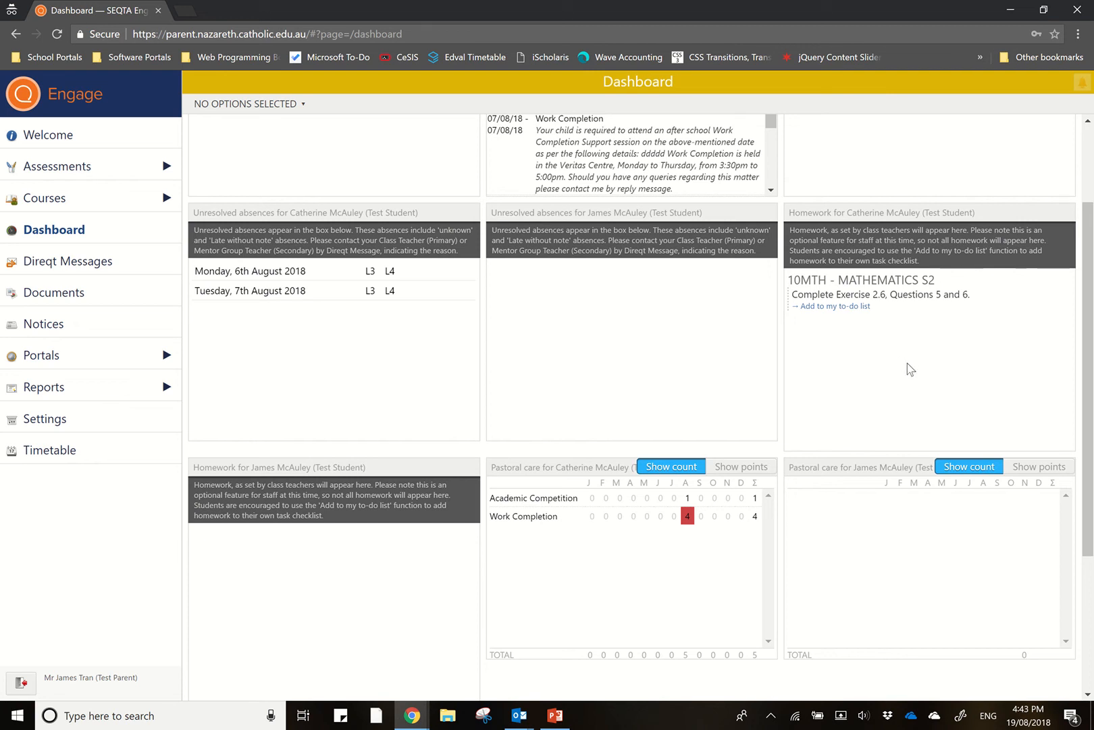
mouse_move(837, 312)
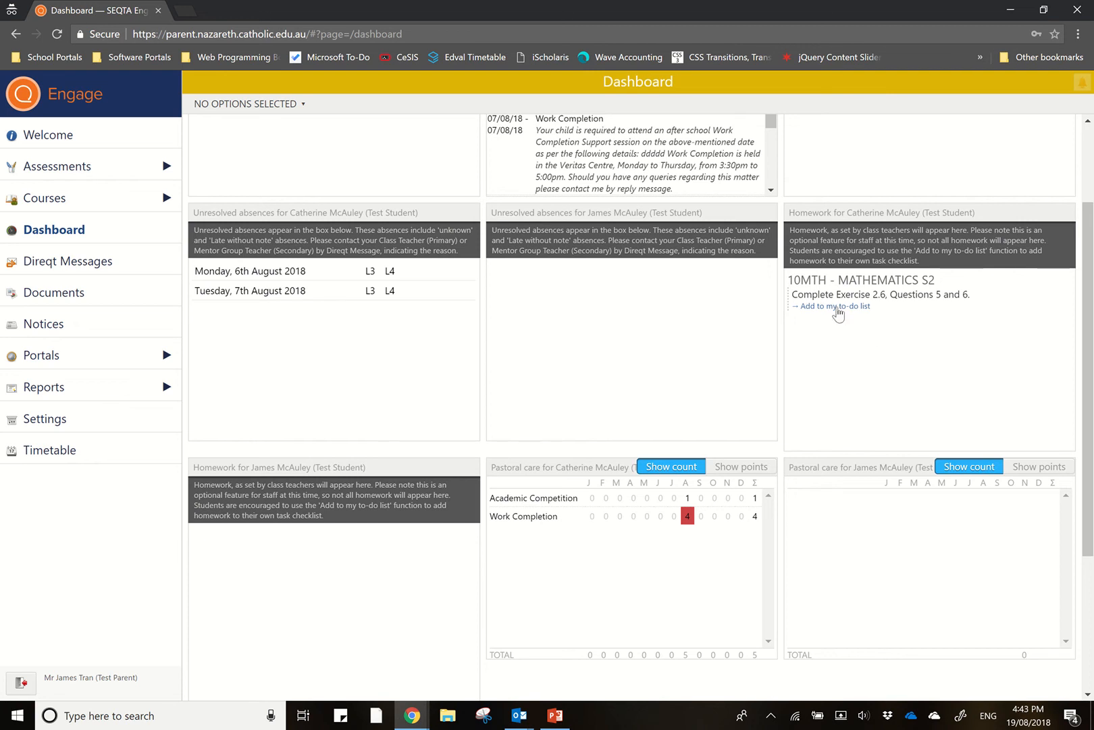
mouse_move(843, 410)
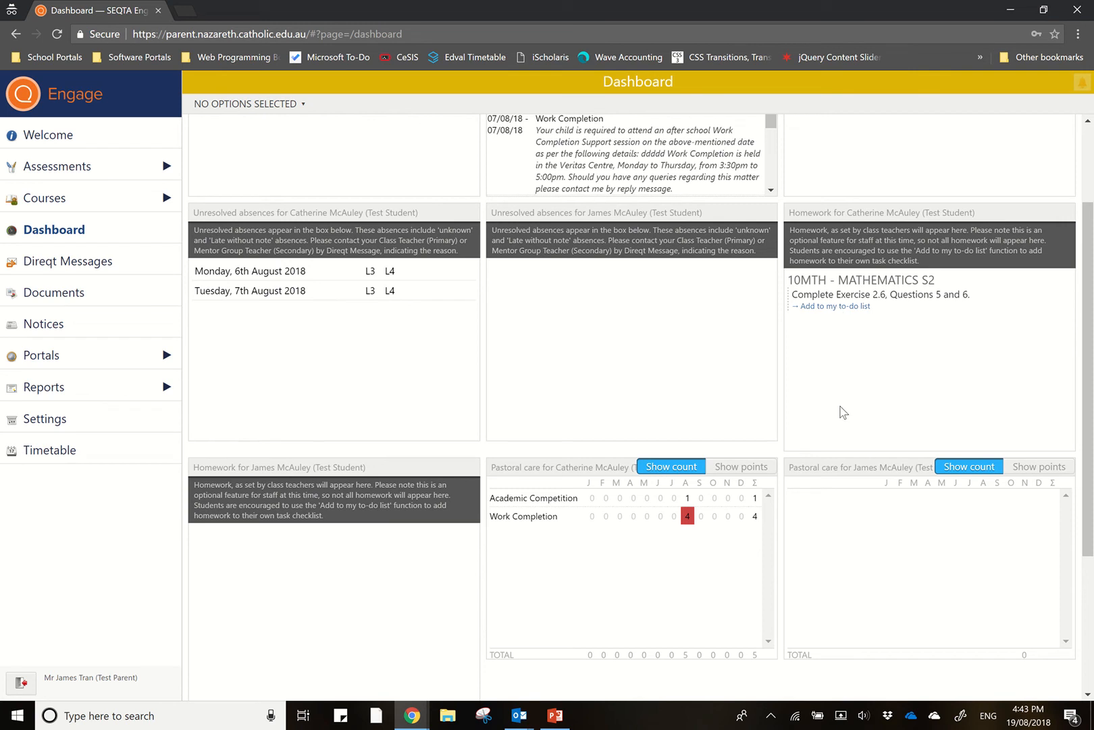
scroll("down", 3)
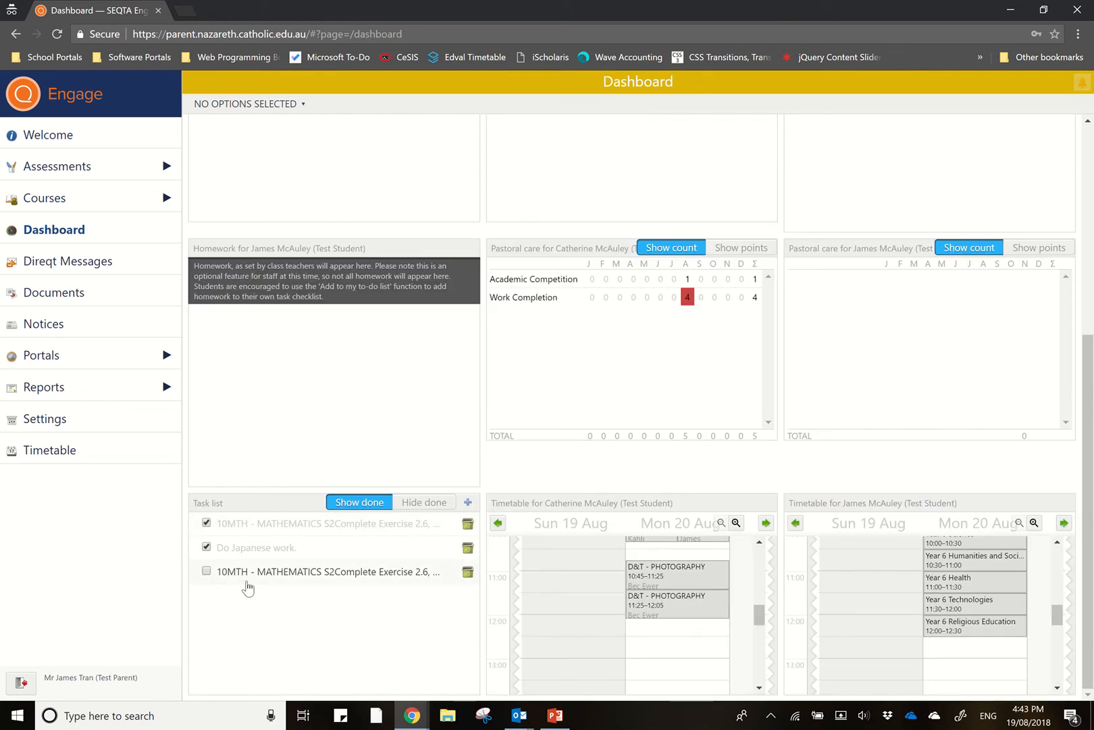
mouse_move(466, 576)
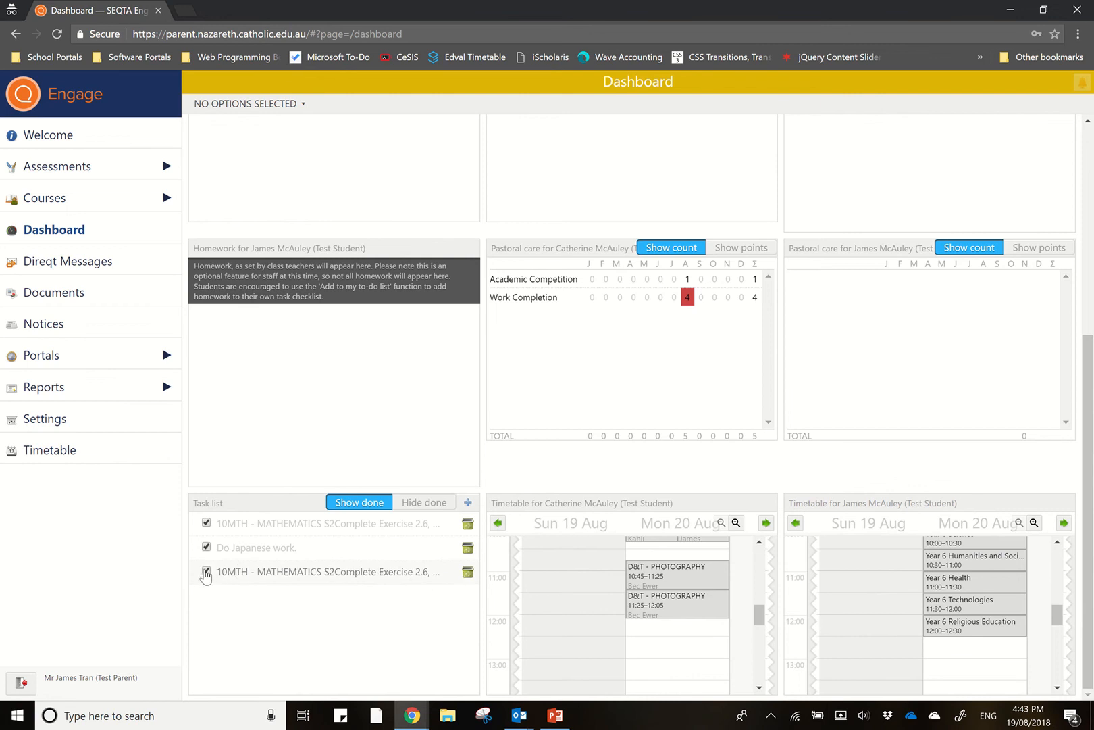
left_click(205, 572)
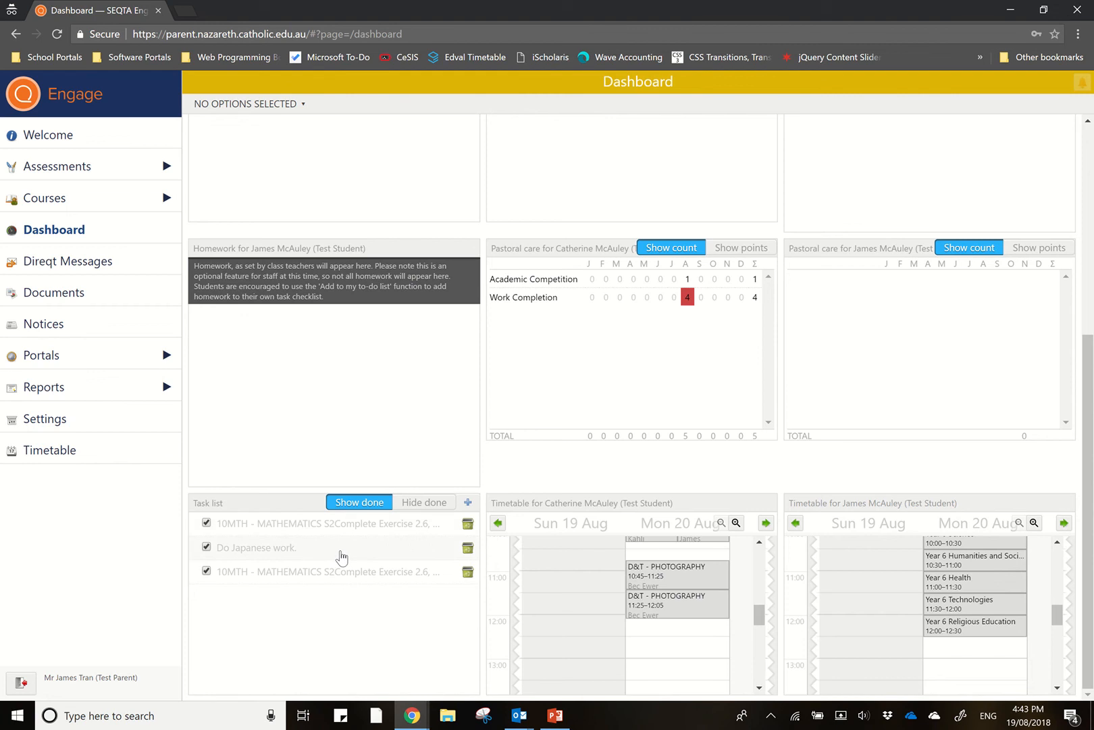
left_click(70, 261)
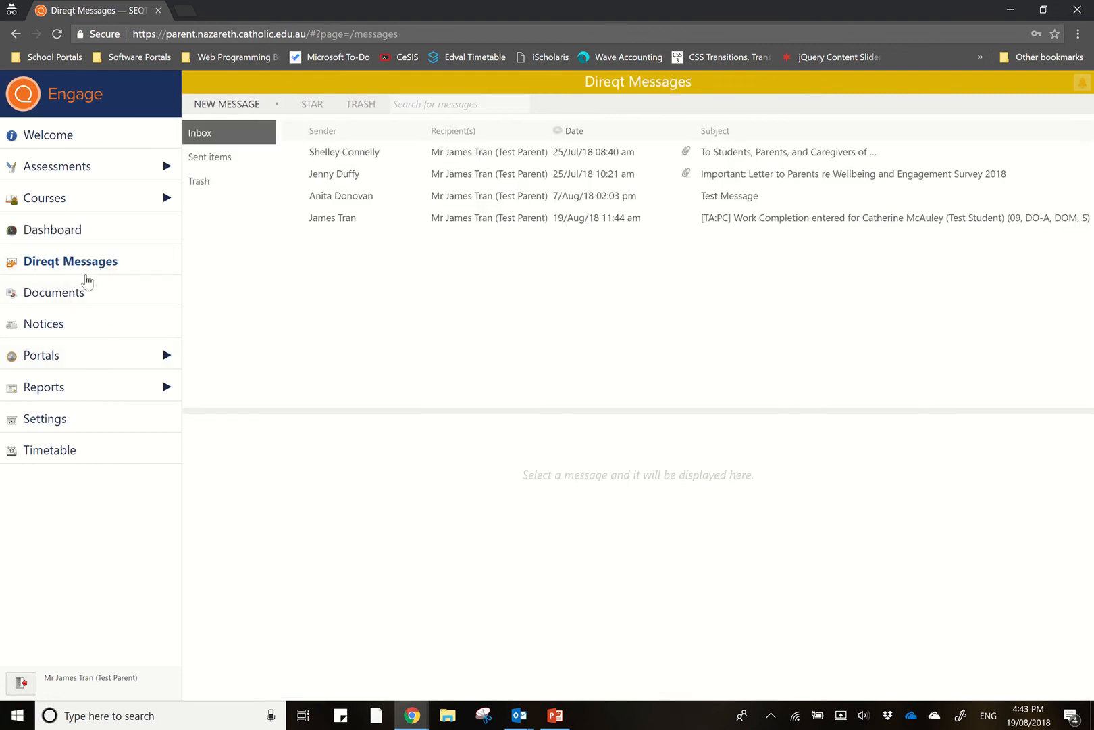
mouse_move(426, 309)
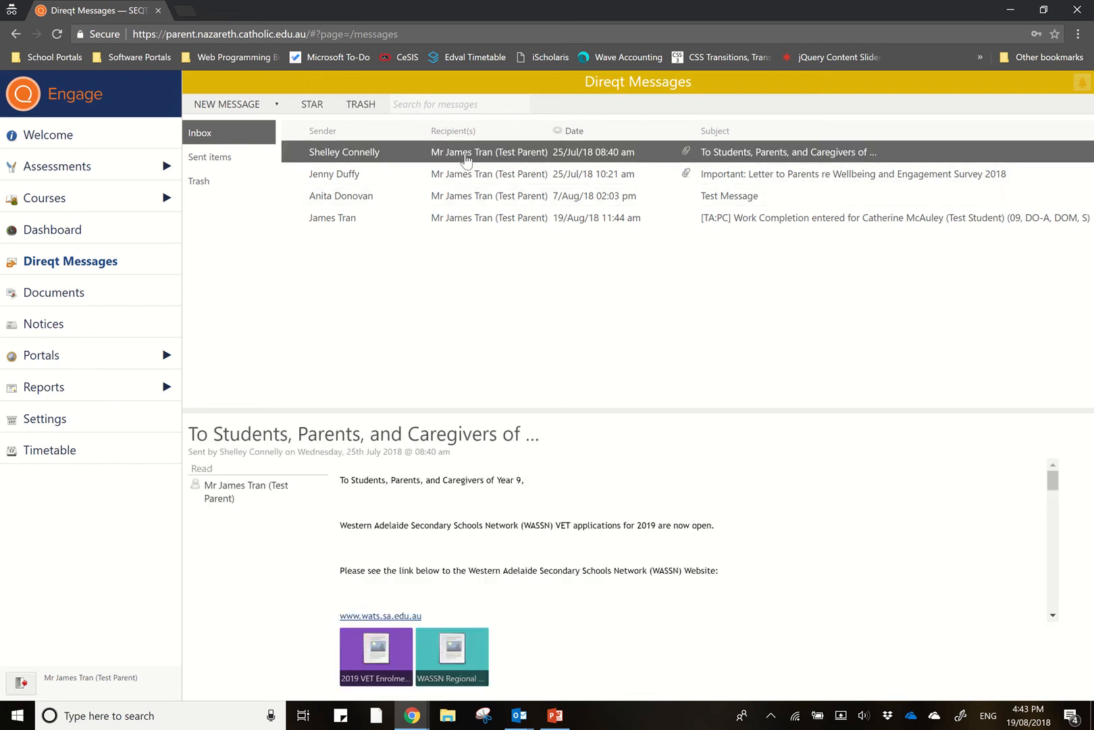
mouse_move(628, 573)
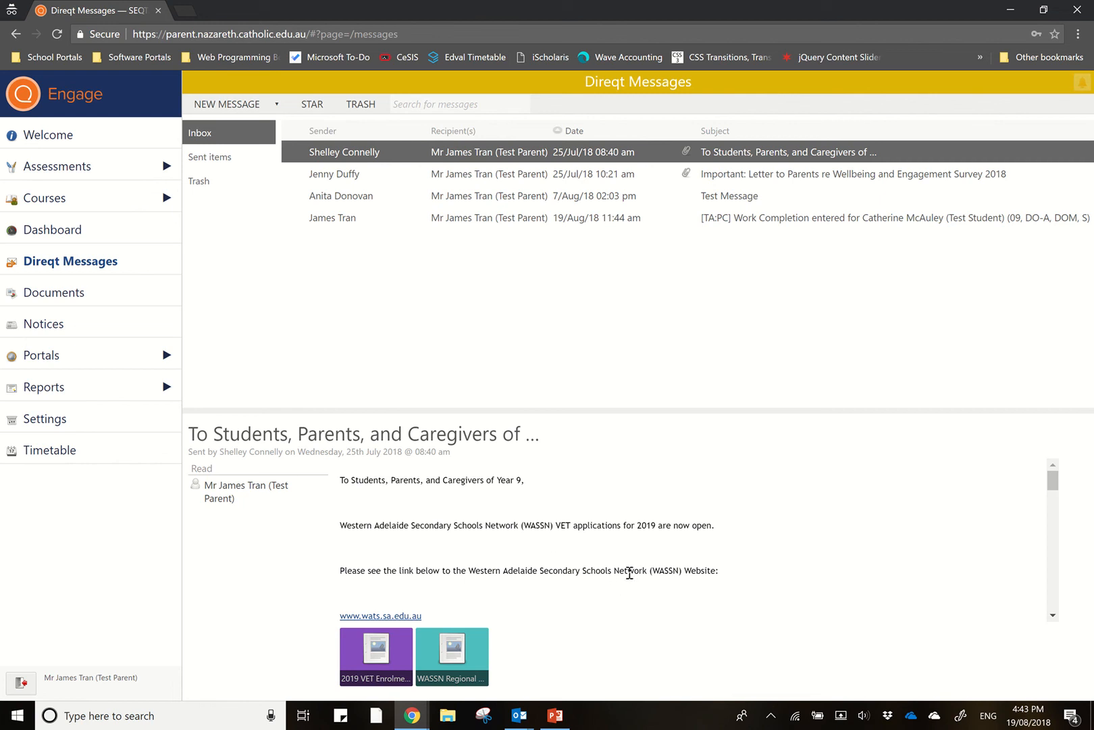
mouse_move(353, 211)
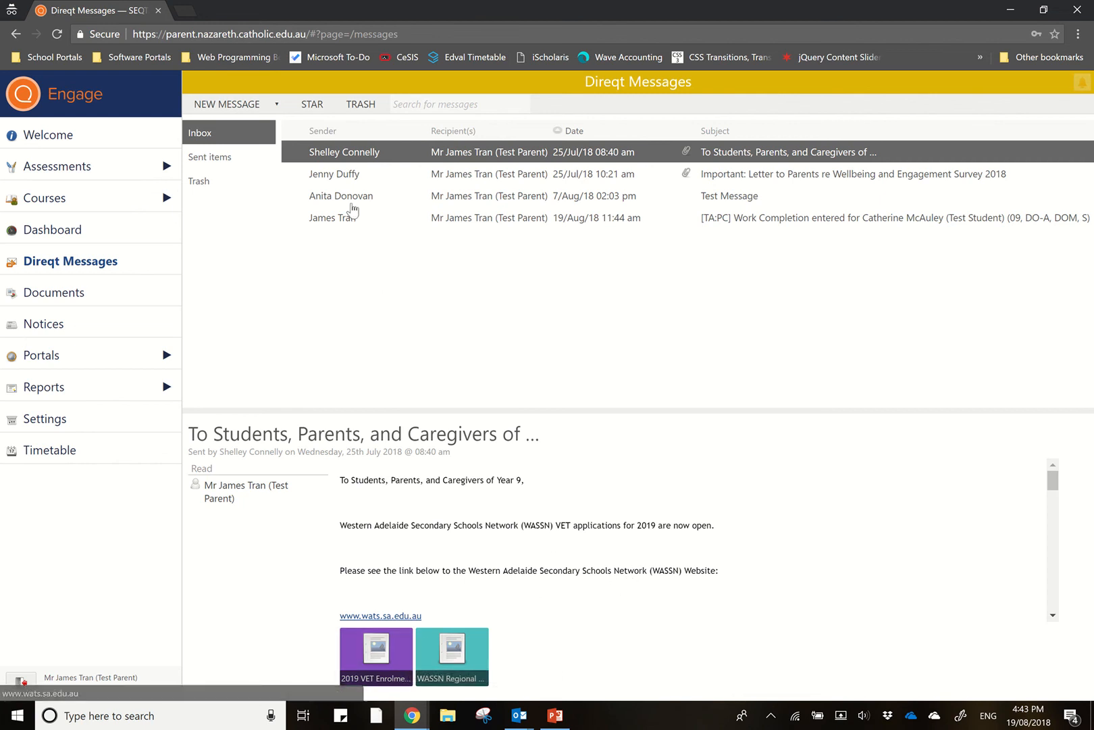
left_click(277, 104)
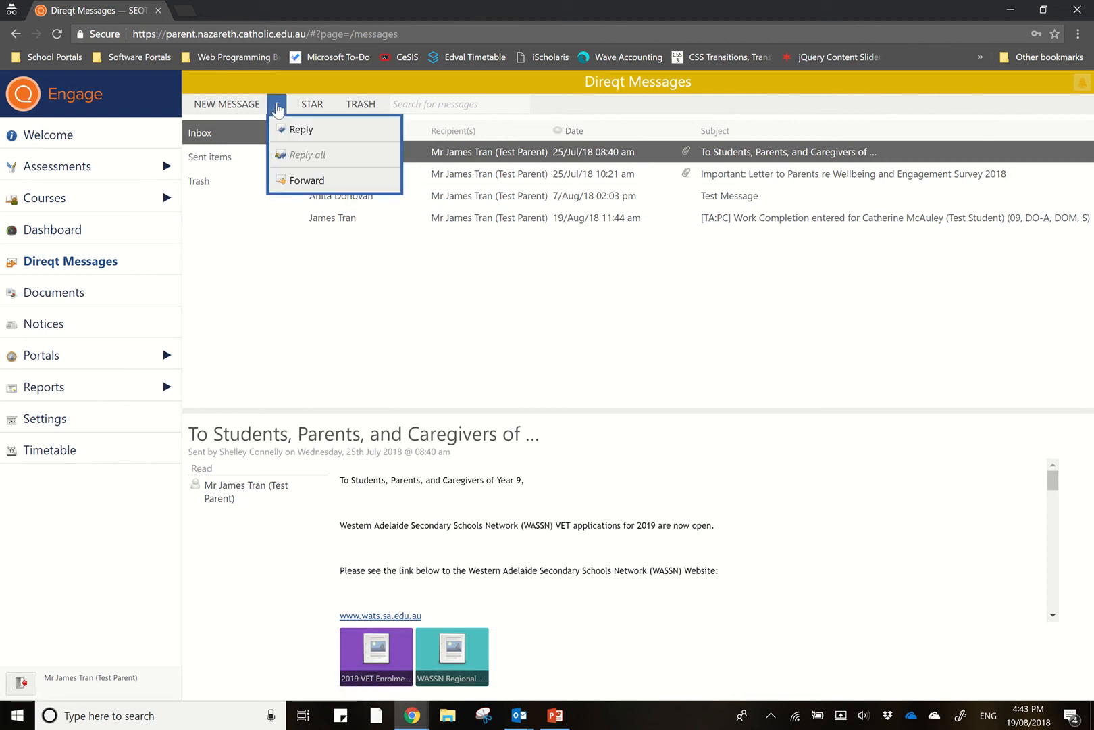
left_click(301, 129)
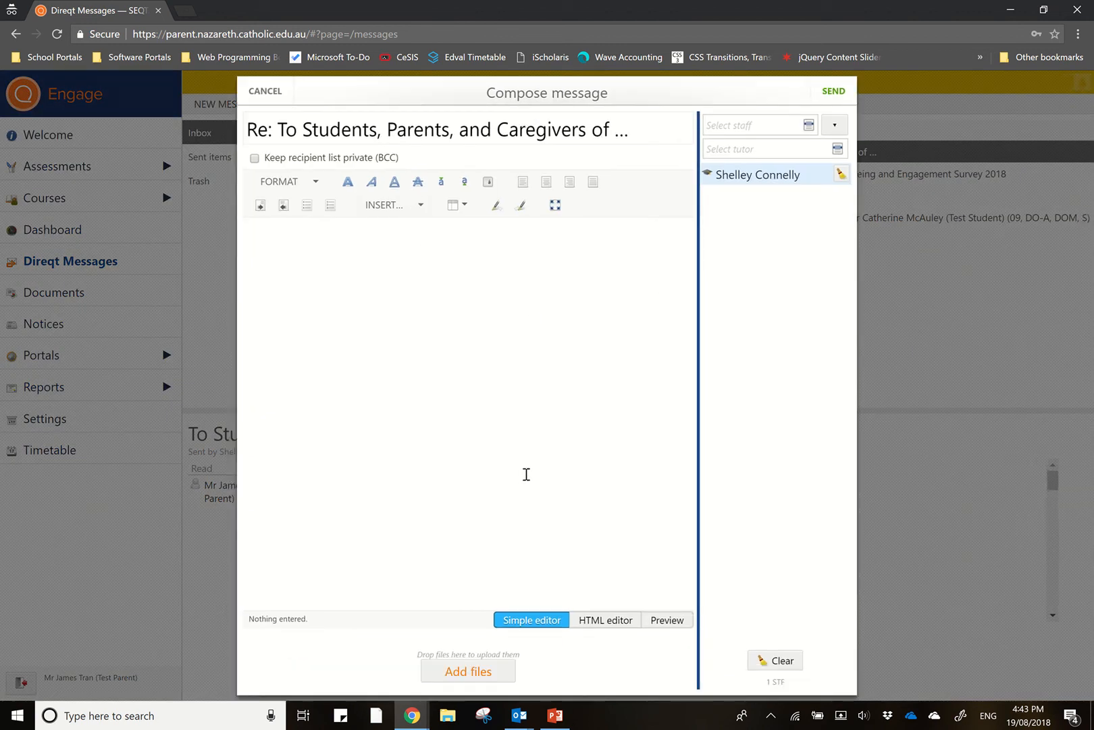
mouse_move(383, 126)
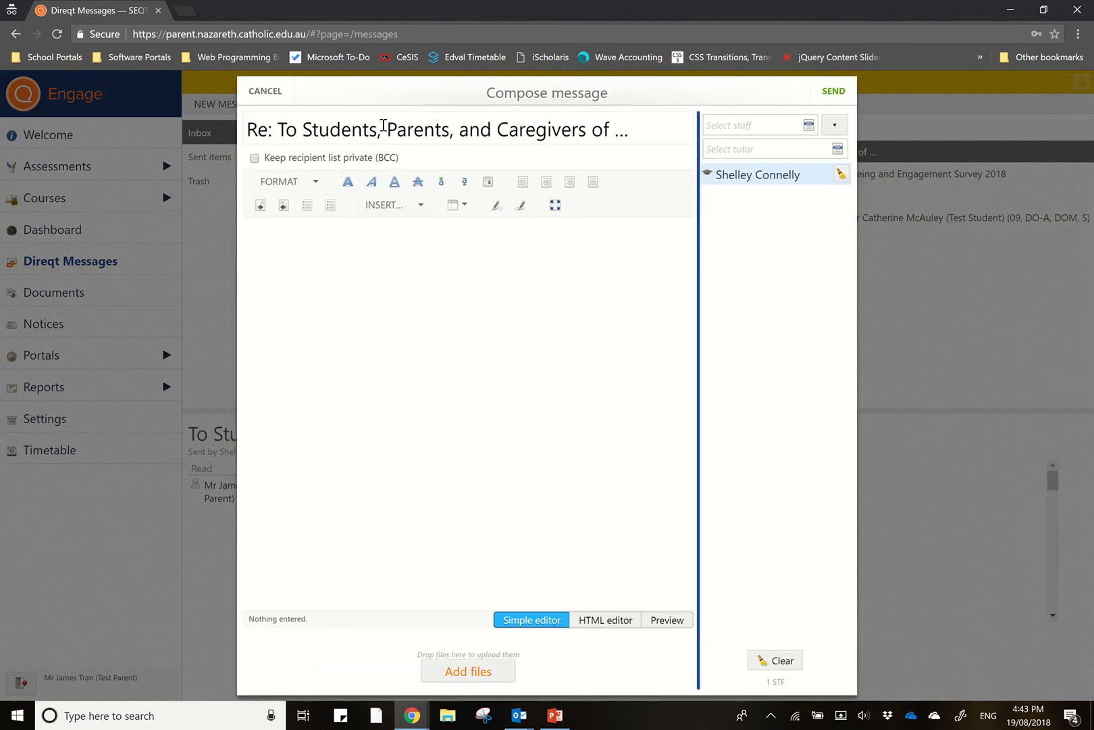
left_click(408, 298)
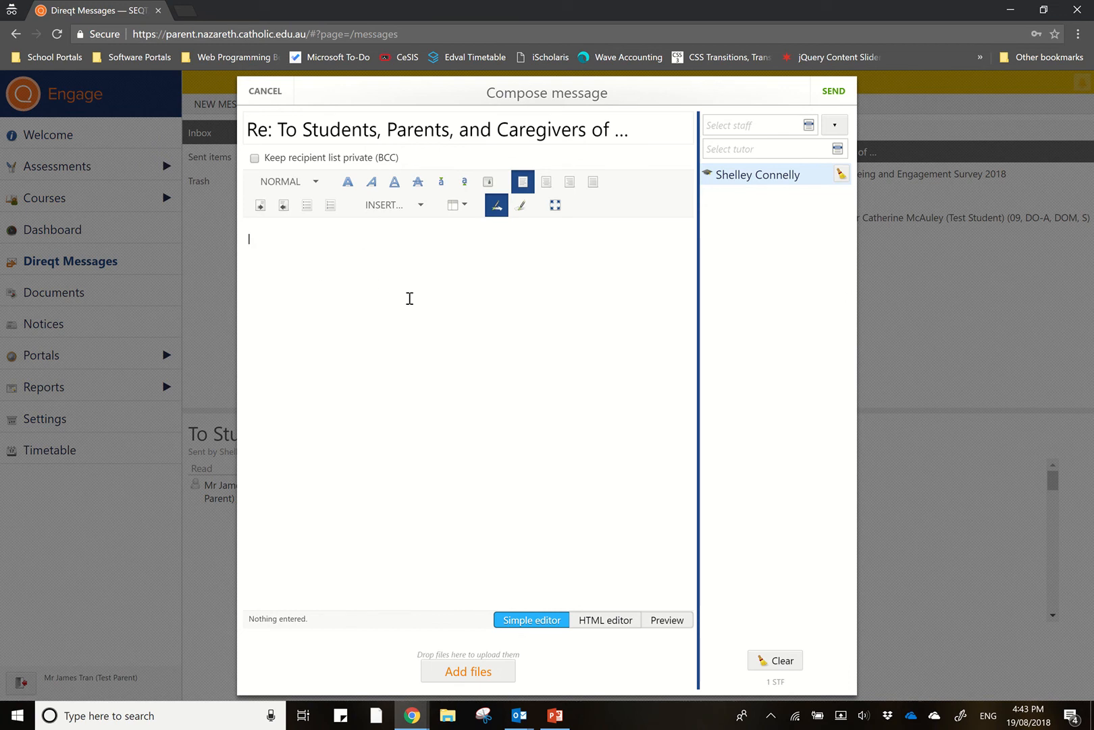
mouse_move(759, 176)
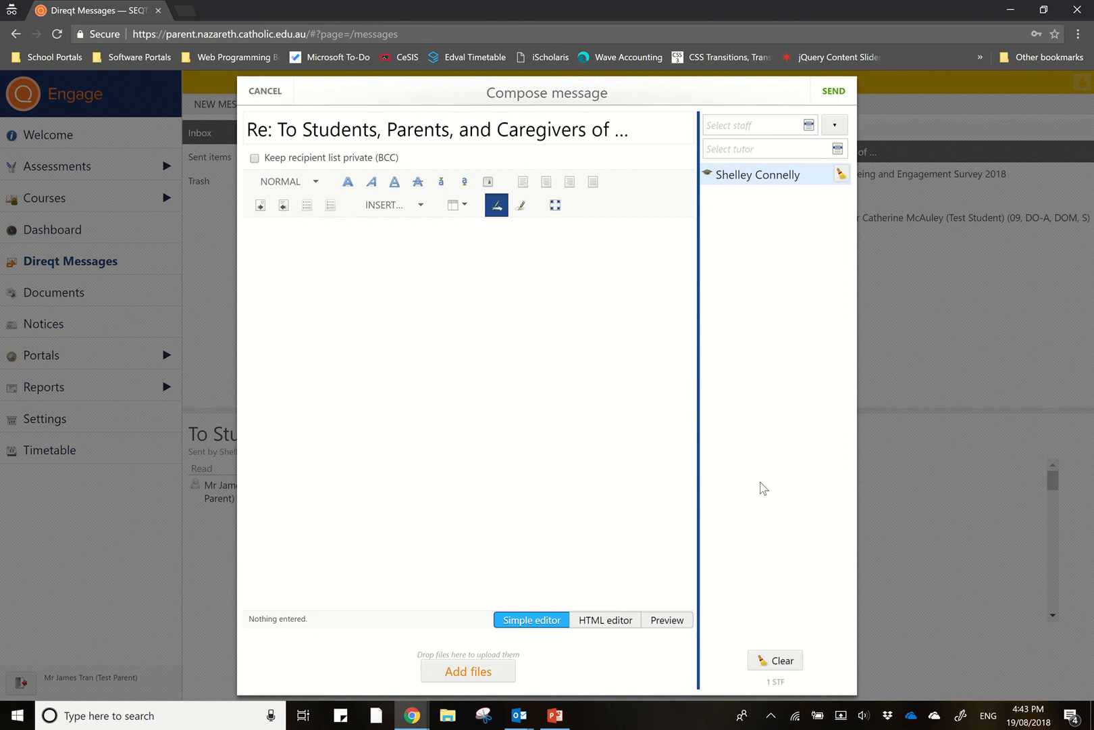
mouse_move(832, 92)
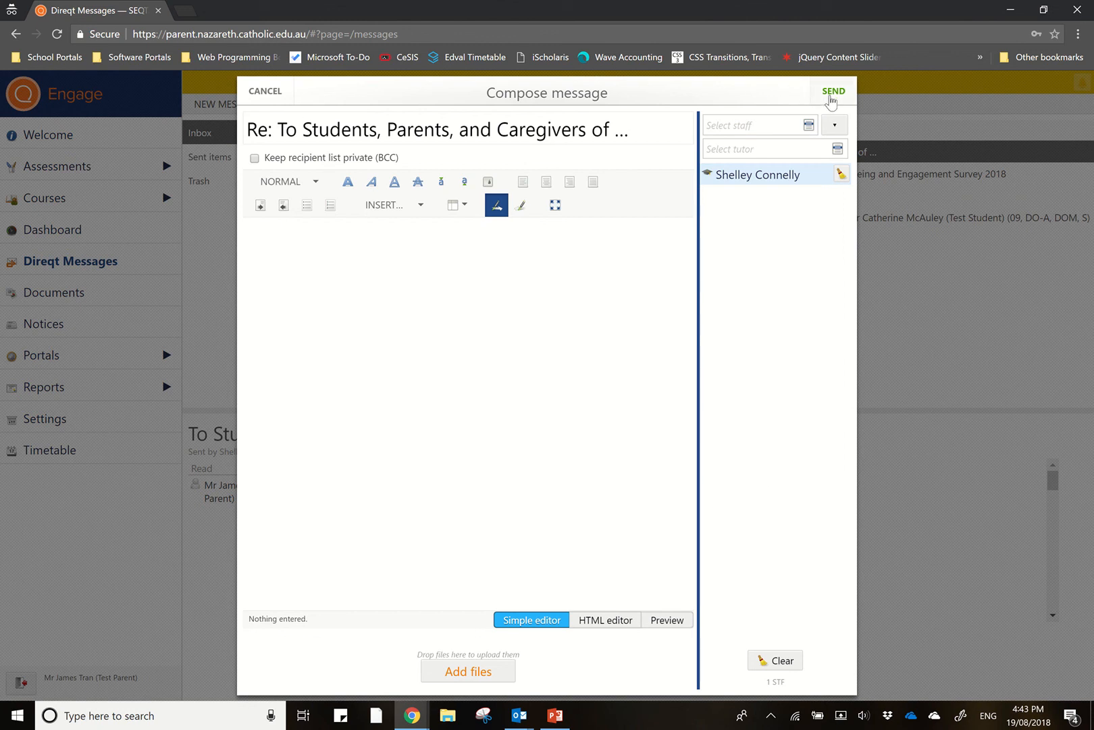
mouse_move(303, 103)
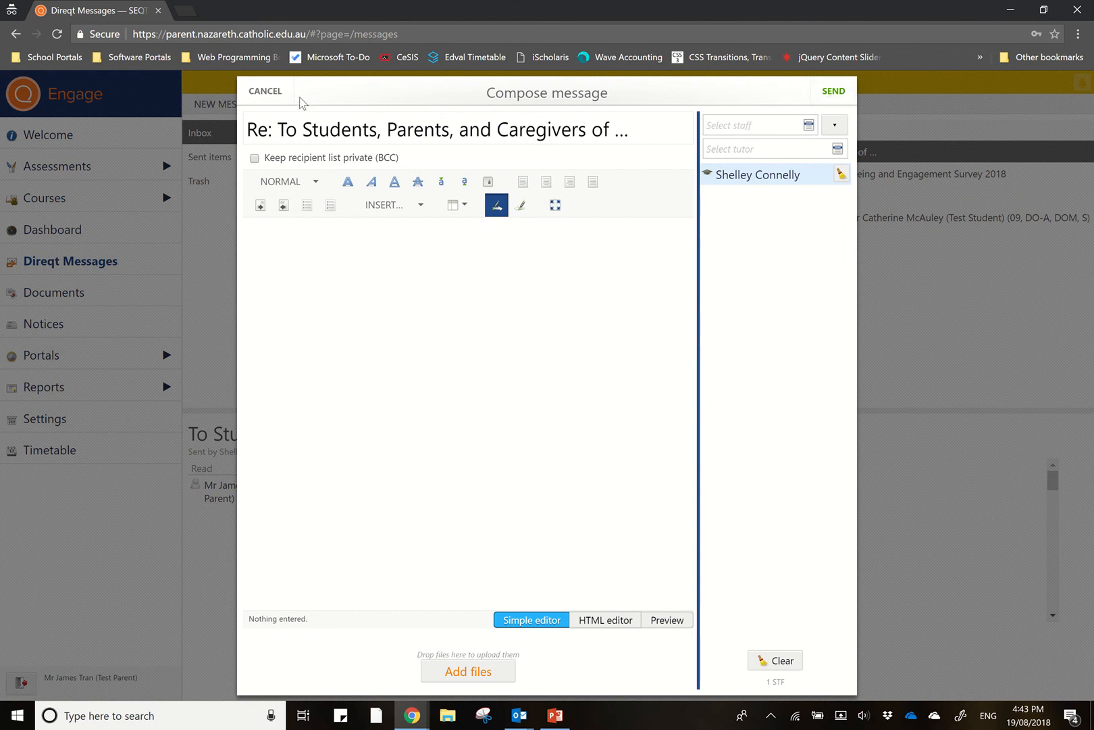
left_click(265, 91)
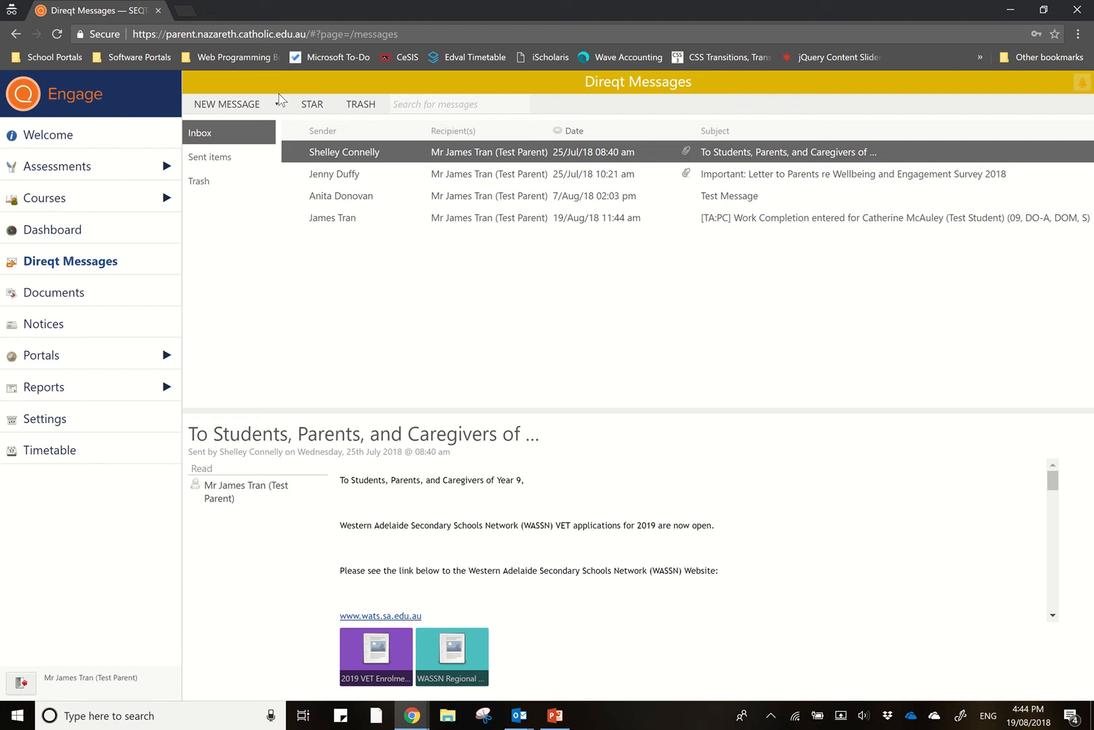
mouse_move(208, 157)
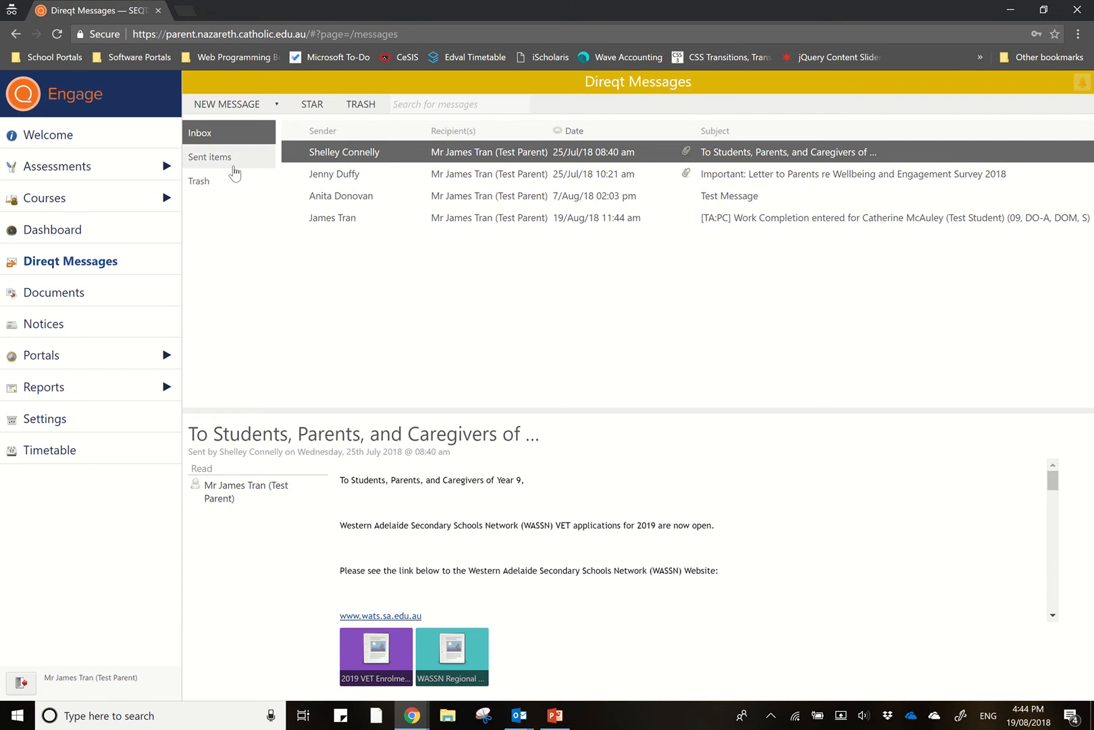
mouse_move(296, 211)
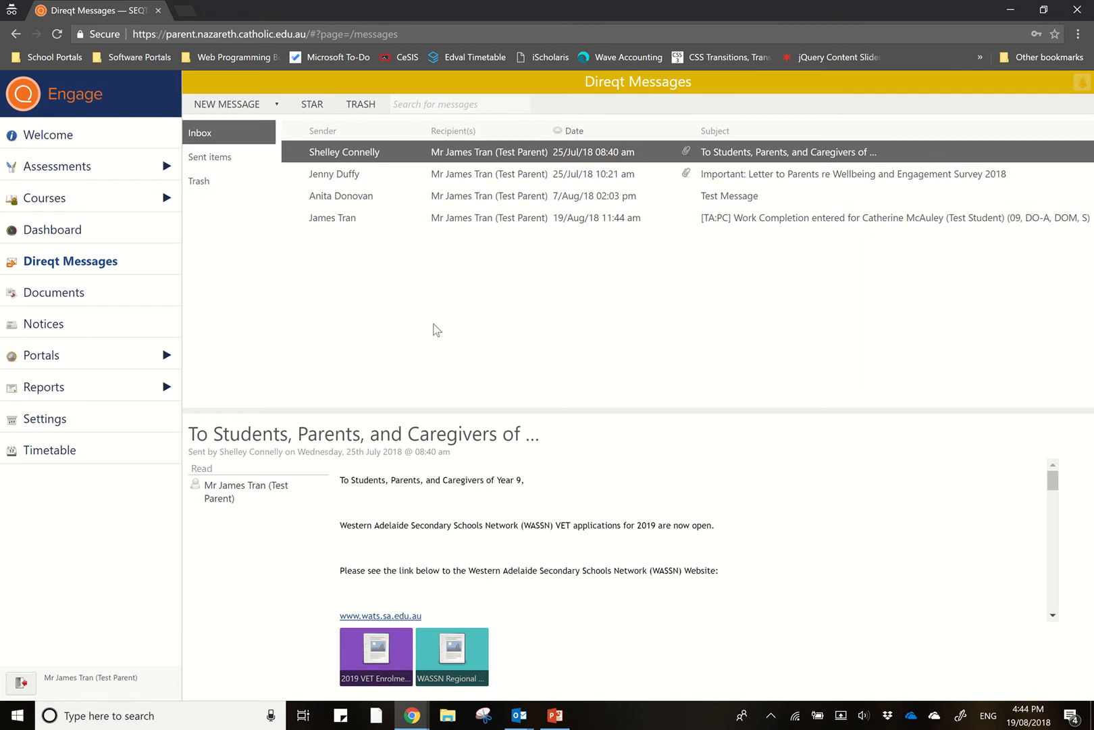
left_click(54, 292)
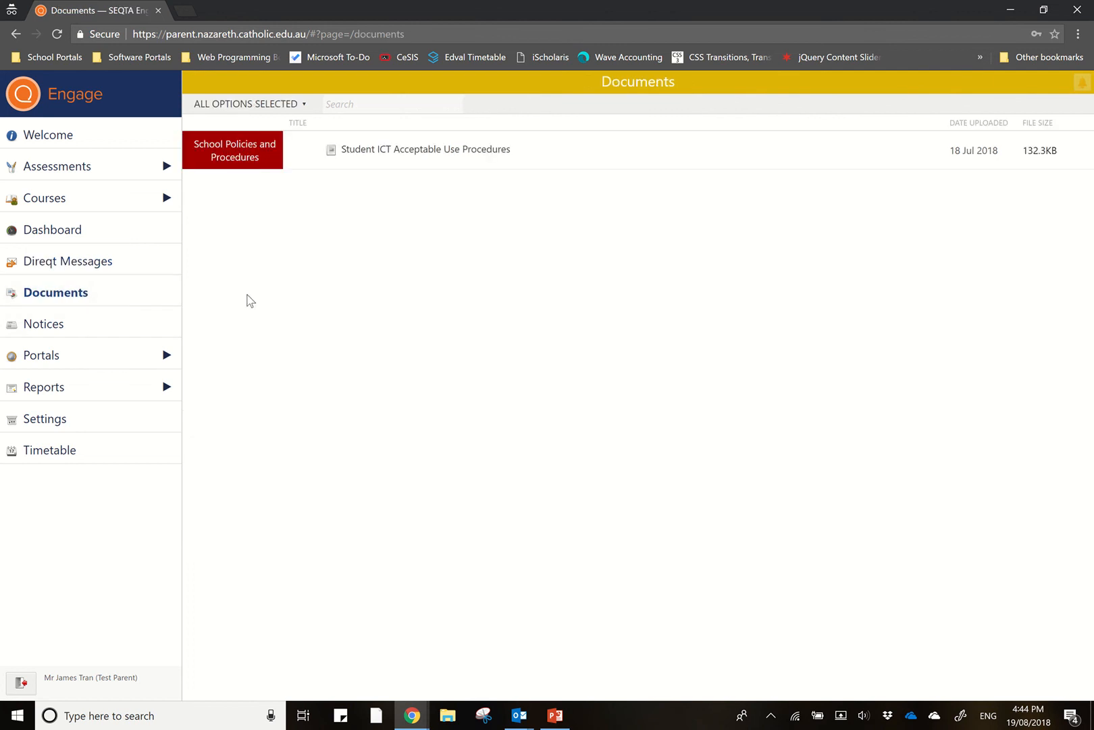
mouse_move(458, 285)
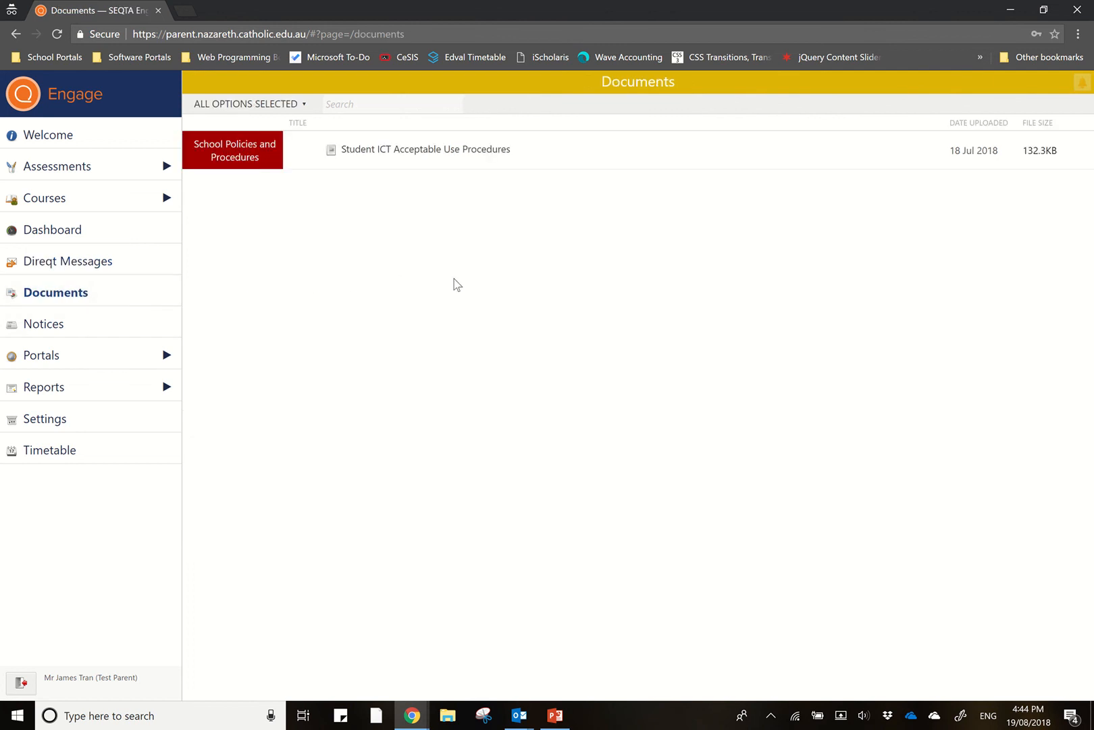
mouse_move(124, 292)
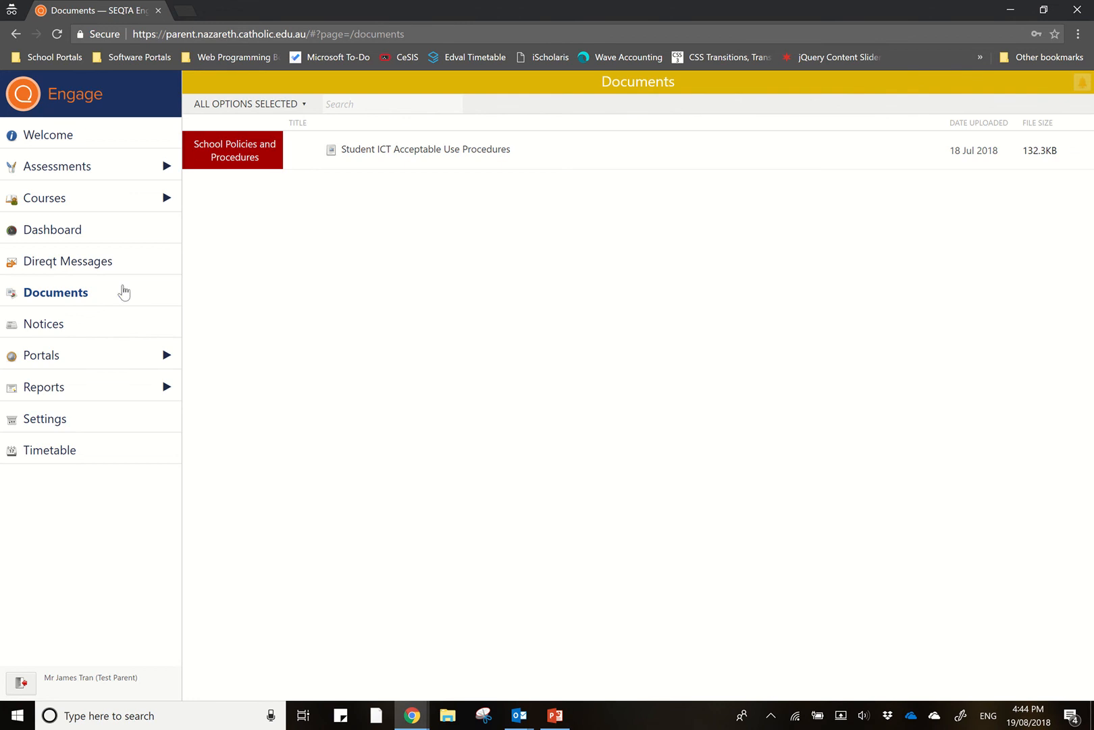
- Go to the Notices page listing school notices like Toastie Tuesday
left_click(44, 323)
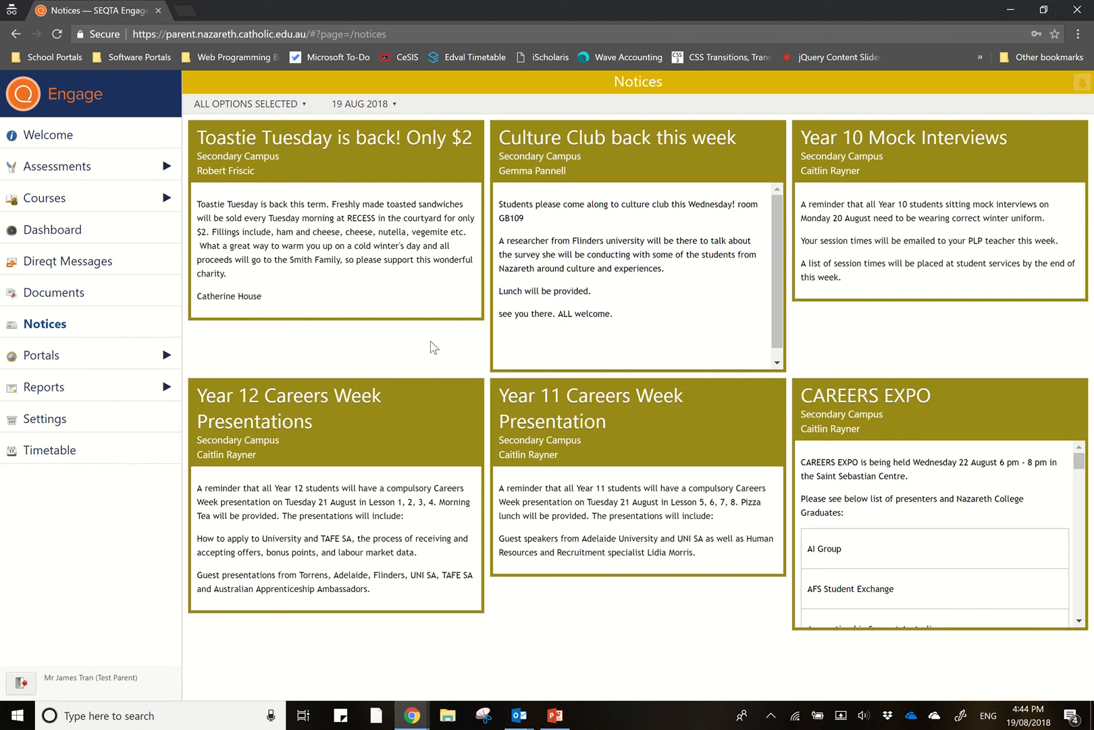
mouse_move(439, 353)
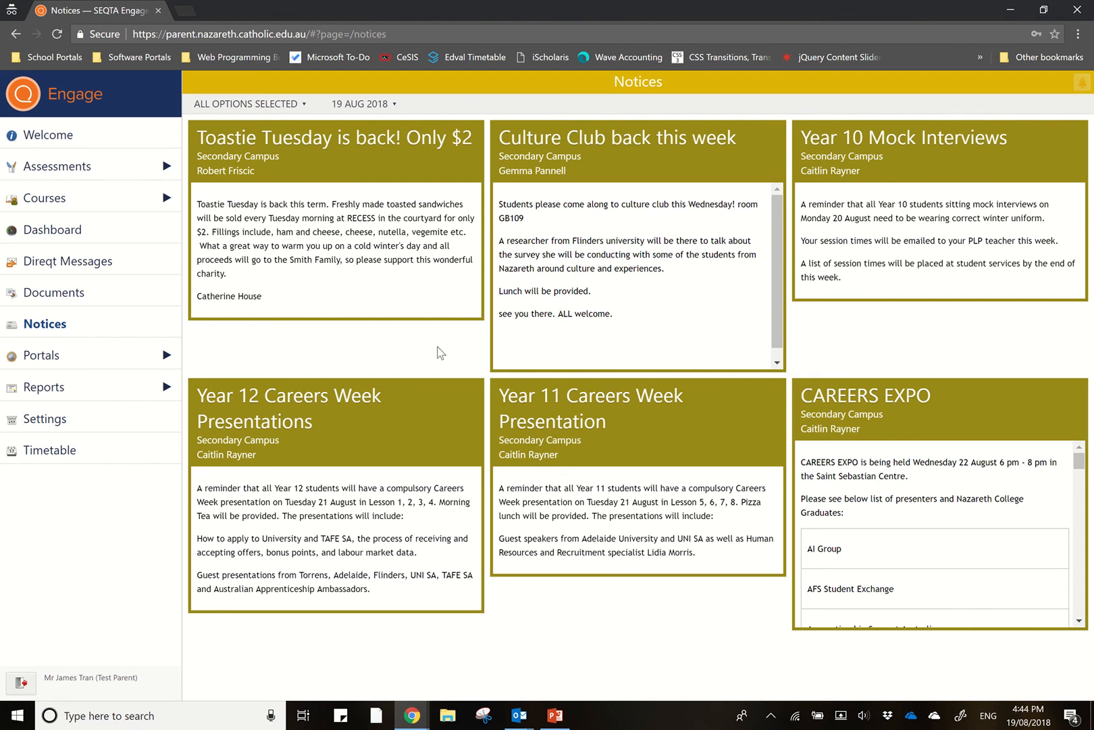
mouse_move(445, 354)
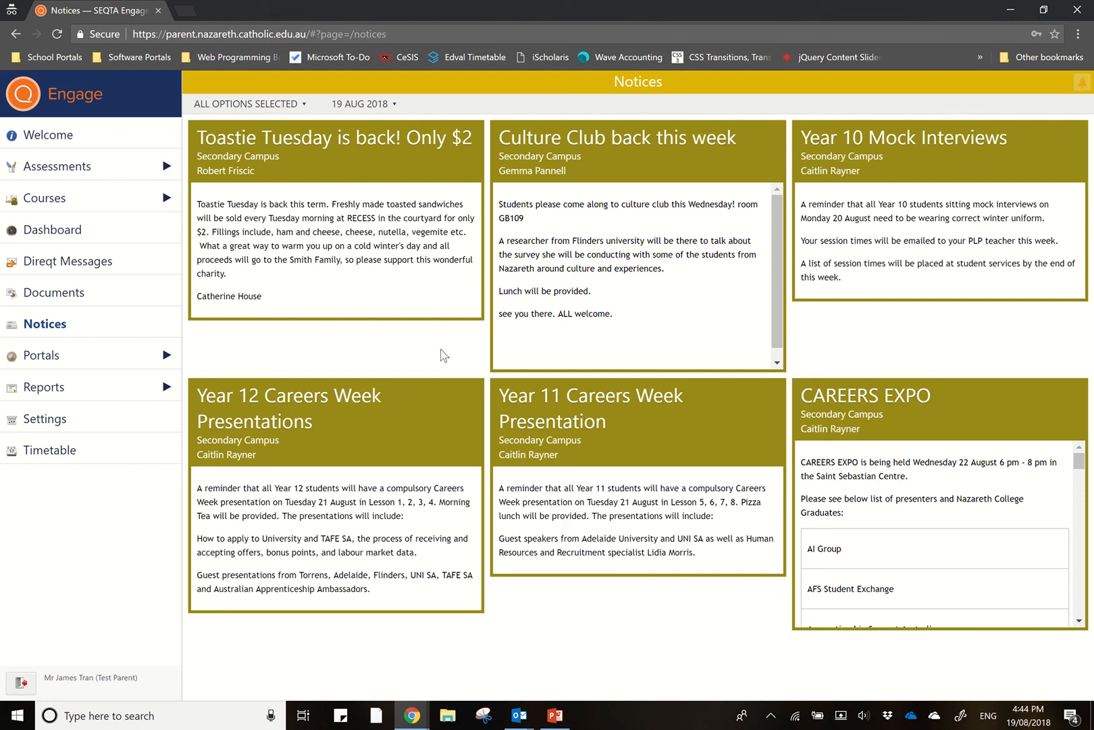
mouse_move(49, 367)
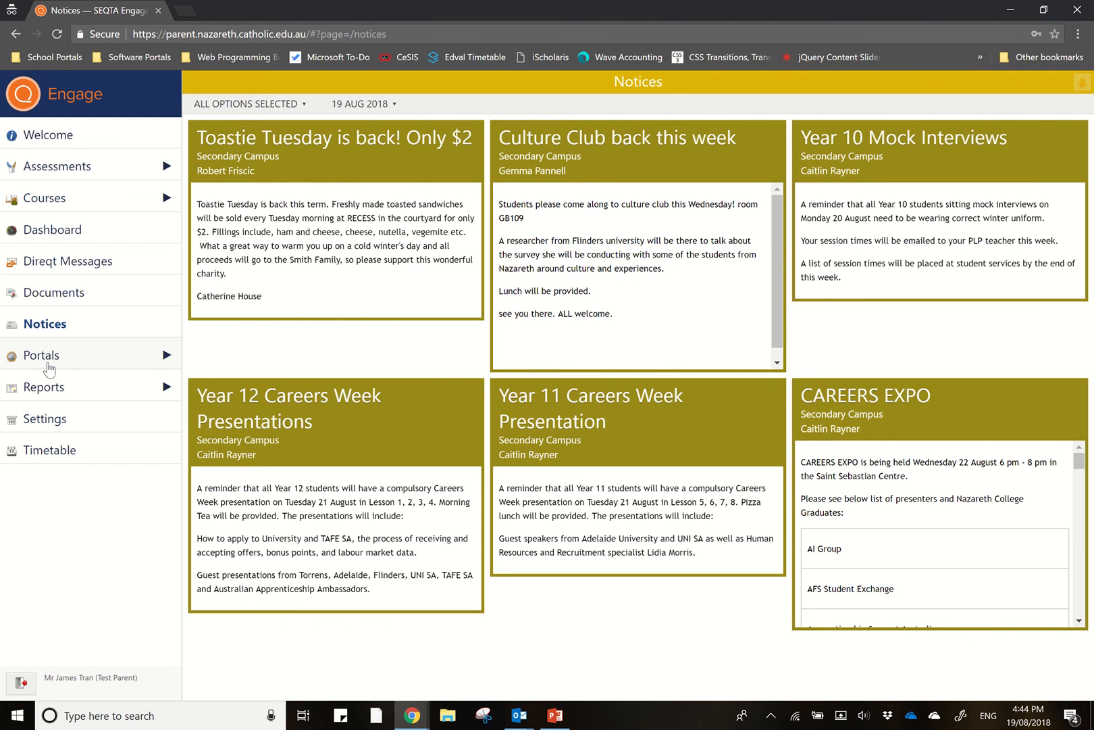
- View the Primary Learning Conversations booking portal, then return to all sections
left_click(41, 355)
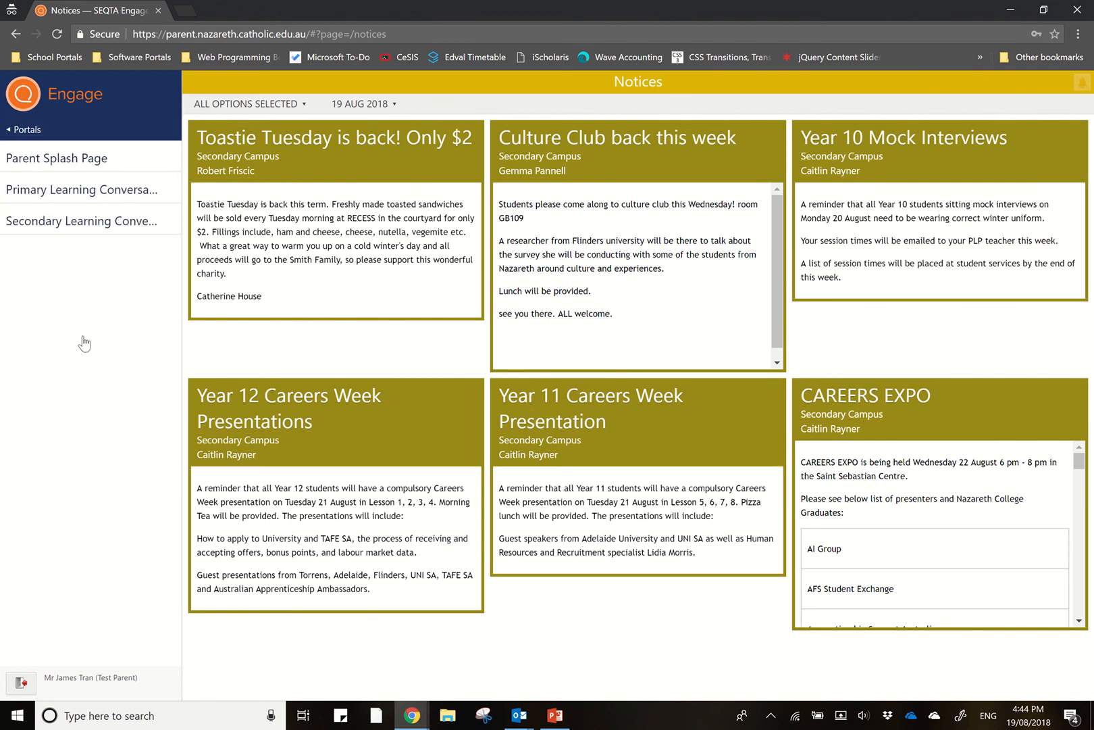
mouse_move(94, 220)
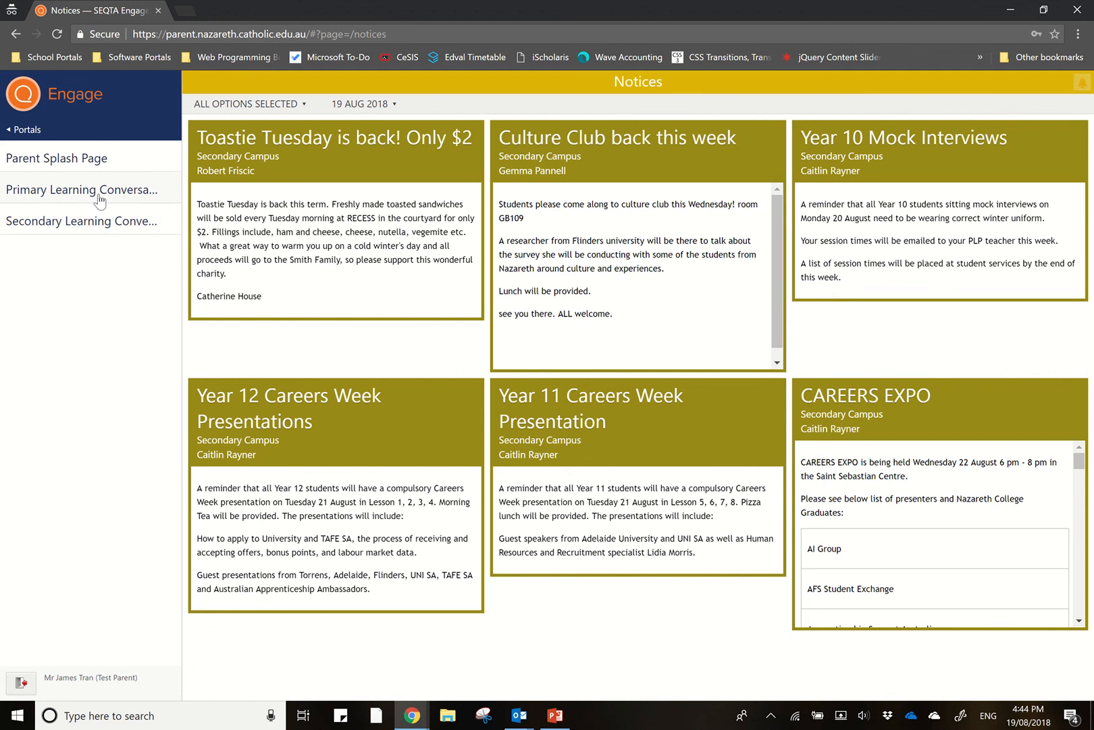
left_click(80, 189)
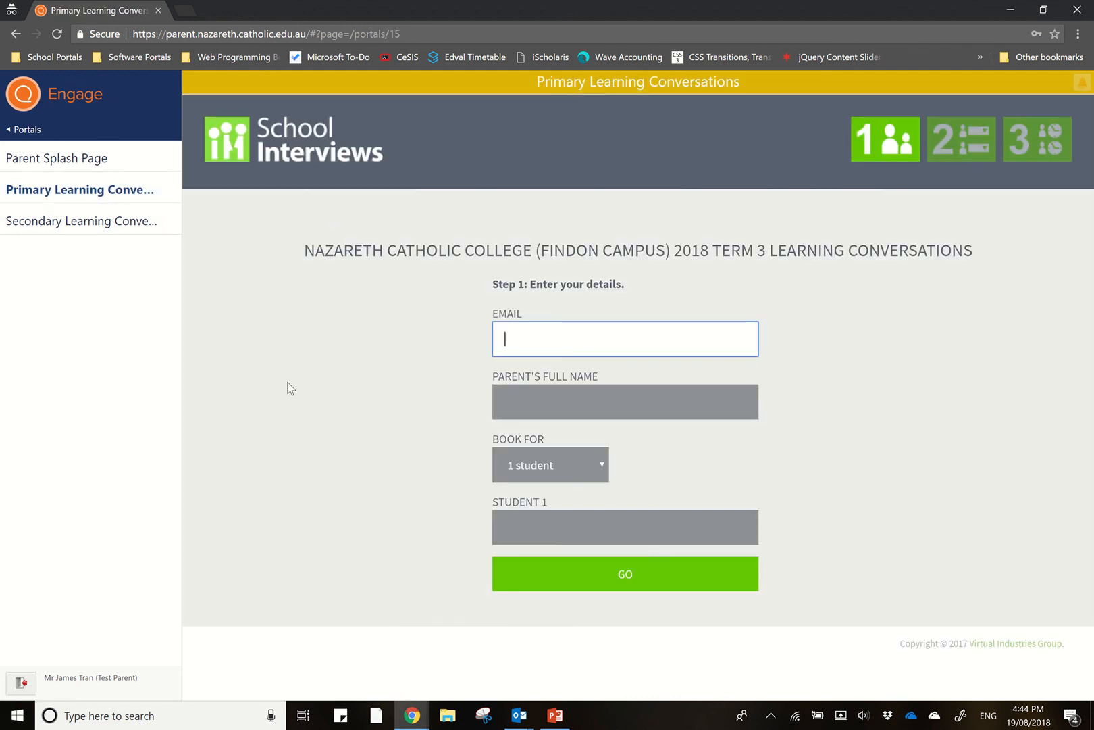
mouse_move(124, 220)
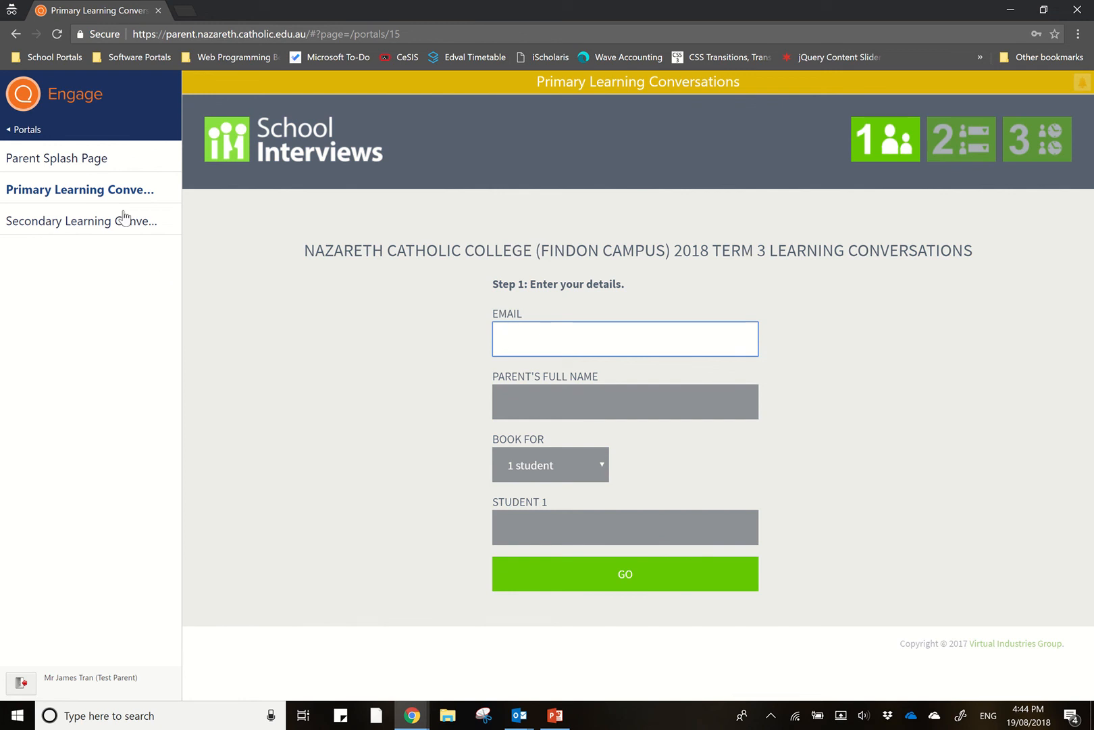
mouse_move(64, 190)
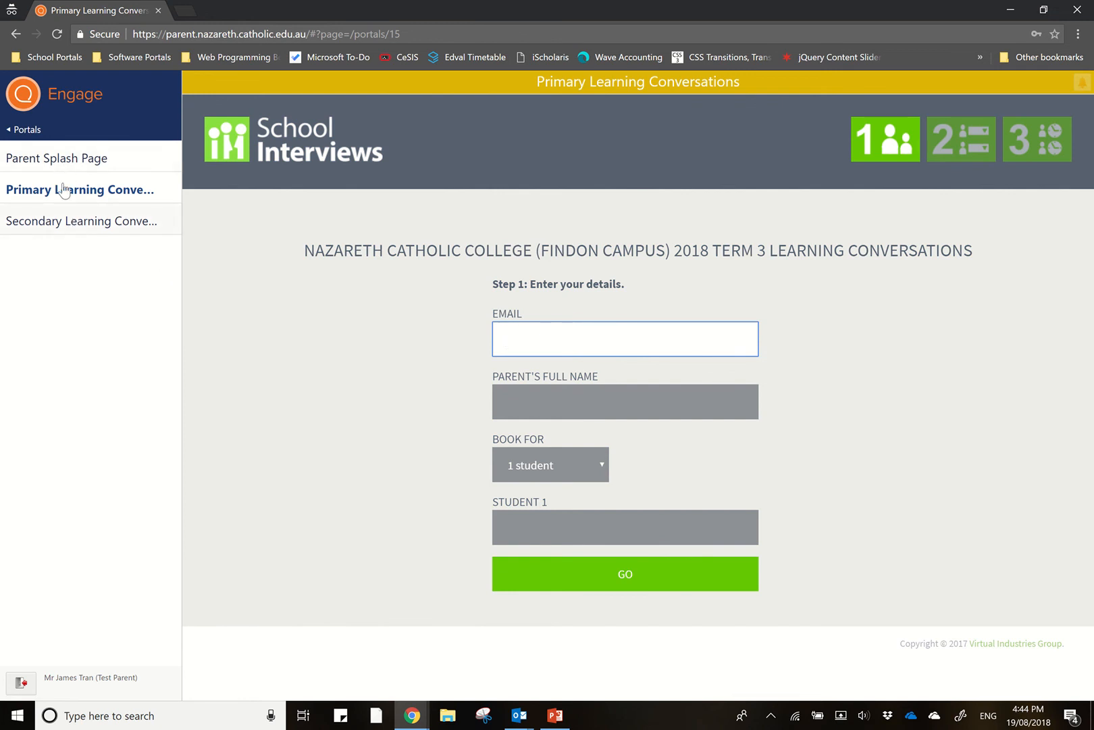
mouse_move(30, 138)
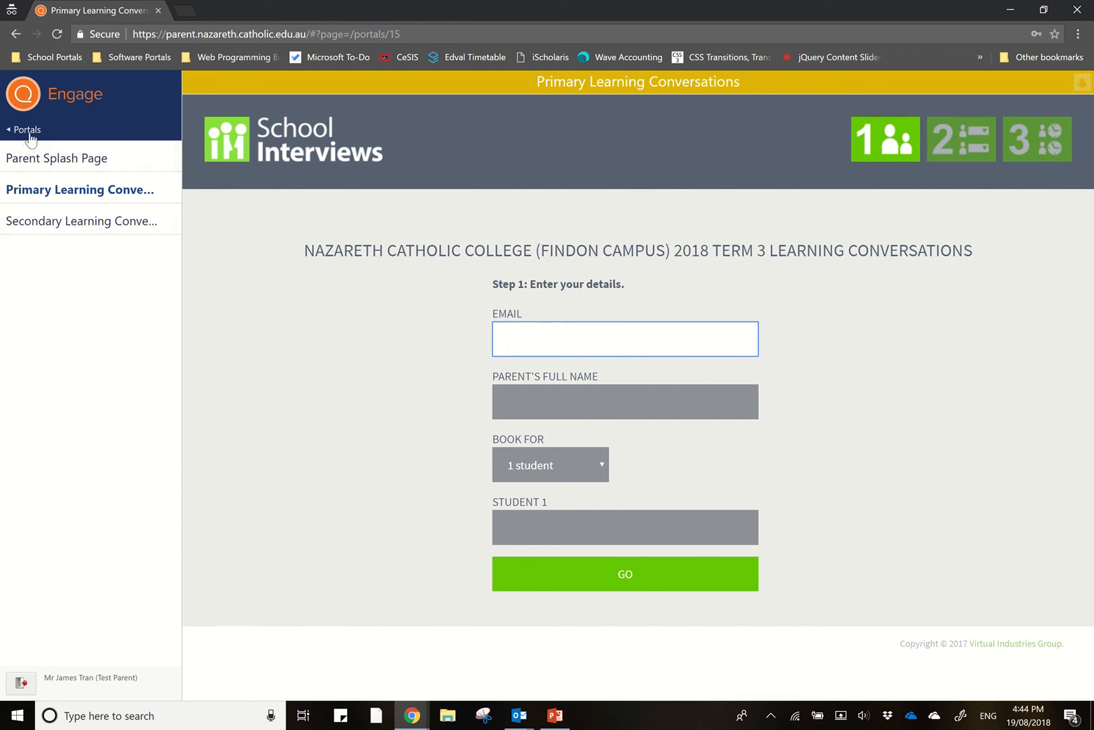
left_click(25, 130)
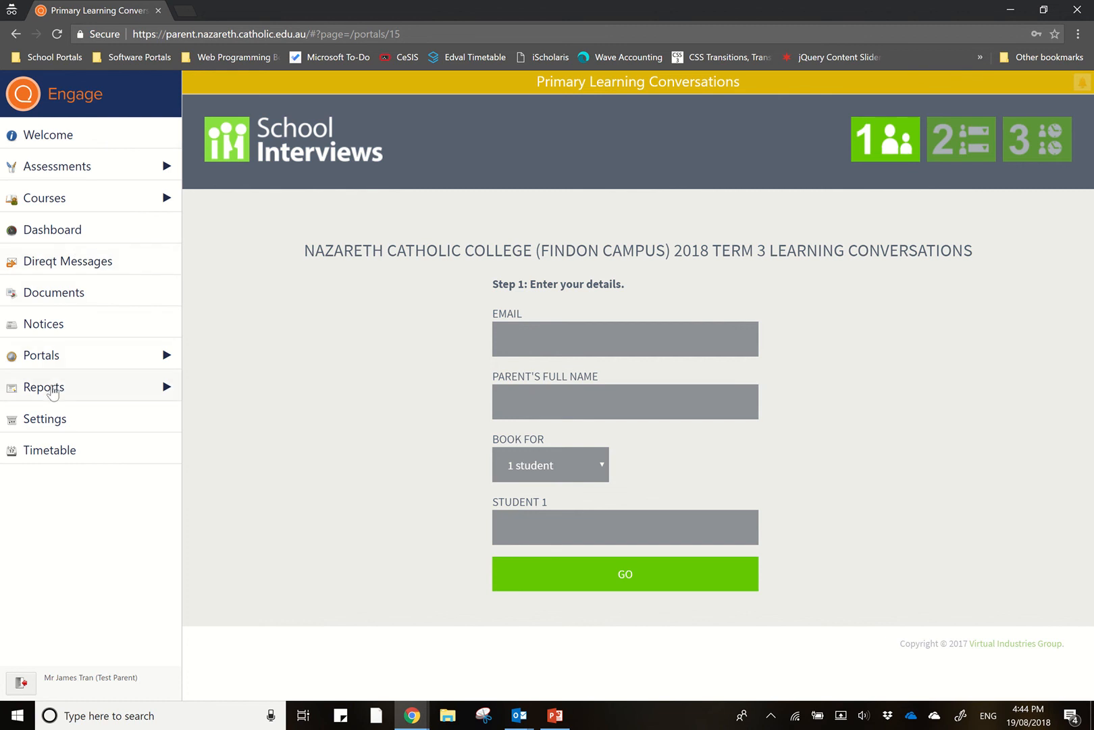
left_click(44, 386)
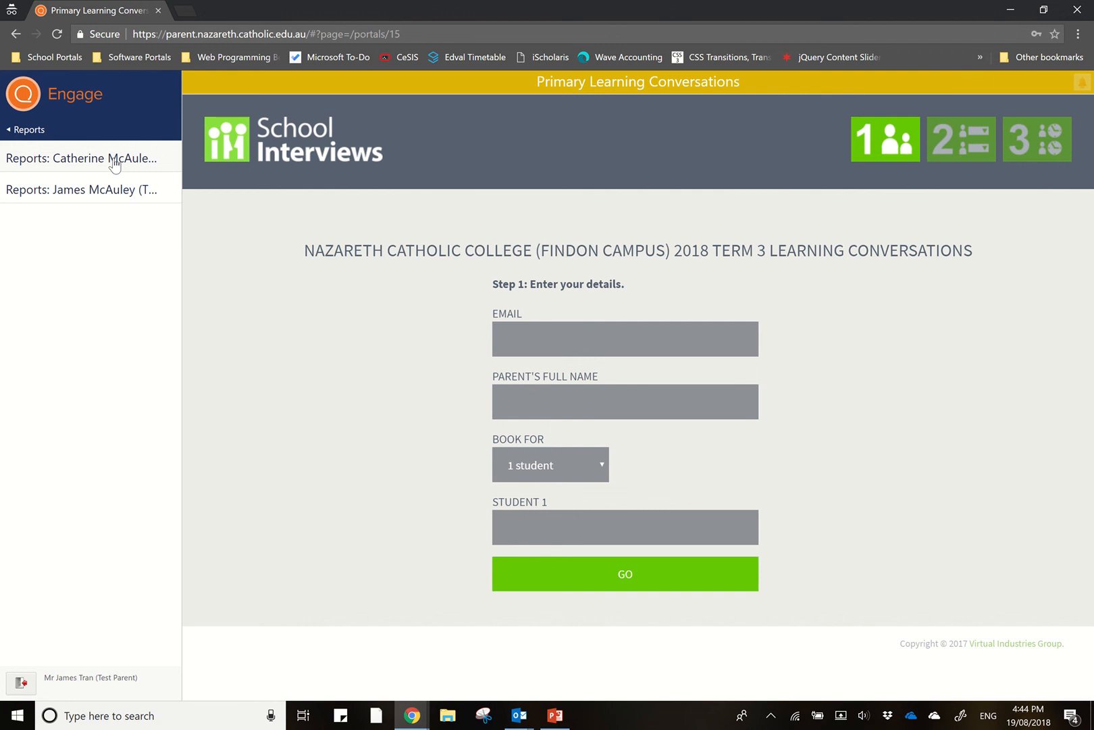
left_click(80, 157)
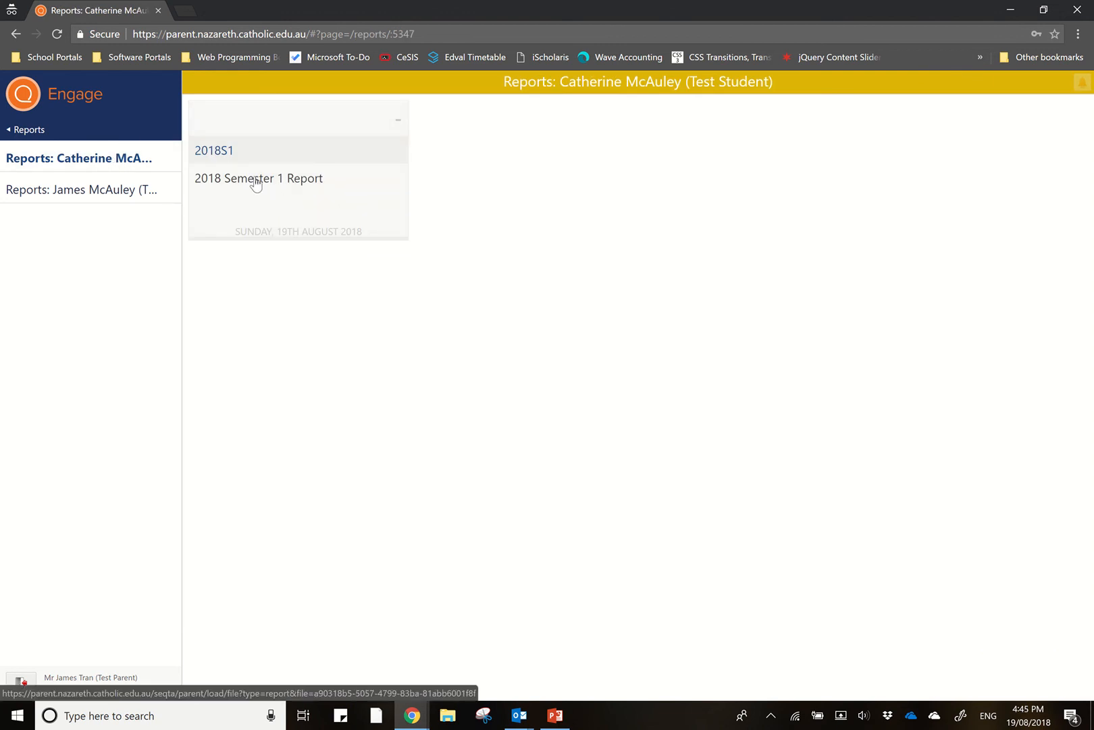
left_click(258, 178)
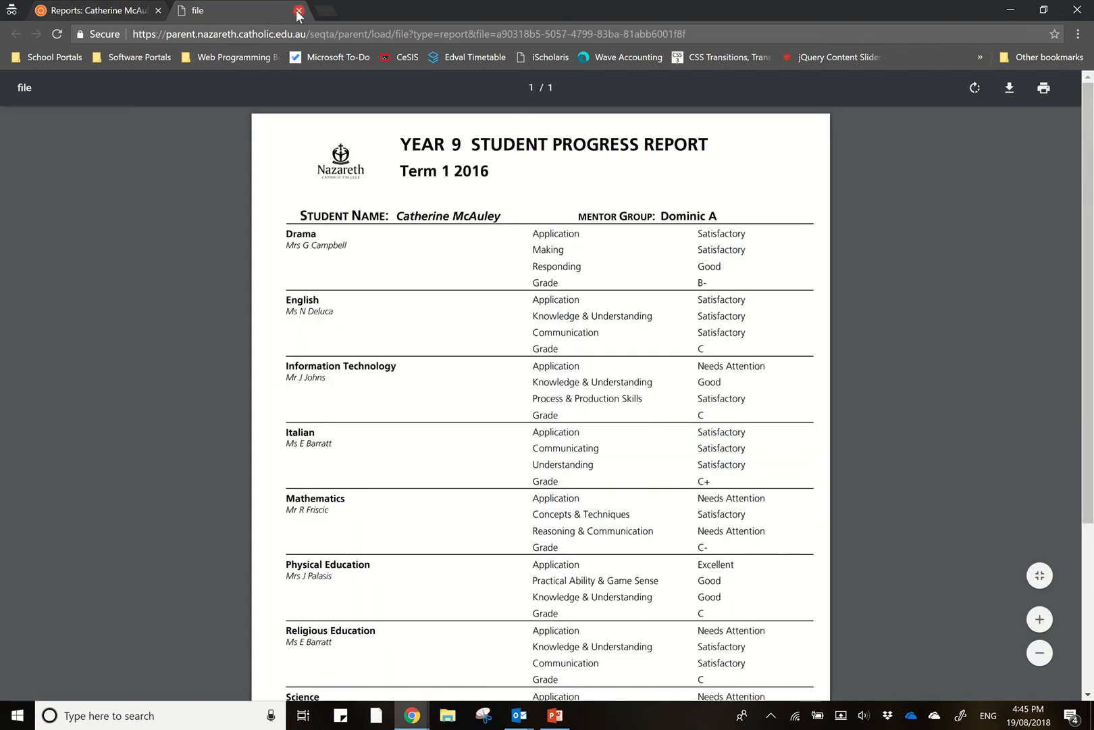
left_click(298, 15)
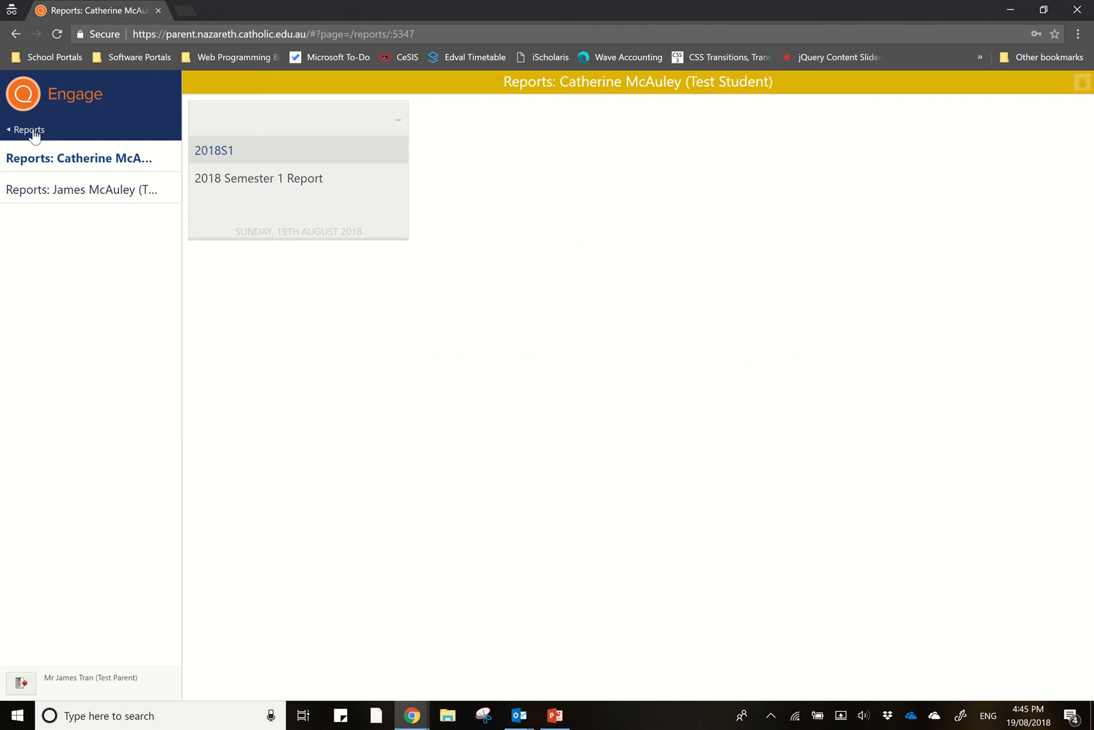
left_click(26, 129)
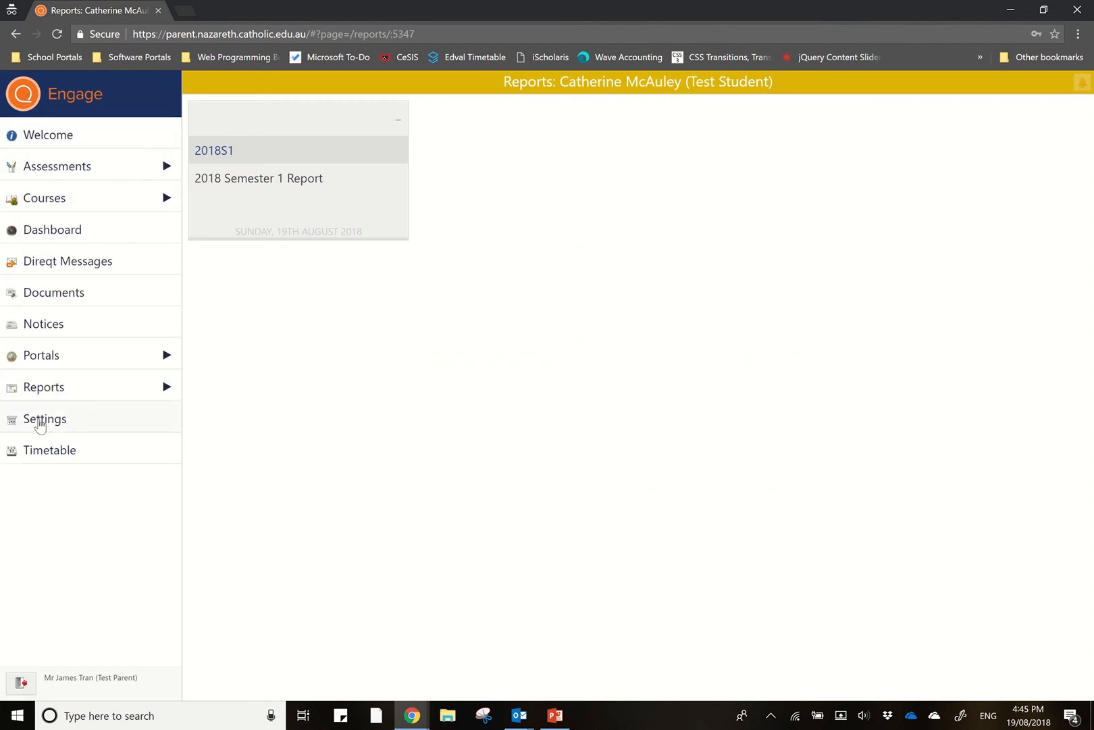
- Set the menu background to Disco in Settings, then go to the Timetable
left_click(45, 419)
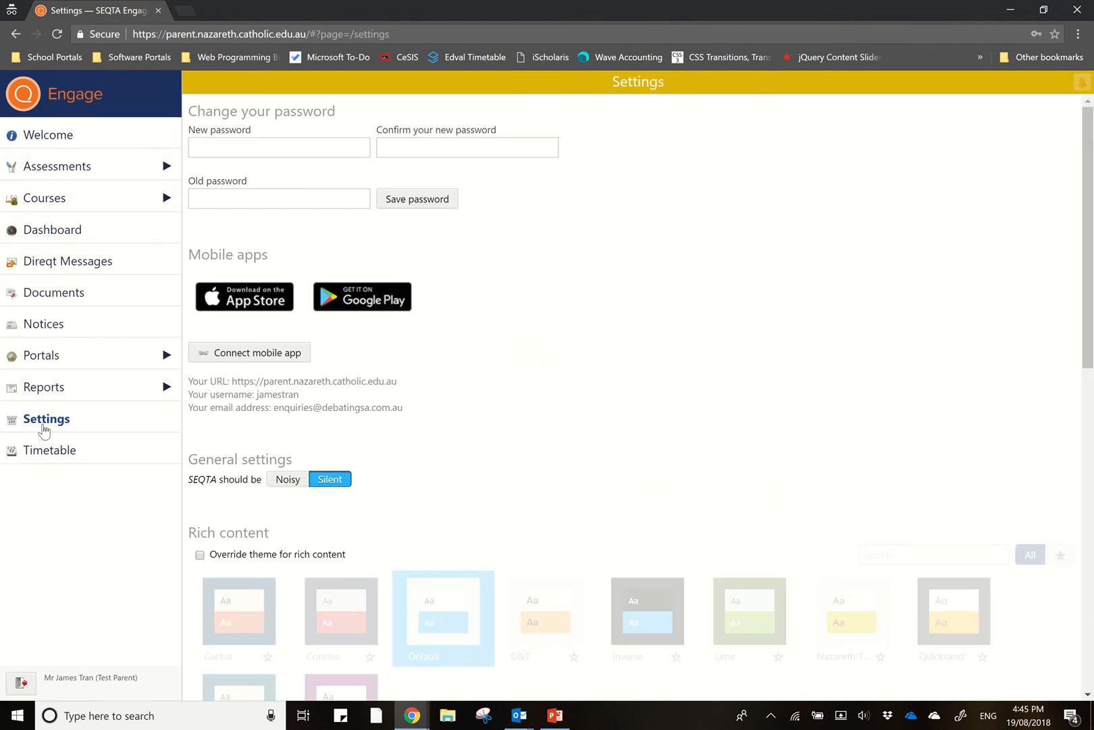
mouse_move(343, 247)
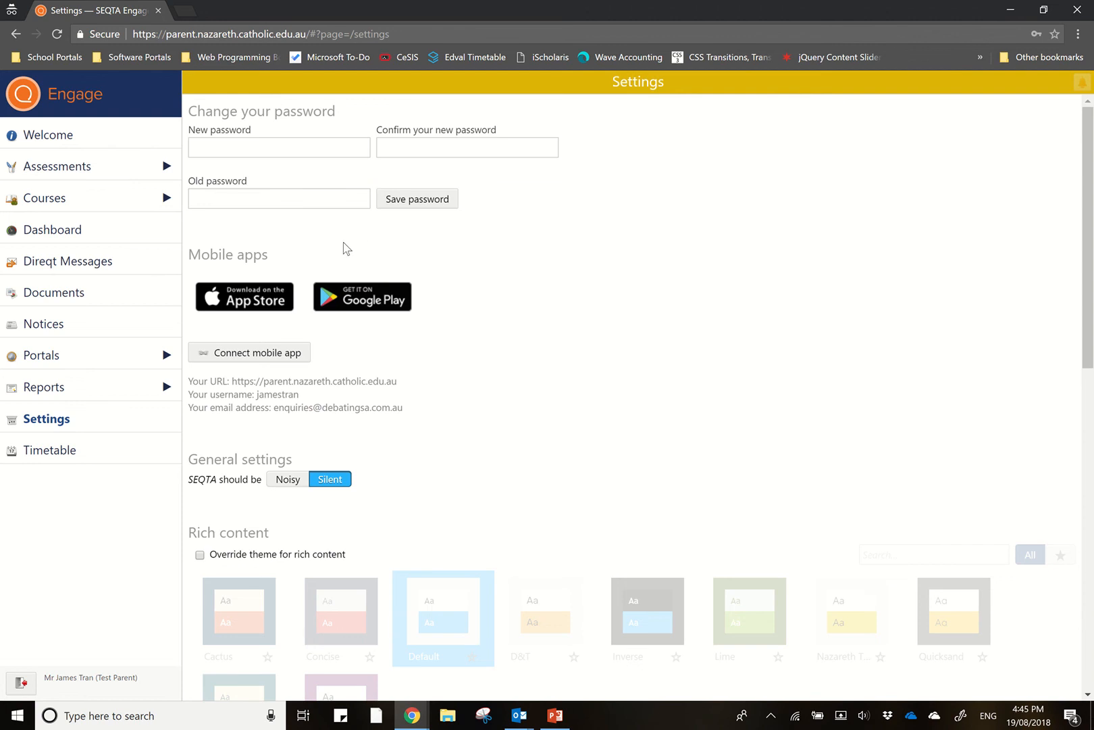
scroll("down", 3)
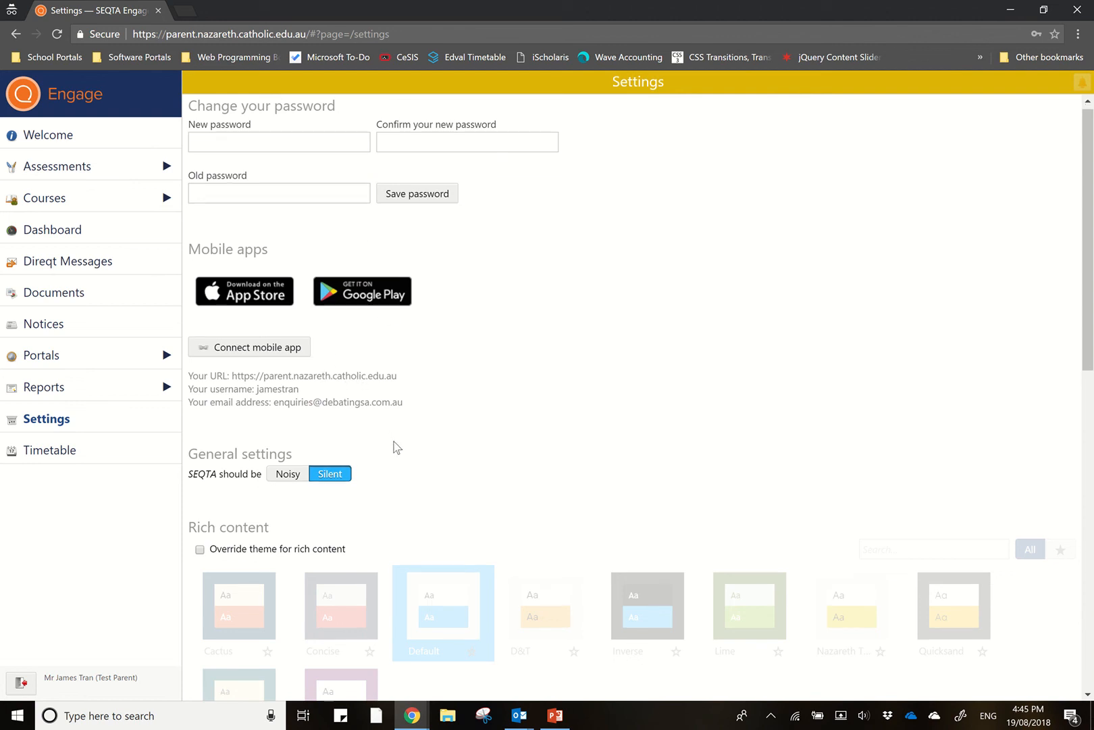
scroll("down", 3)
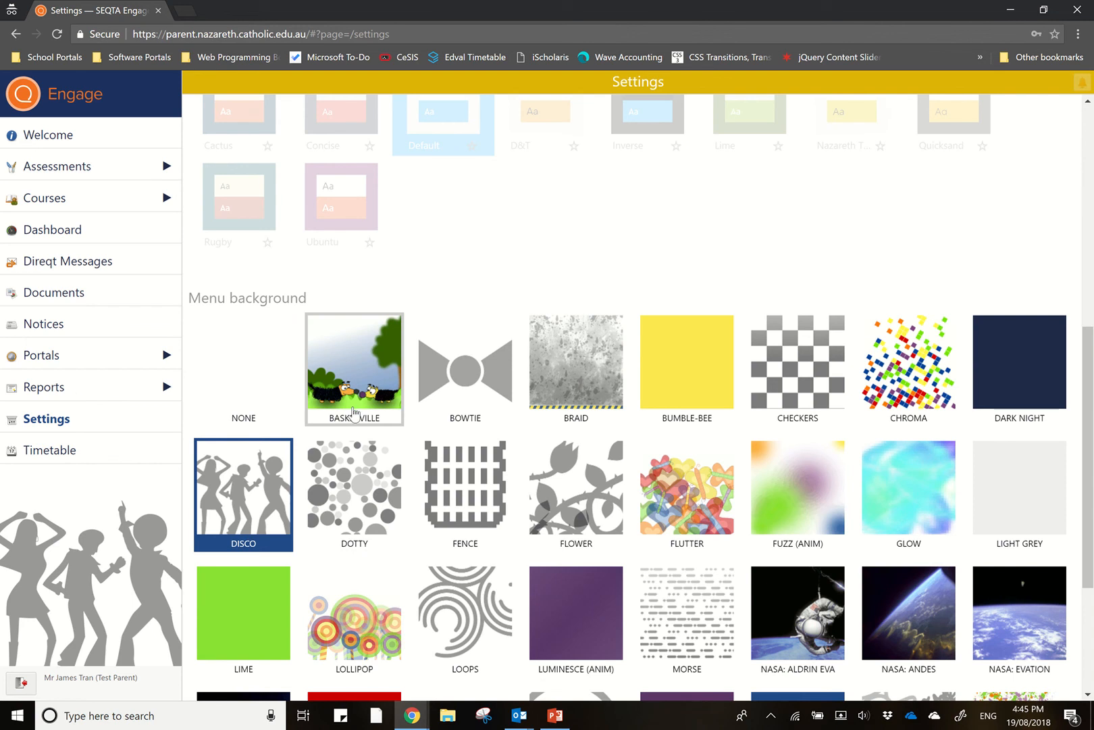
left_click(243, 369)
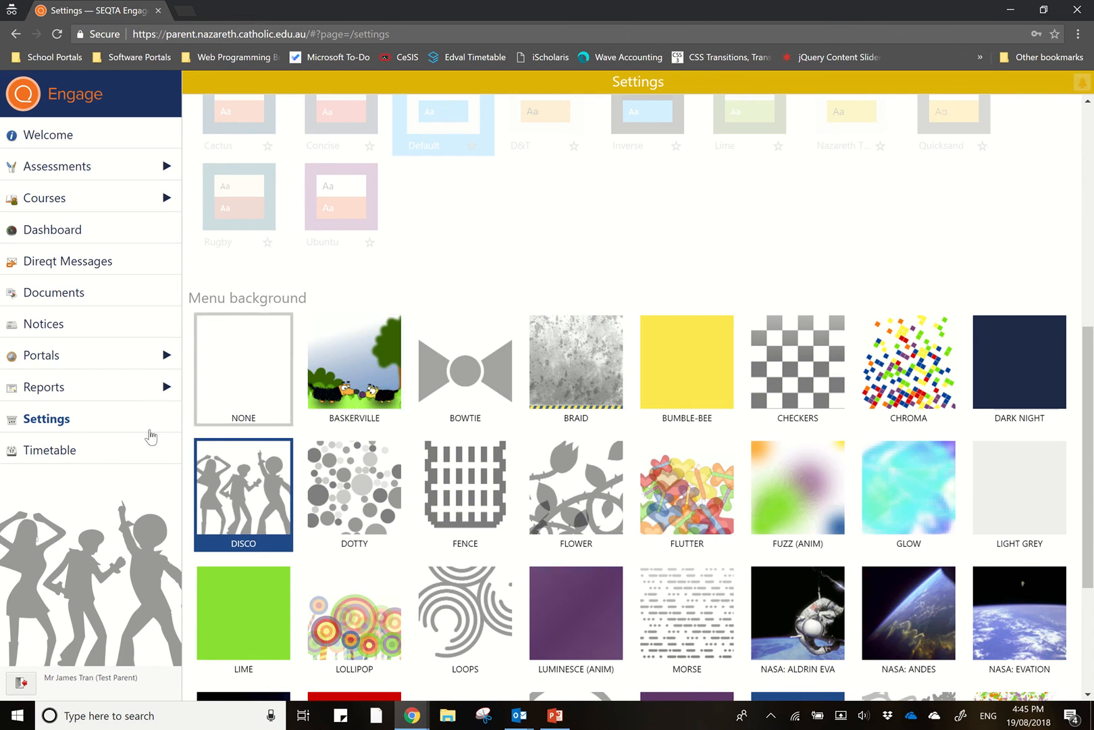
left_click(50, 449)
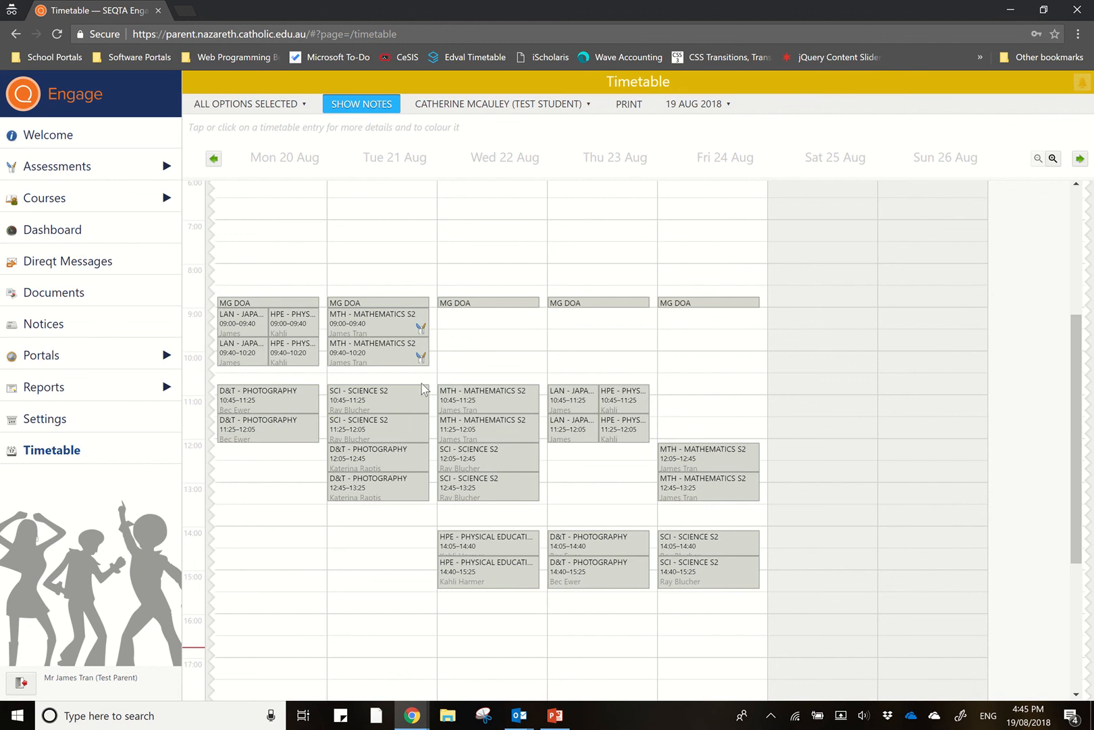
mouse_move(466, 198)
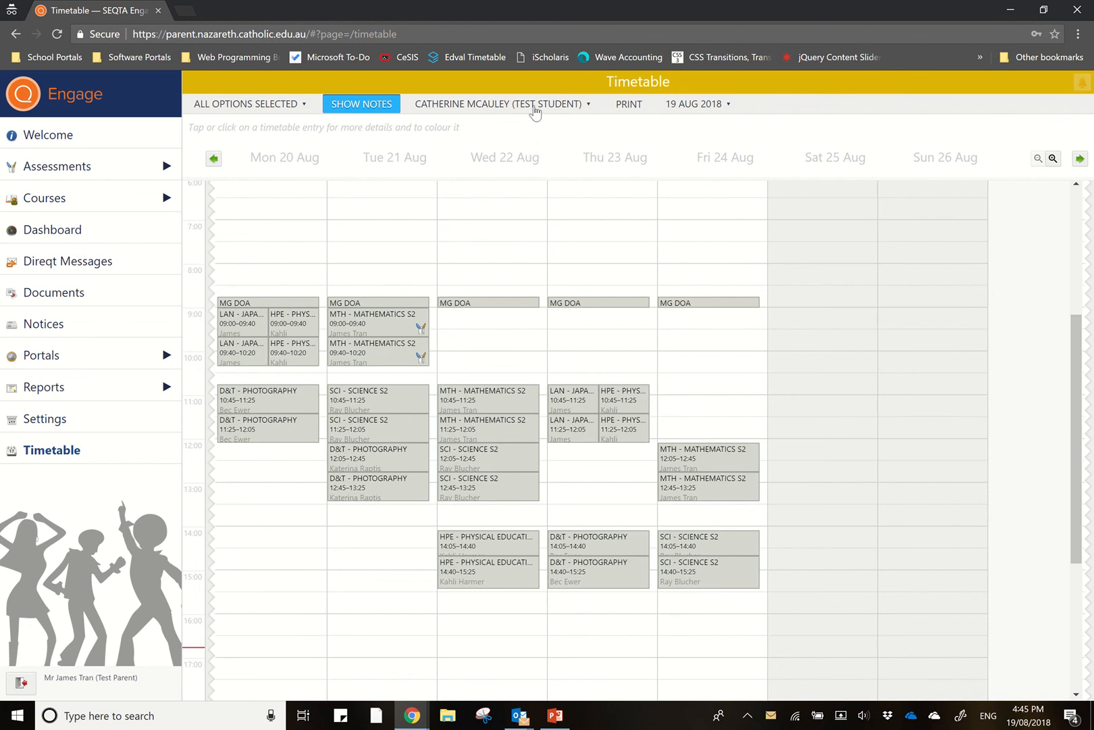
left_click(507, 103)
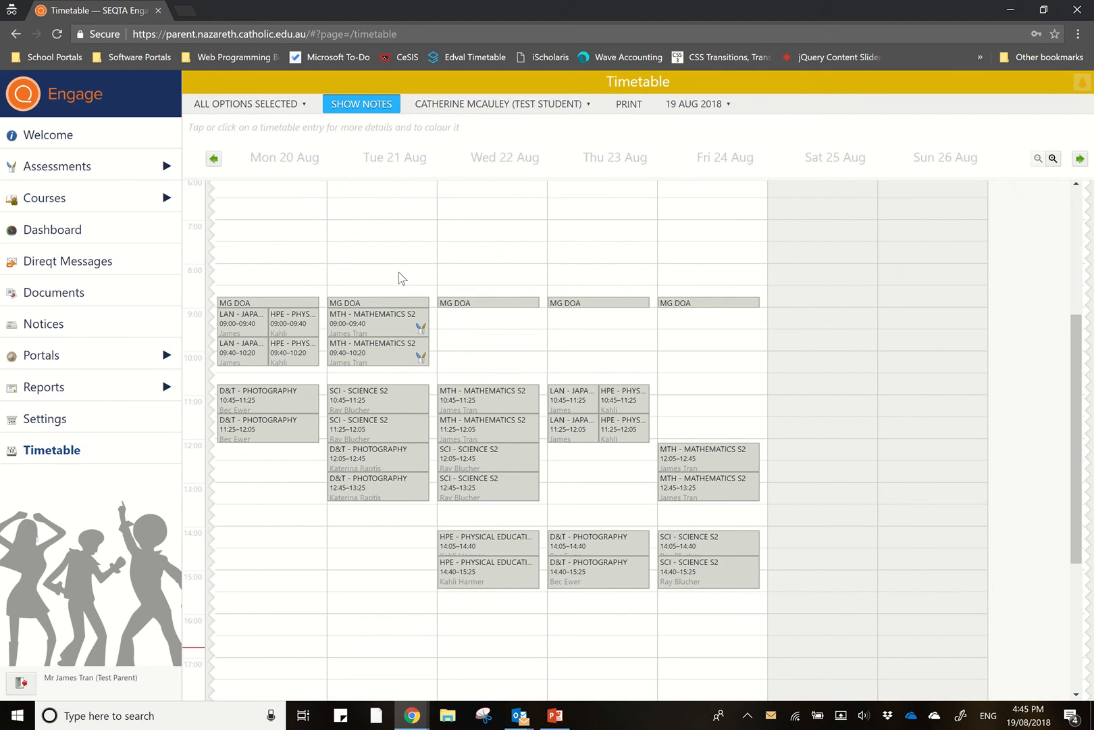
mouse_move(370, 273)
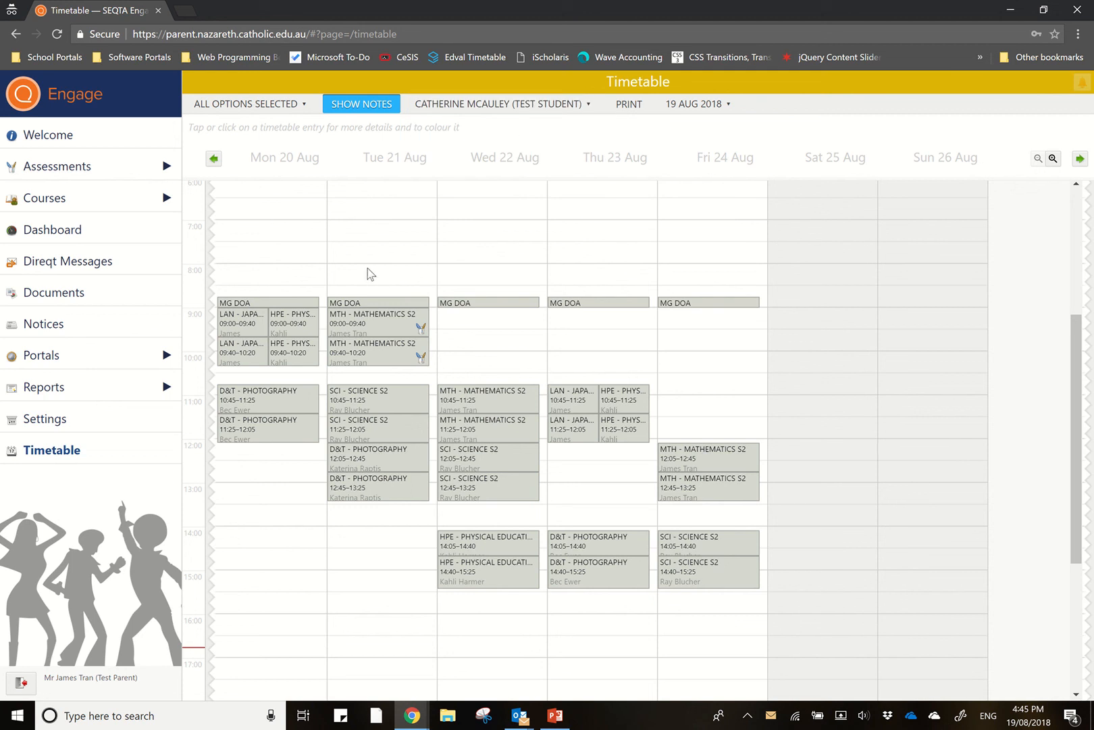
mouse_move(482, 114)
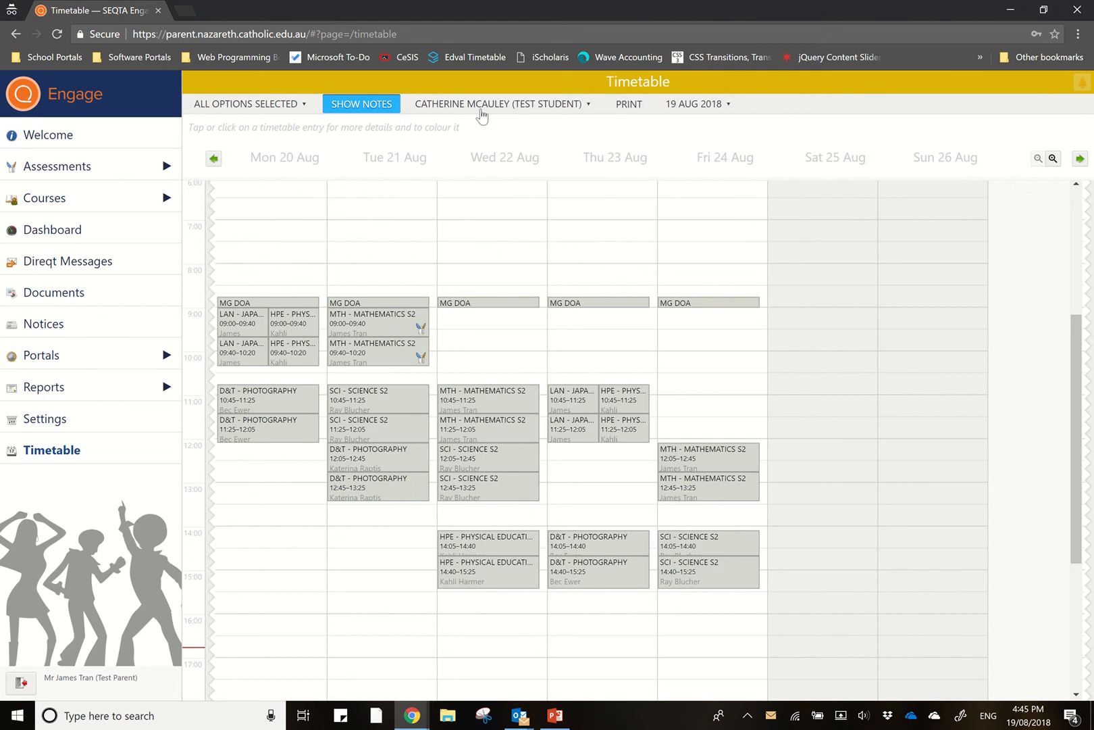
left_click(498, 102)
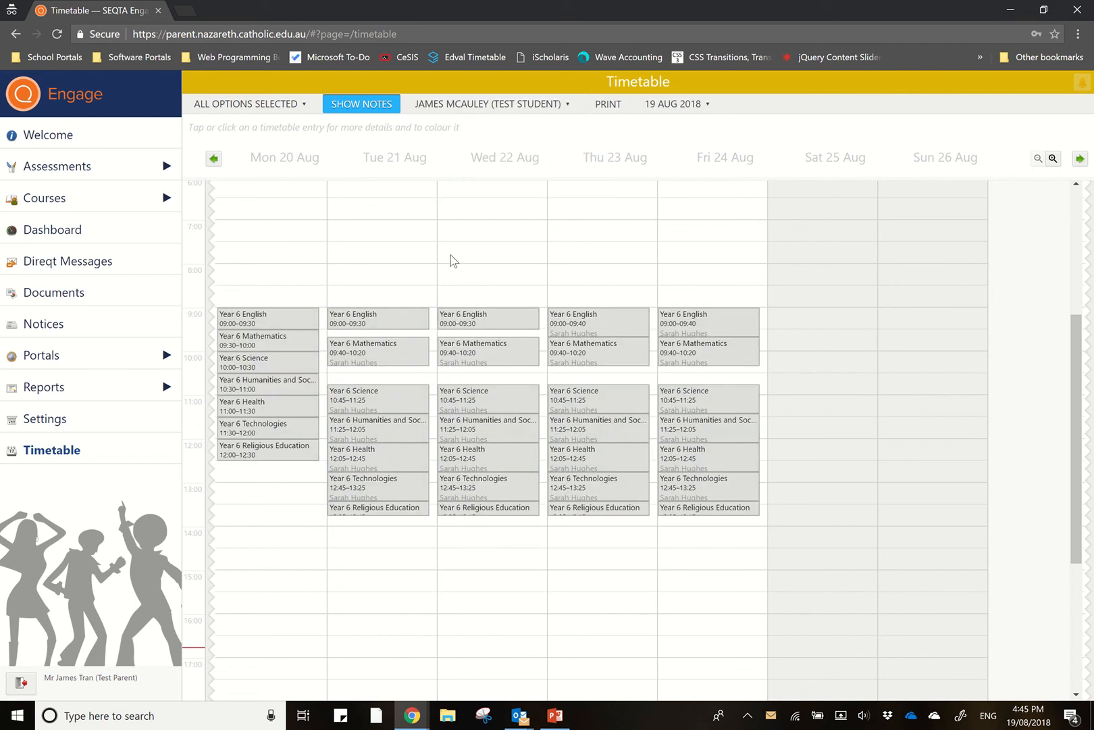
mouse_move(421, 316)
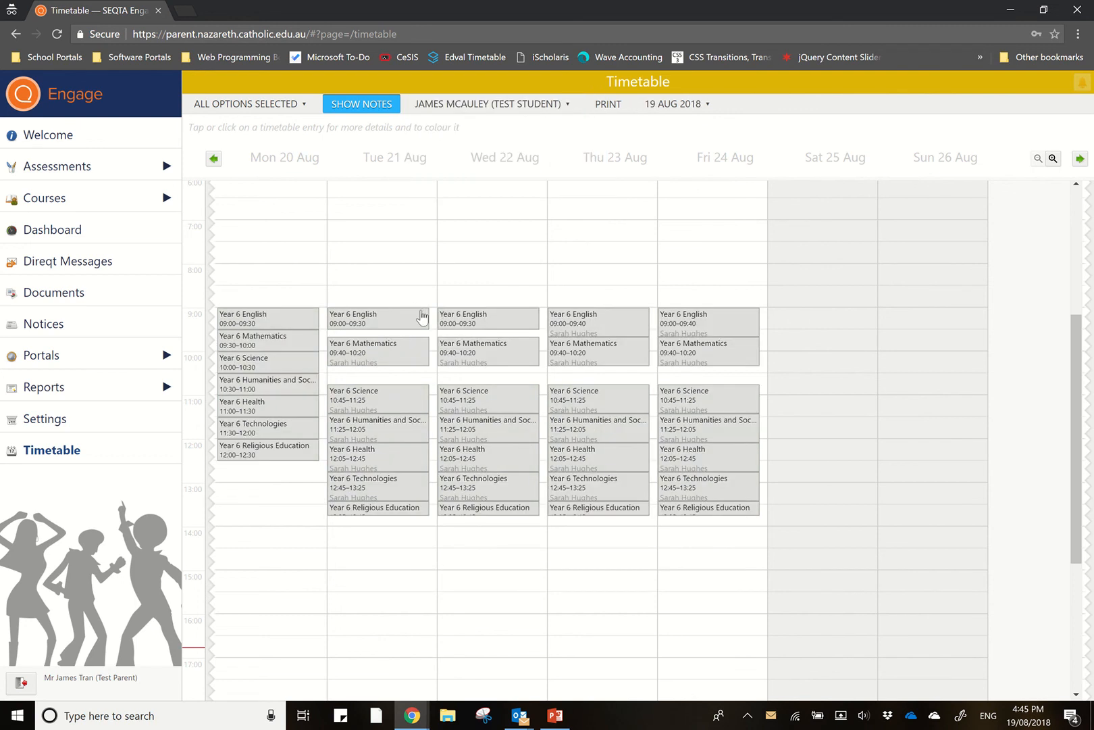
mouse_move(513, 495)
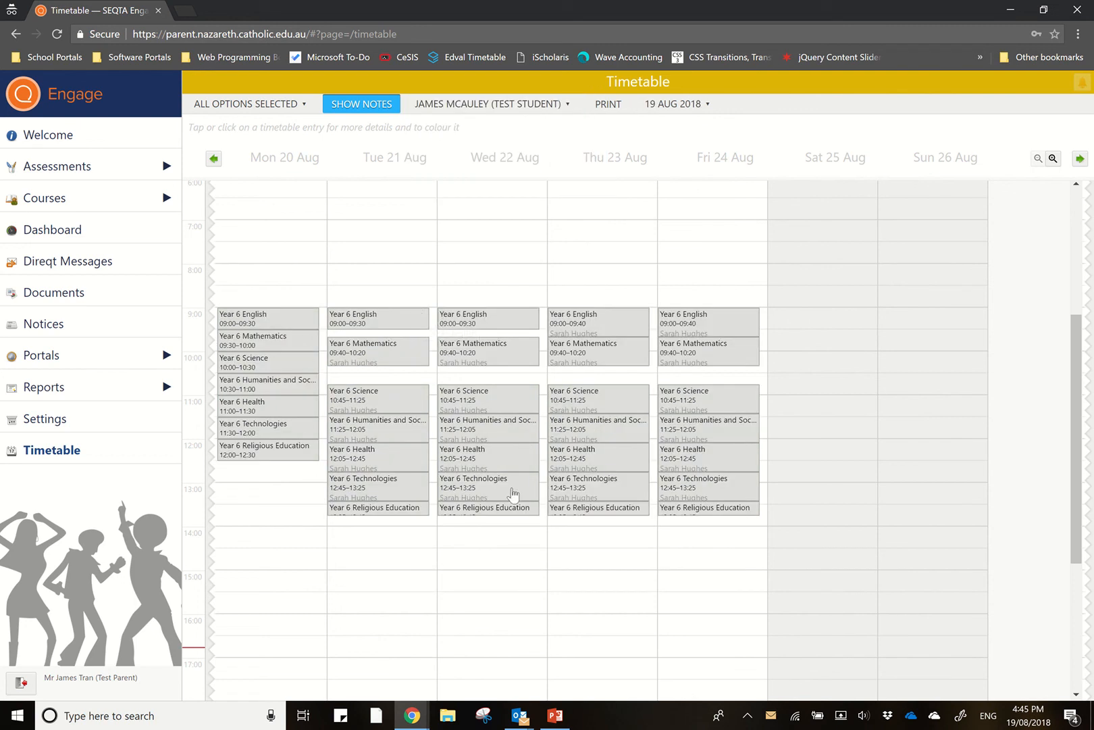
mouse_move(617, 393)
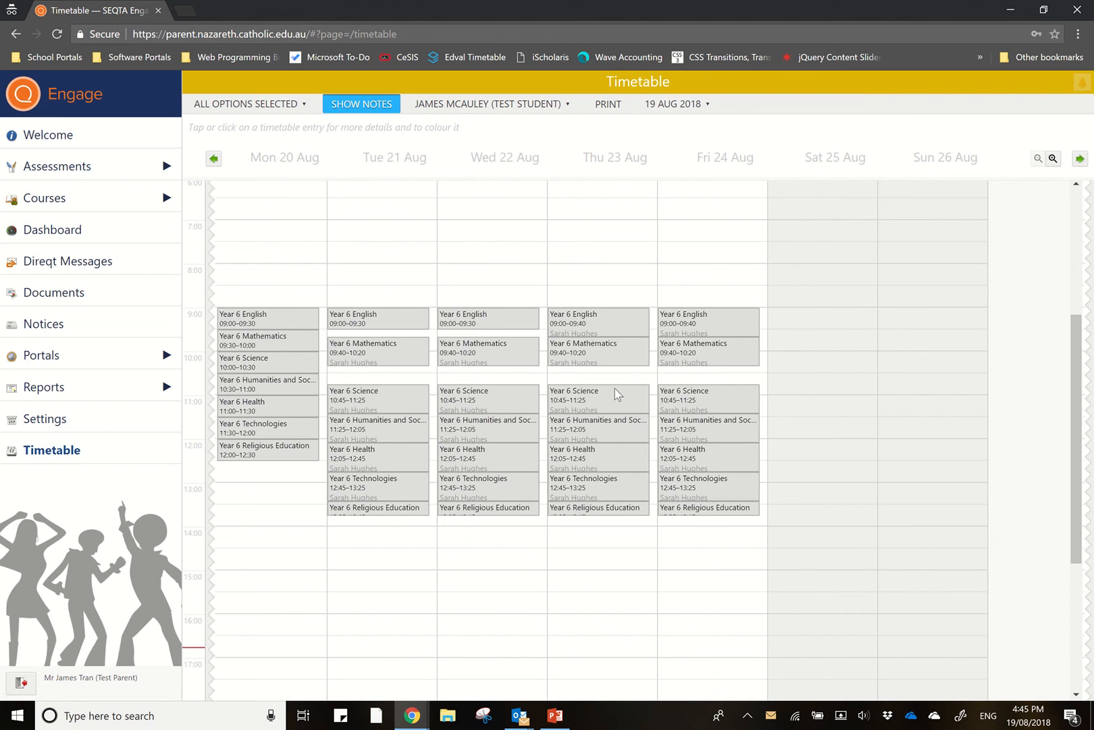
mouse_move(612, 490)
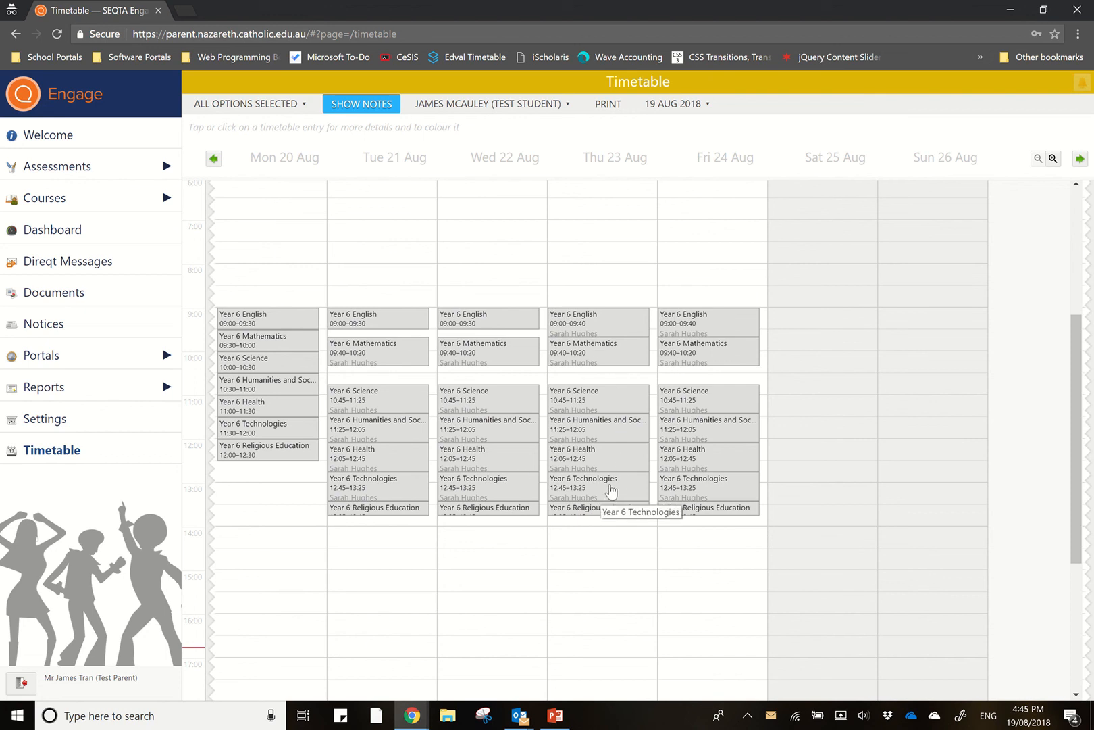
mouse_move(582, 432)
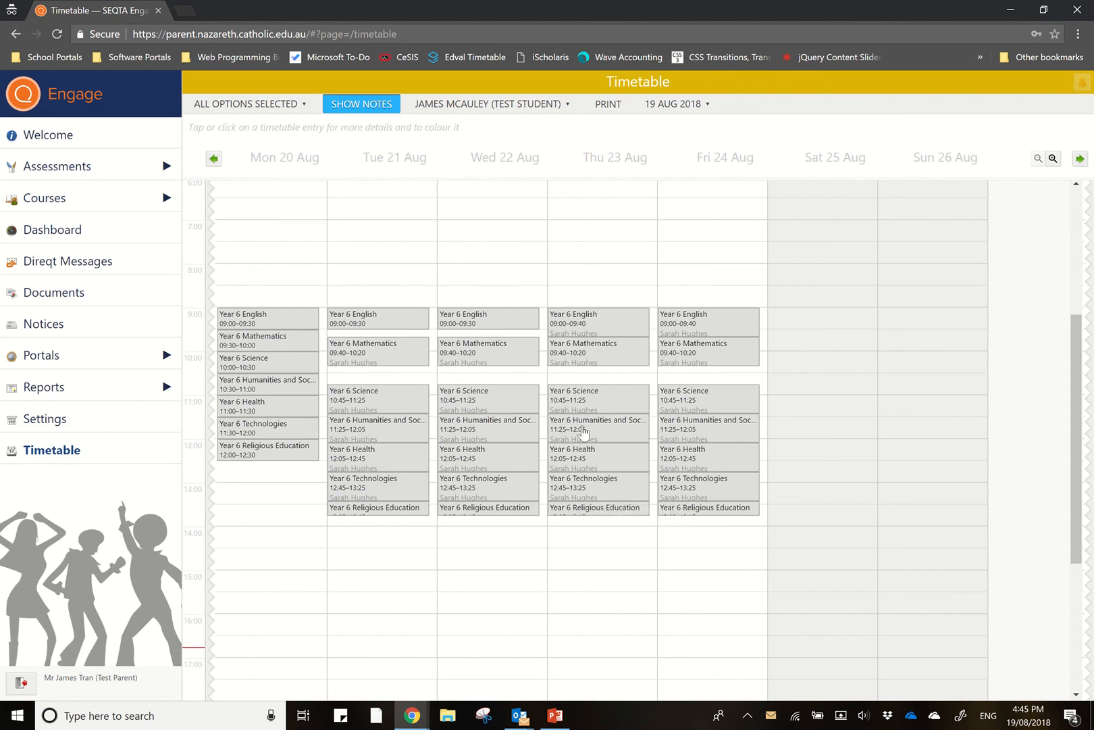
left_click(491, 103)
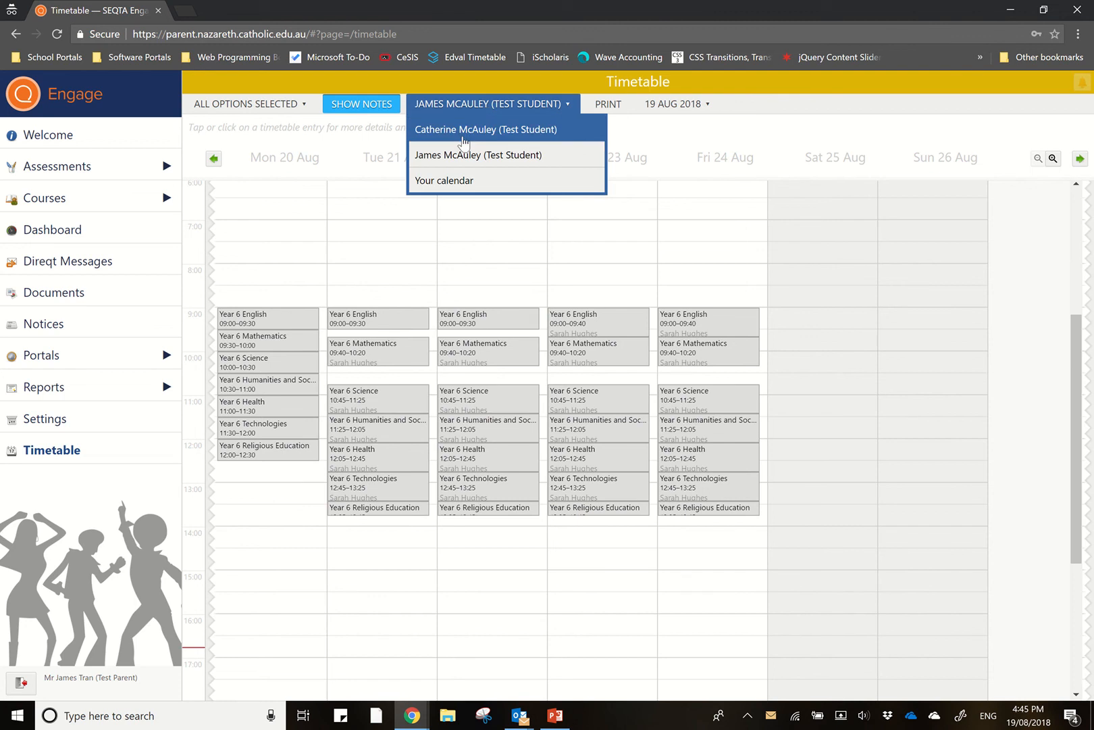
left_click(486, 130)
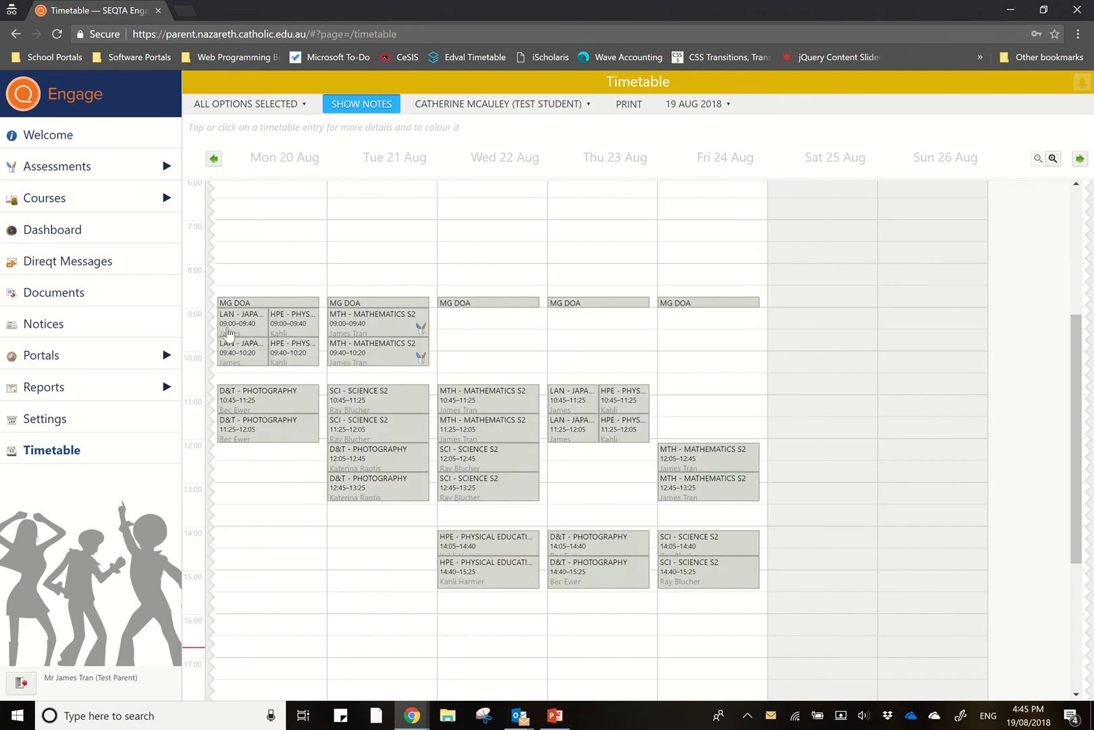
- View Monday's Japanese lesson details, then Tuesday's 09:00 Mathematics S2 lesson details
left_click(239, 323)
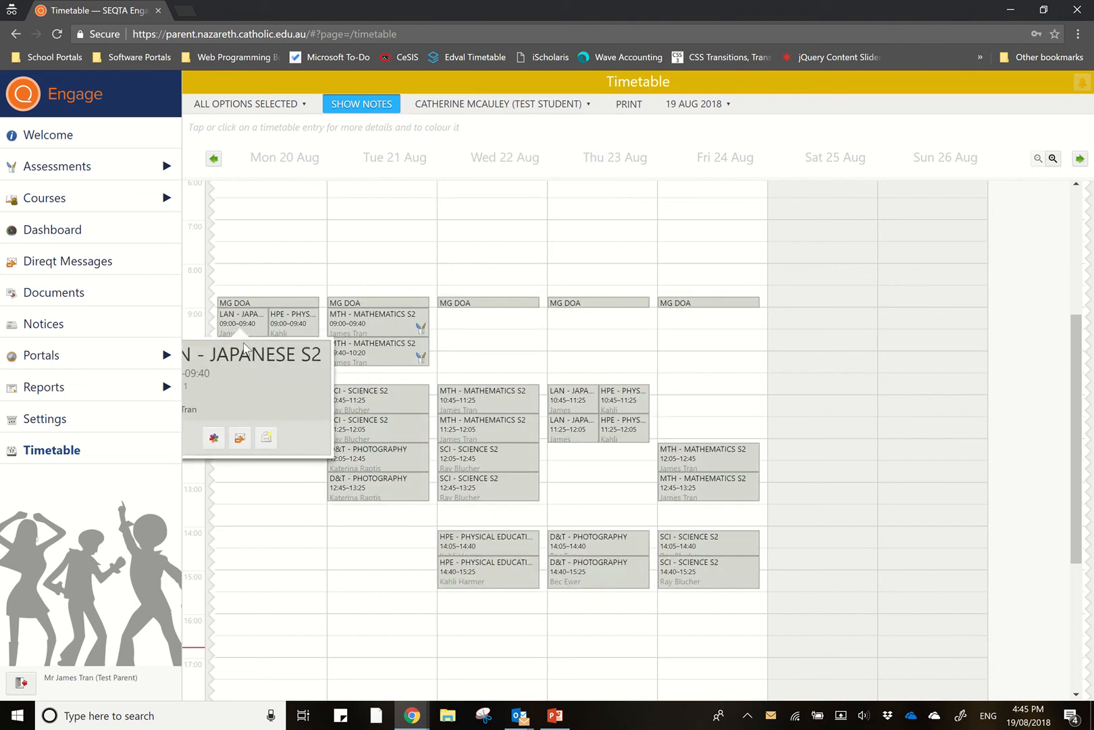
left_click(357, 317)
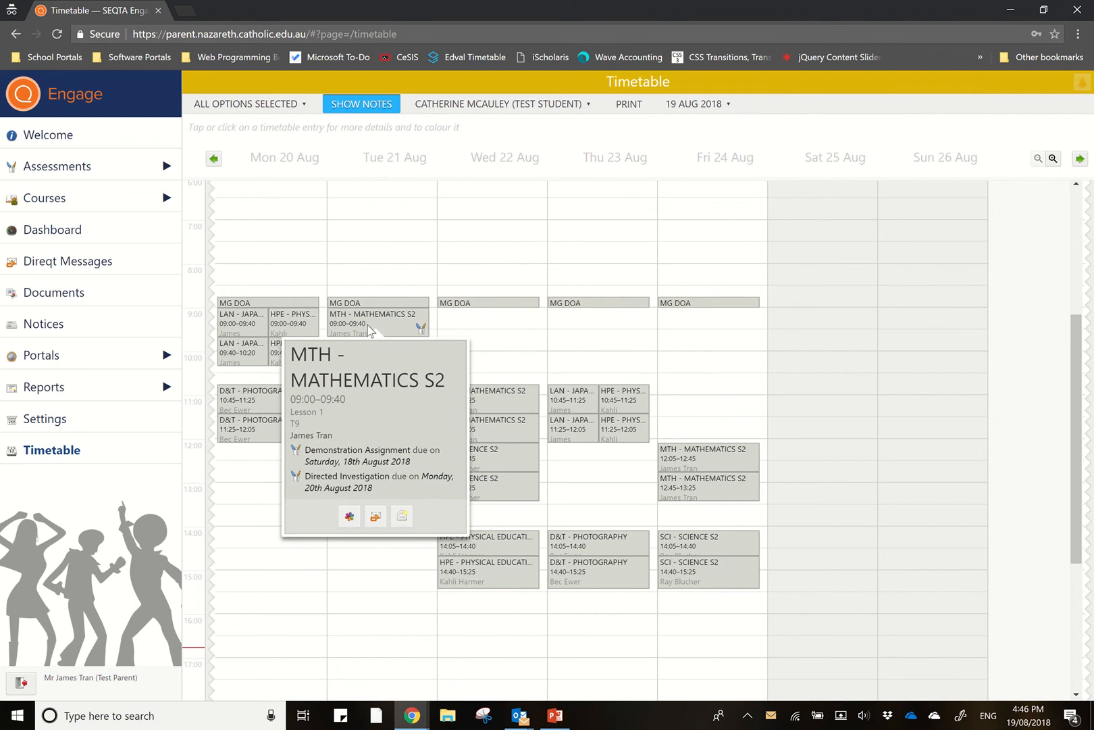
mouse_move(363, 455)
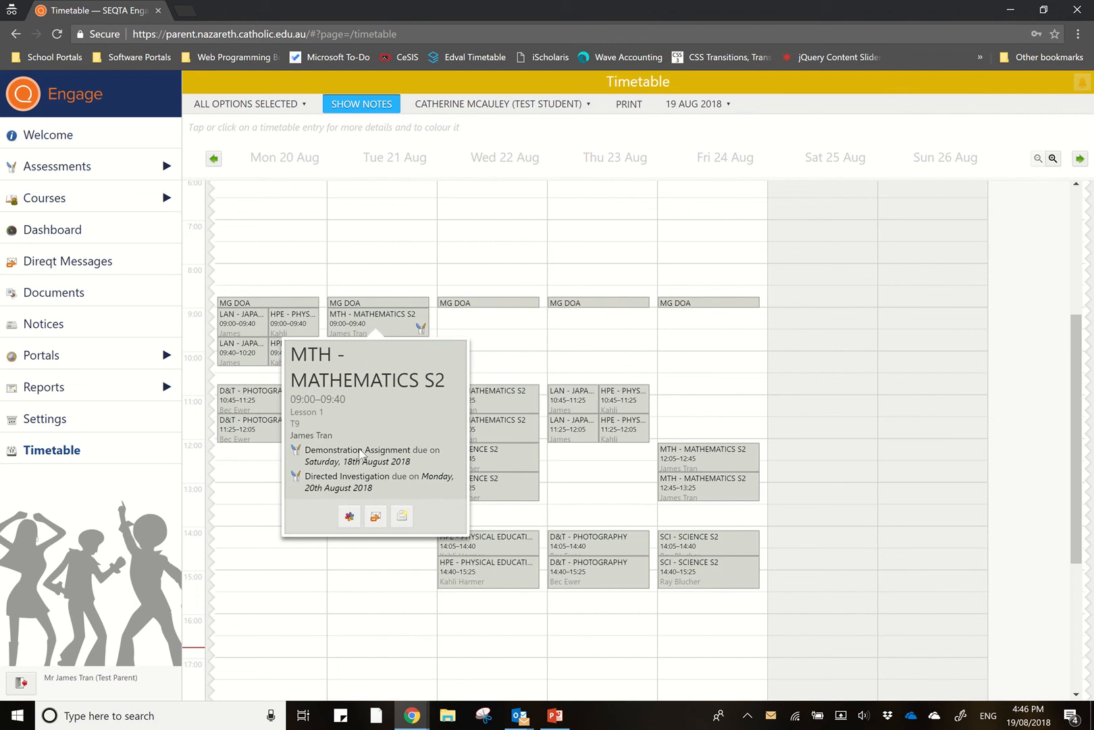
mouse_move(389, 476)
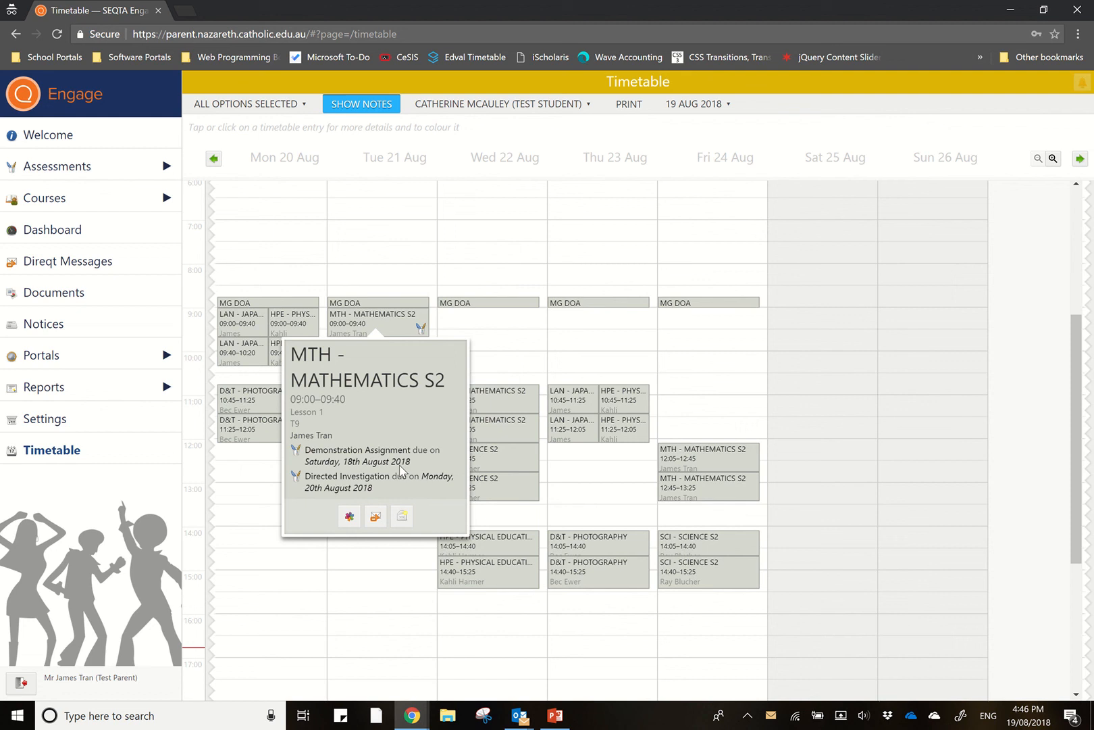
mouse_move(392, 504)
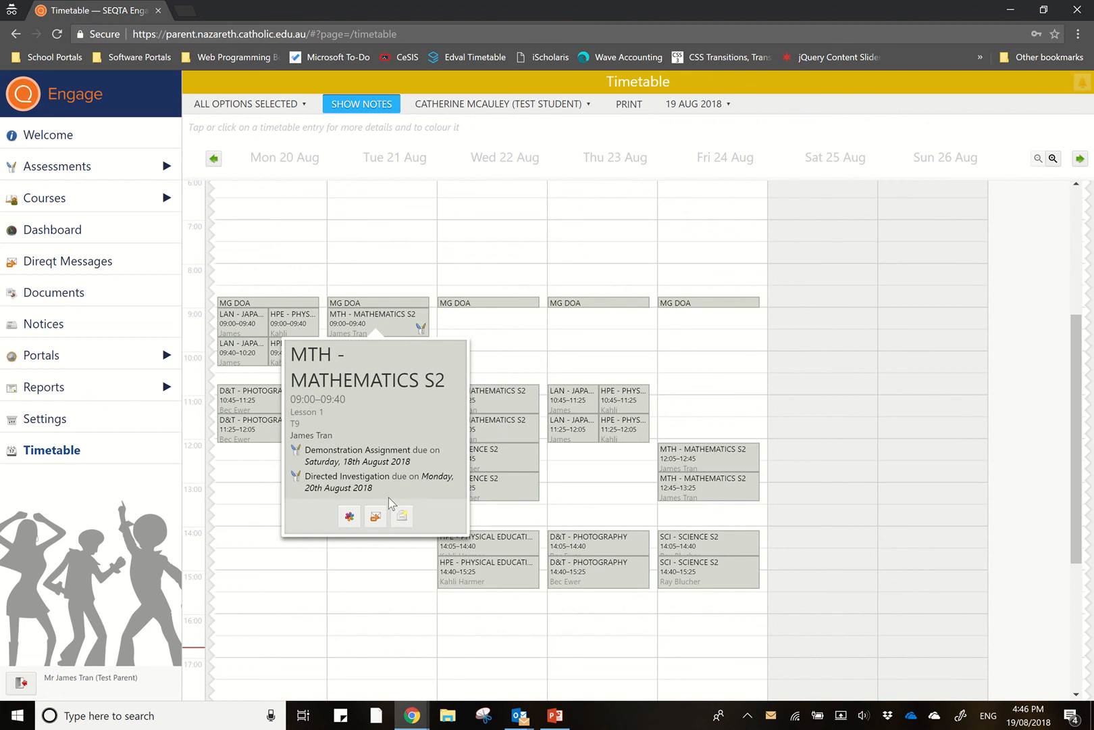
mouse_move(404, 424)
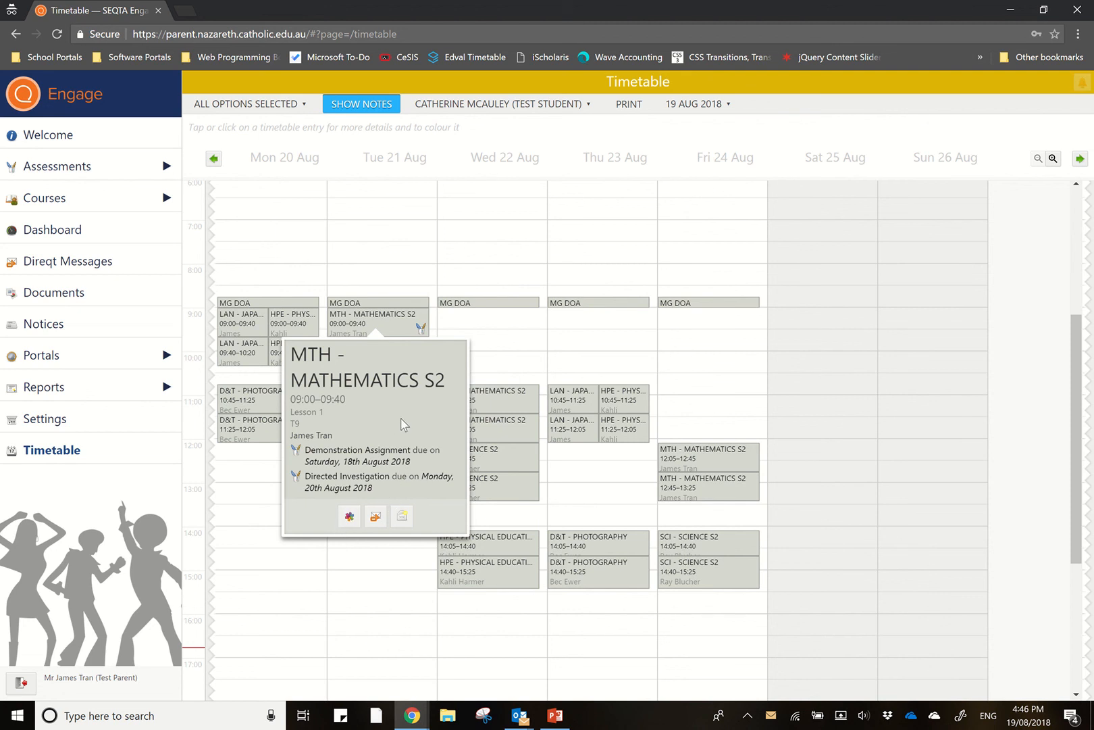
- Colour the Mathematics S2 class dark red (#a40000)
left_click(348, 516)
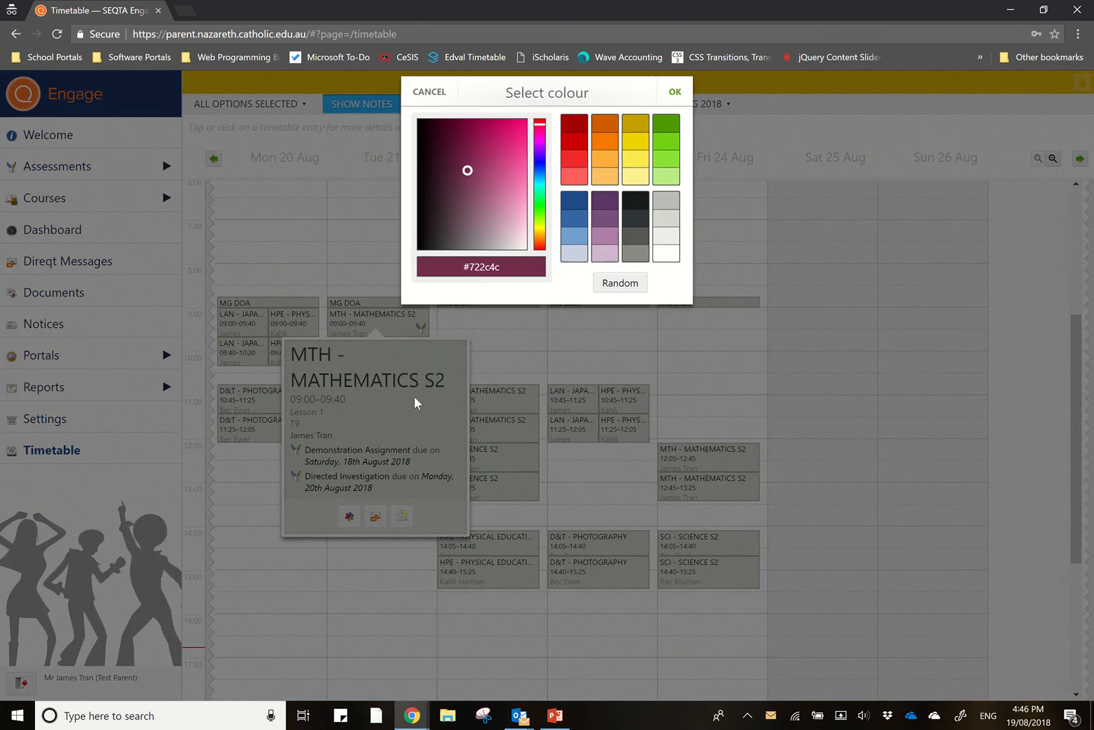
left_click(489, 119)
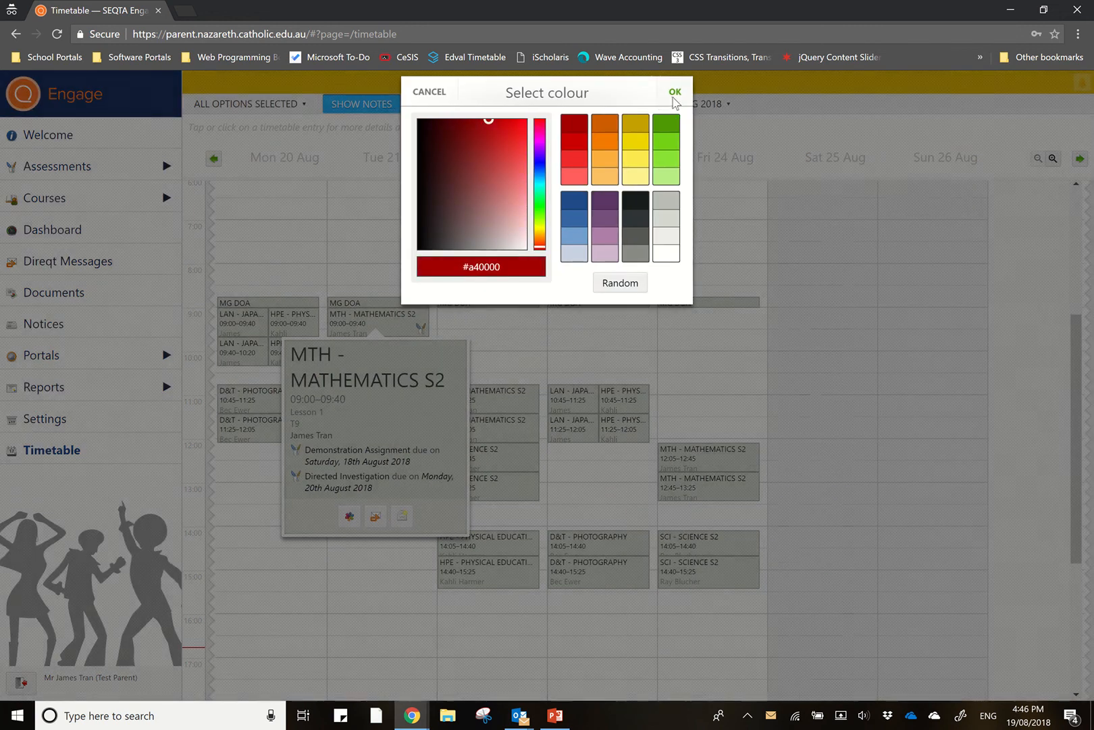
left_click(674, 92)
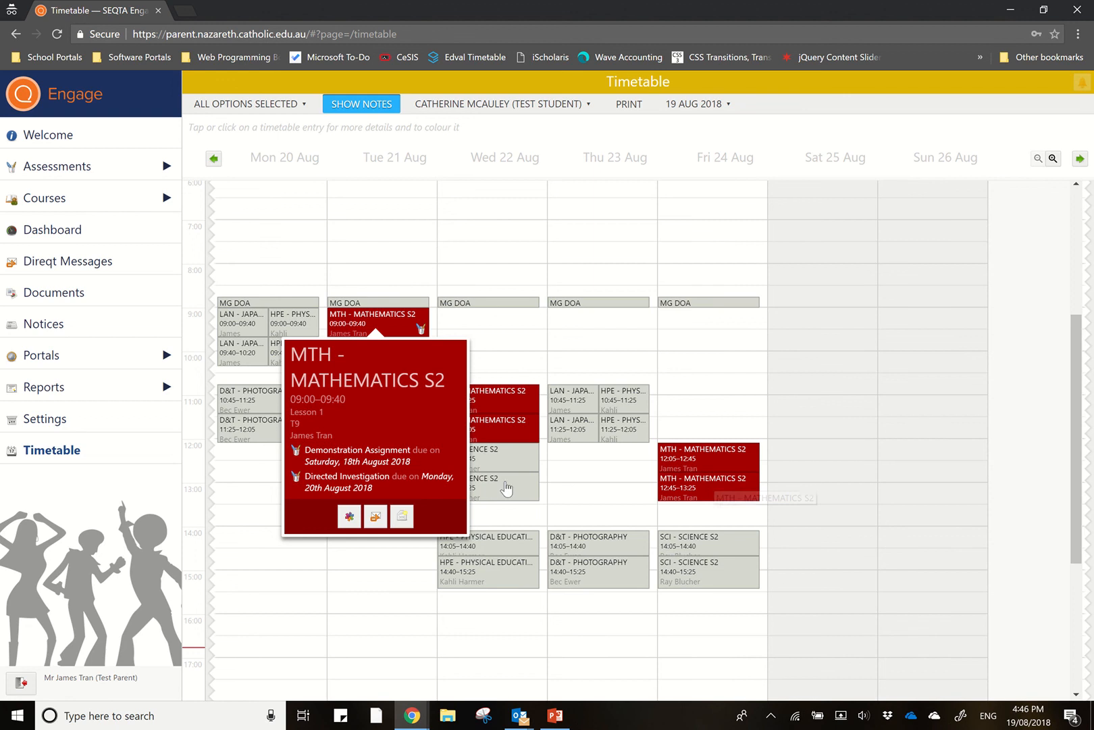
mouse_move(376, 516)
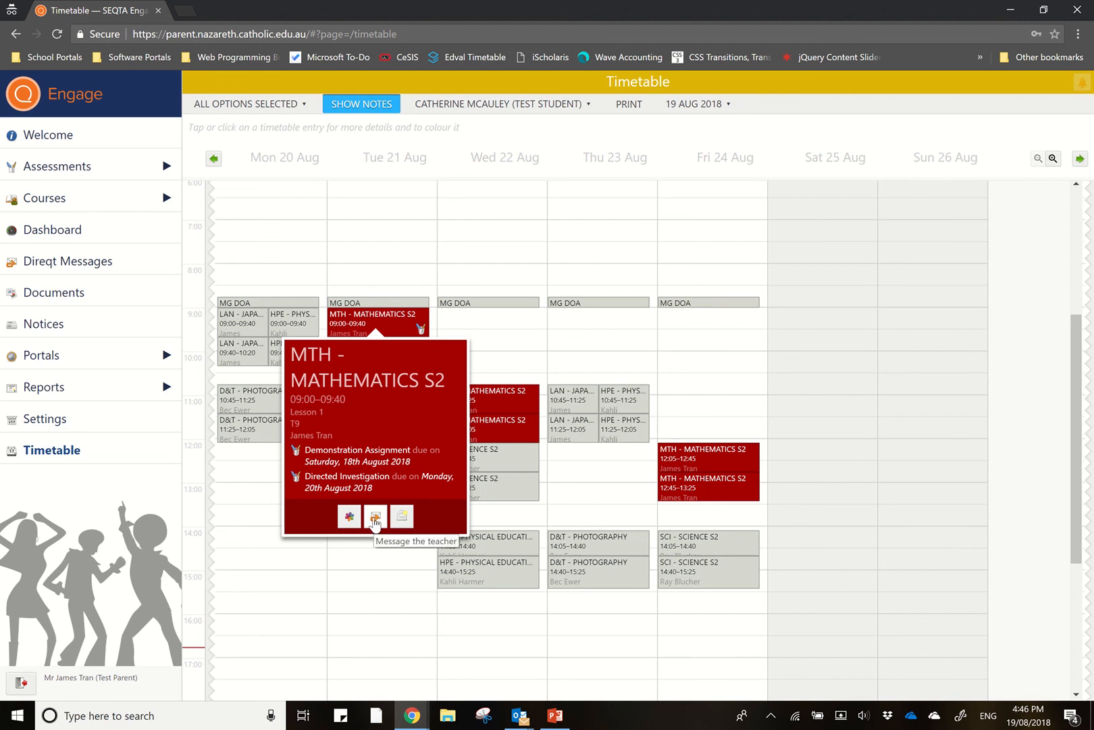
- Start and cancel a message to the teacher, then move back to the week of 13 August
left_click(374, 516)
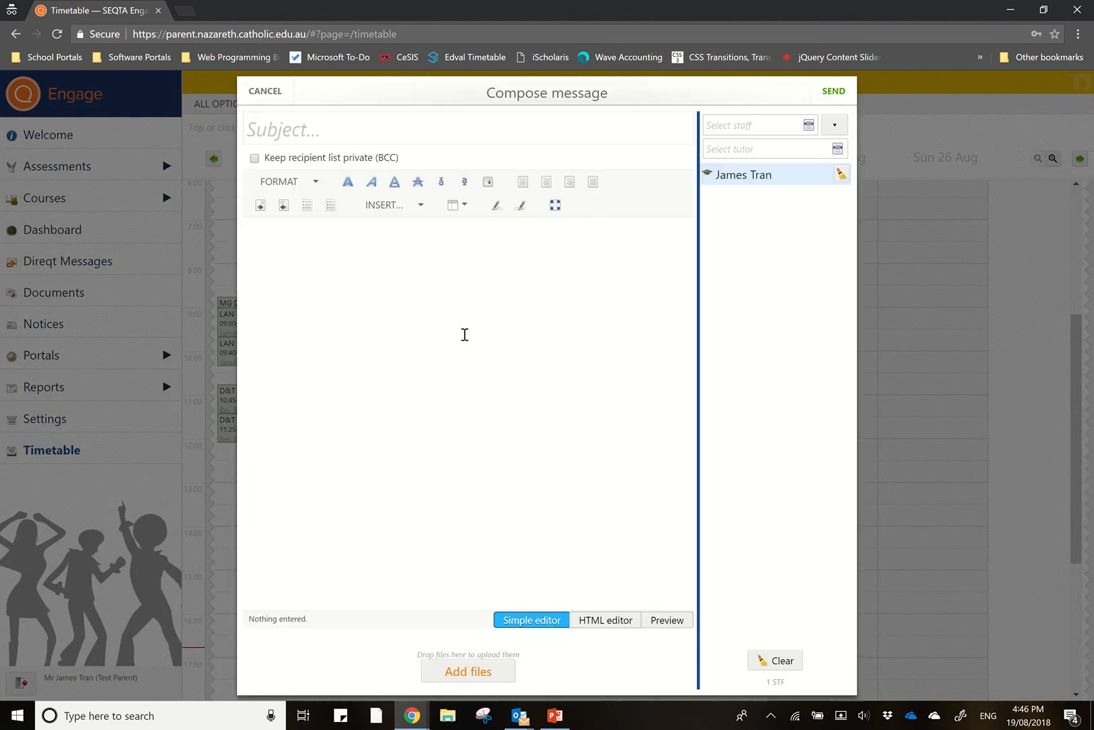
mouse_move(347, 127)
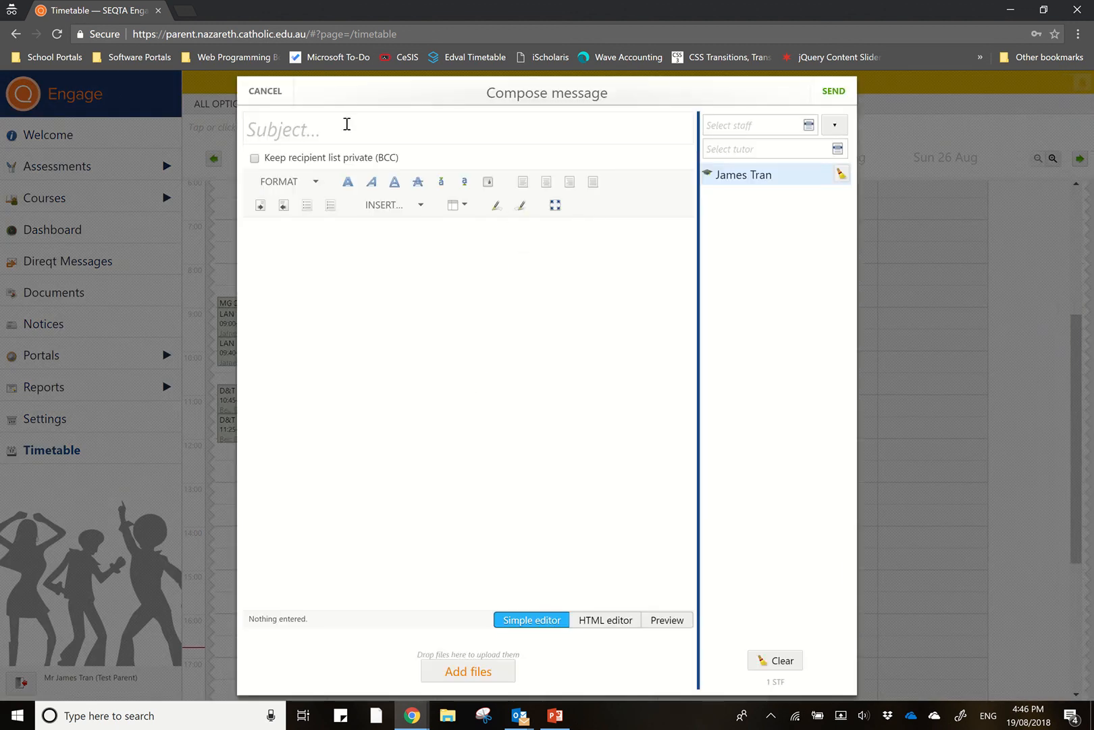
mouse_move(267, 90)
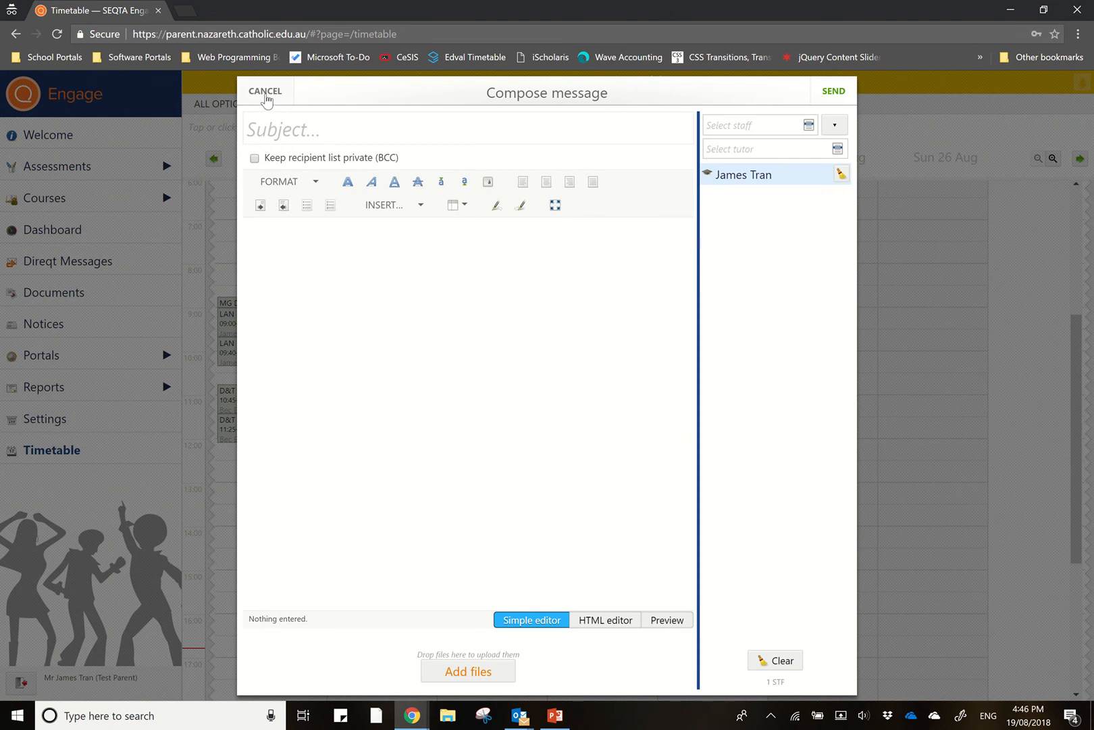
left_click(265, 91)
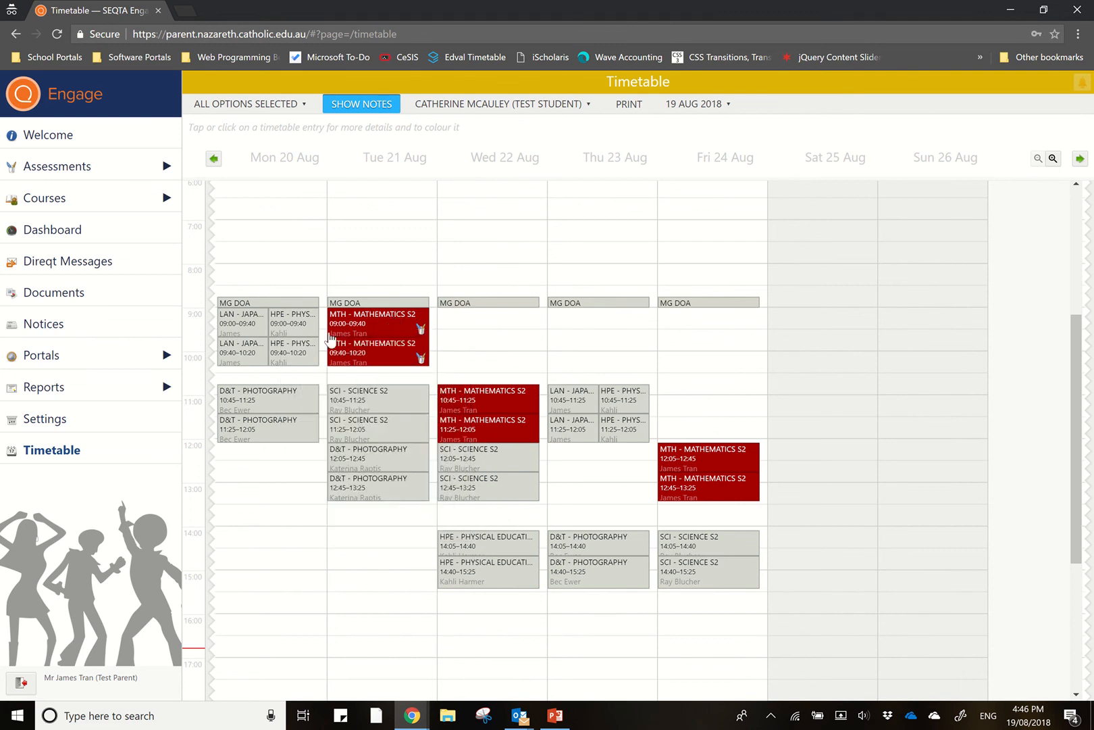
mouse_move(214, 160)
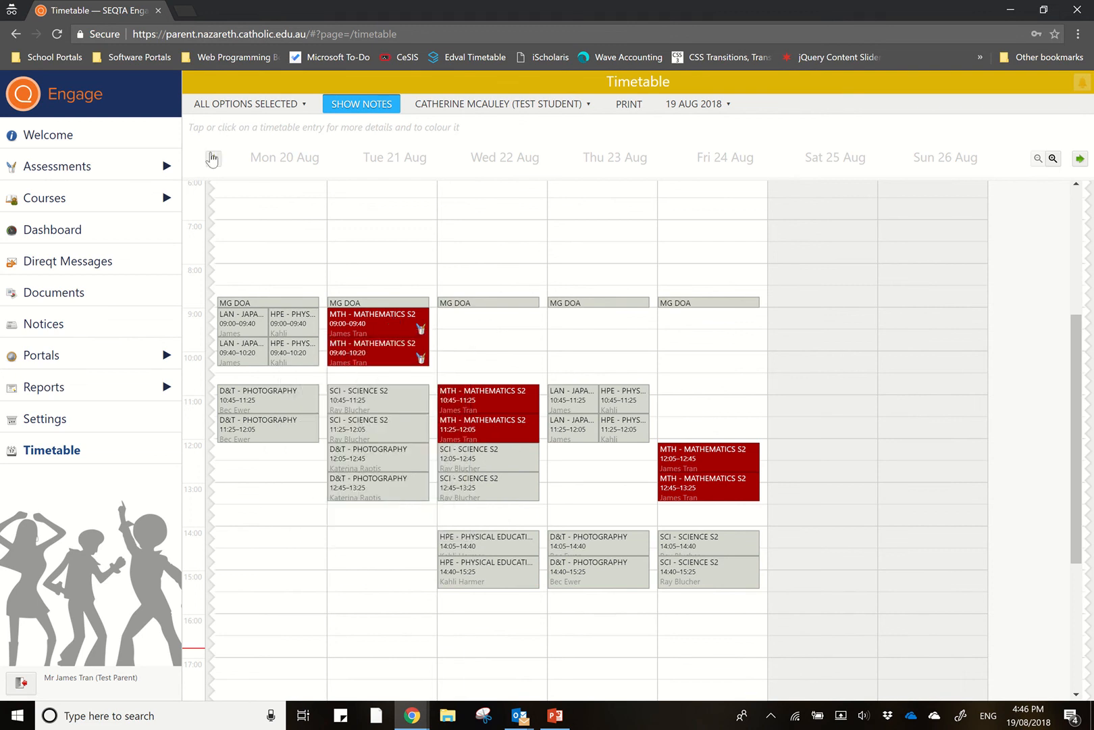
left_click(213, 158)
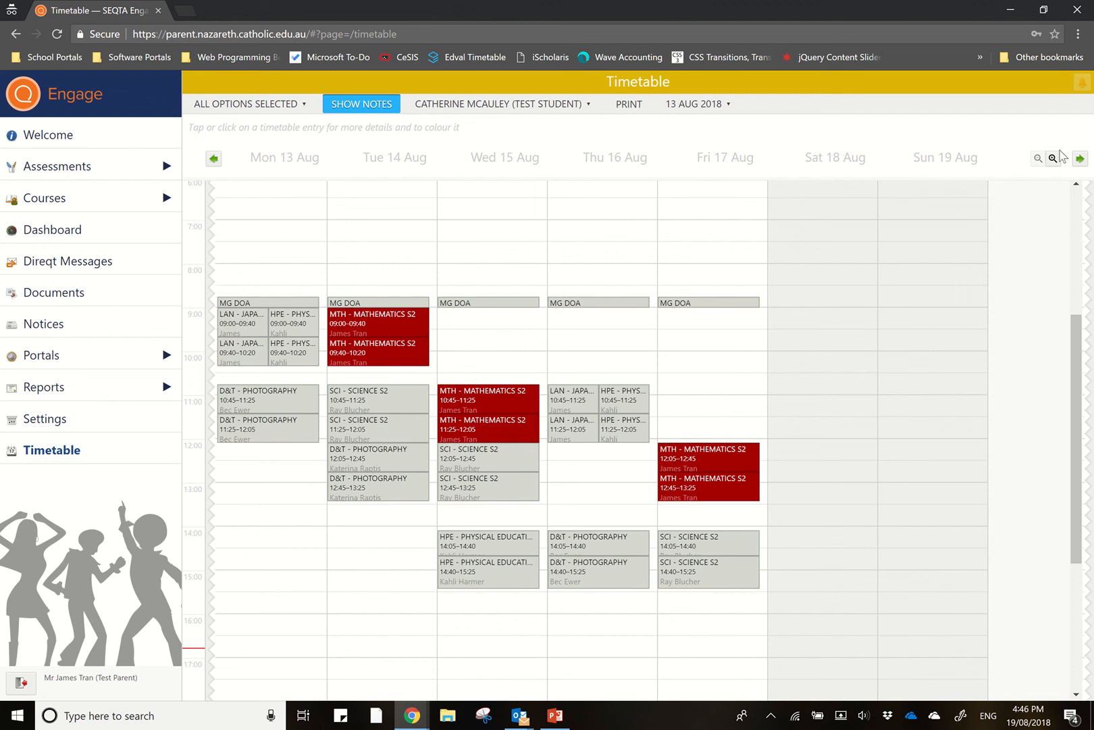
left_click(698, 103)
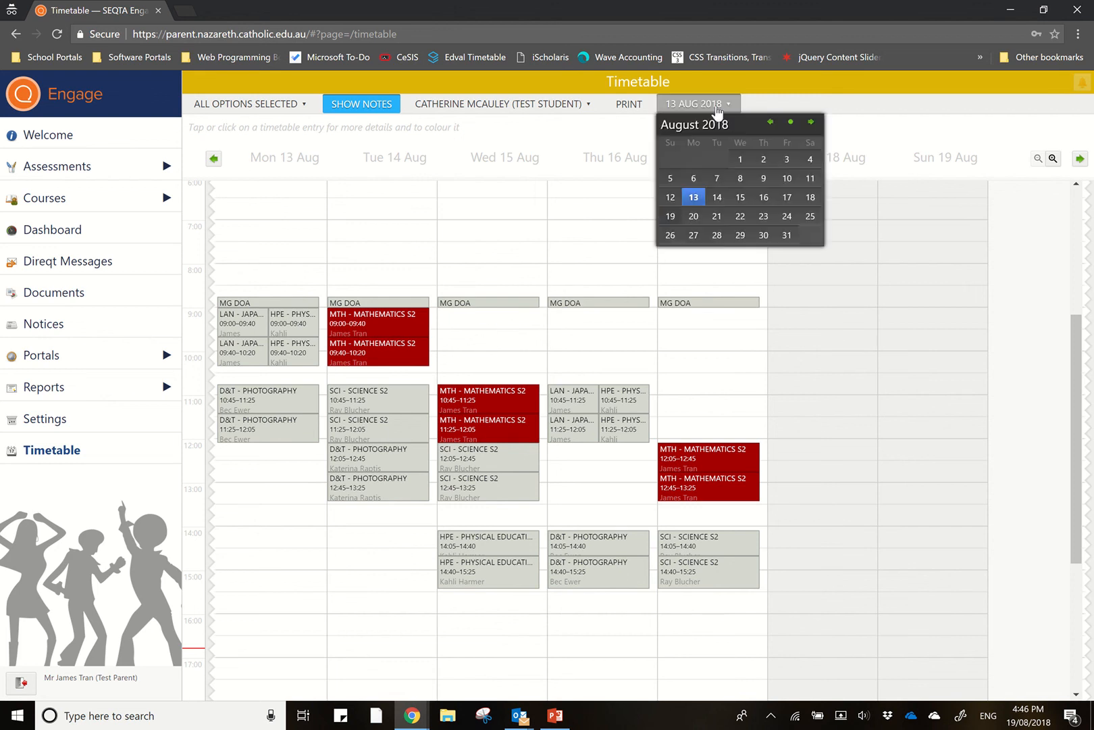
left_click(697, 103)
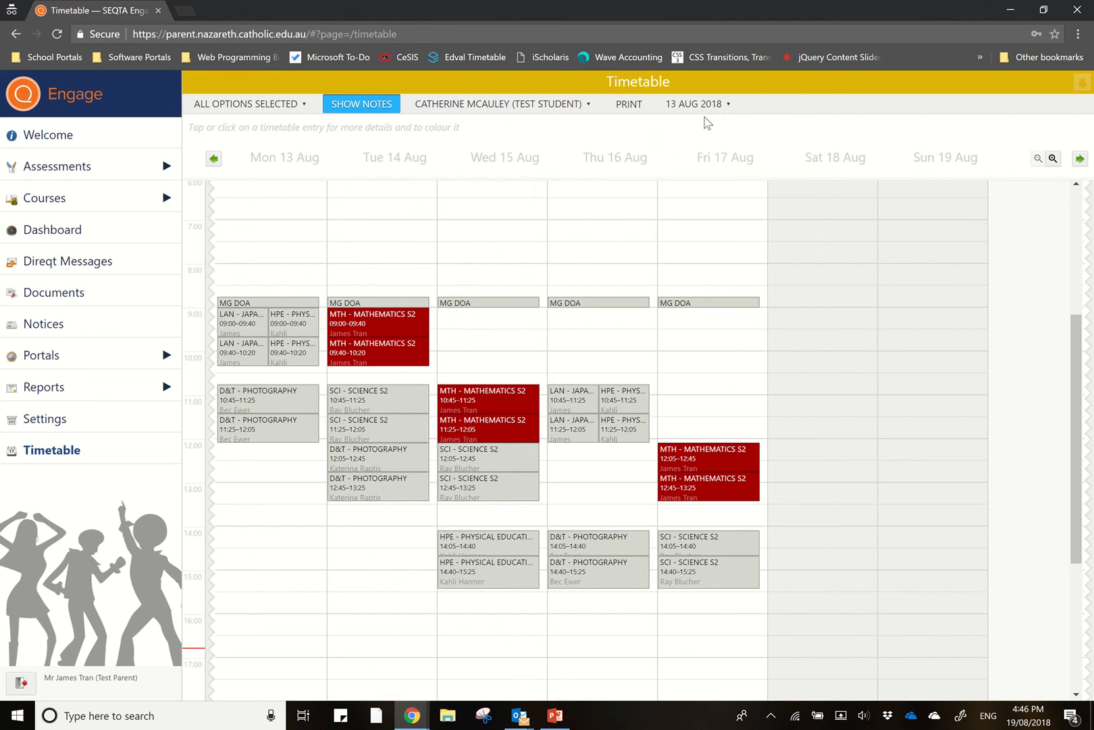
- Check attendance on the two Science lessons (Present) and Wednesday's 14:05 Physical Education (Absent)
left_click(368, 399)
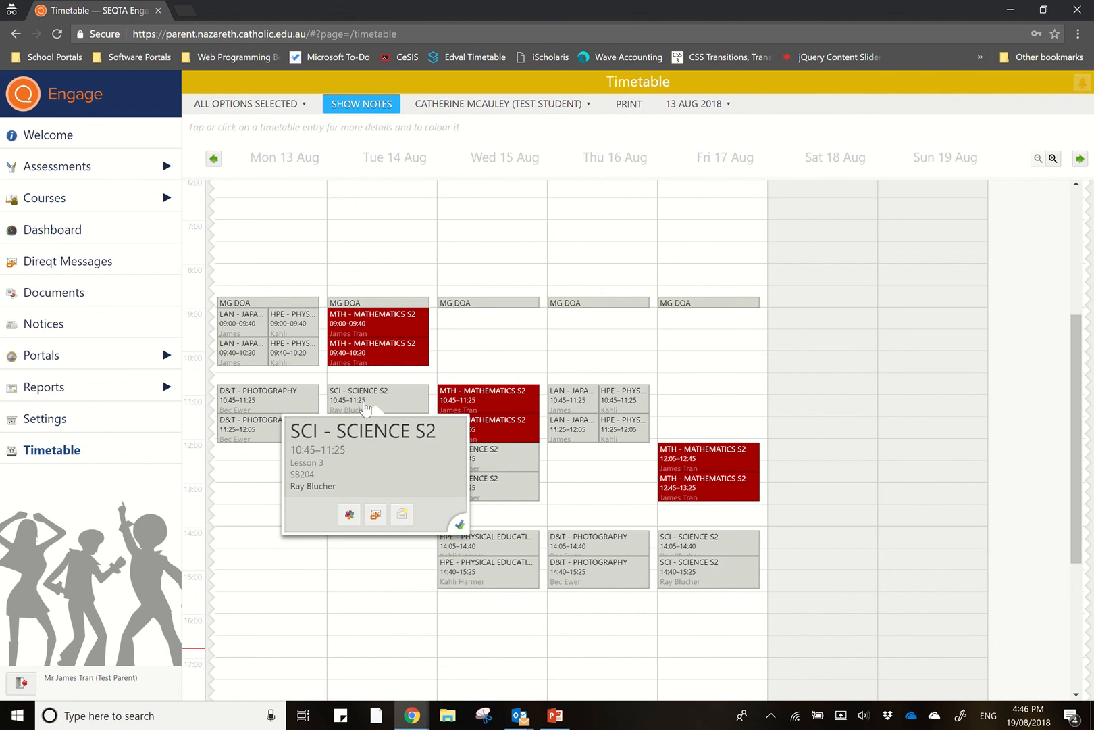
mouse_move(446, 519)
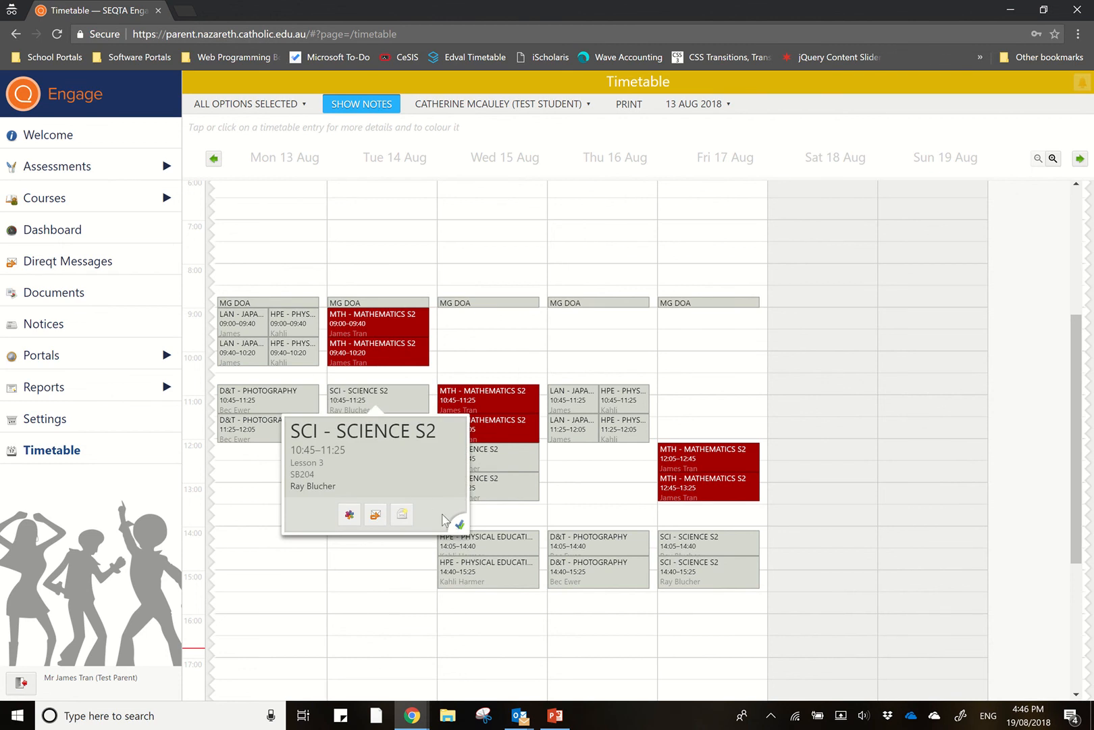
mouse_move(461, 523)
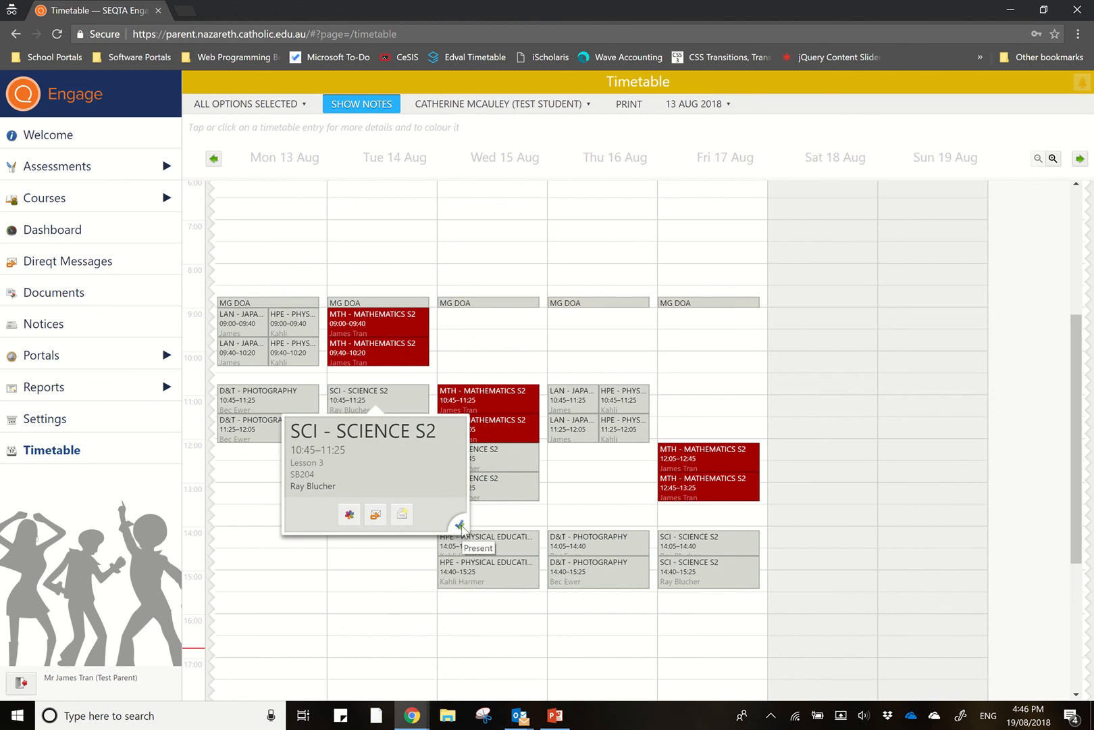
mouse_move(504, 468)
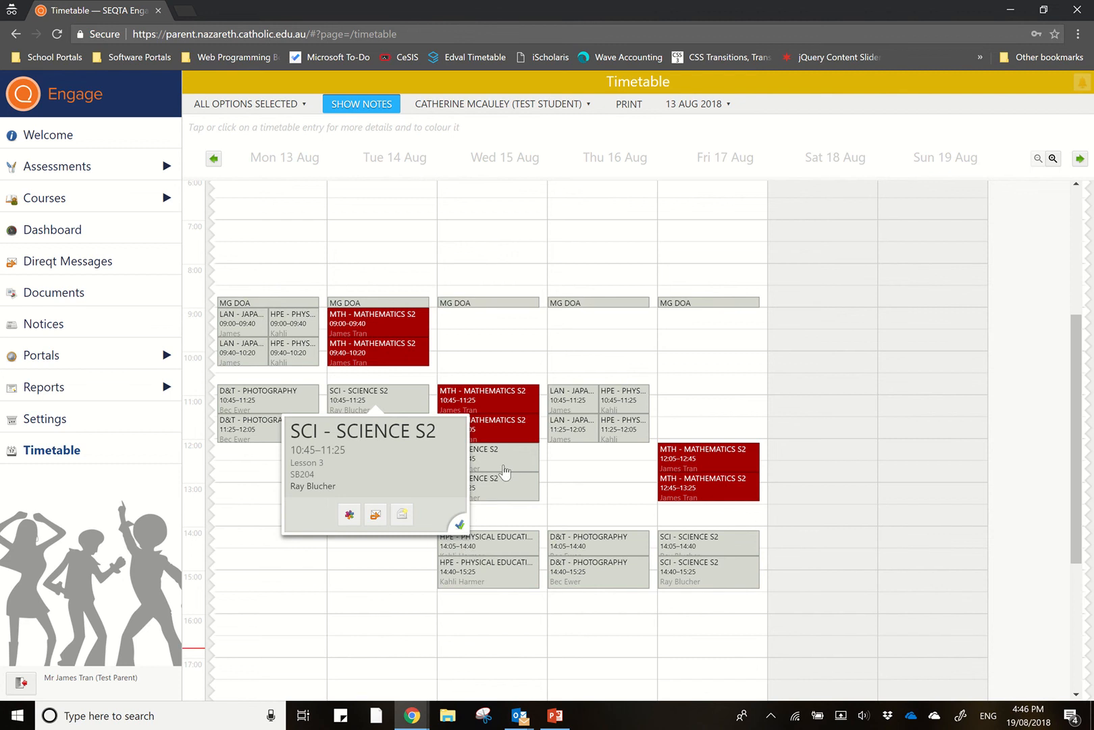
left_click(488, 484)
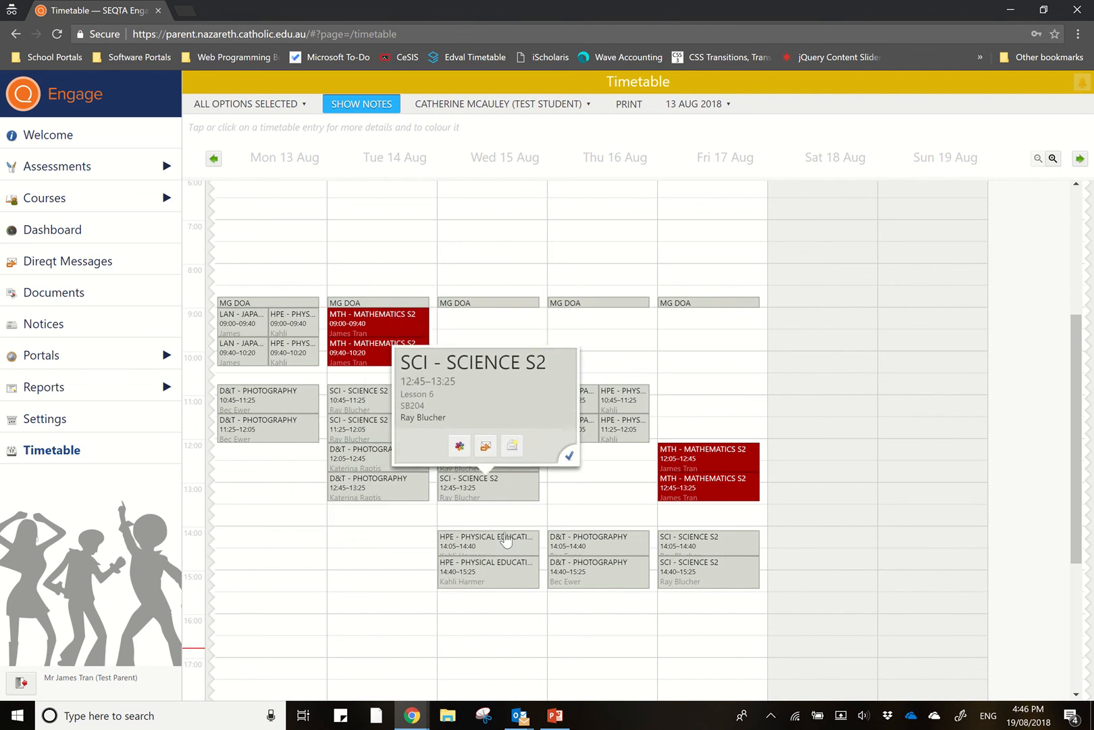
left_click(488, 540)
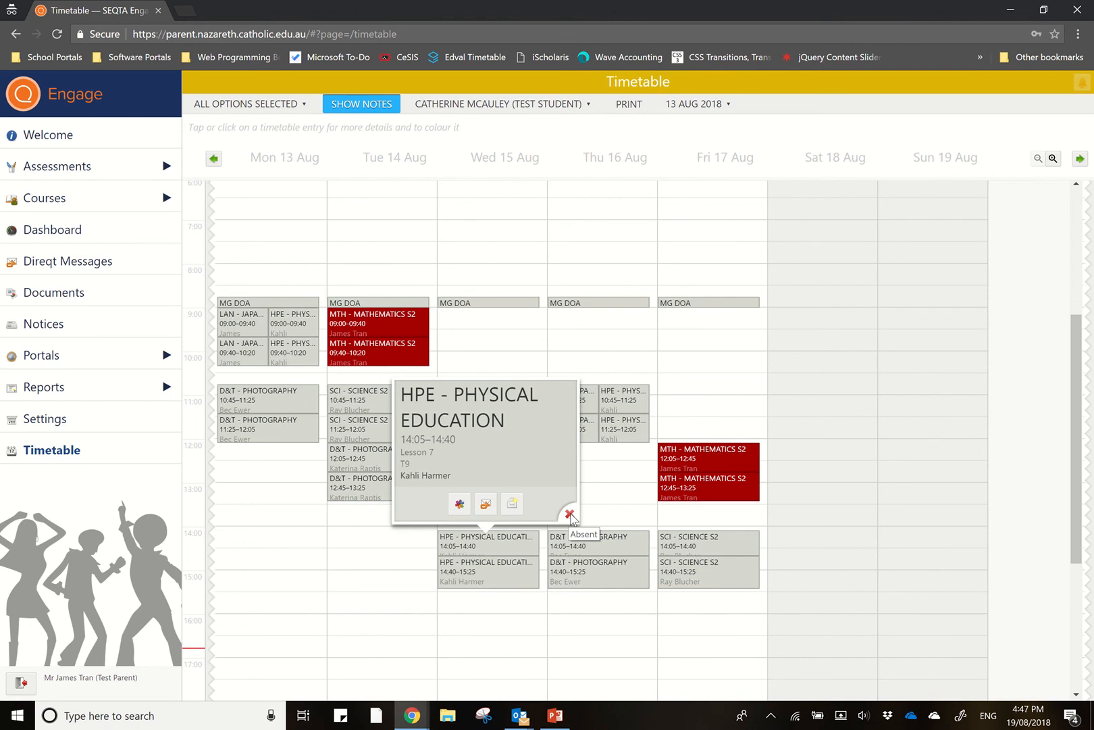
mouse_move(90, 380)
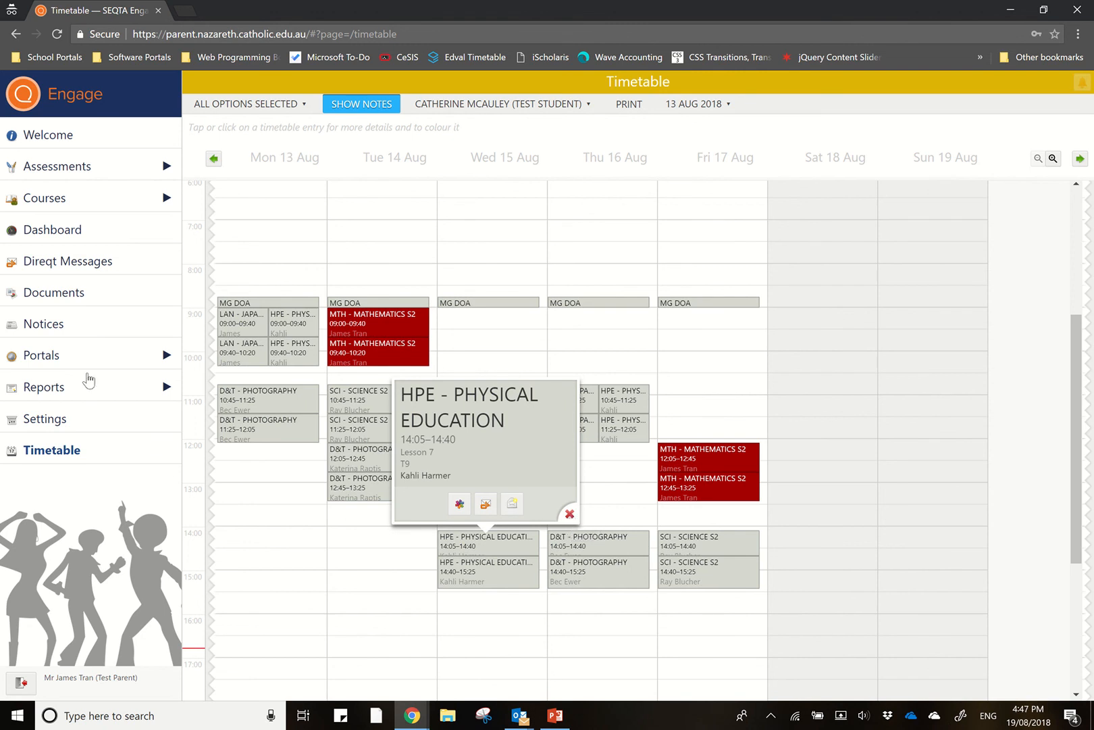
mouse_move(55, 693)
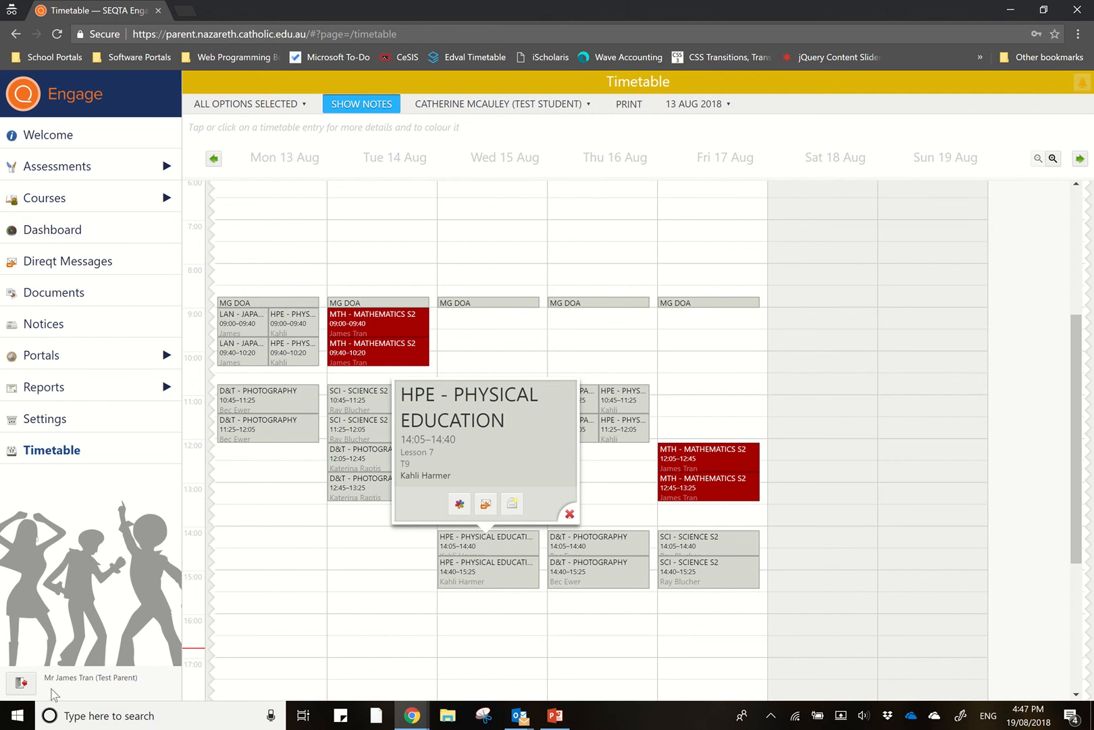
mouse_move(20, 682)
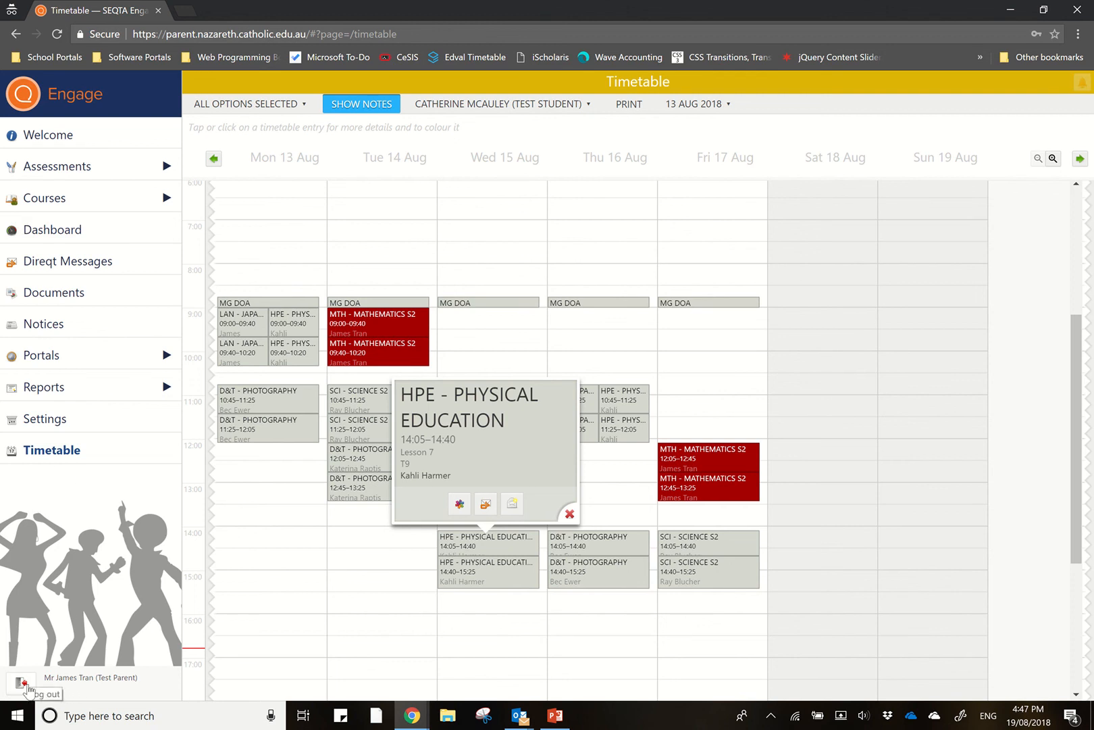
mouse_move(68, 154)
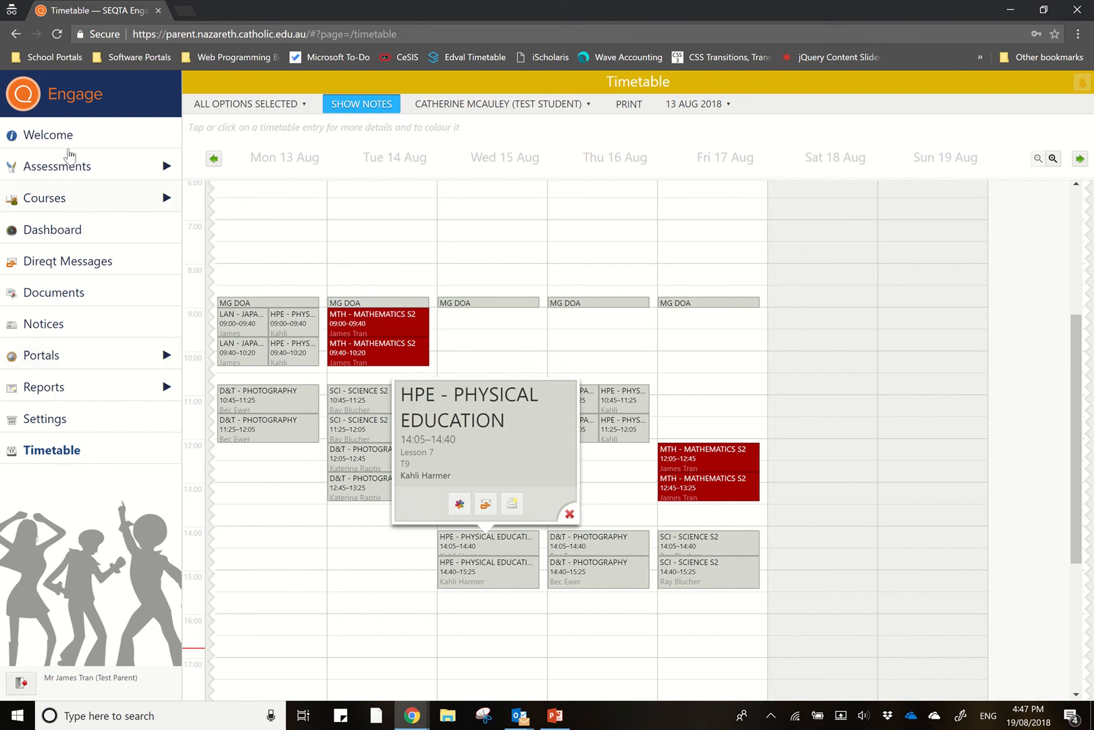
- Return to the Welcome page with its timetable colouring tips
left_click(49, 135)
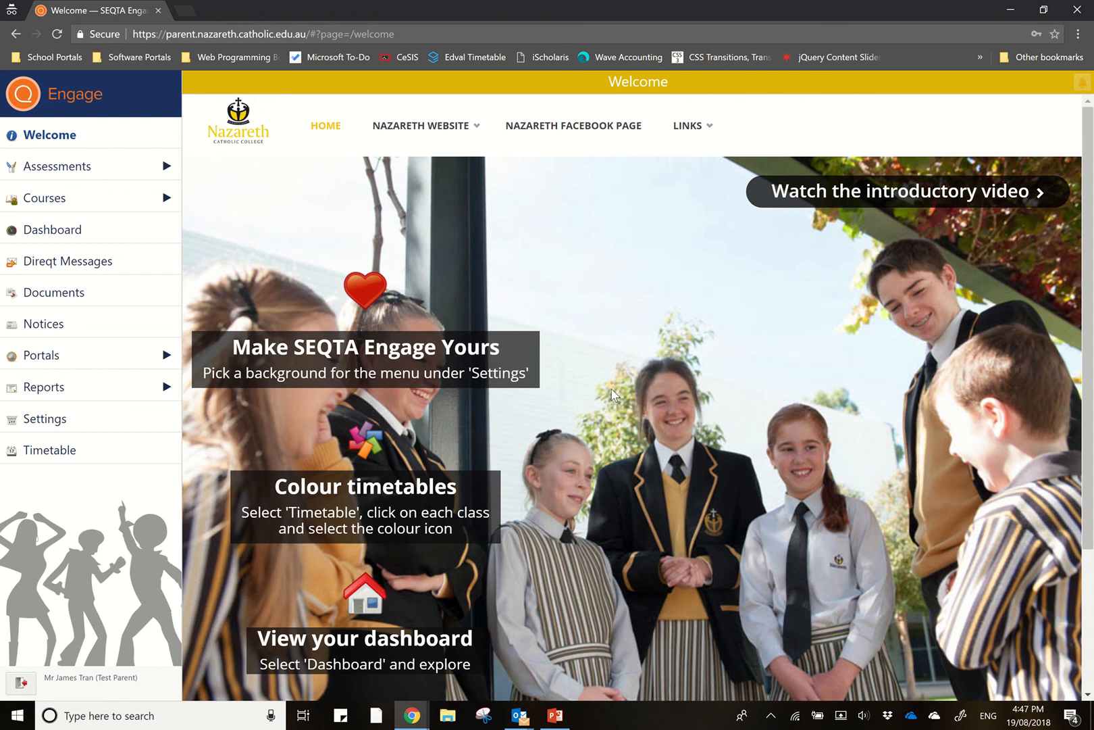
mouse_move(552, 286)
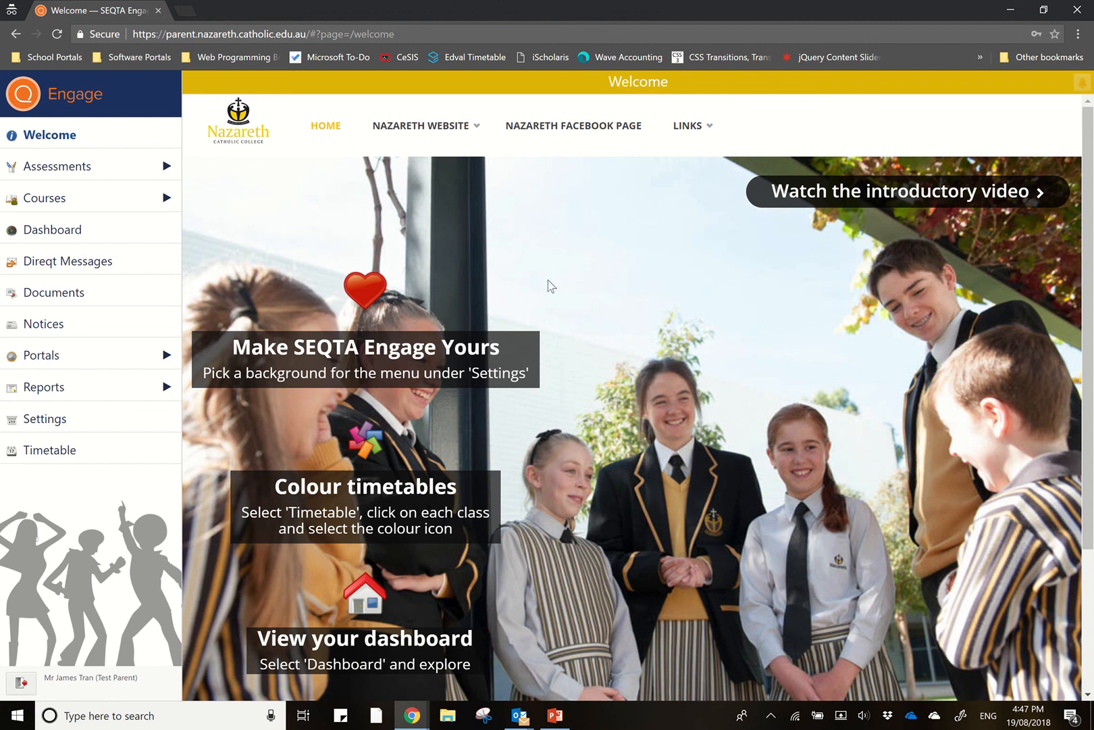